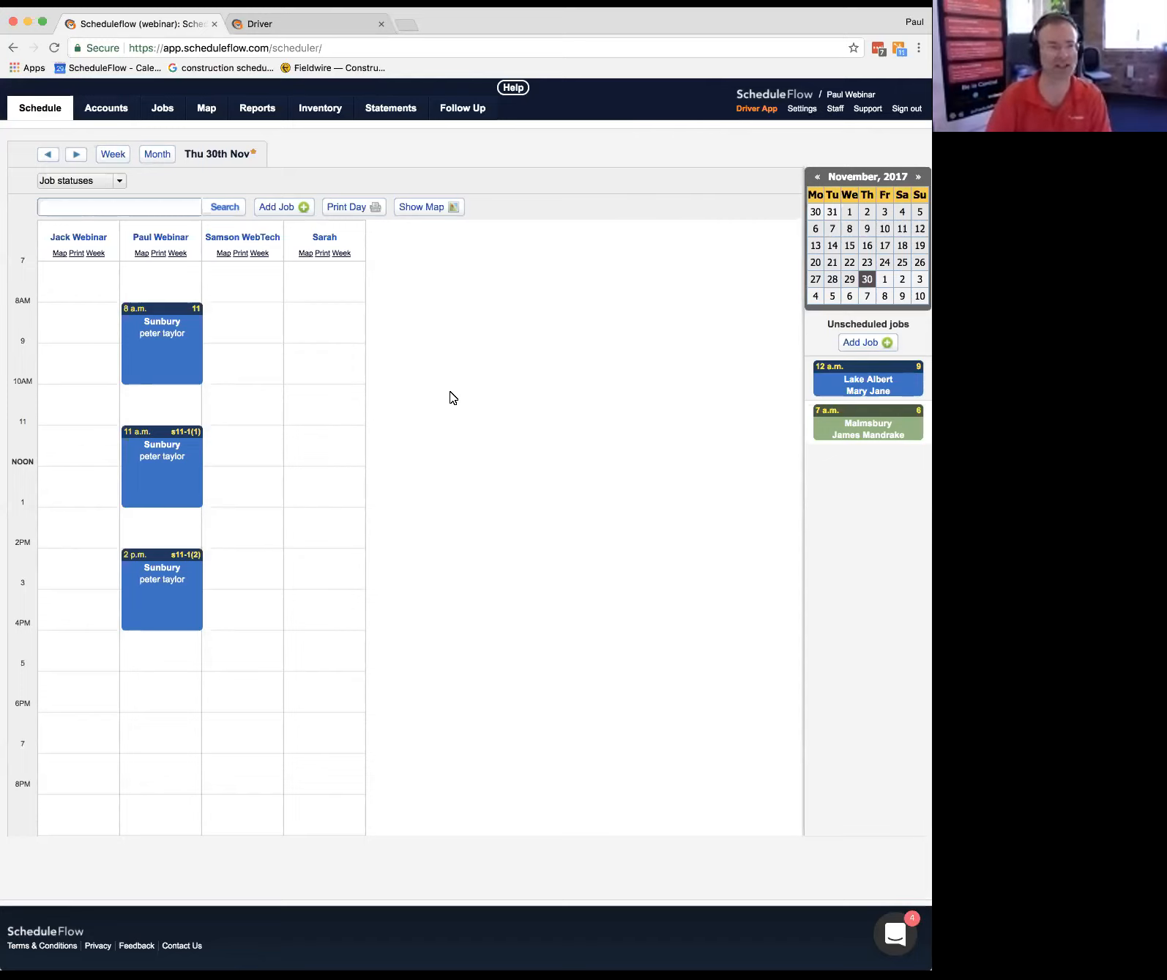
pyautogui.moveTo(416, 417)
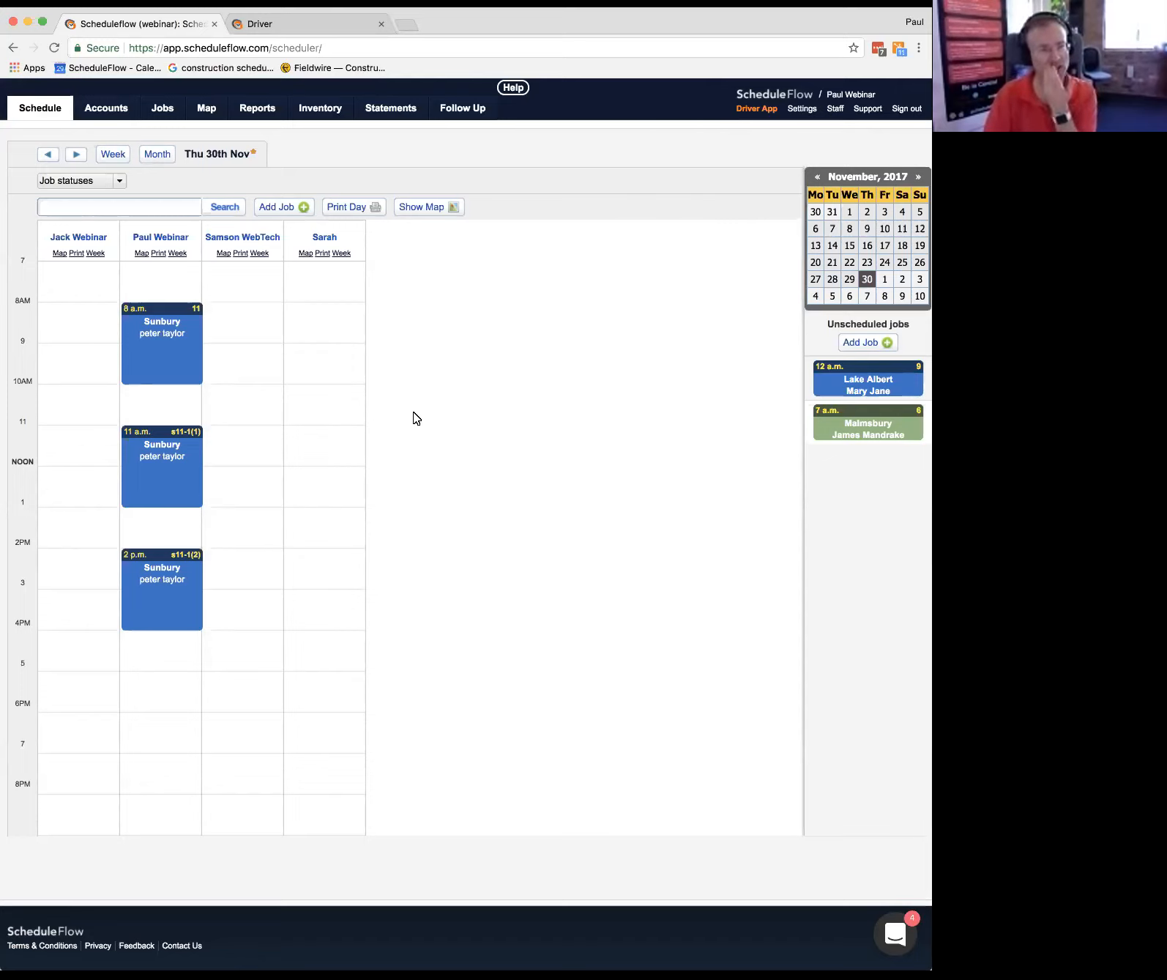
# Step: Open Sunbury job #11's edit form, view its high-risk work options, then return to the schedule
pyautogui.click(161, 333)
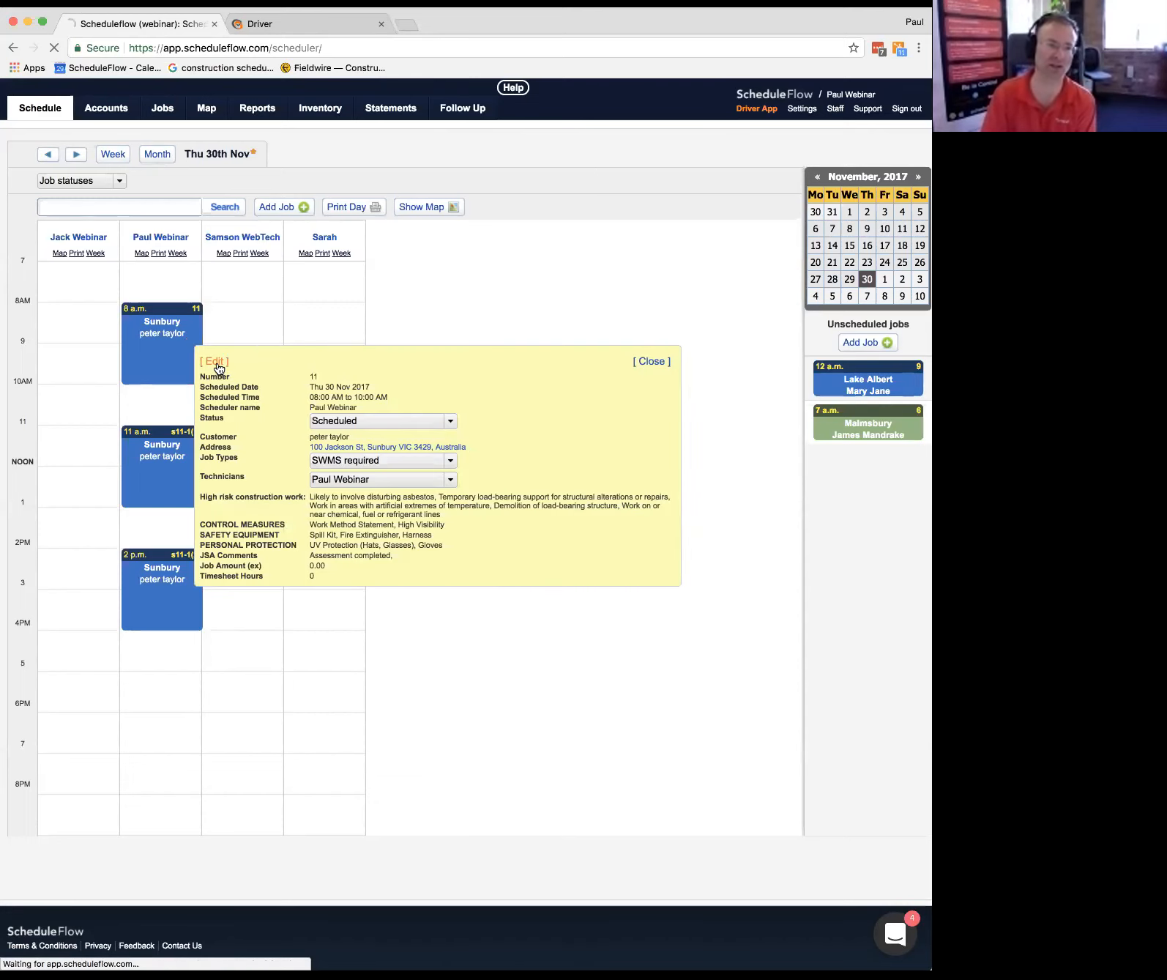
pyautogui.click(214, 361)
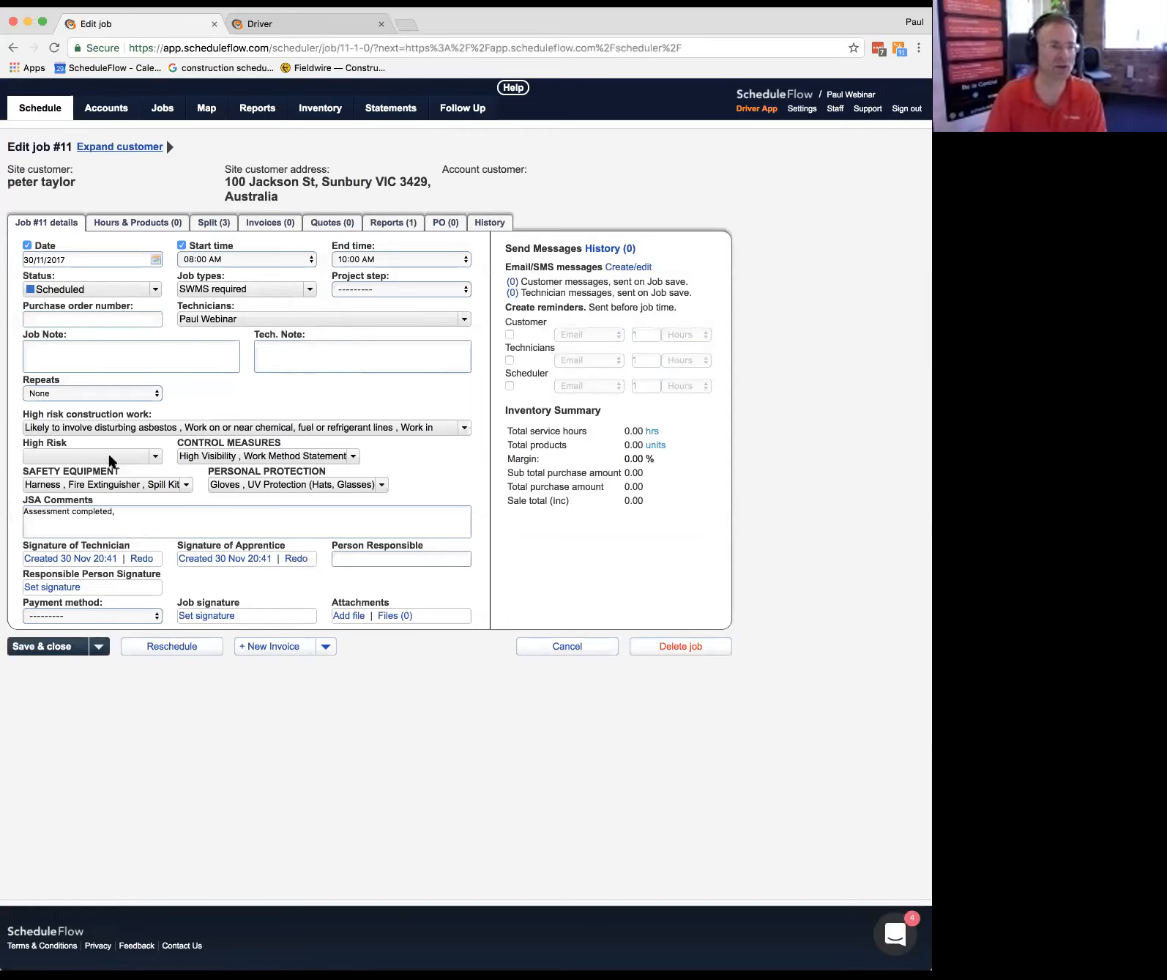
pyautogui.click(463, 428)
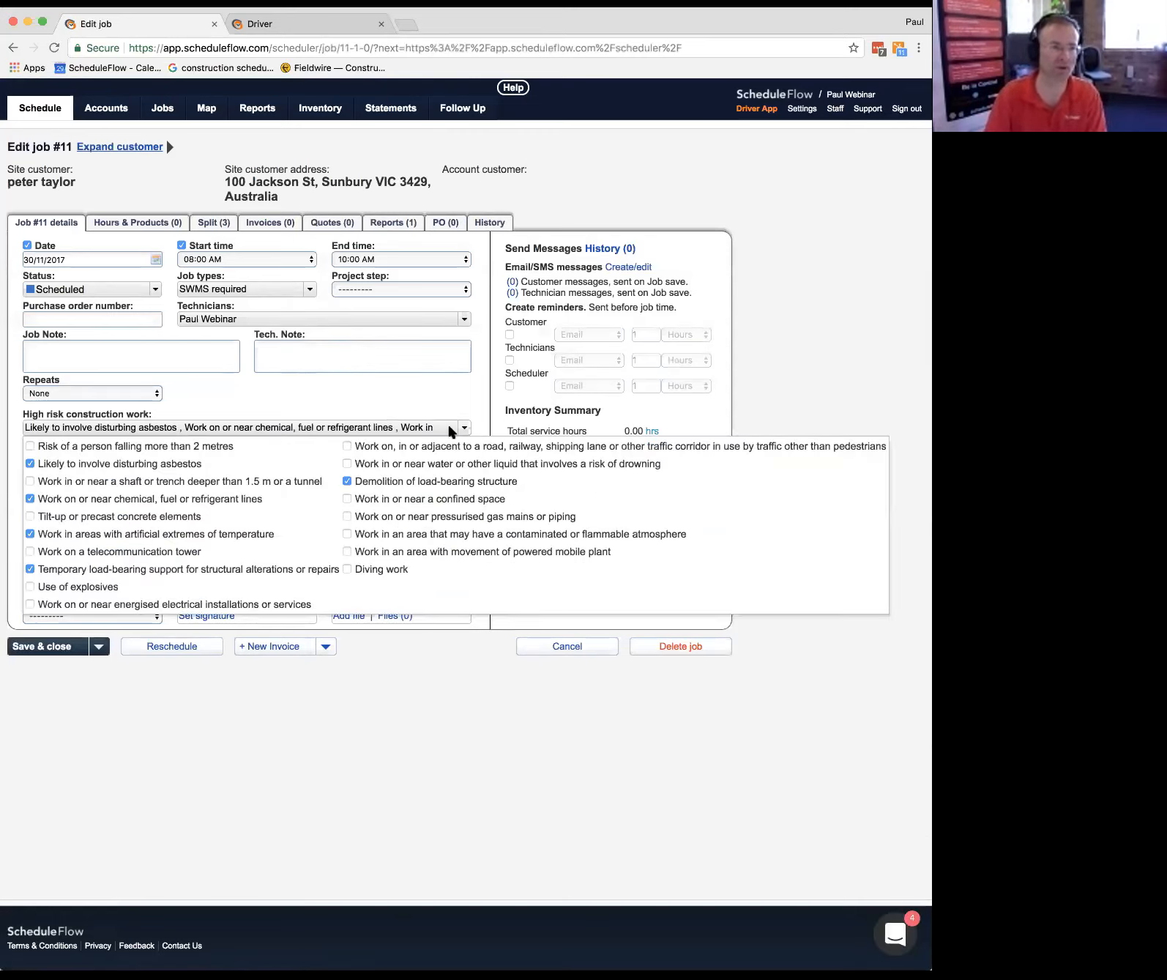
pyautogui.moveTo(350, 410)
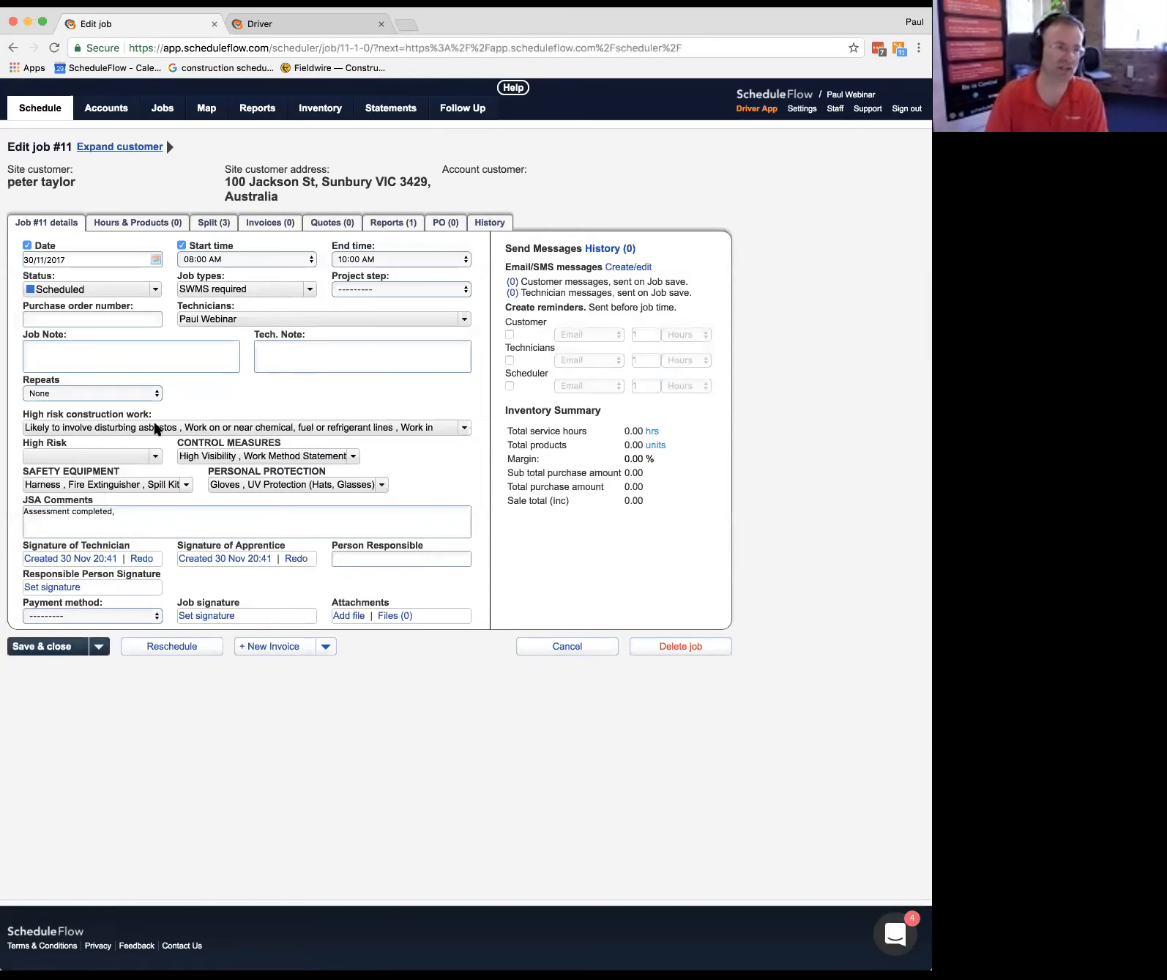
pyautogui.click(463, 427)
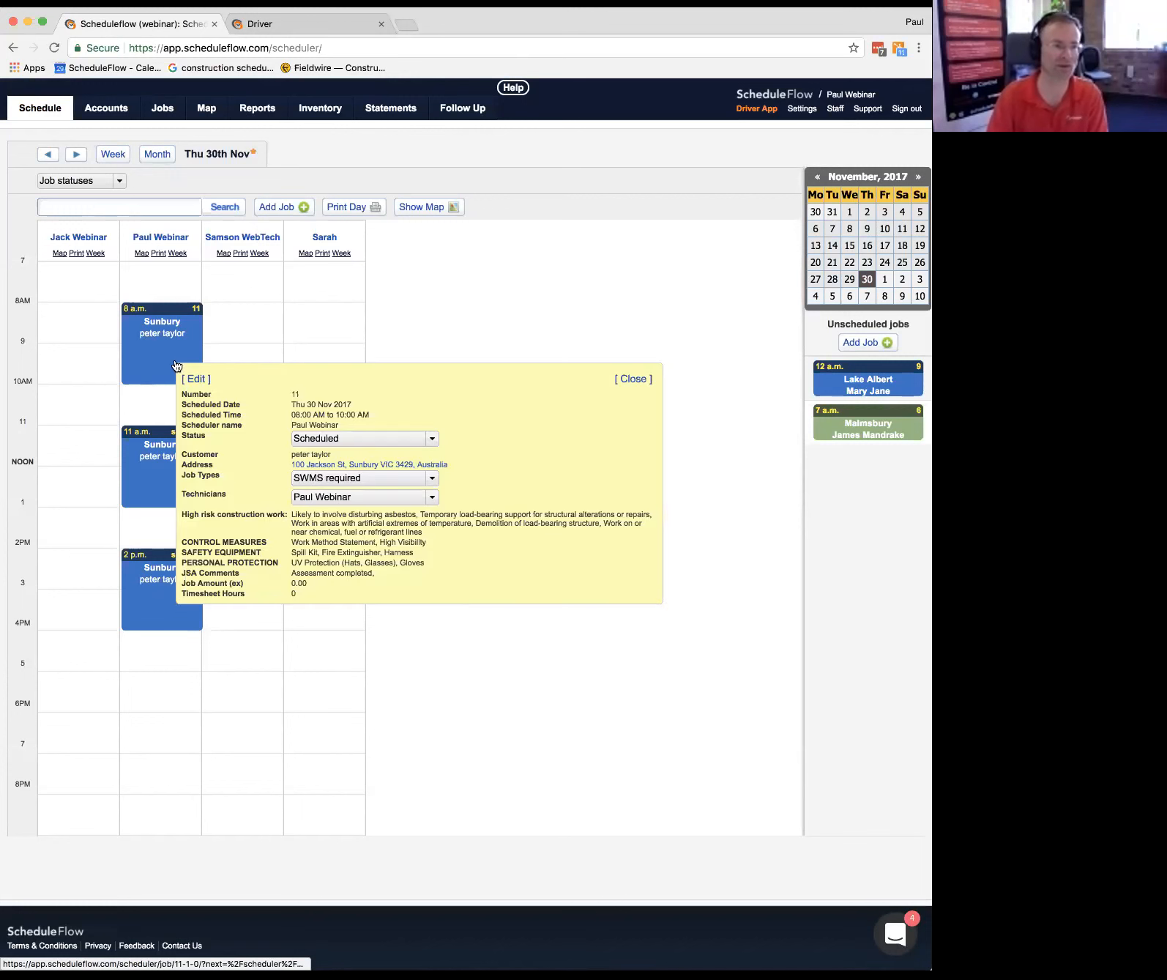
# Step: Reopen the full edit form for job #11 from its popup
pyautogui.click(195, 378)
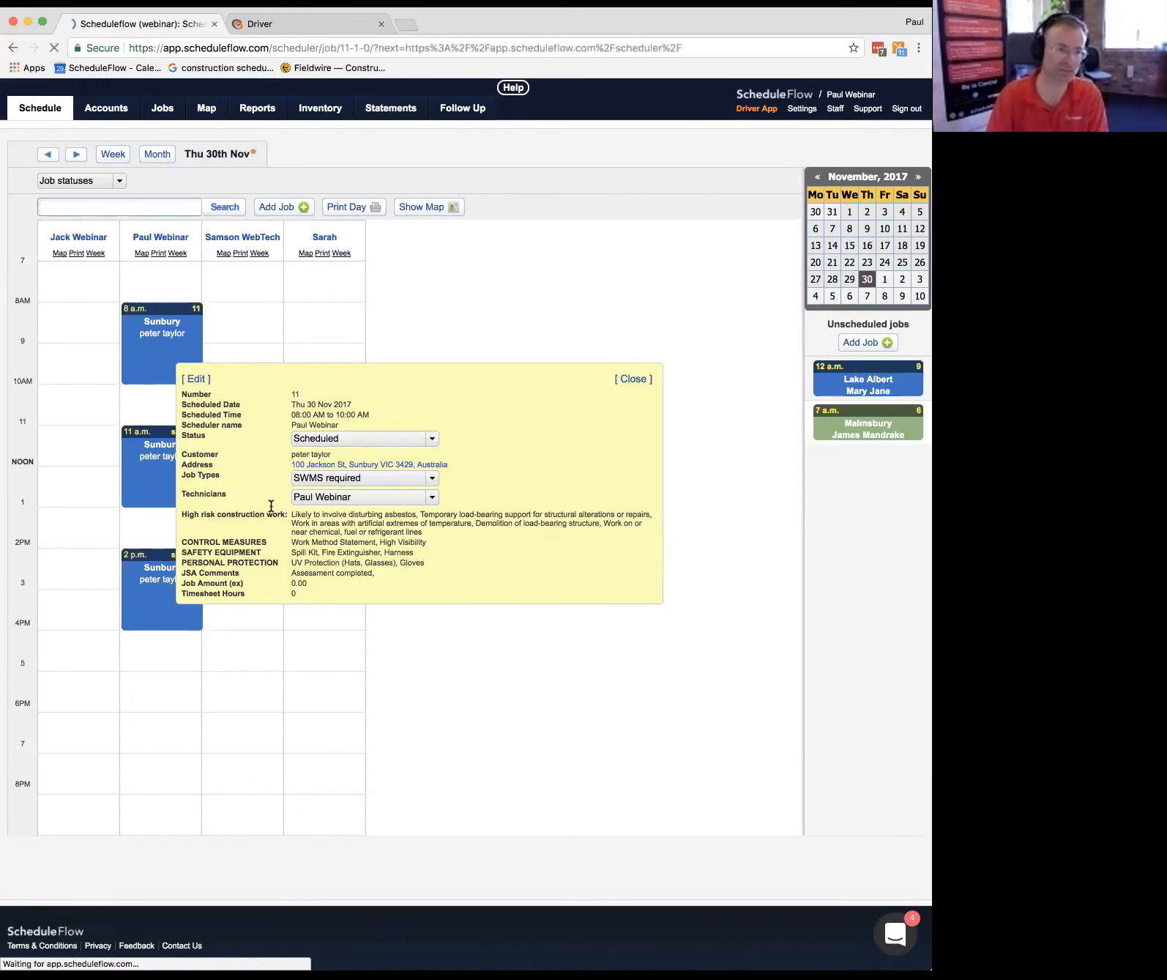
pyautogui.click(195, 379)
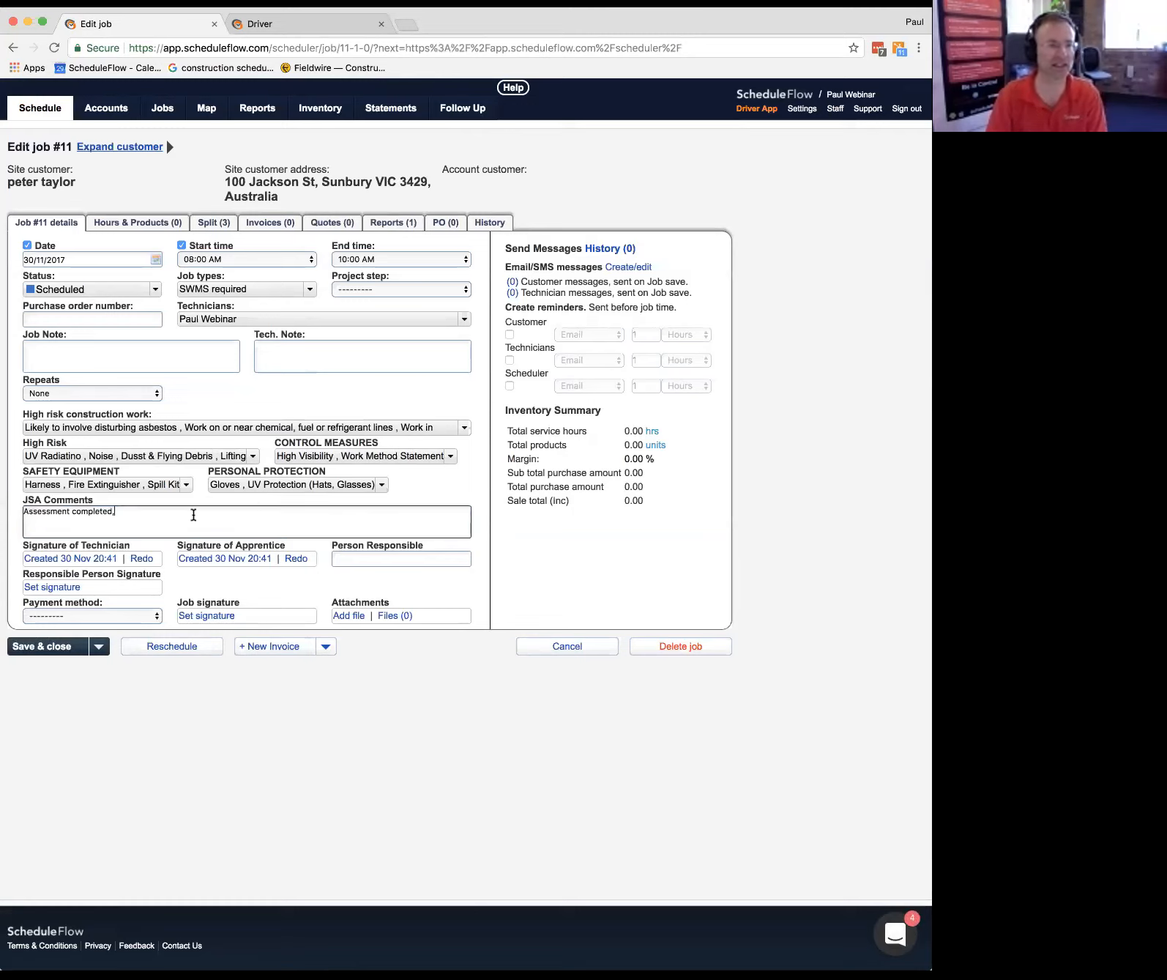
pyautogui.moveTo(583, 668)
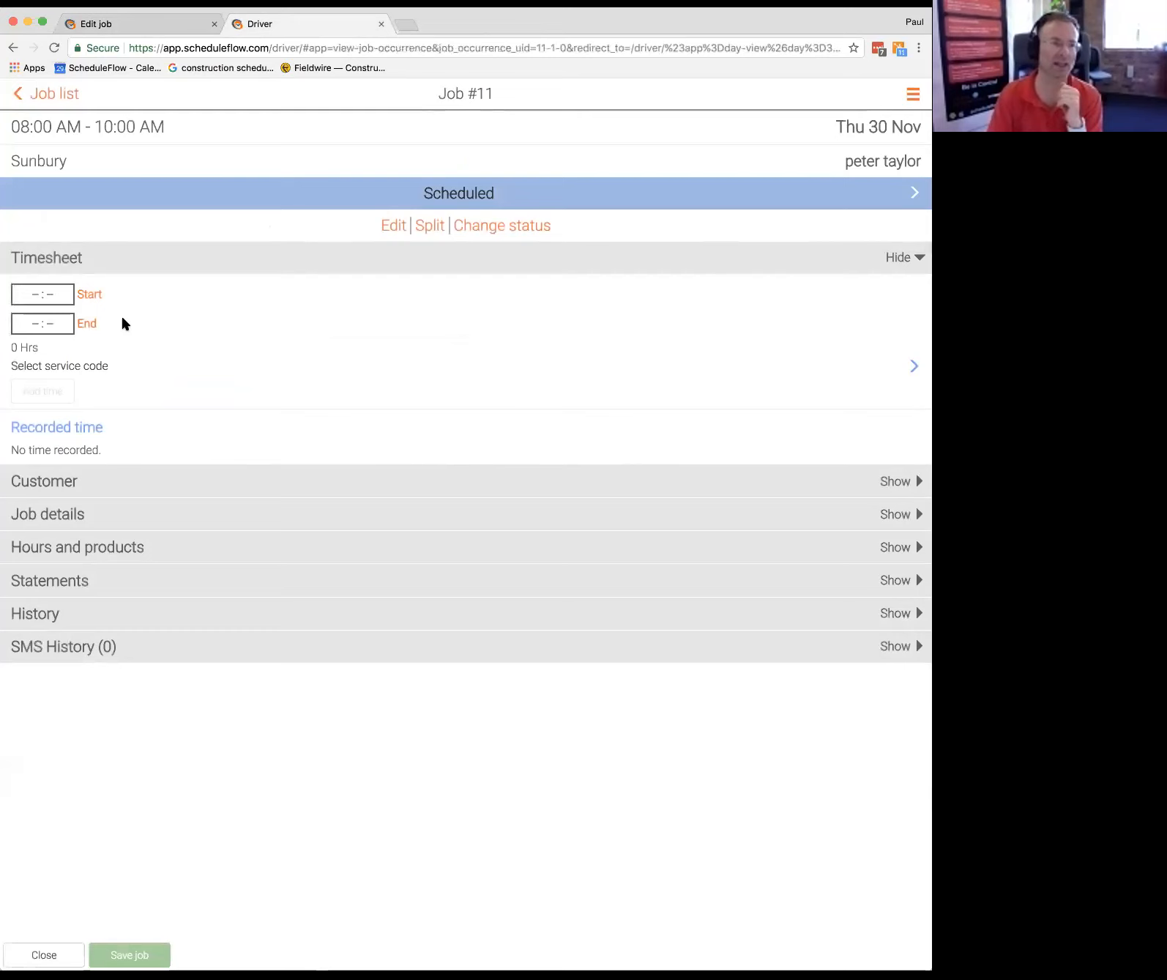
# Step: Expand job #11's details and confirm the high-risk construction work selections
pyautogui.click(902, 257)
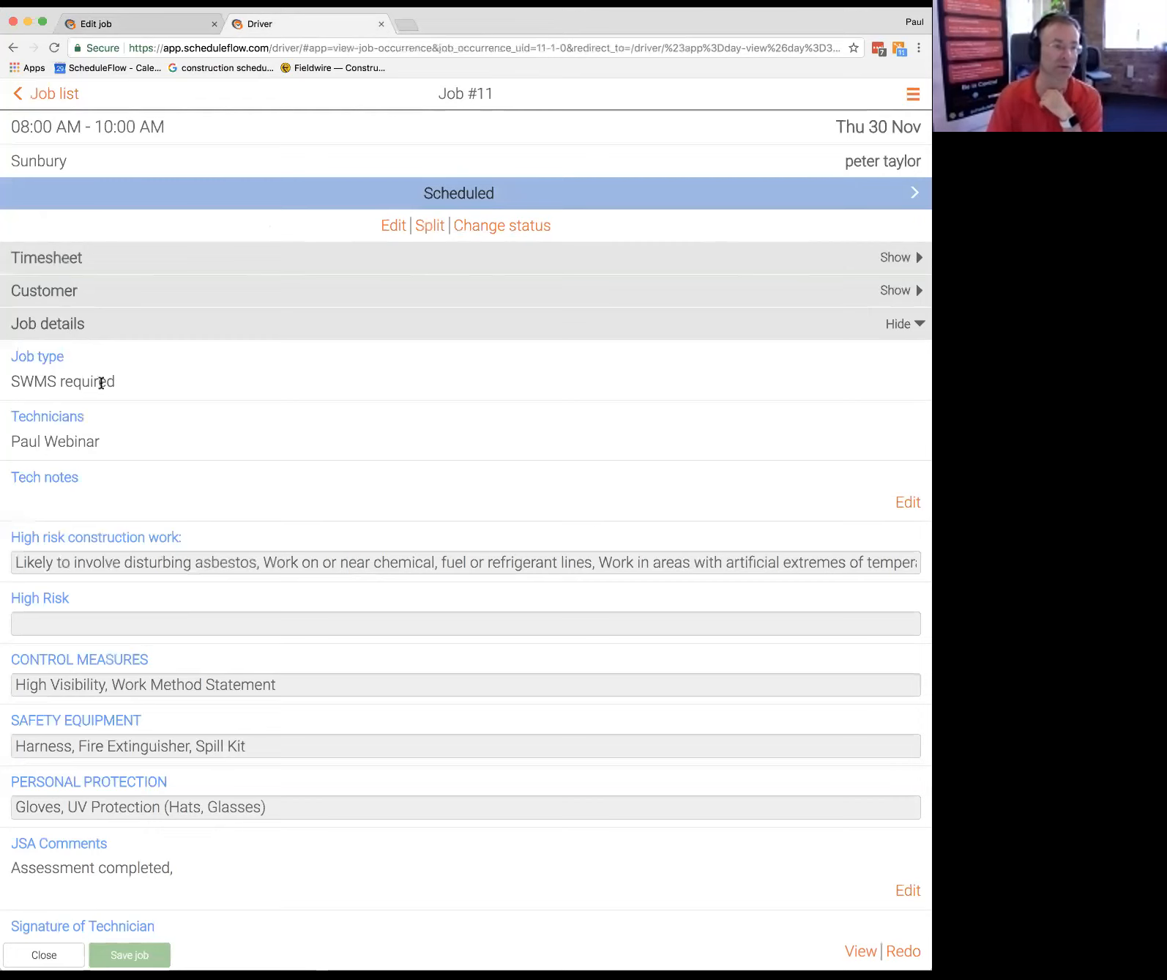
pyautogui.scroll(-3)
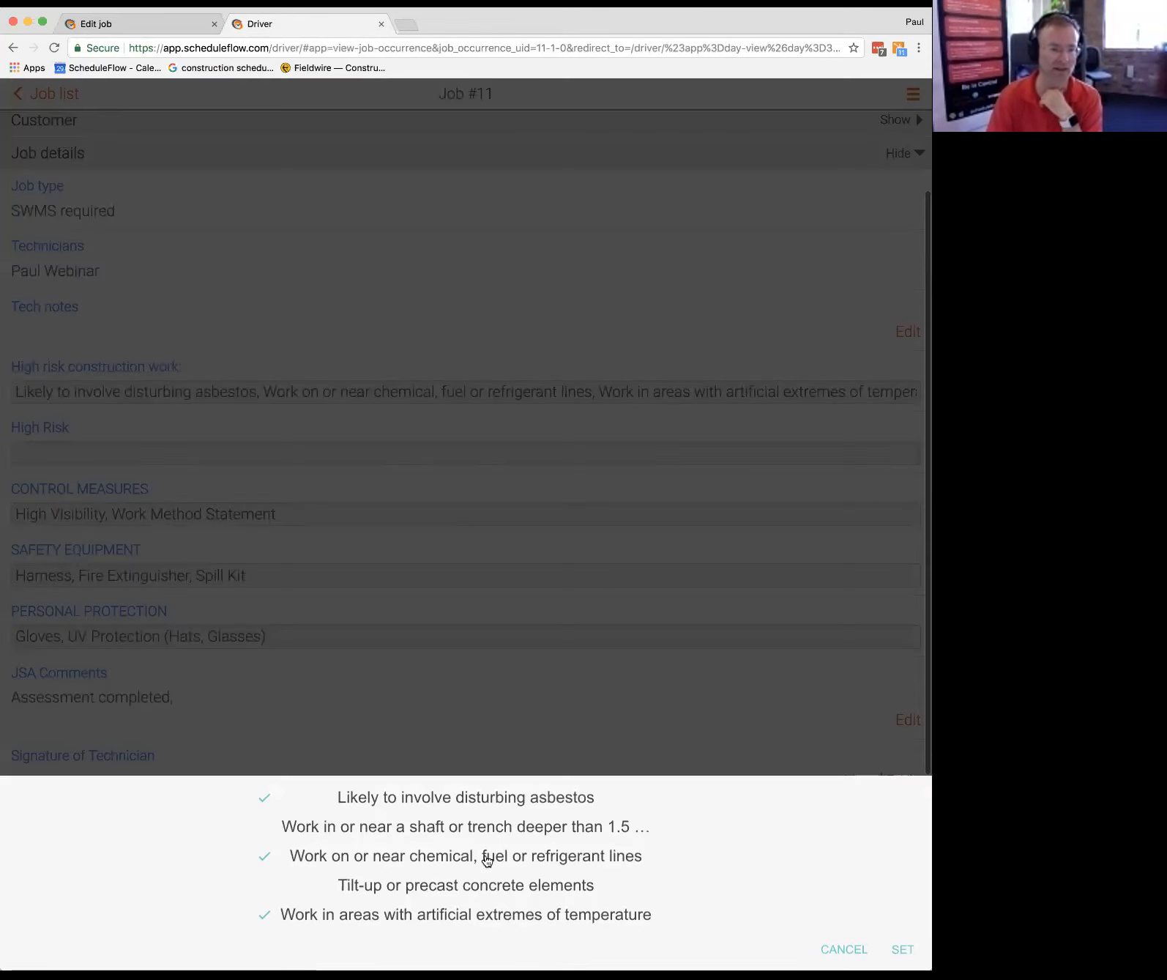
pyautogui.scroll(-3)
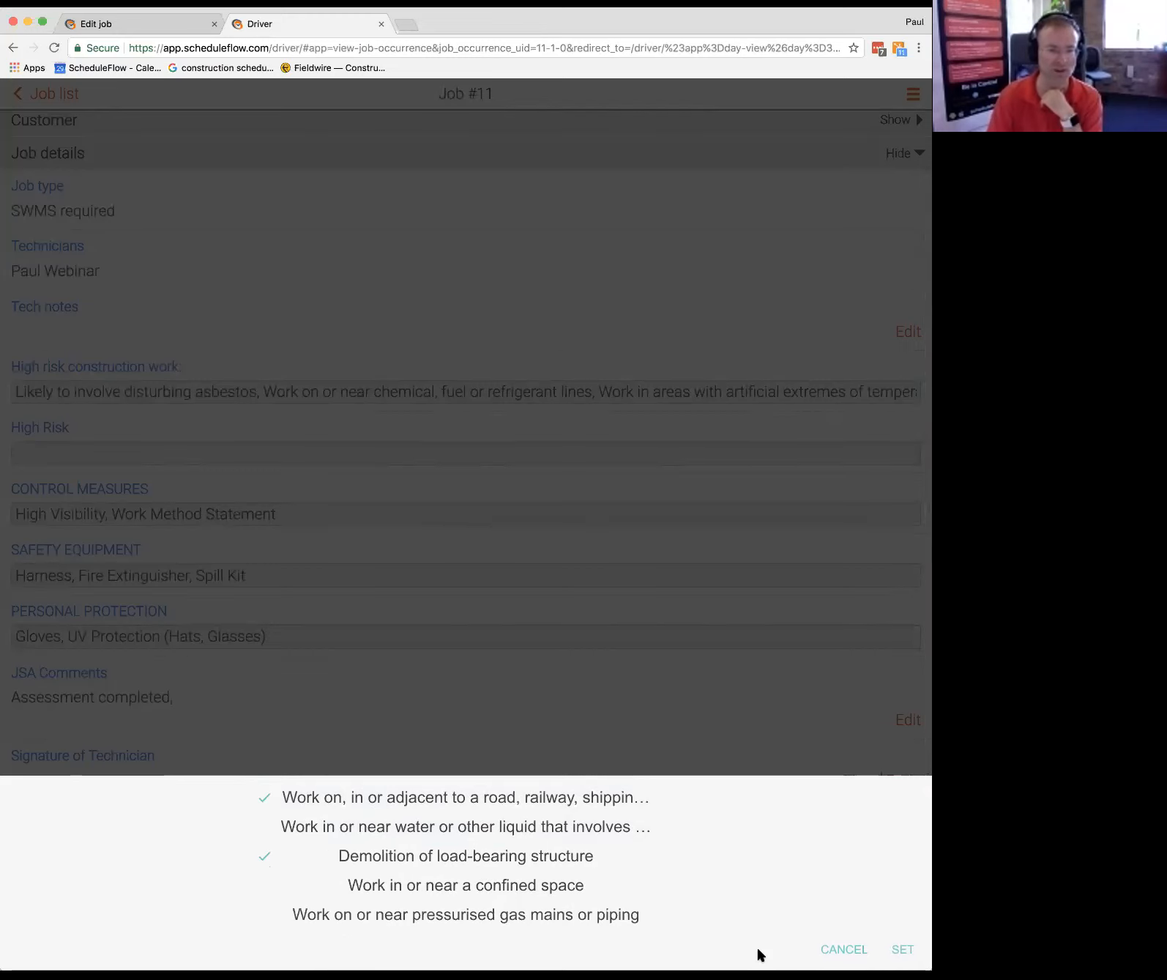
pyautogui.click(902, 949)
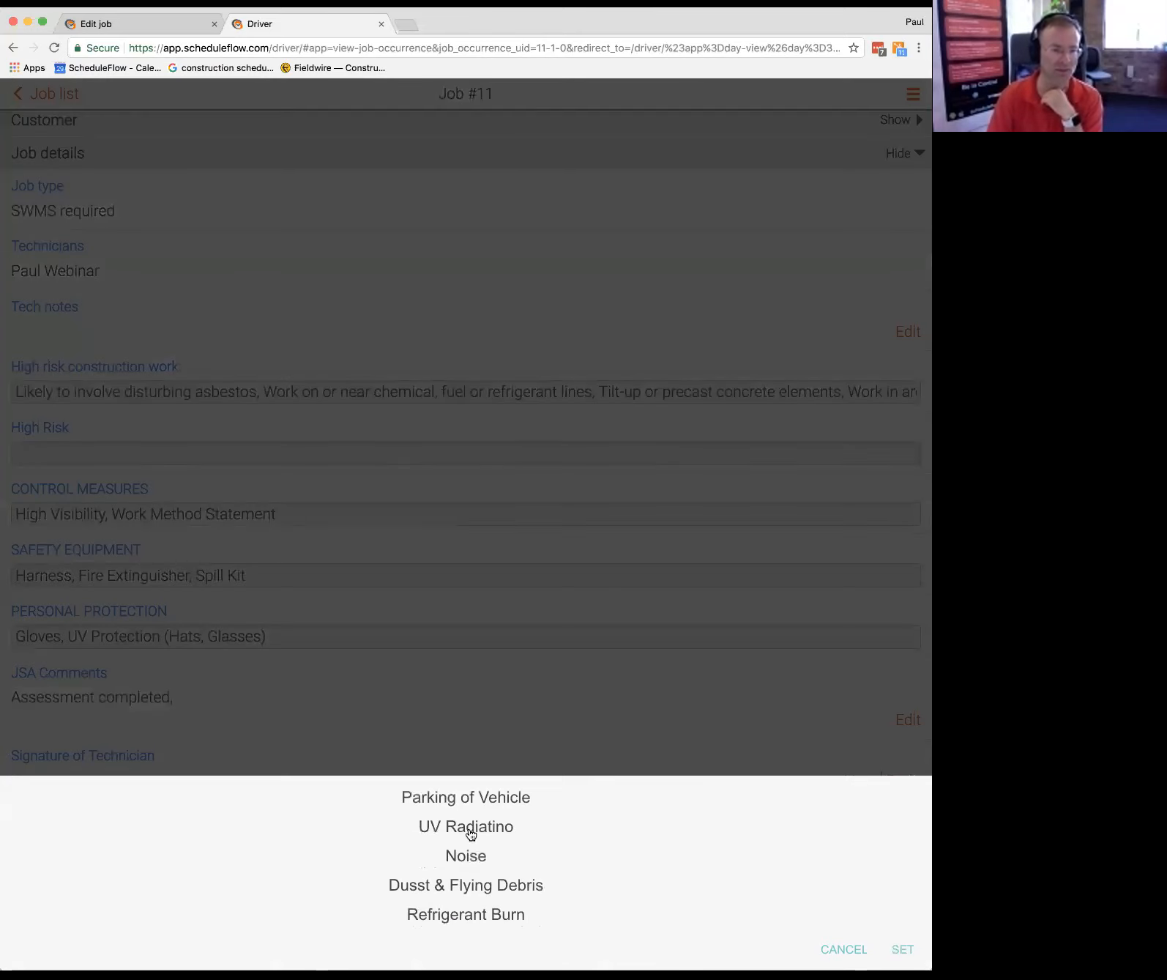
# Step: Add MSD Sheet, Elevated Platform and Earmuffs to control measures, safety equipment and personal protection
pyautogui.scroll(-3)
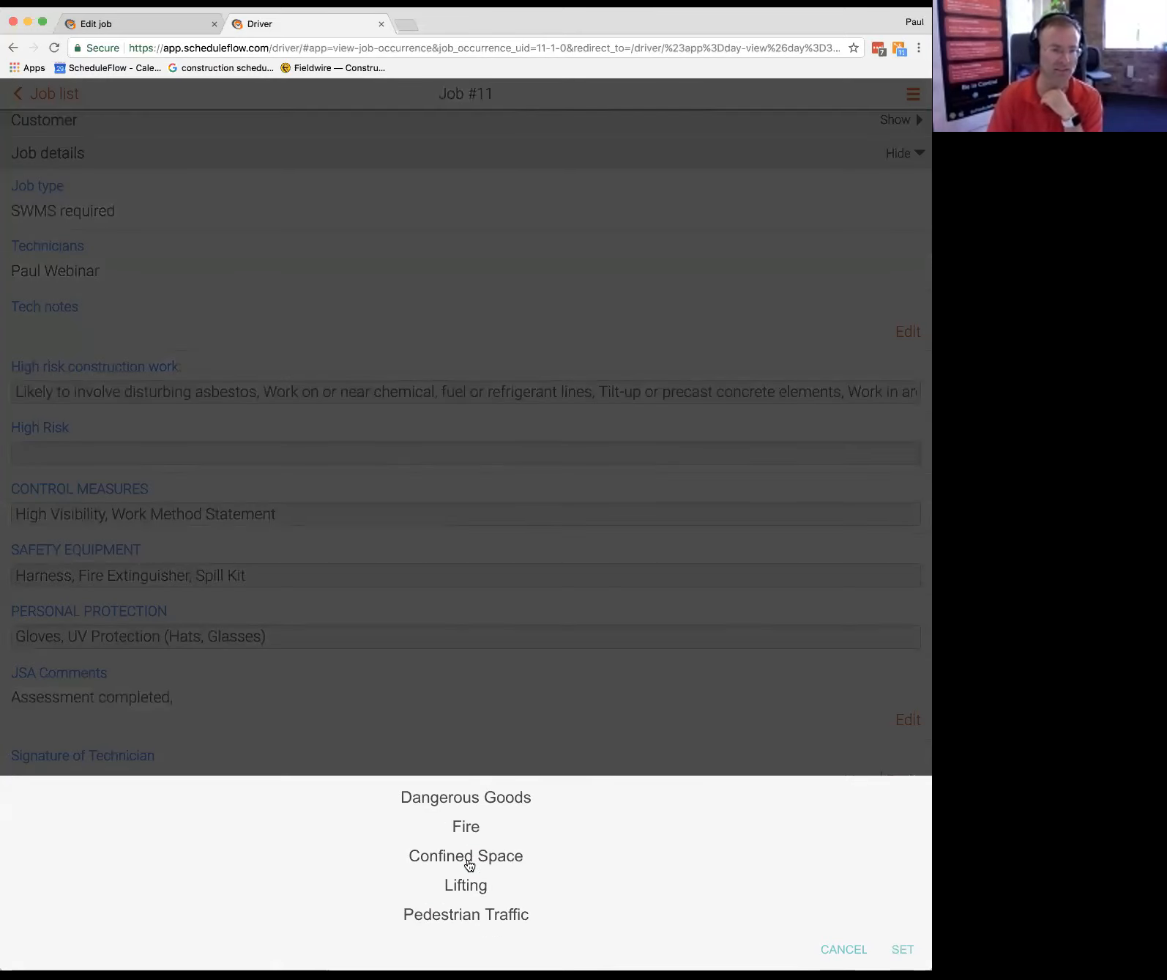
pyautogui.scroll(-3)
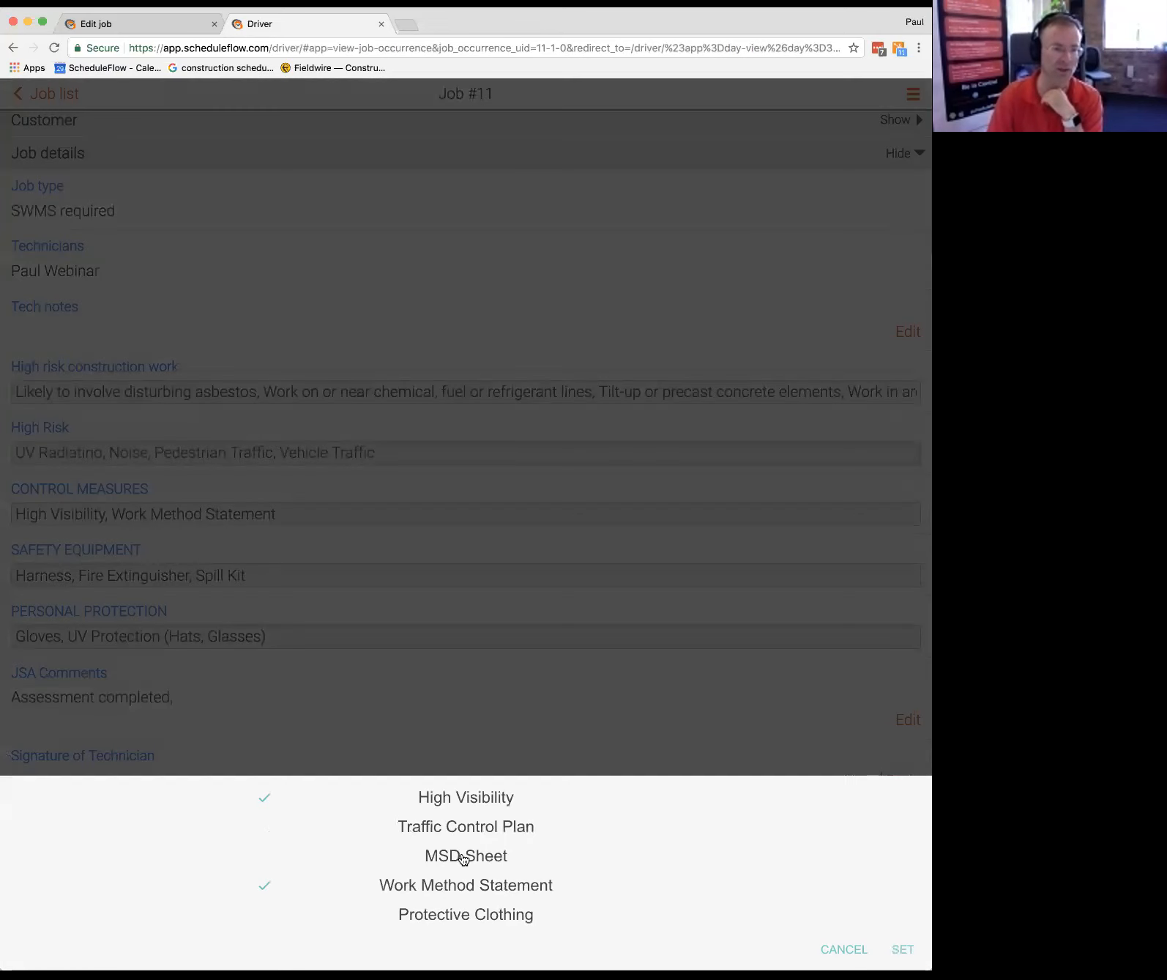
pyautogui.click(465, 855)
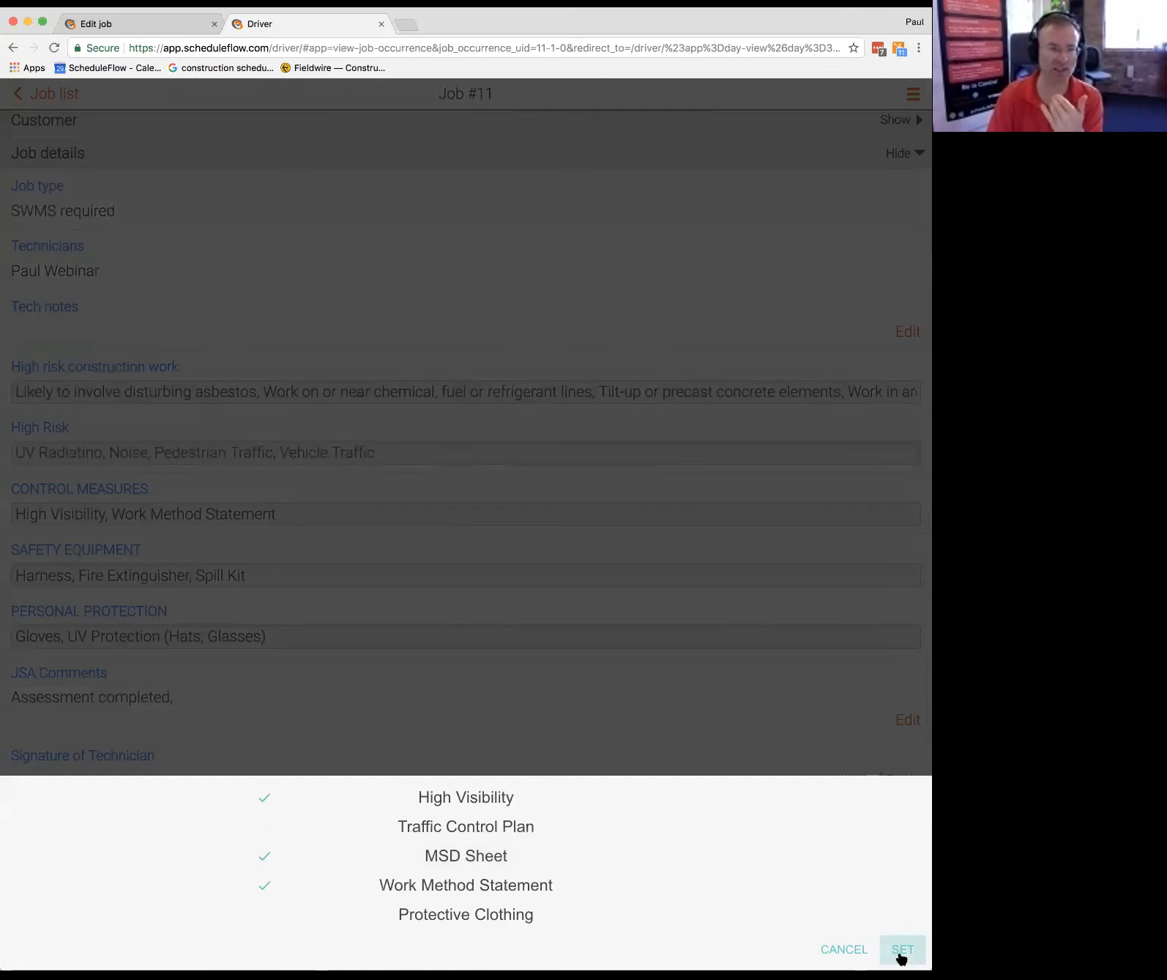
pyautogui.click(903, 948)
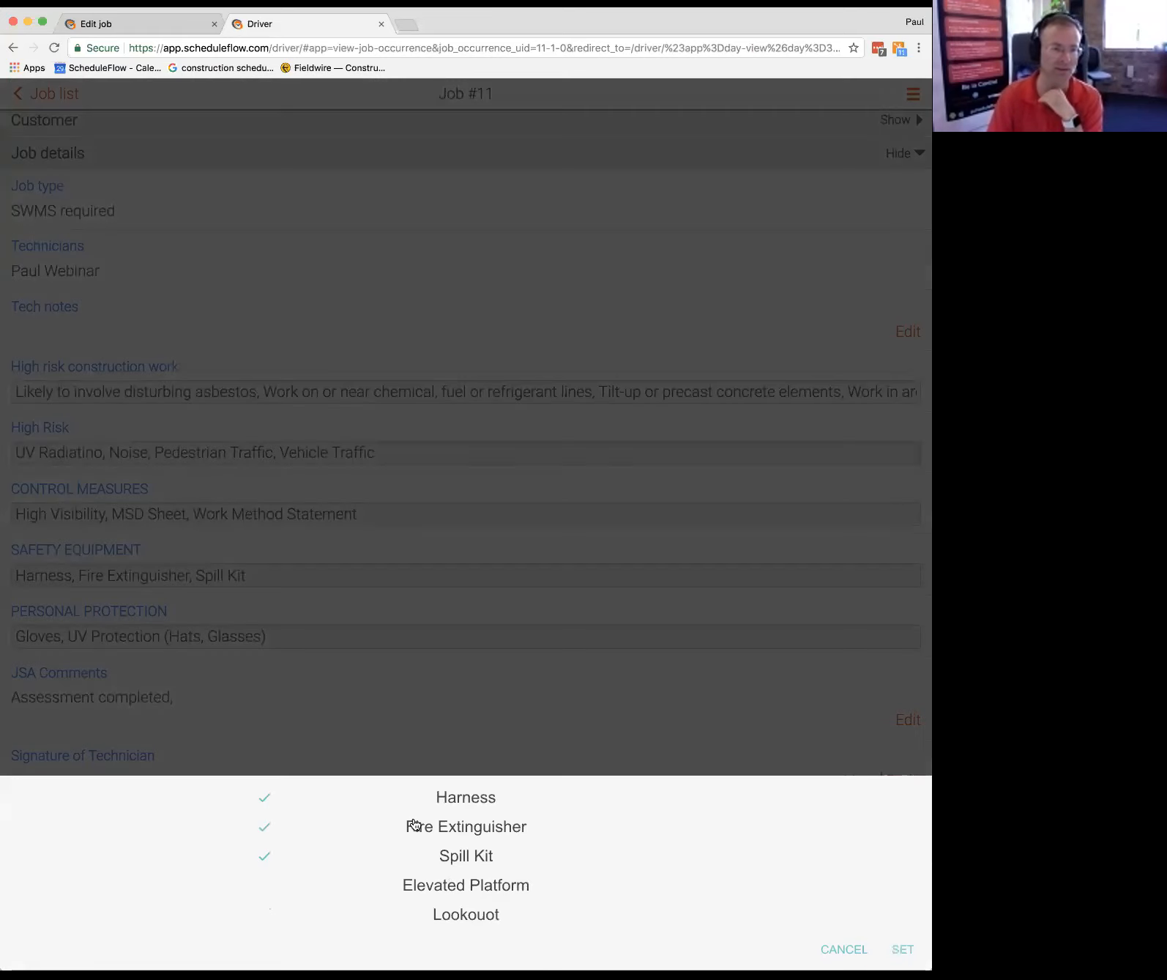
pyautogui.click(465, 884)
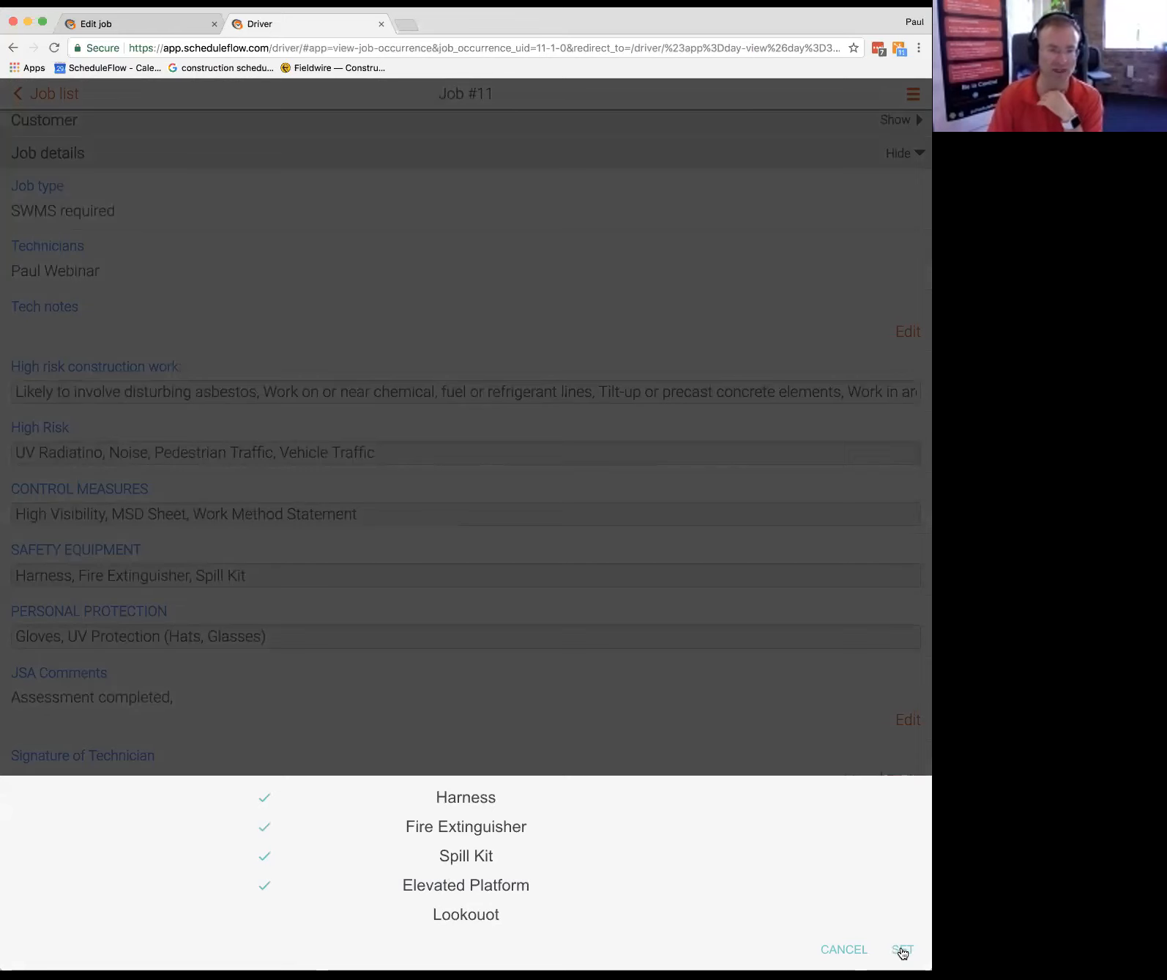
pyautogui.click(902, 949)
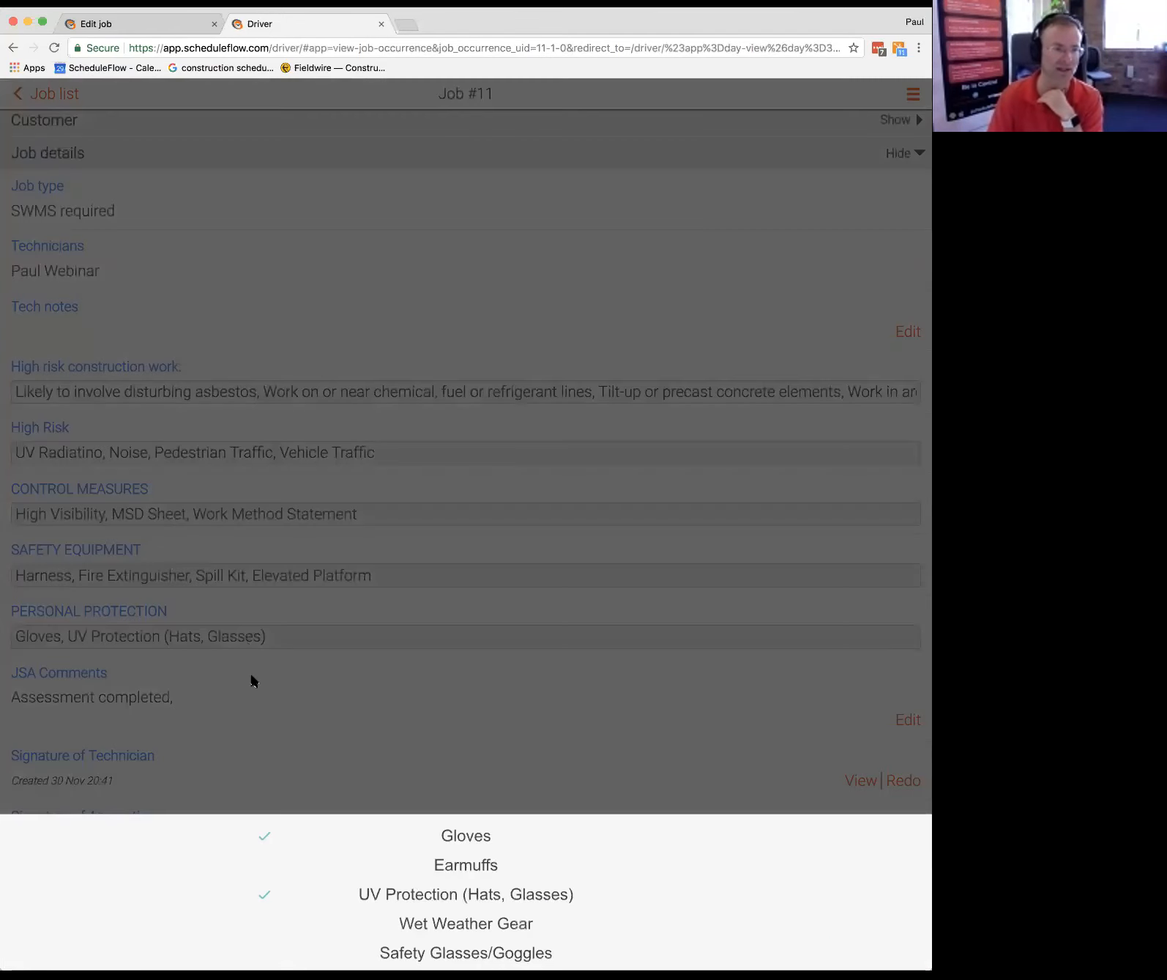
pyautogui.click(465, 864)
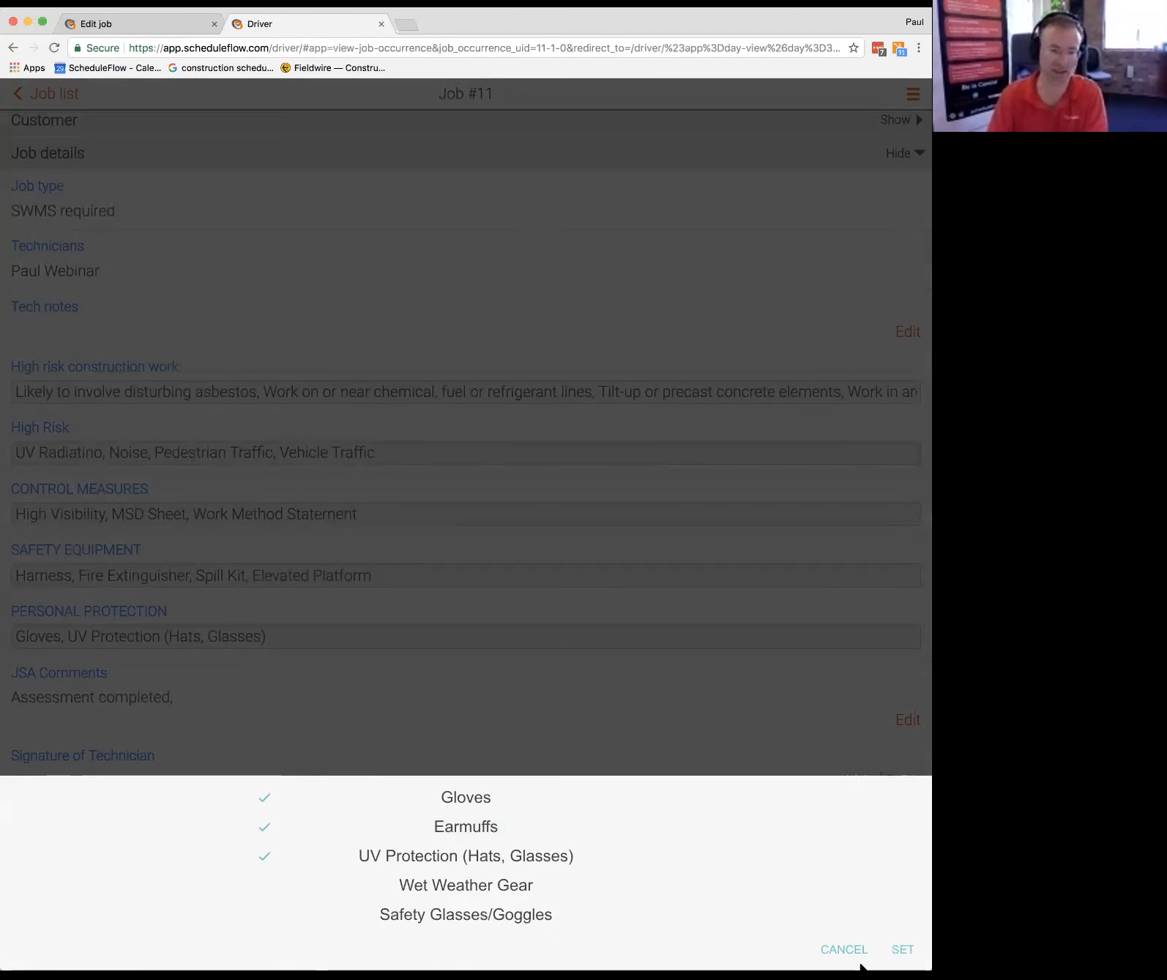
pyautogui.click(901, 948)
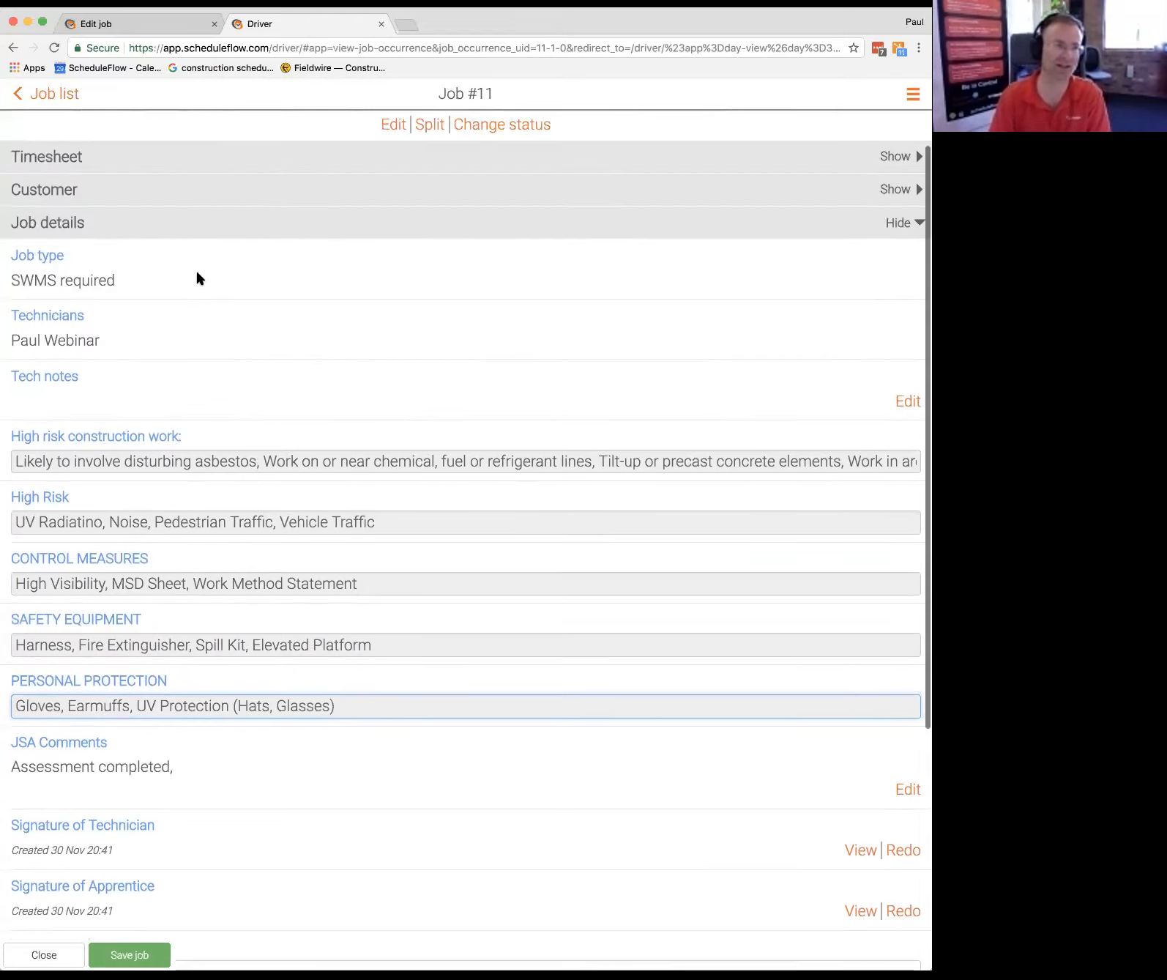
pyautogui.click(501, 124)
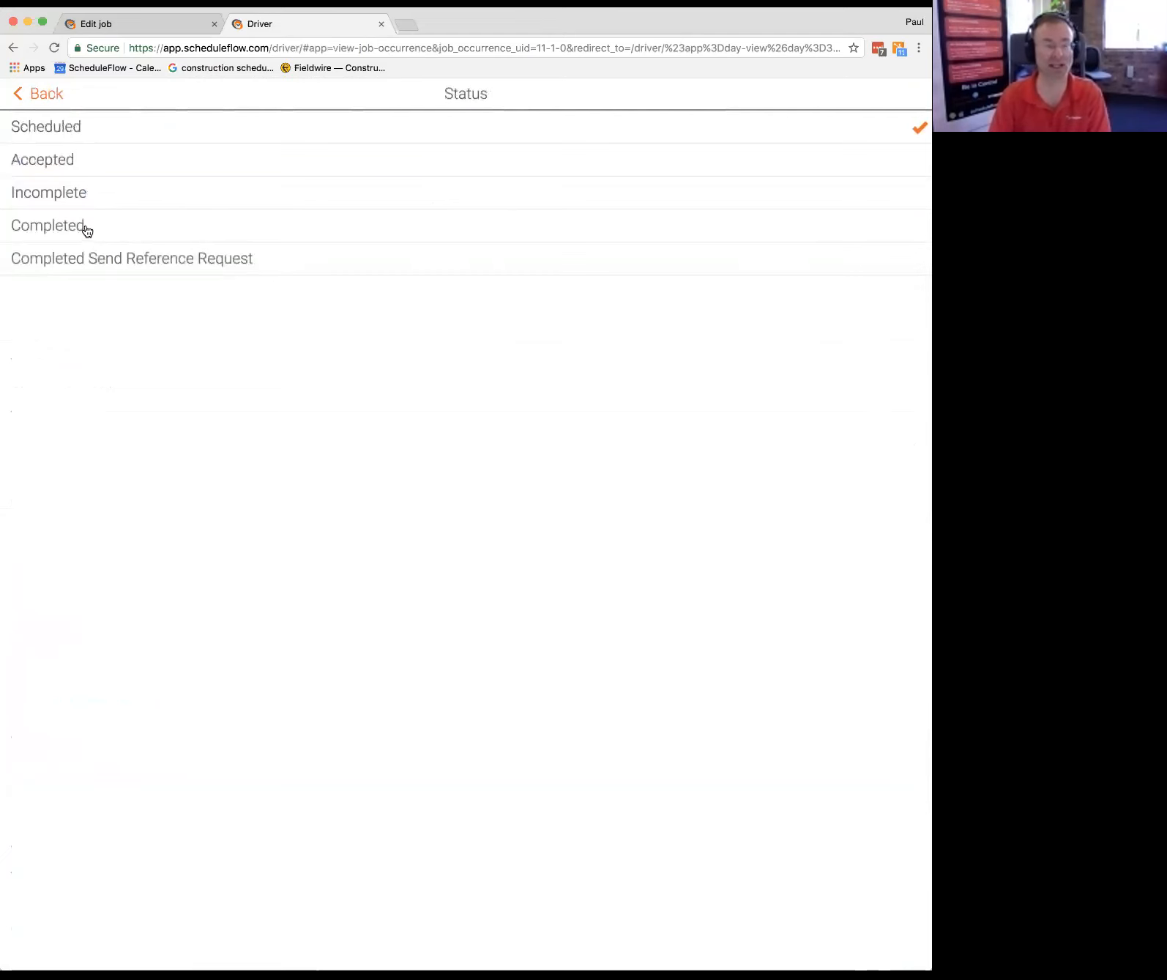
pyautogui.click(37, 93)
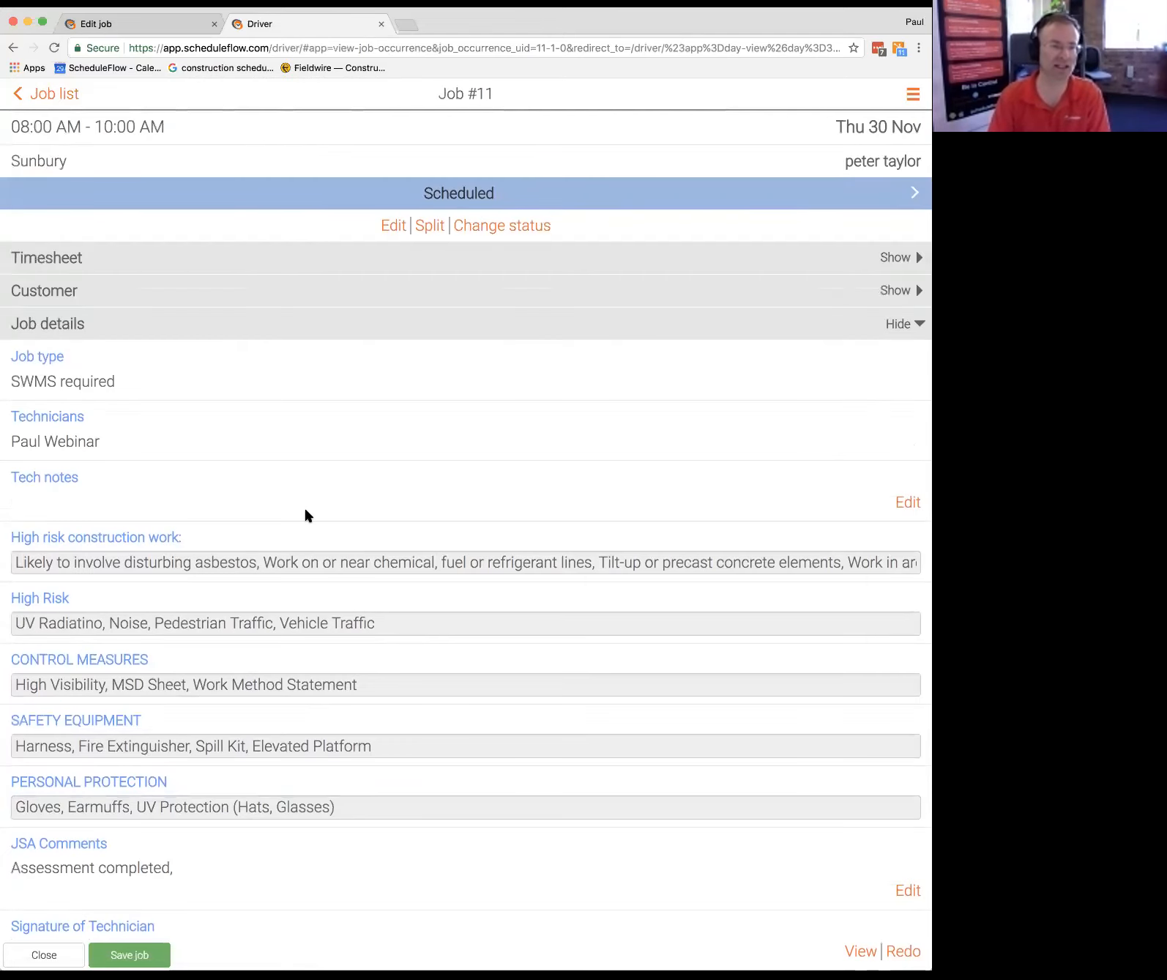
pyautogui.scroll(-3)
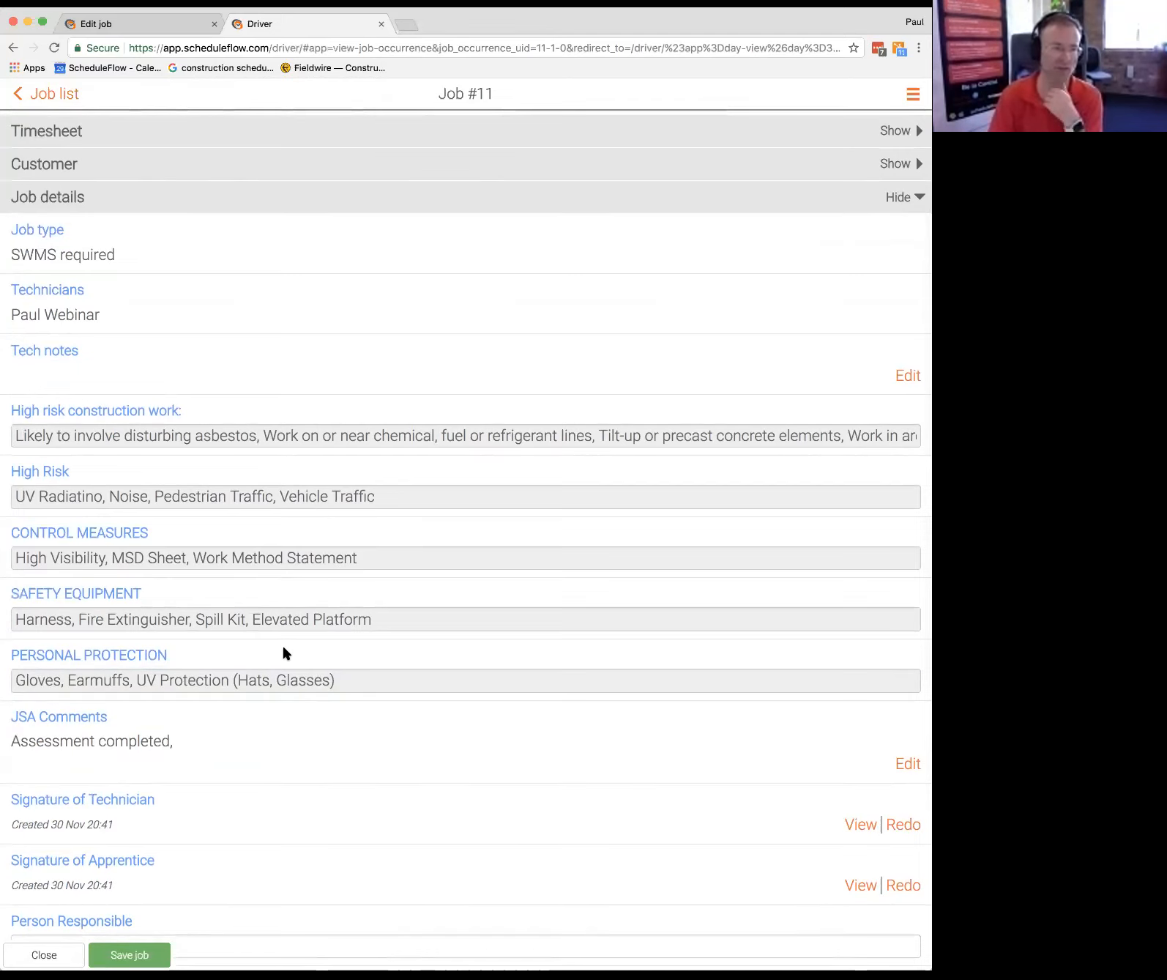
pyautogui.scroll(-3)
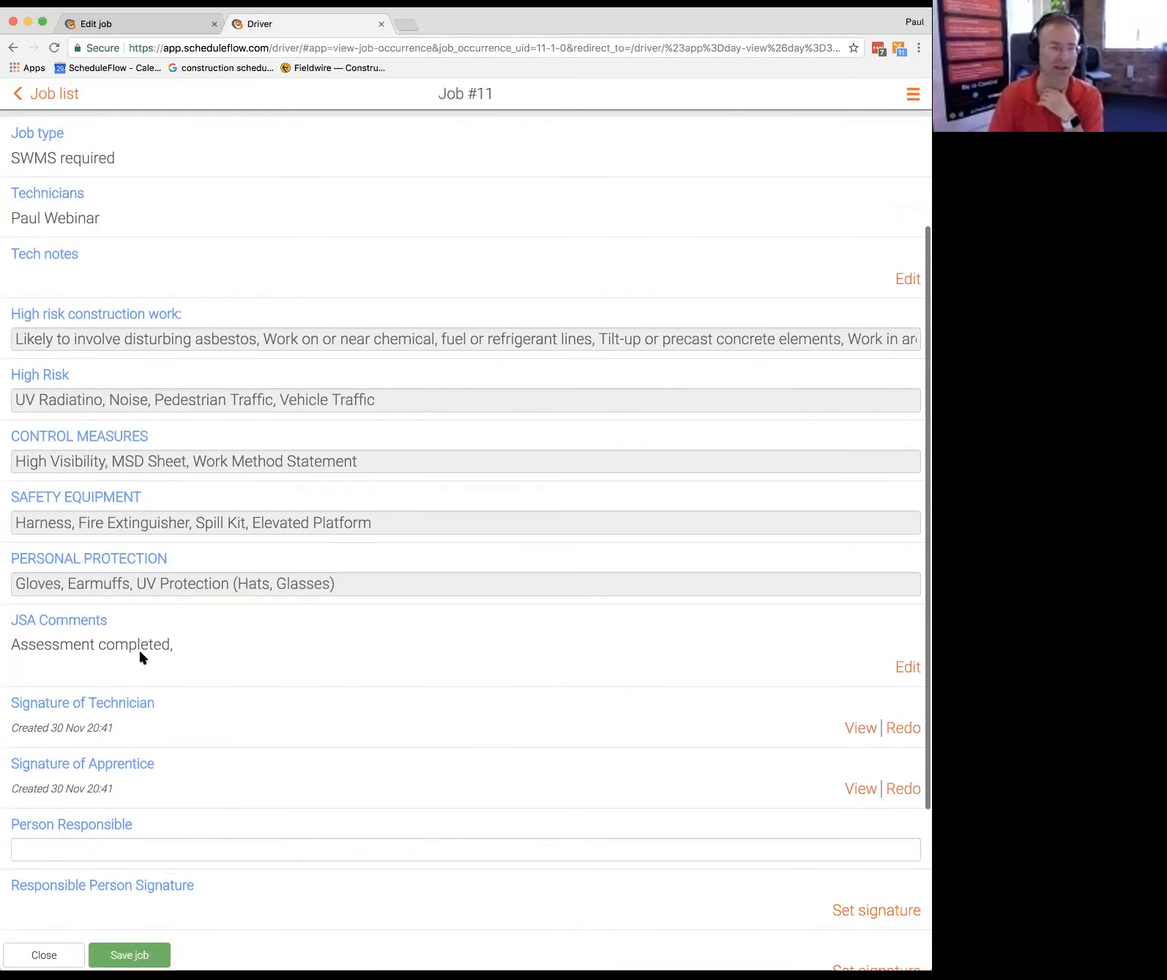
pyautogui.scroll(-3)
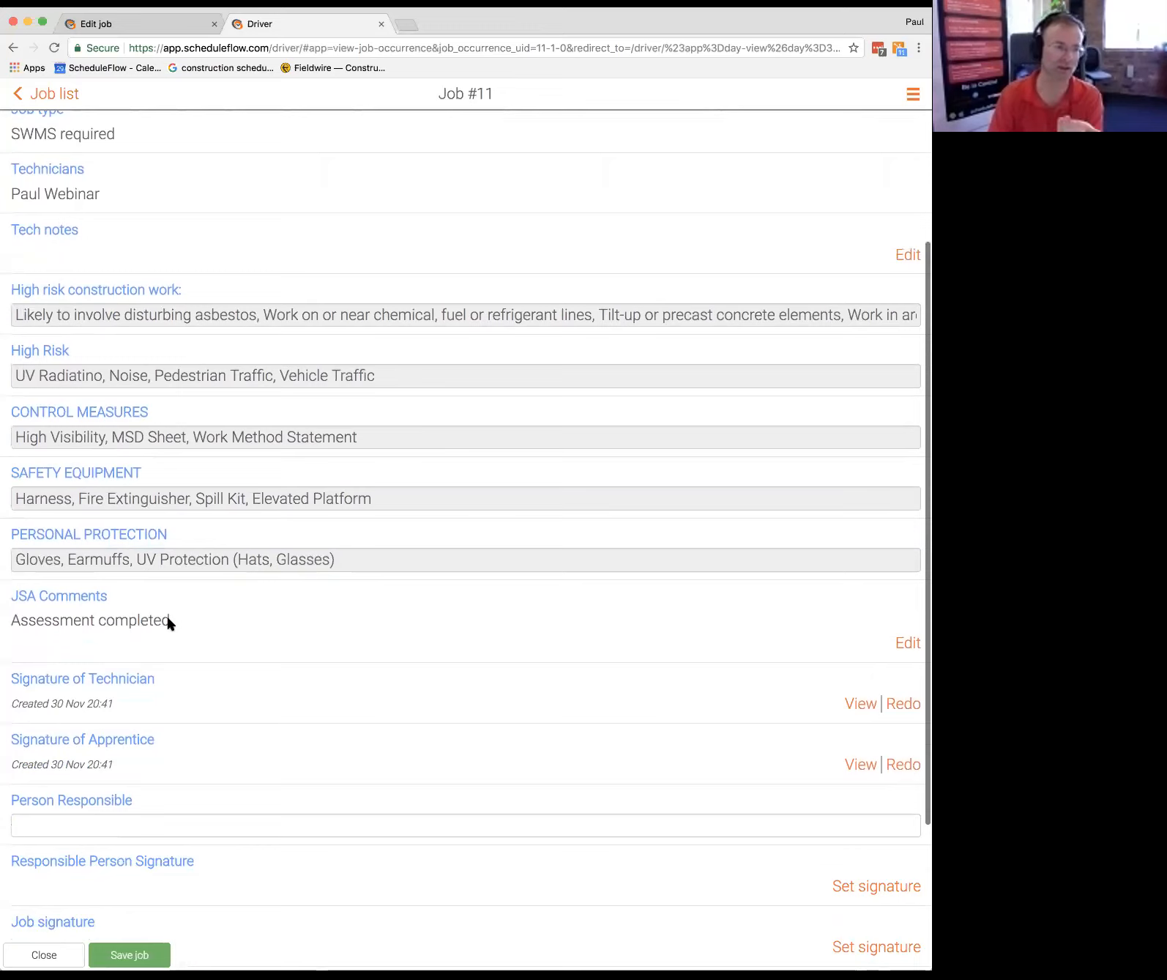
# Step: Save the JSA comment 'Large dog wandering around on site. Called dog pound.'
pyautogui.click(907, 642)
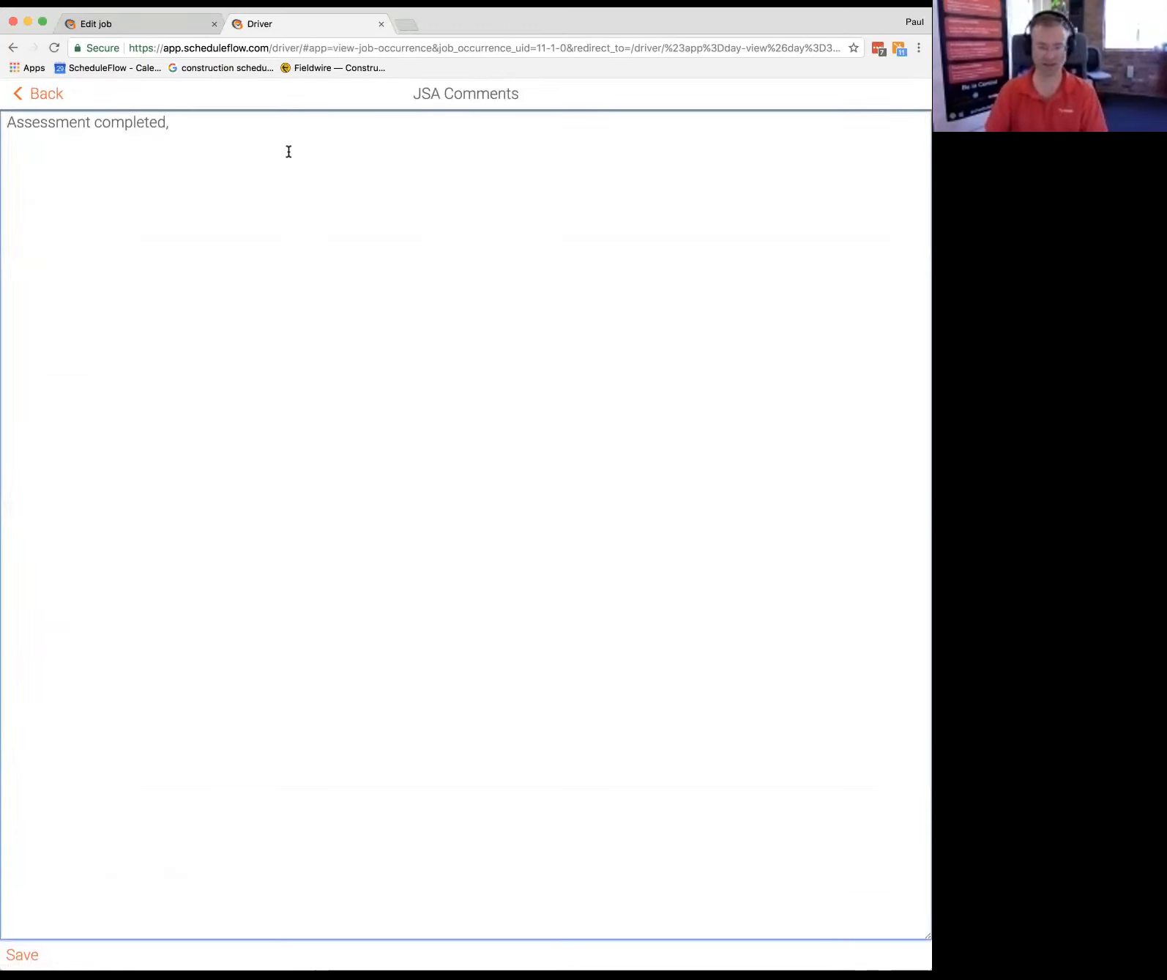
pyautogui.write('Large dog')
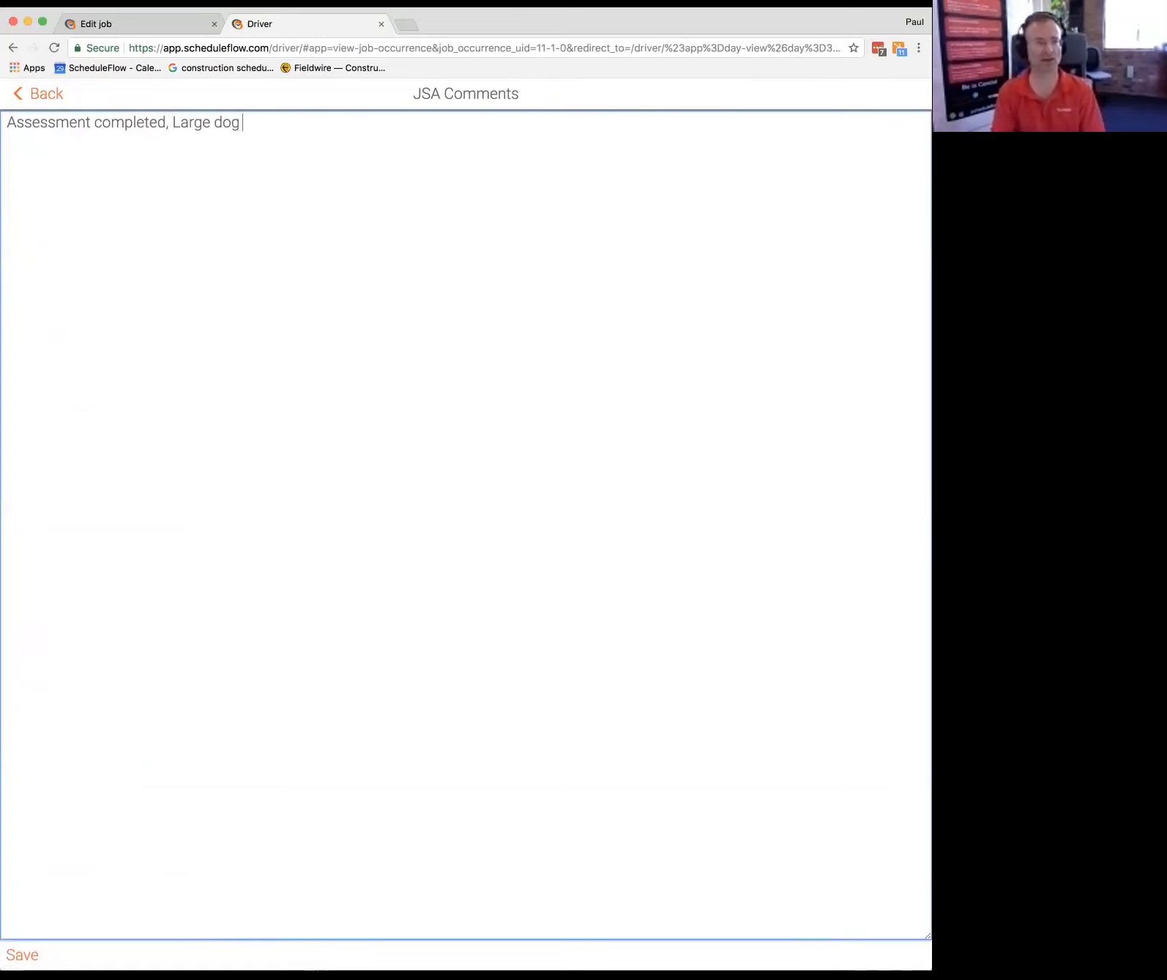
pyautogui.write('wandering aro')
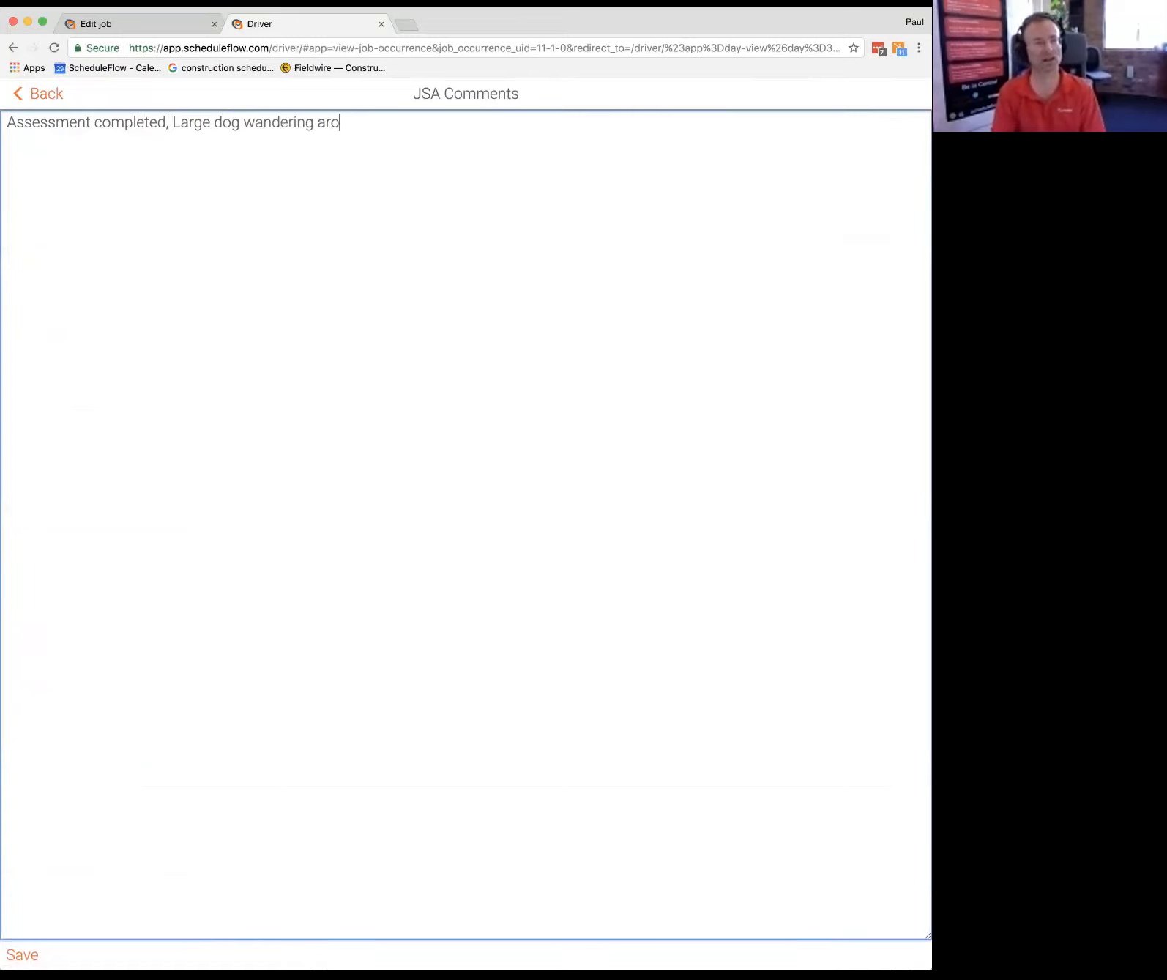
pyautogui.write('und on site.')
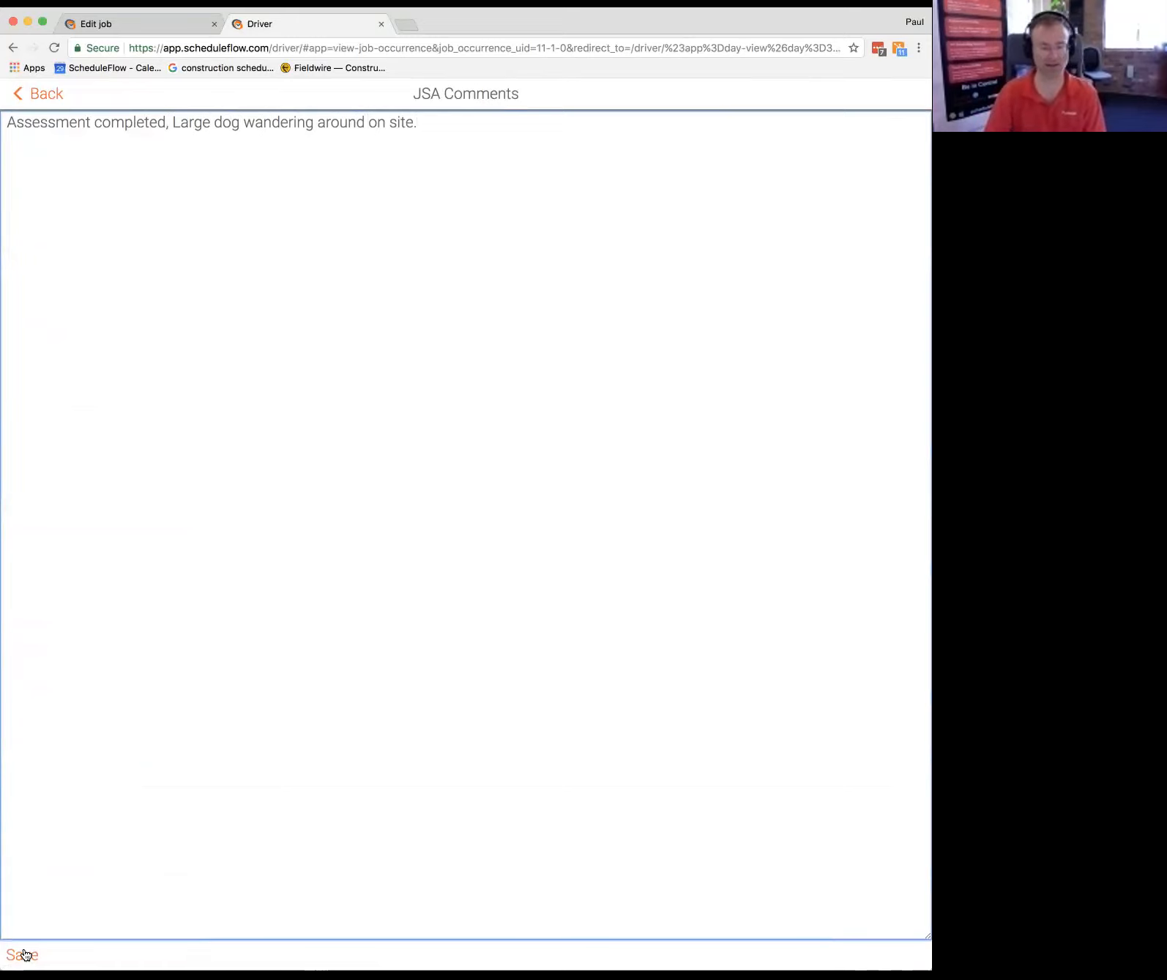
pyautogui.write('Called do')
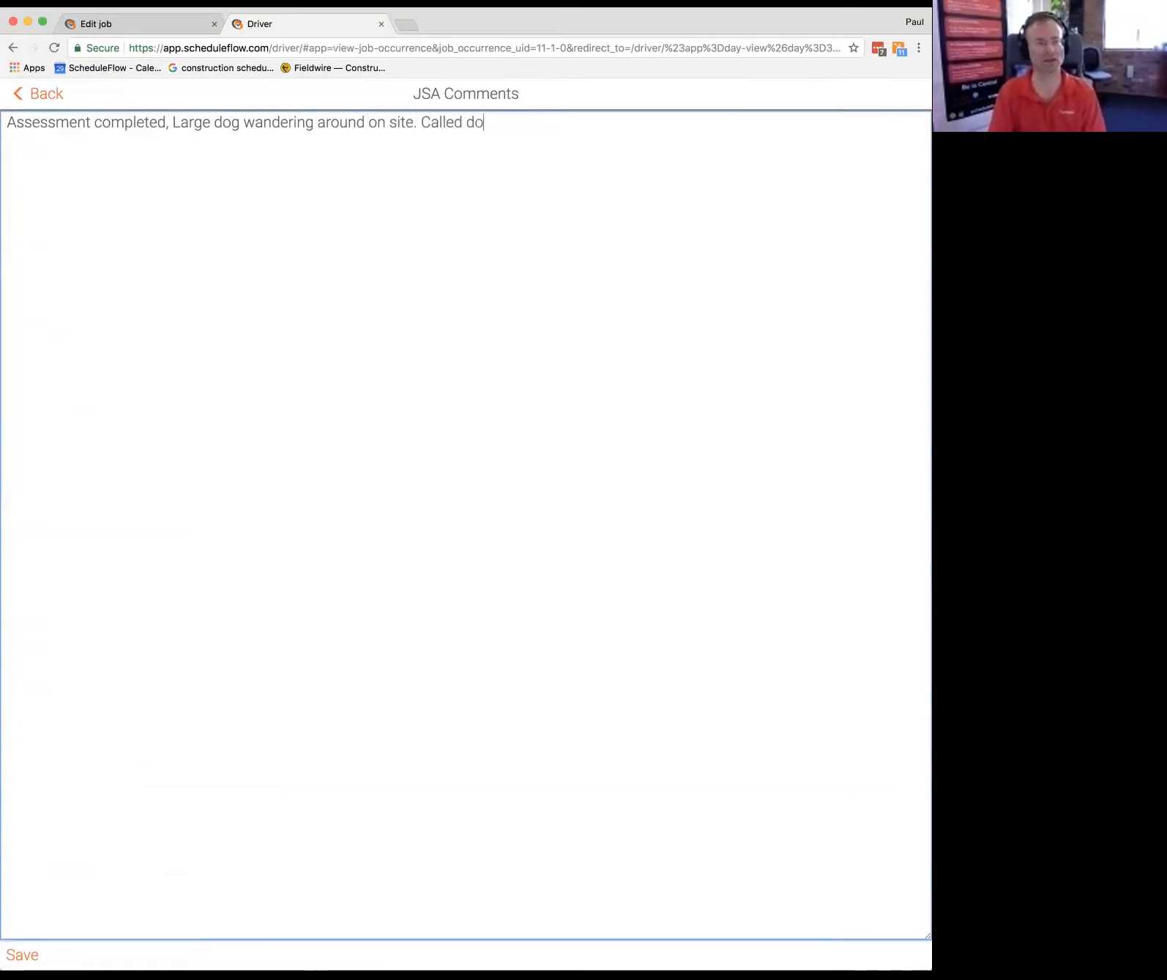
pyautogui.write('g')
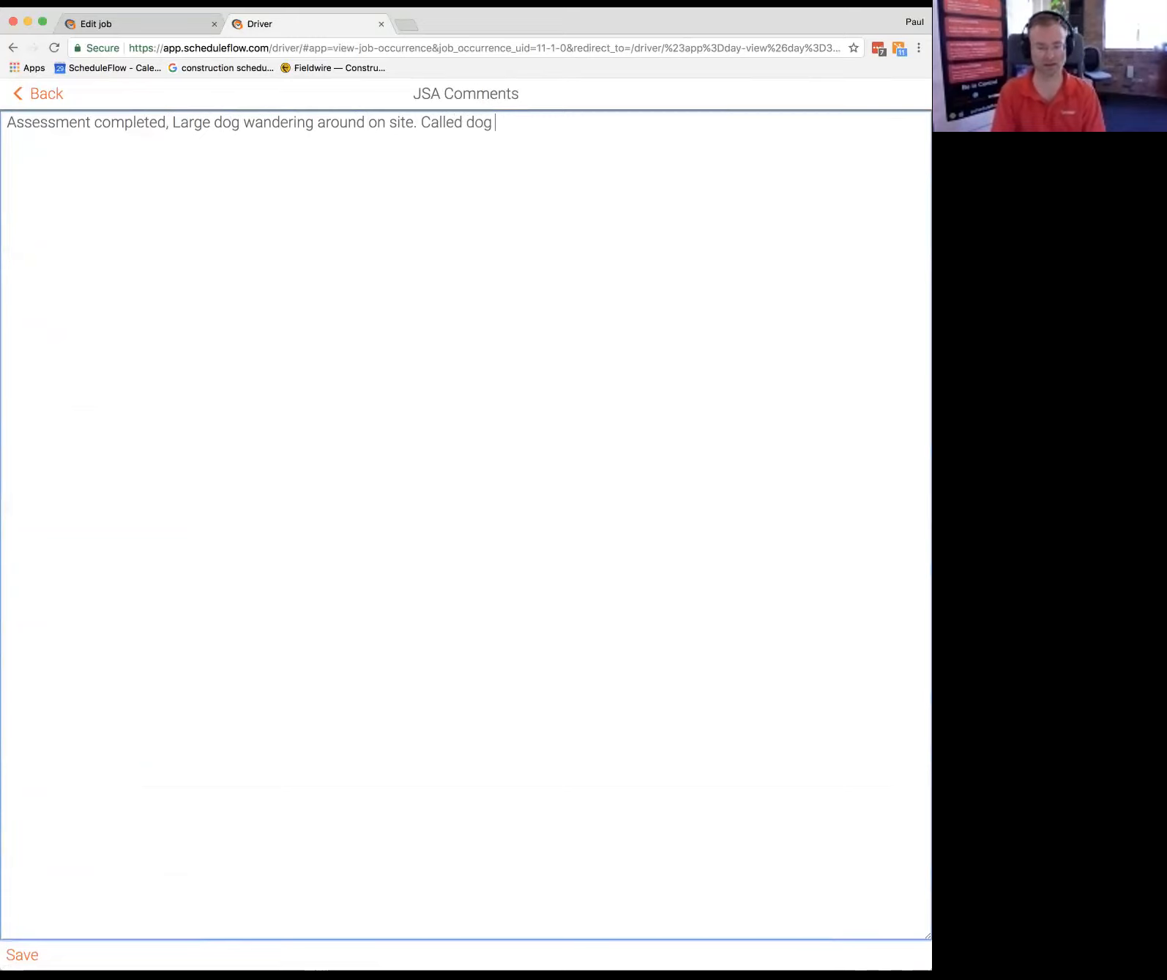
pyautogui.write('pund')
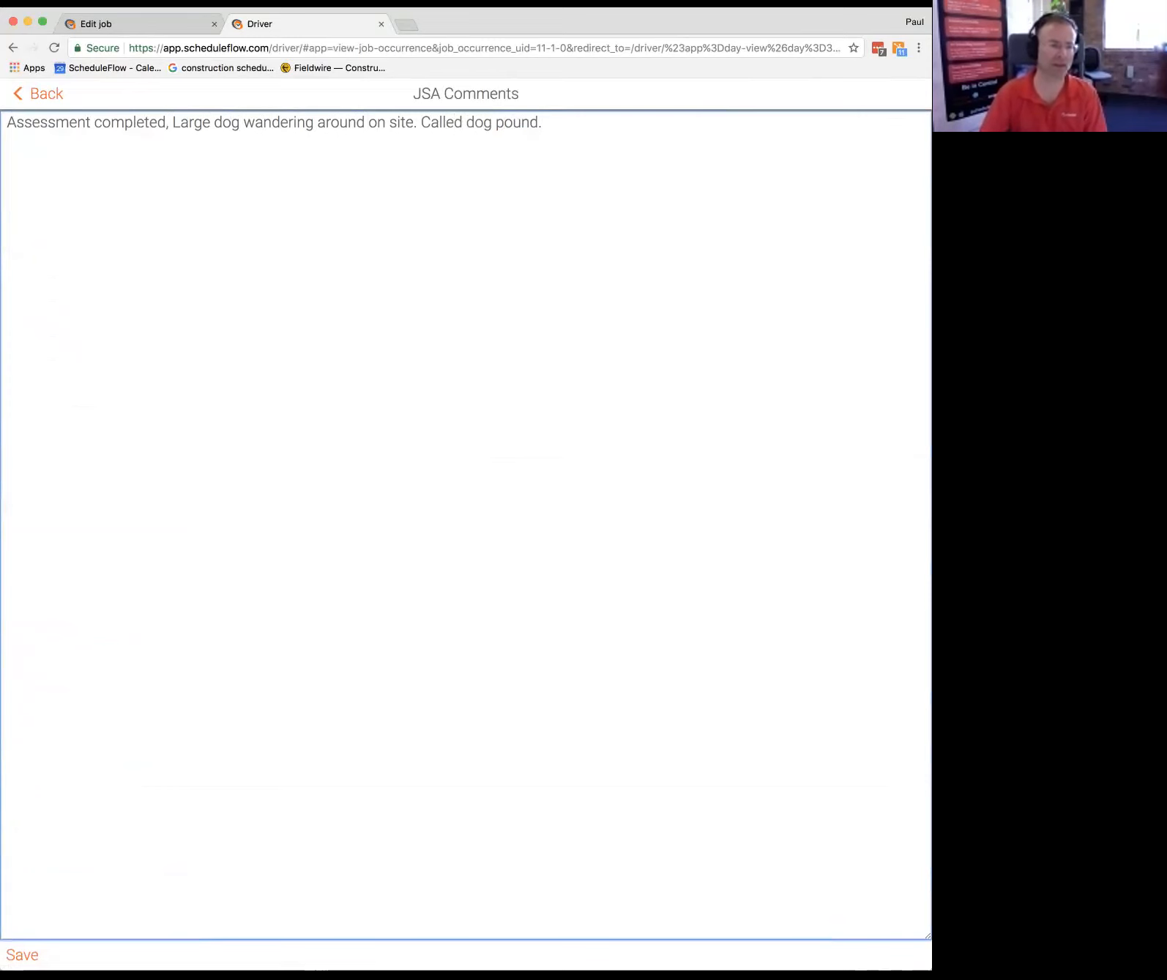
pyautogui.click(36, 93)
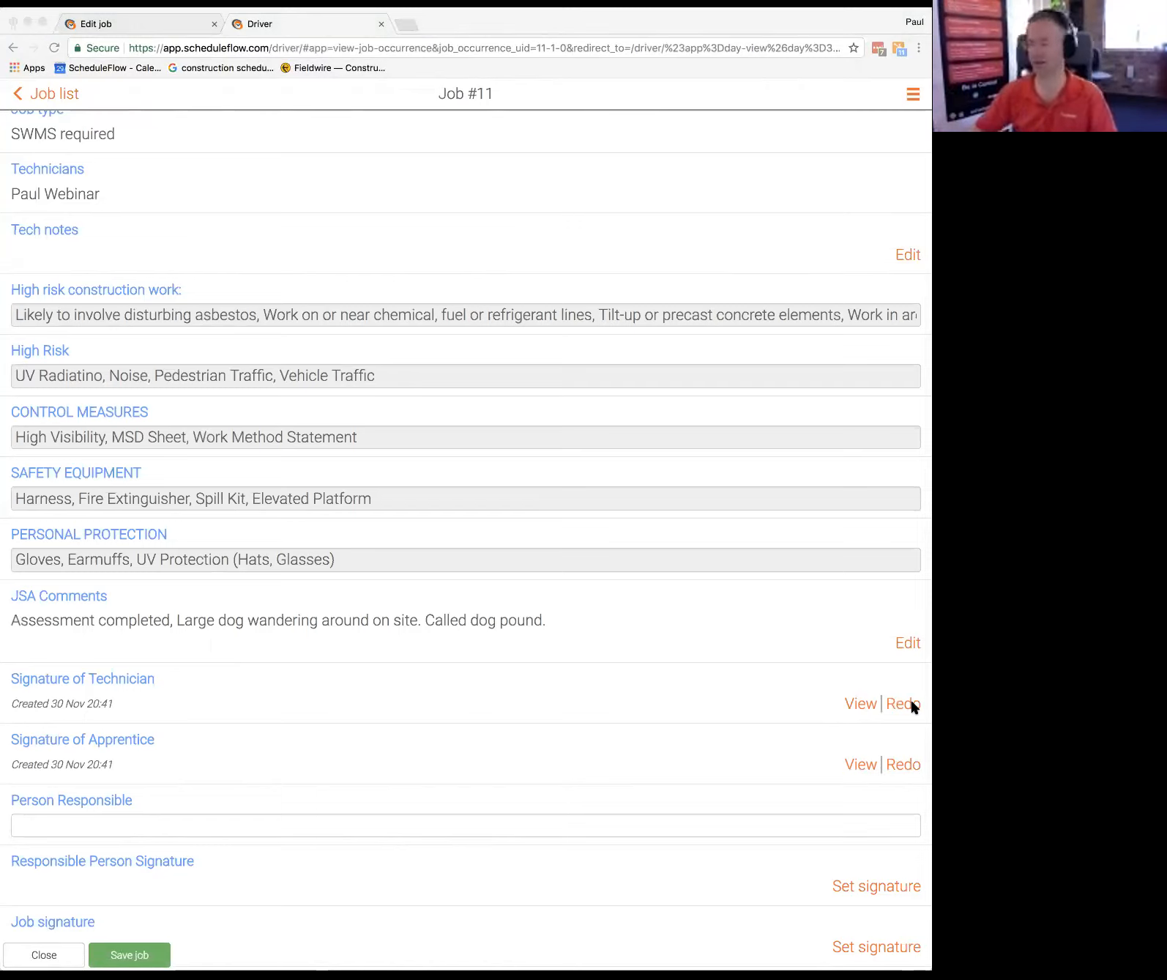
pyautogui.moveTo(836, 715)
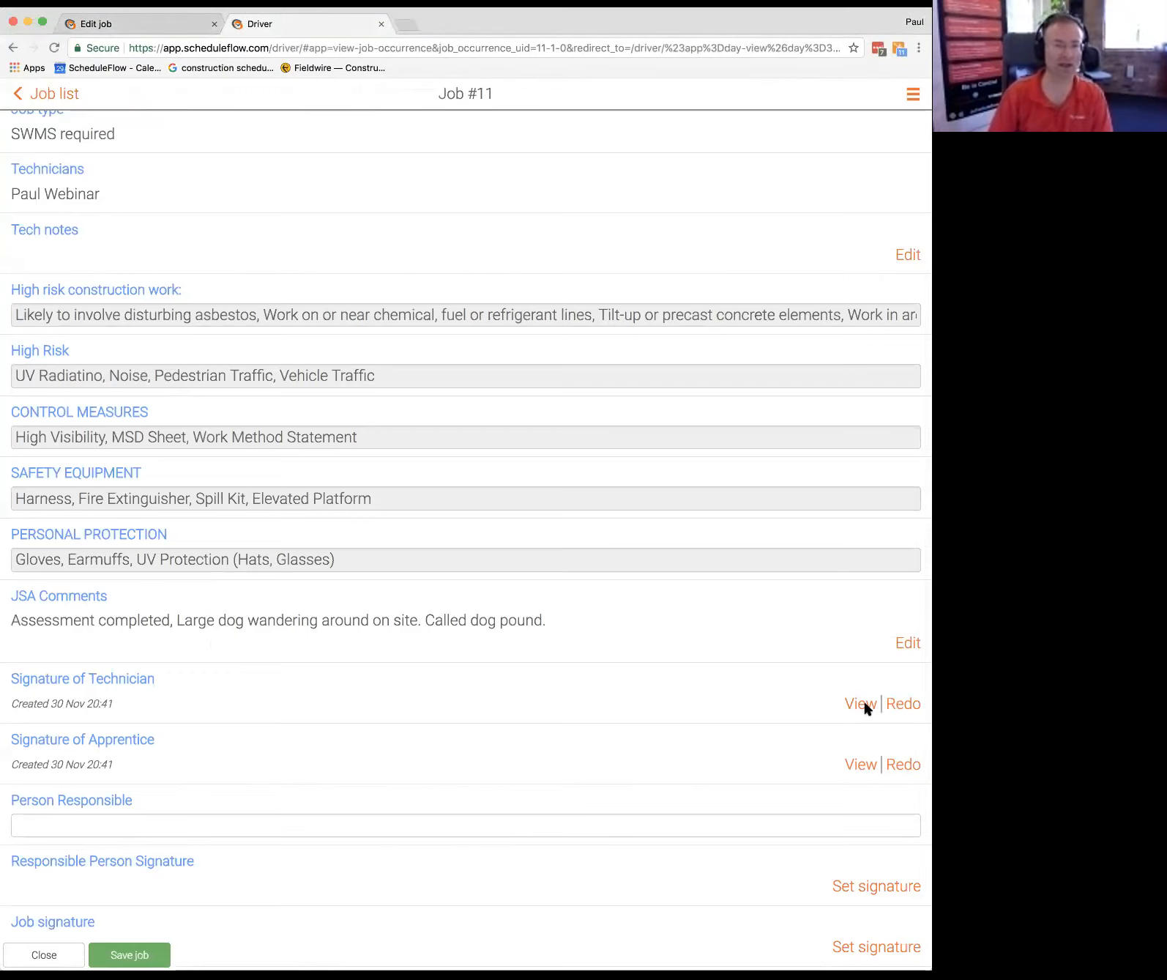
# Step: Redraw the technician's signature on job #11 and save it
pyautogui.click(858, 703)
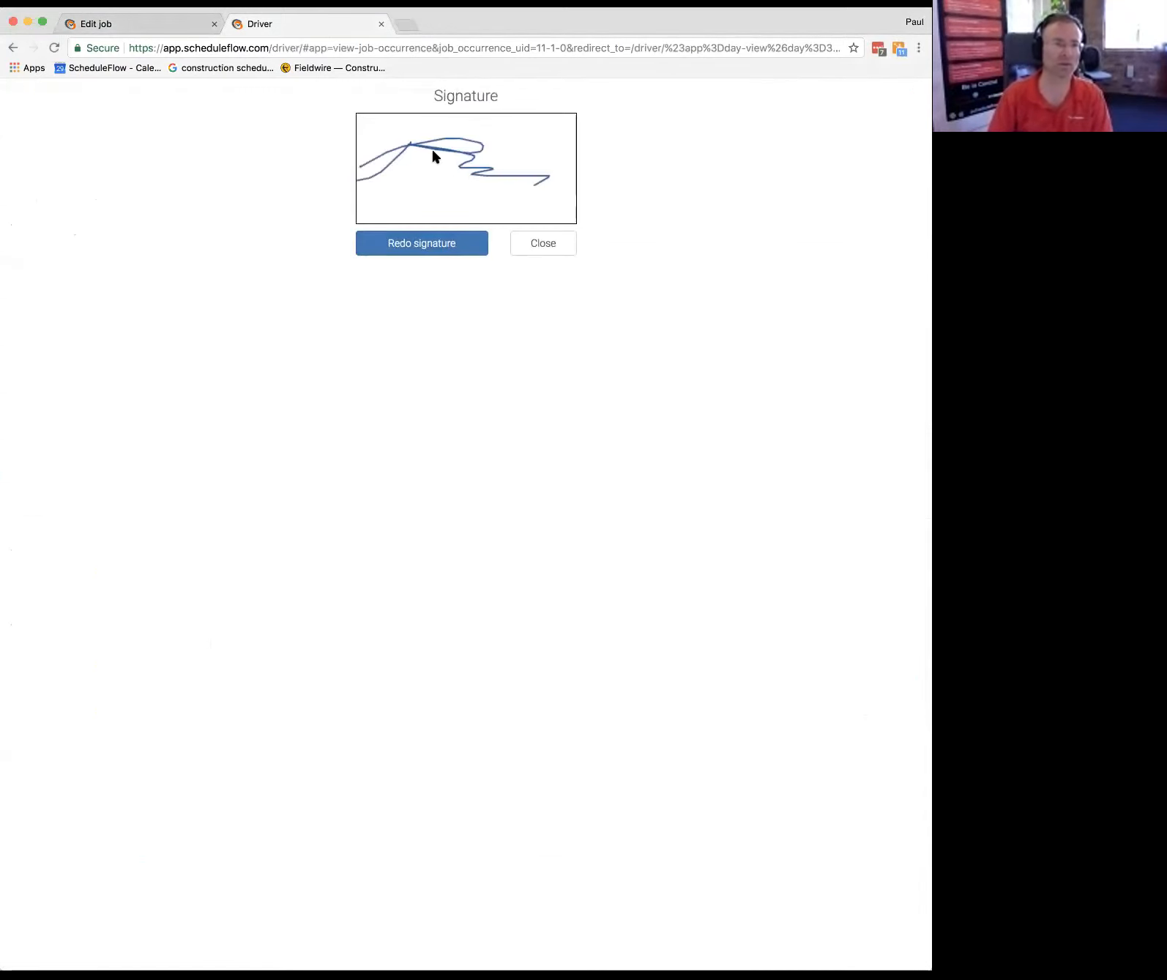
pyautogui.click(421, 242)
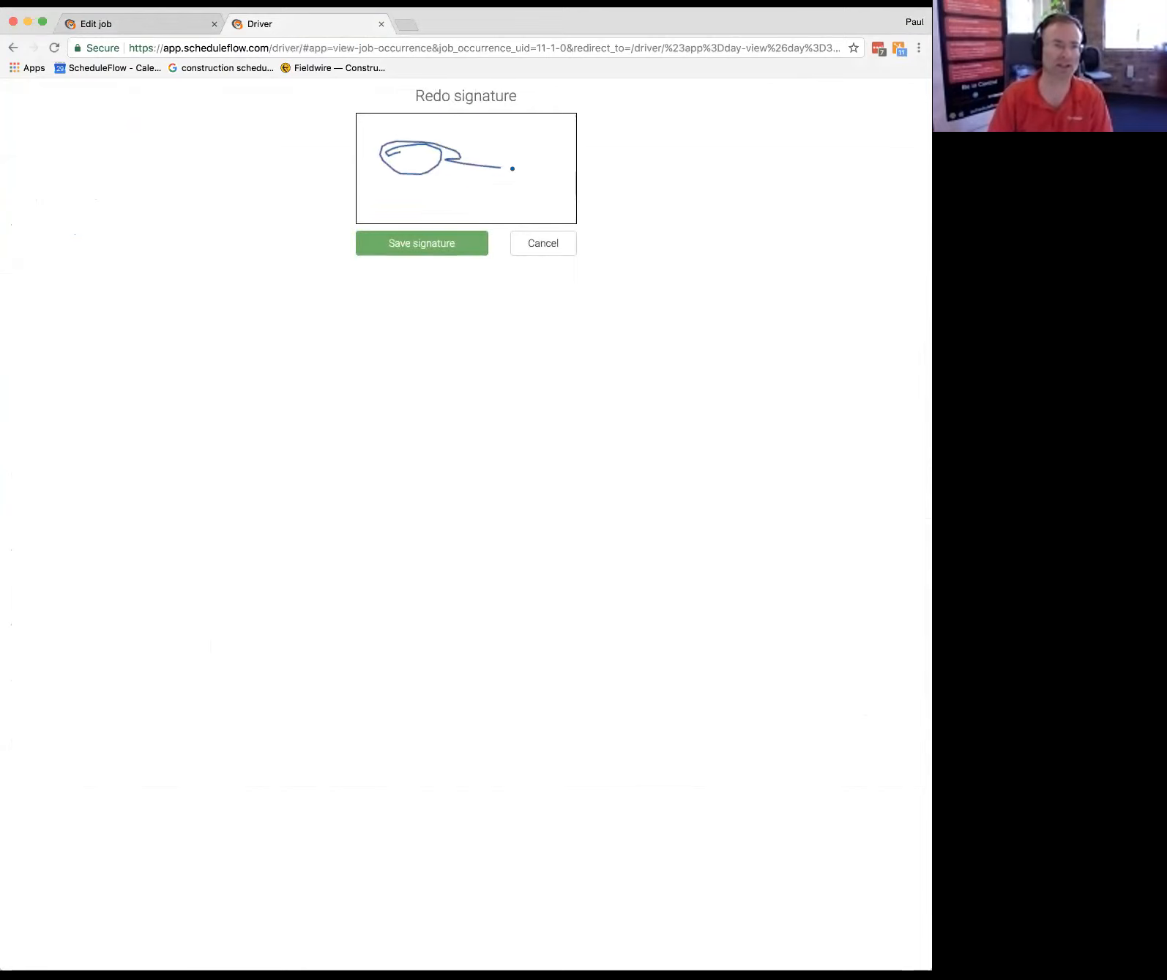
pyautogui.click(421, 242)
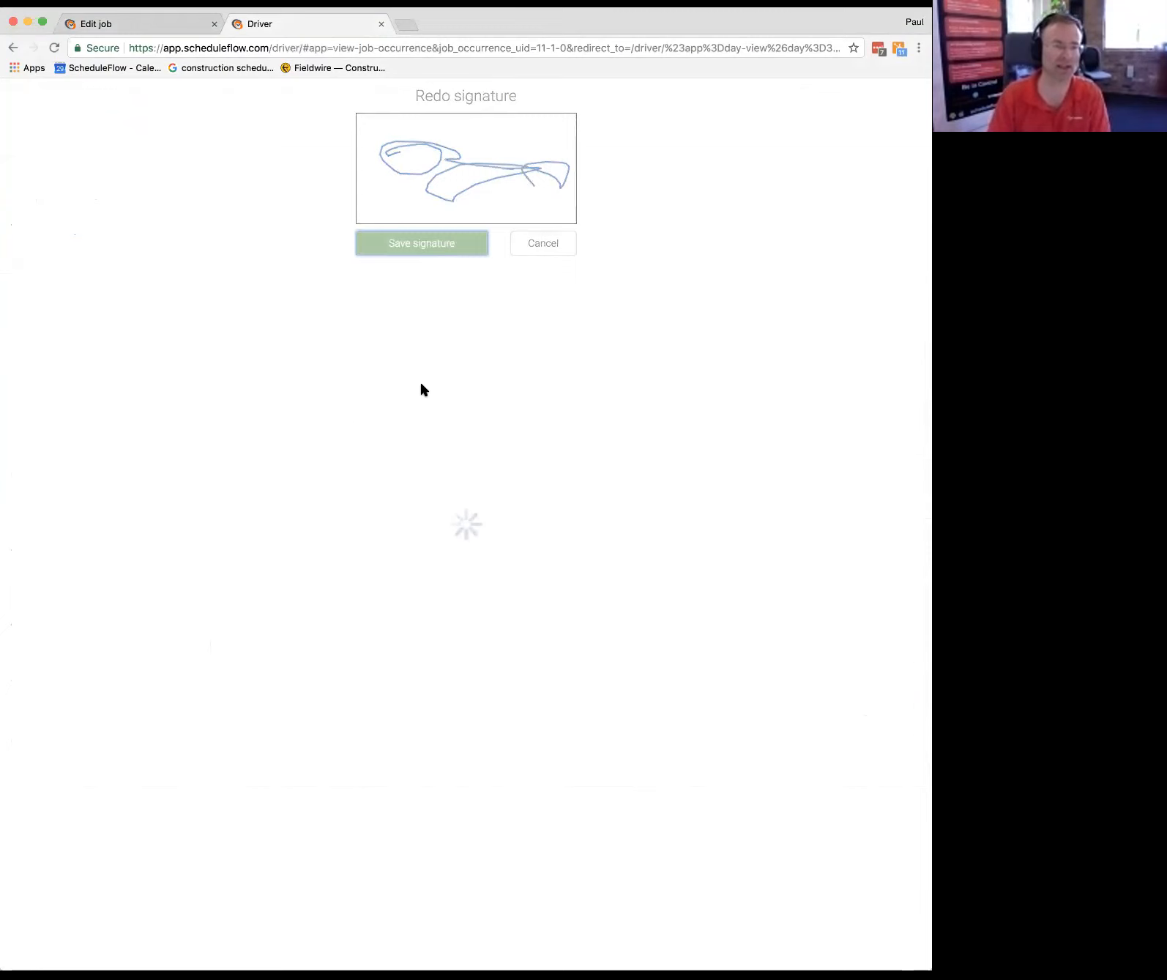
pyautogui.moveTo(435, 444)
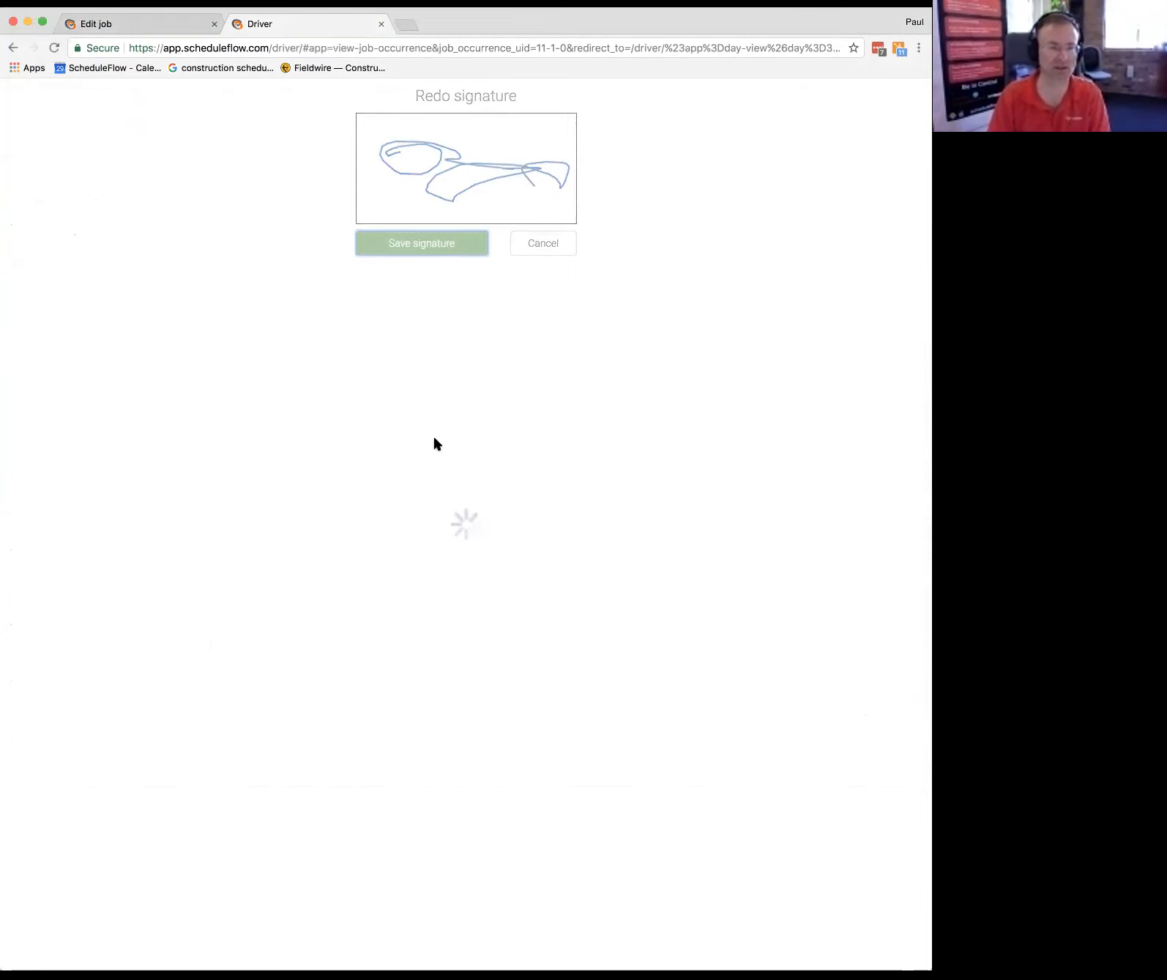
pyautogui.click(421, 242)
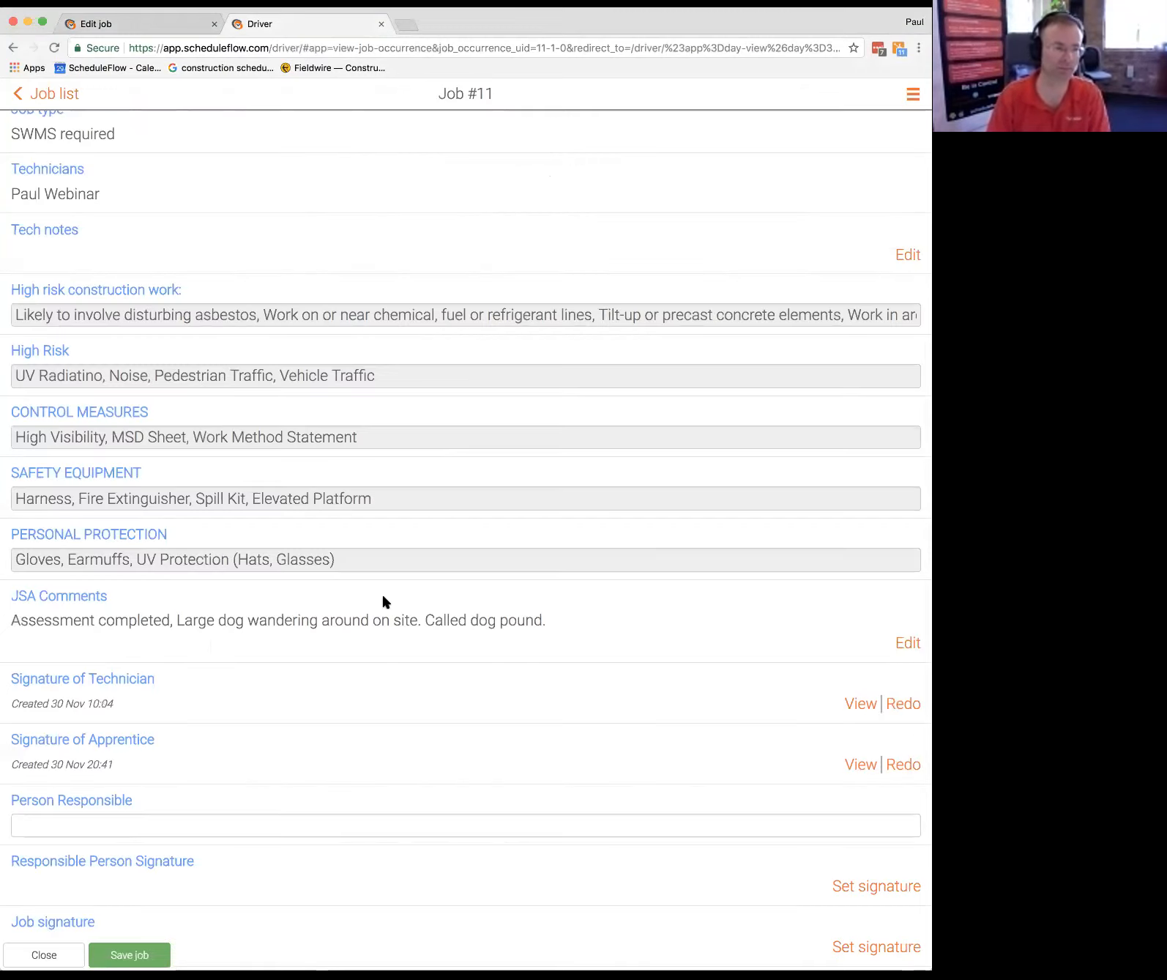
pyautogui.scroll(-3)
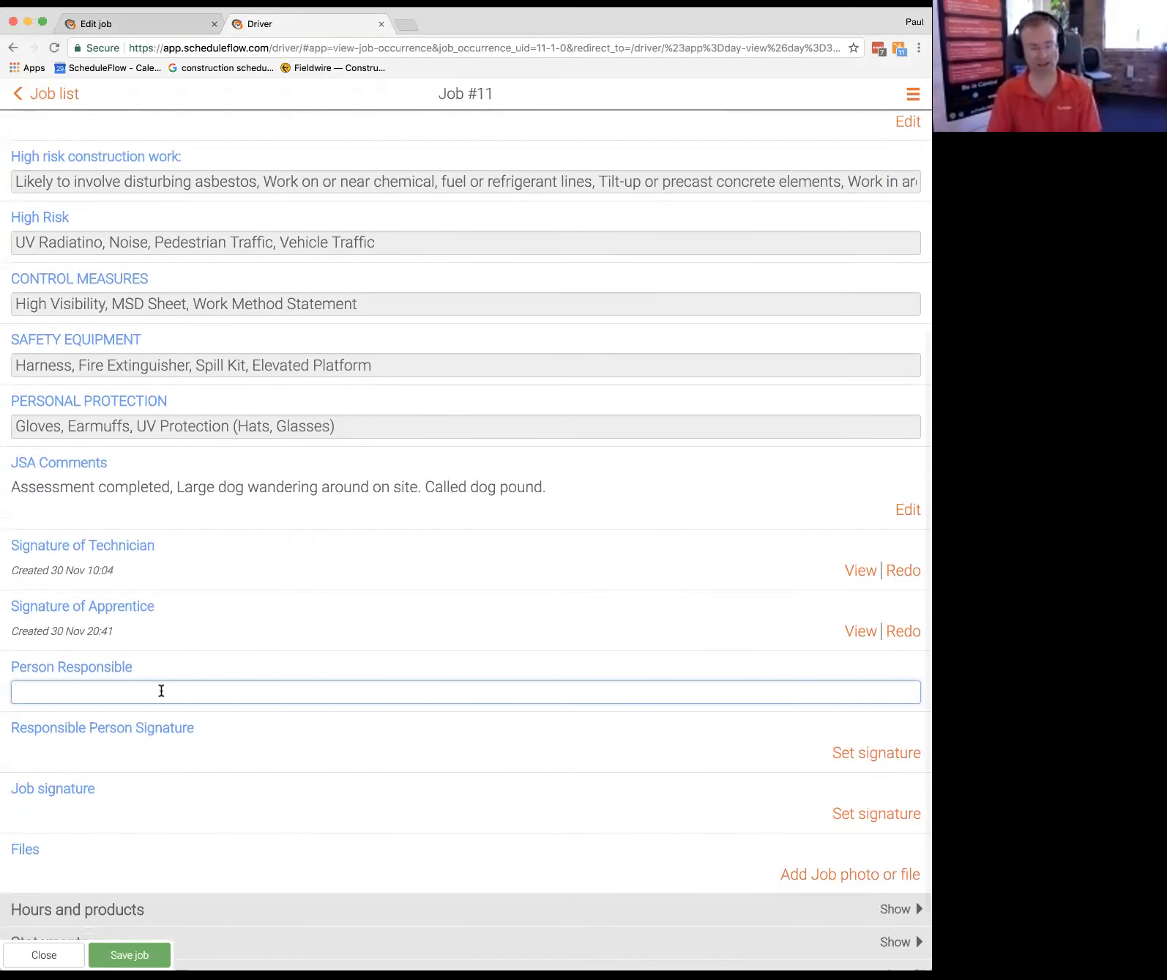
# Step: Name Bob as Person Responsible and draw and save his signature
pyautogui.write('Bob')
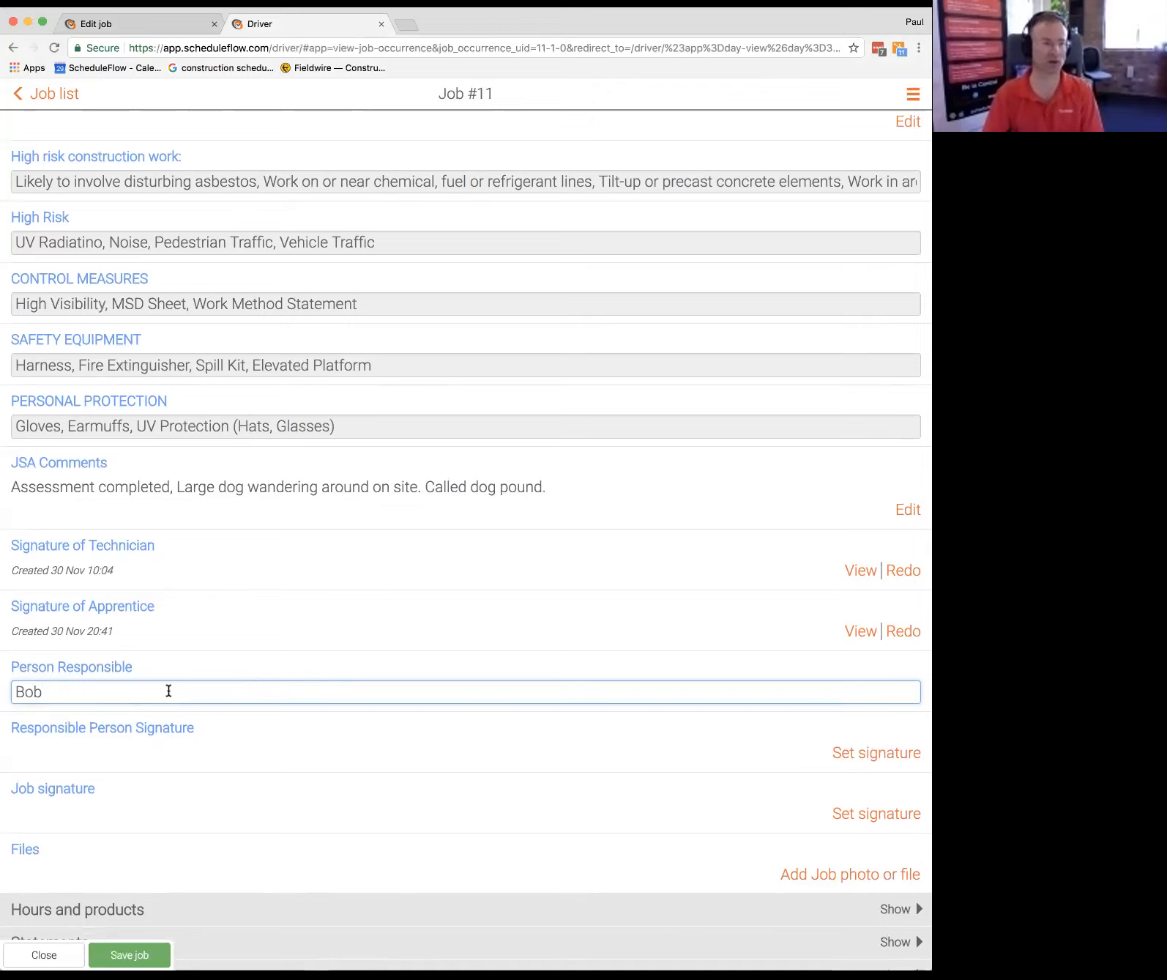
pyautogui.click(876, 752)
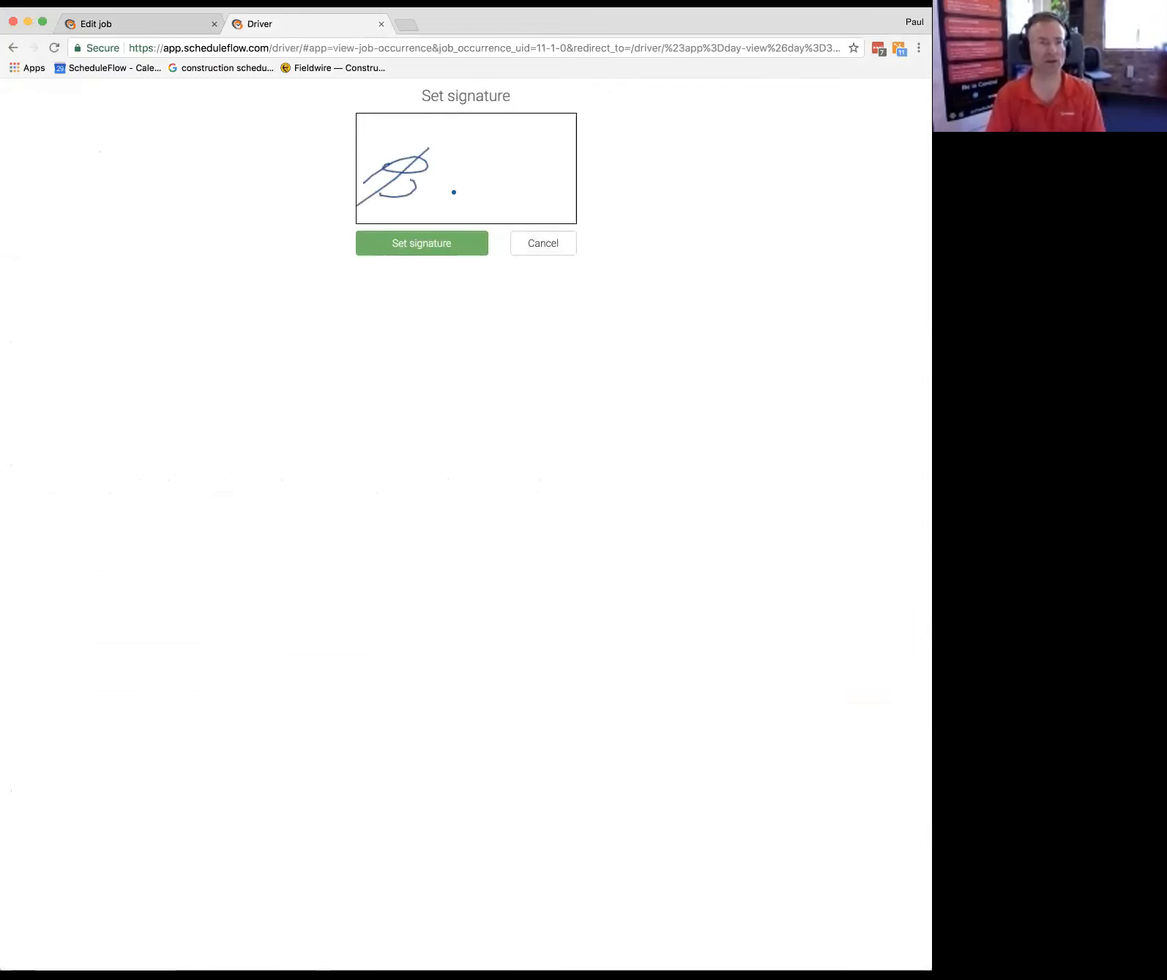
pyautogui.click(421, 242)
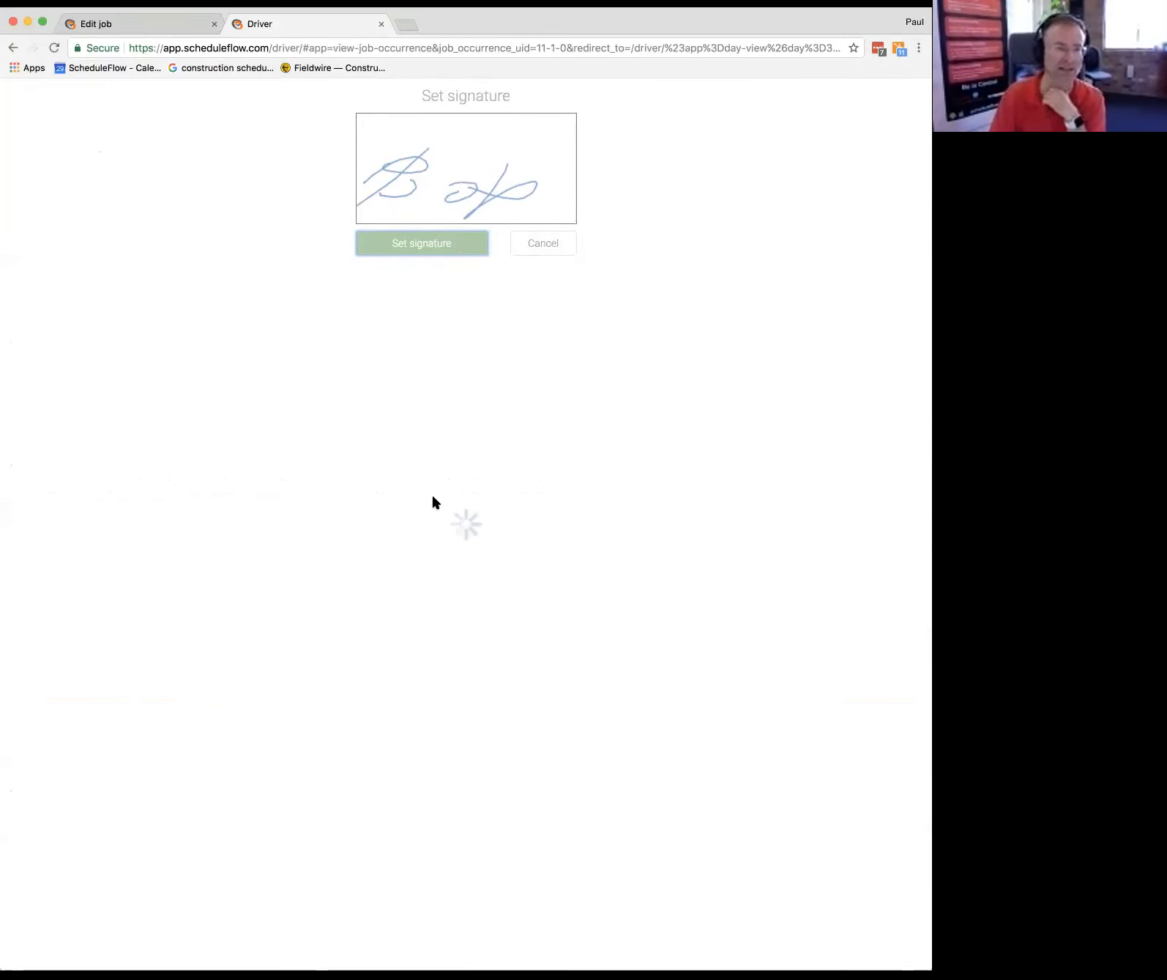
pyautogui.click(420, 242)
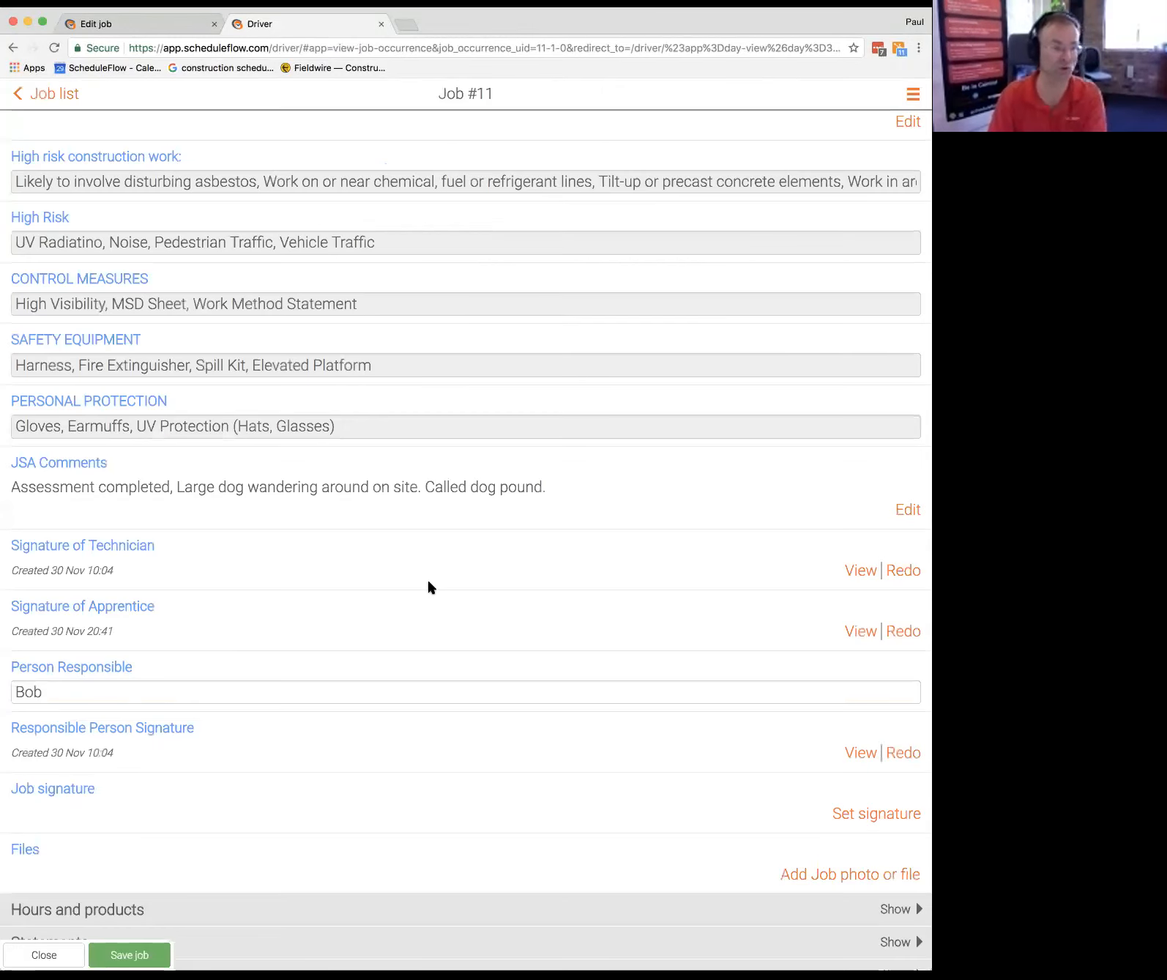
pyautogui.scroll(-3)
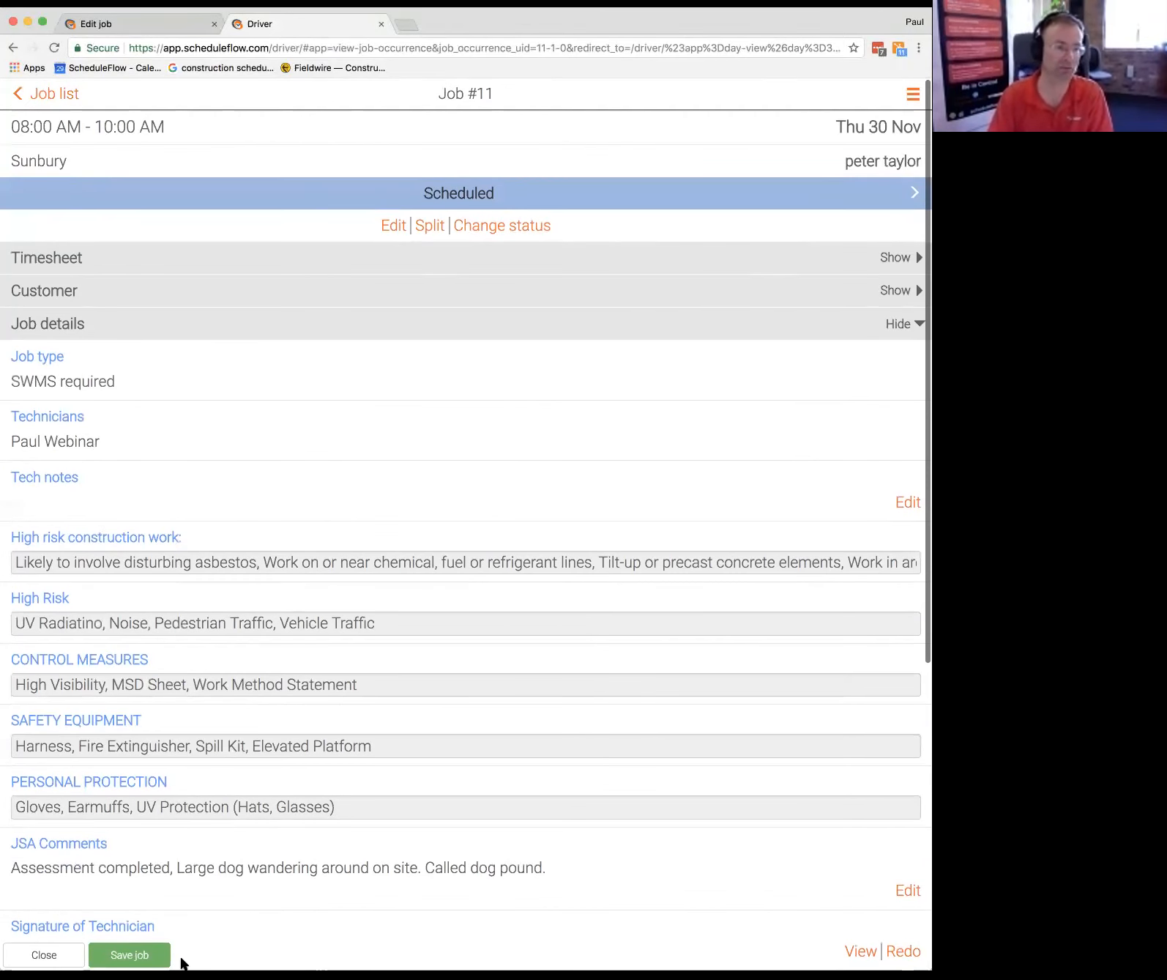
# Step: Save job #11 with its JSA comments and signatures, keeping Scheduled status
pyautogui.click(129, 954)
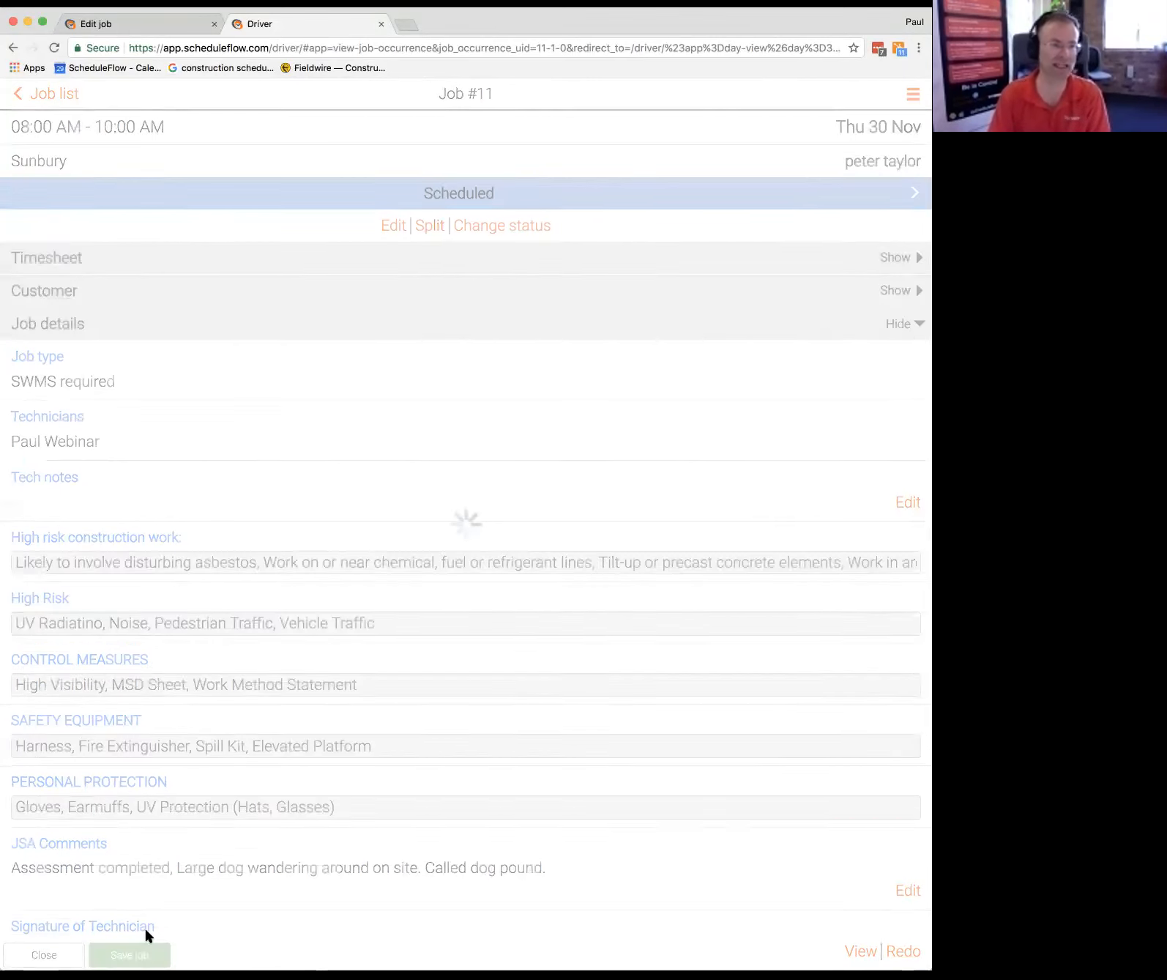
pyautogui.click(129, 954)
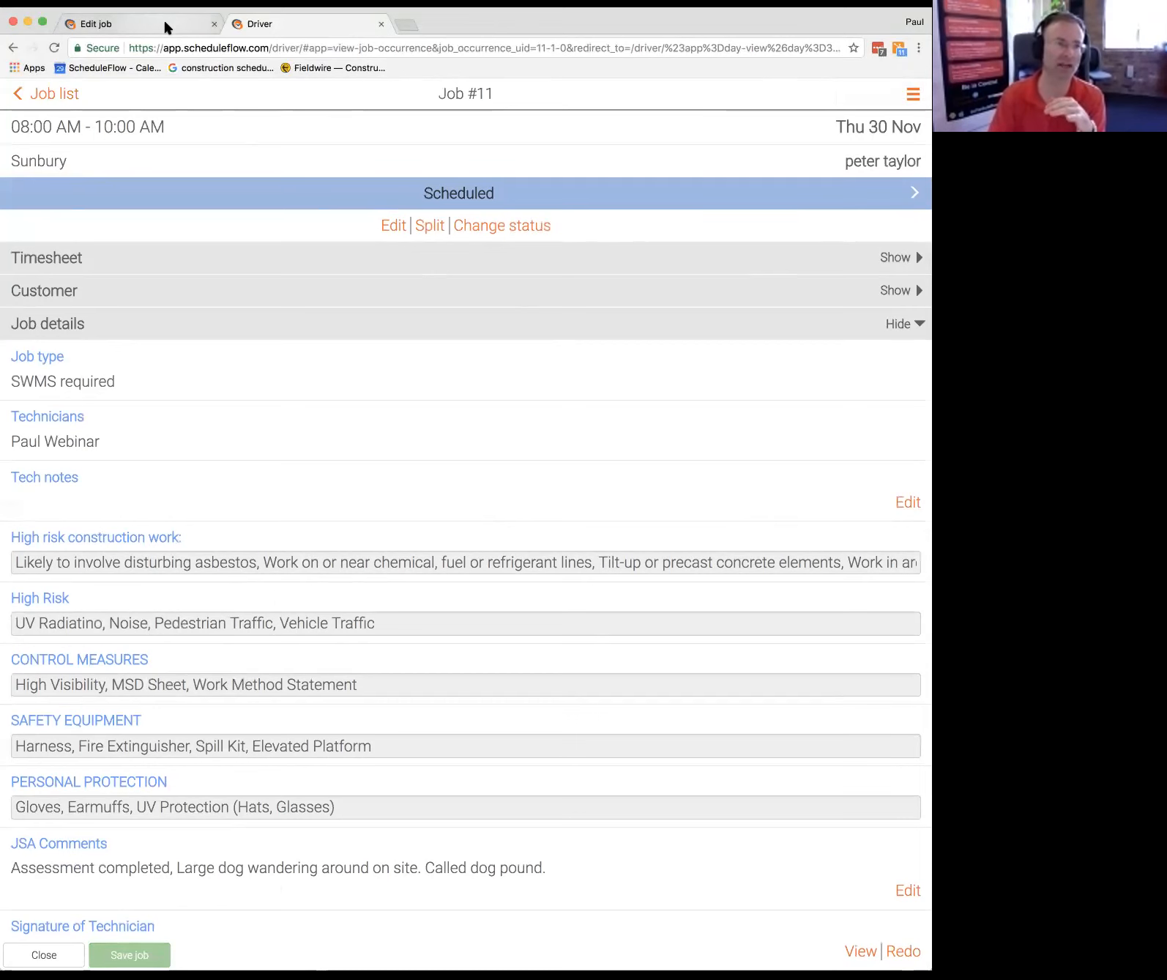
# Step: Create a new draft SWMS Report #2 for job #11 from the schedule
pyautogui.click(393, 226)
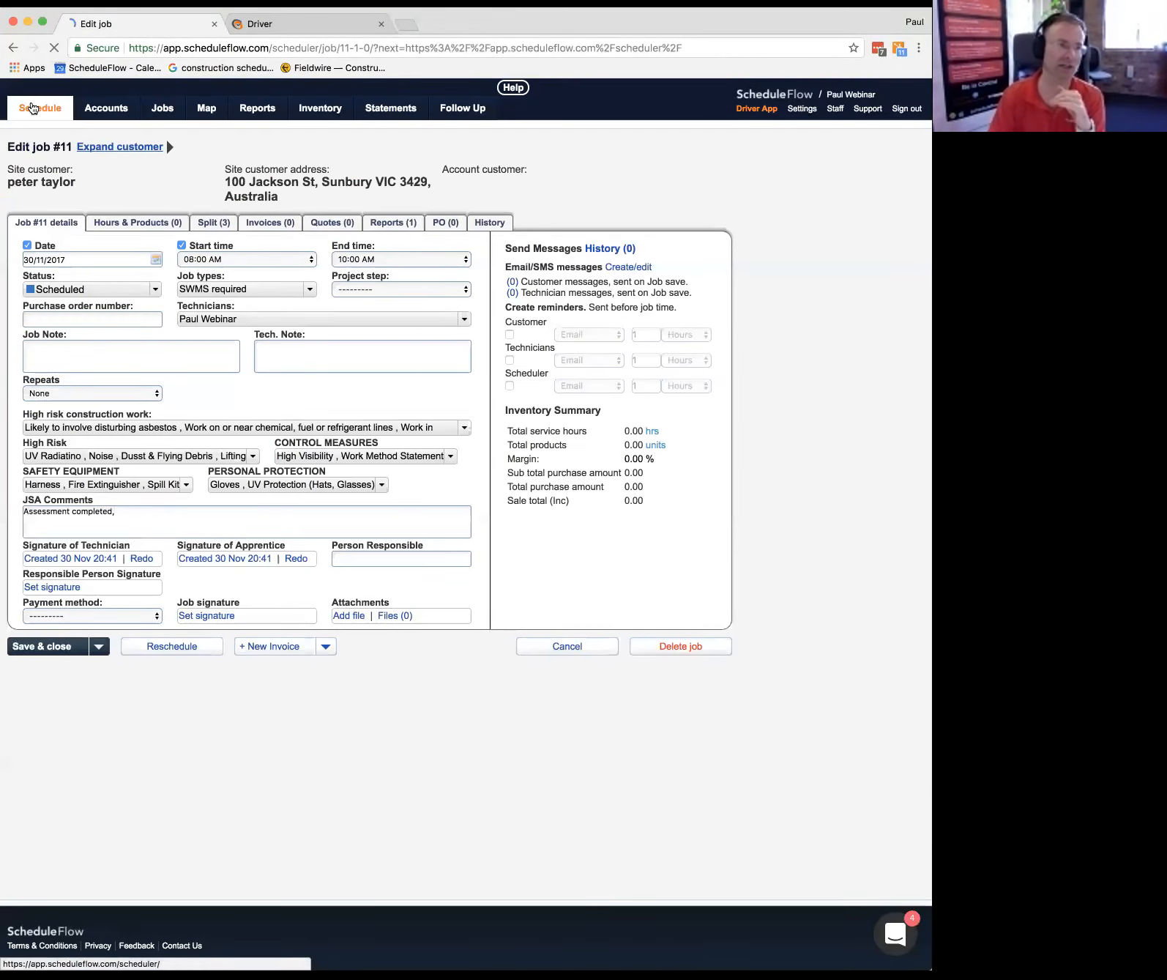
pyautogui.click(40, 108)
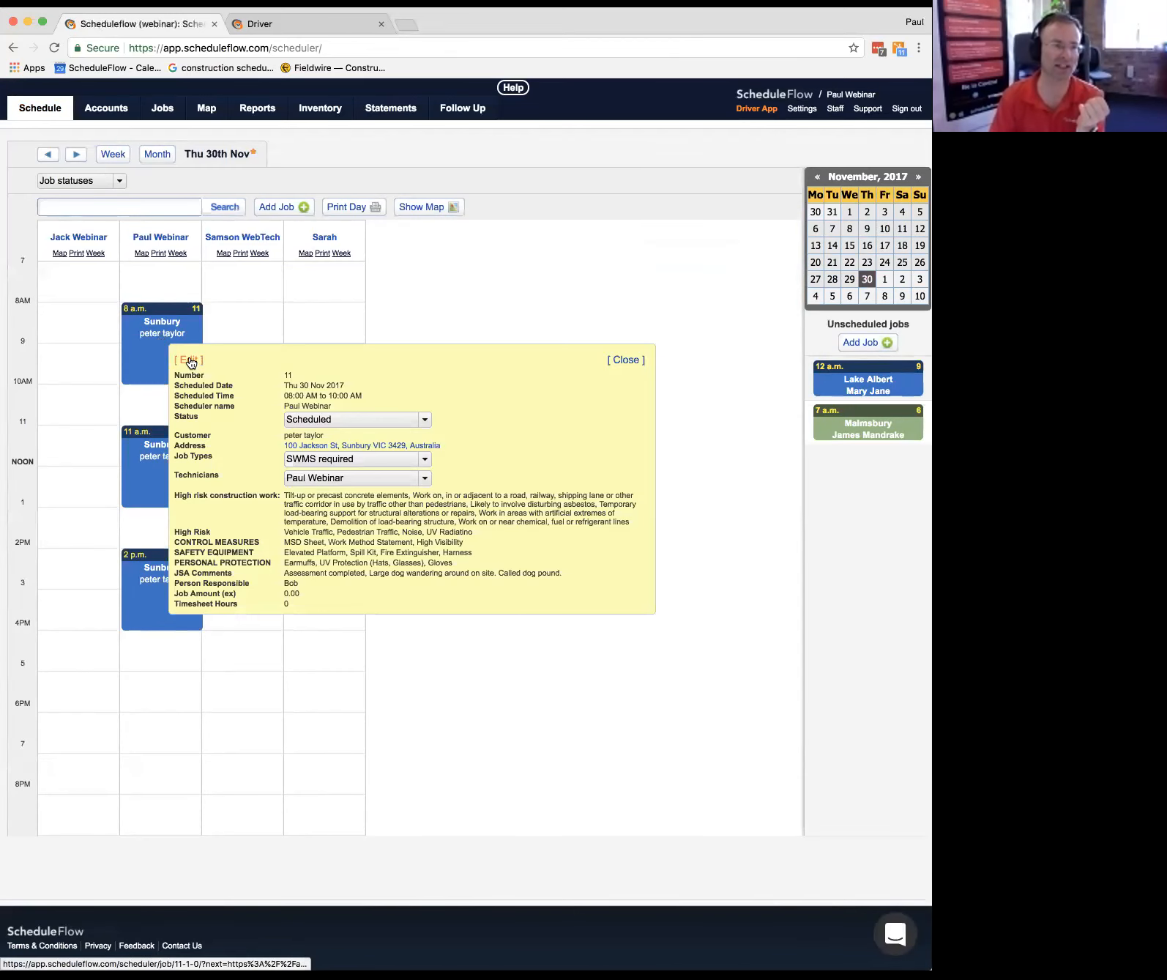
pyautogui.click(188, 359)
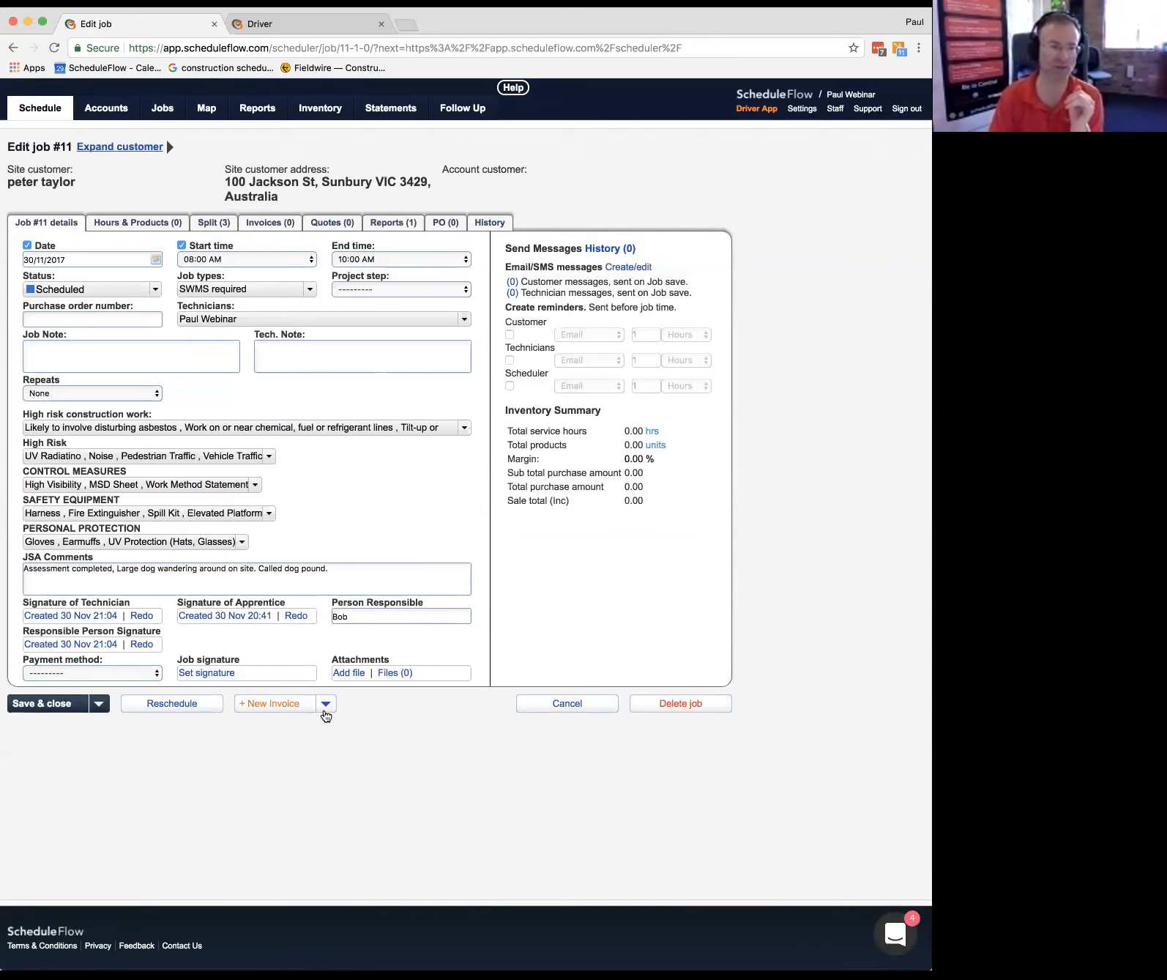
pyautogui.click(324, 703)
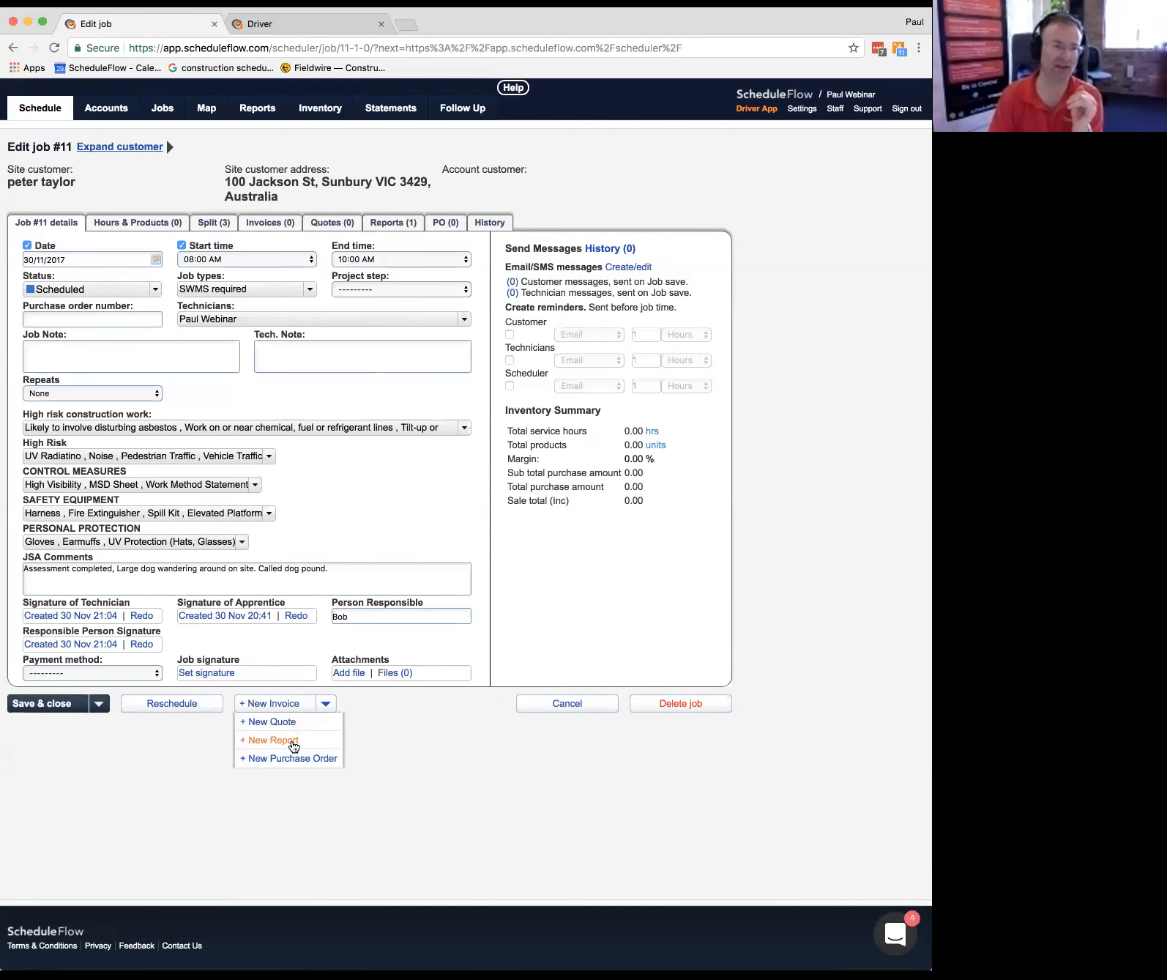
pyautogui.click(270, 740)
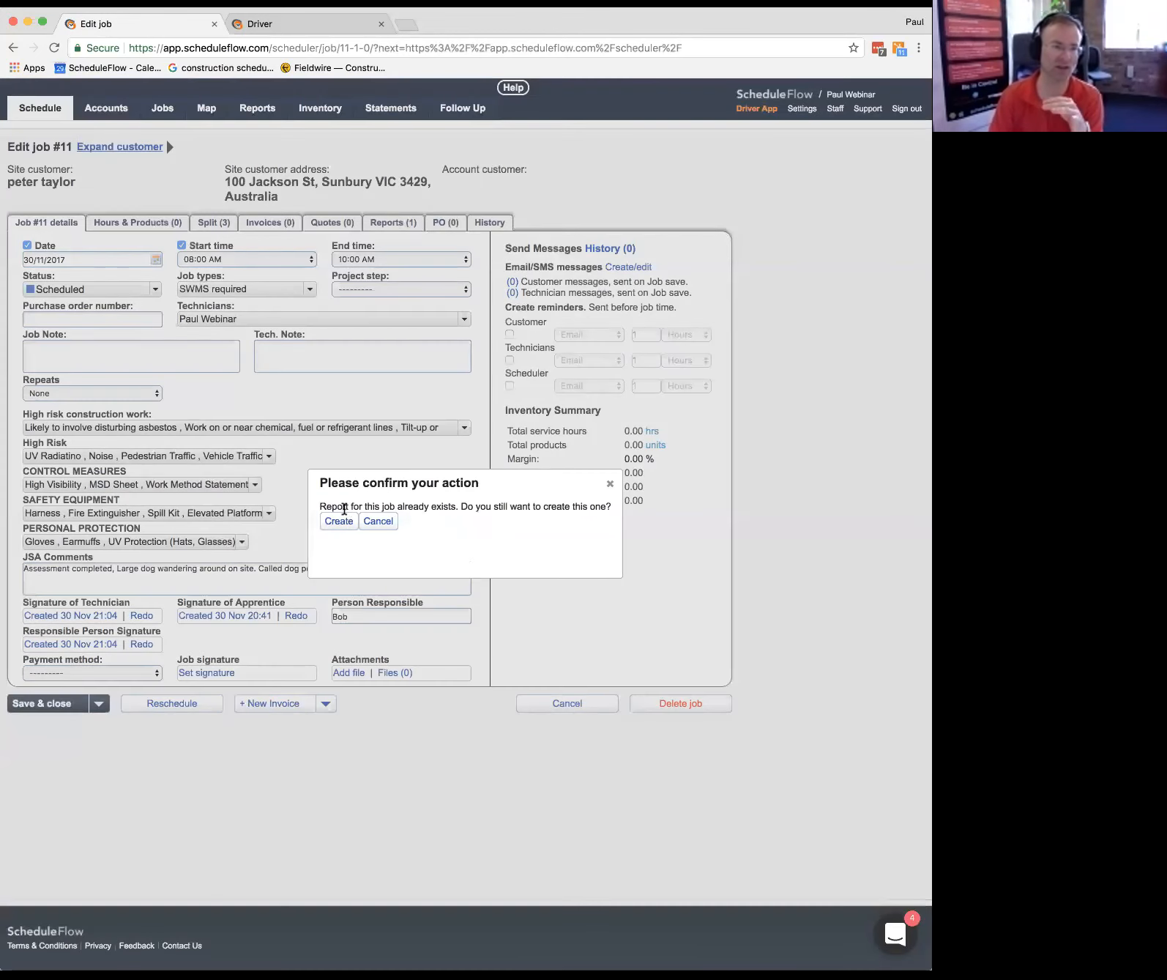
pyautogui.click(338, 520)
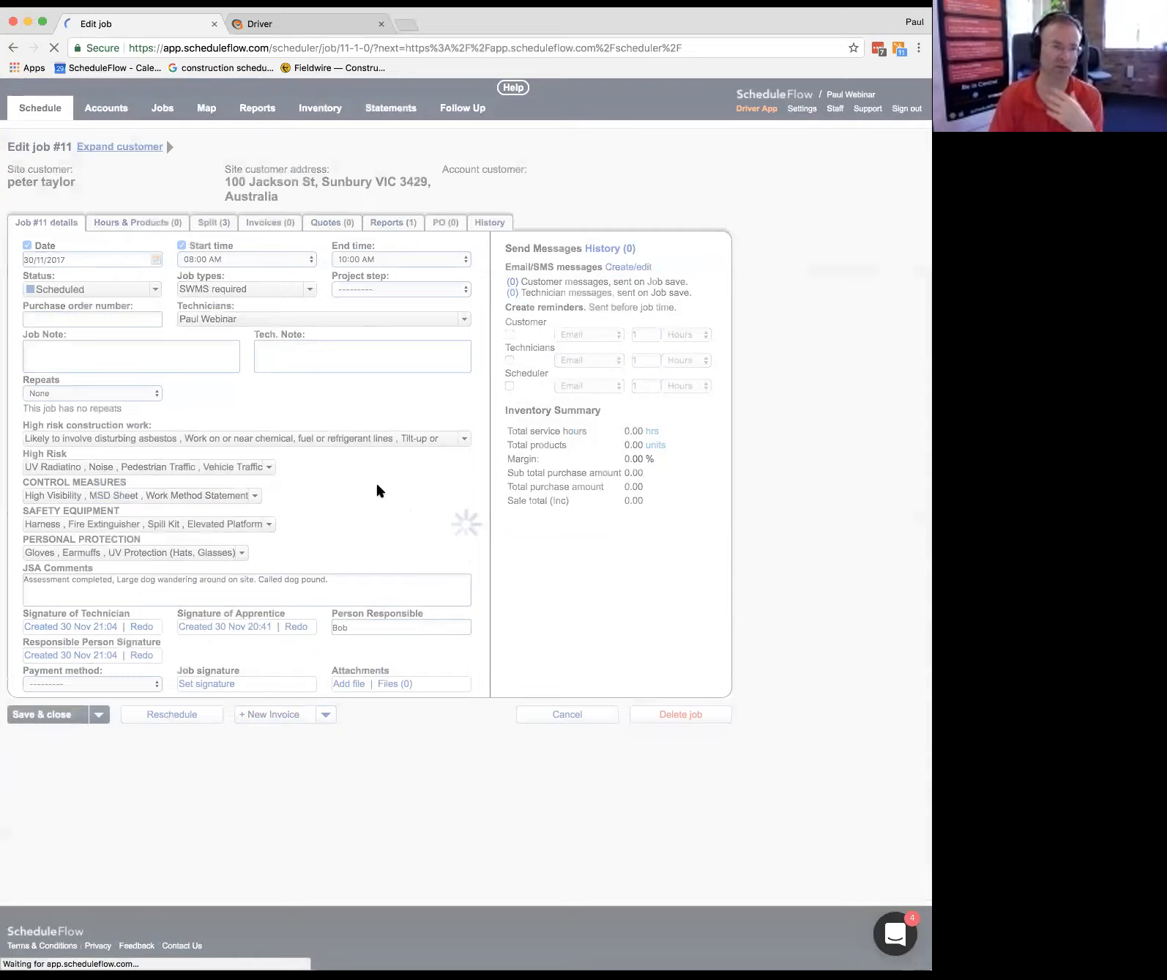
pyautogui.click(47, 714)
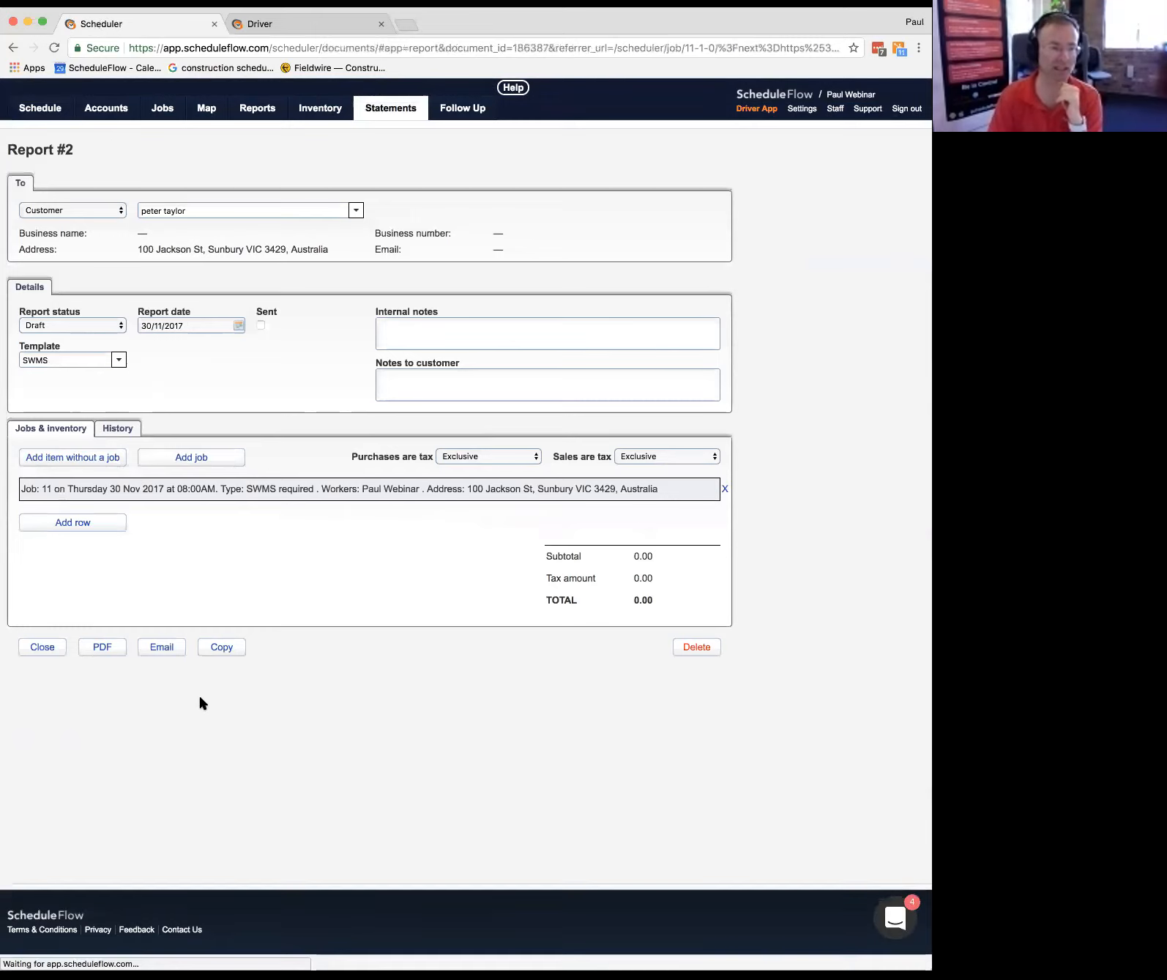
# Step: Generate Report #2 as a PDF in Chrome's PDF viewer
pyautogui.click(101, 647)
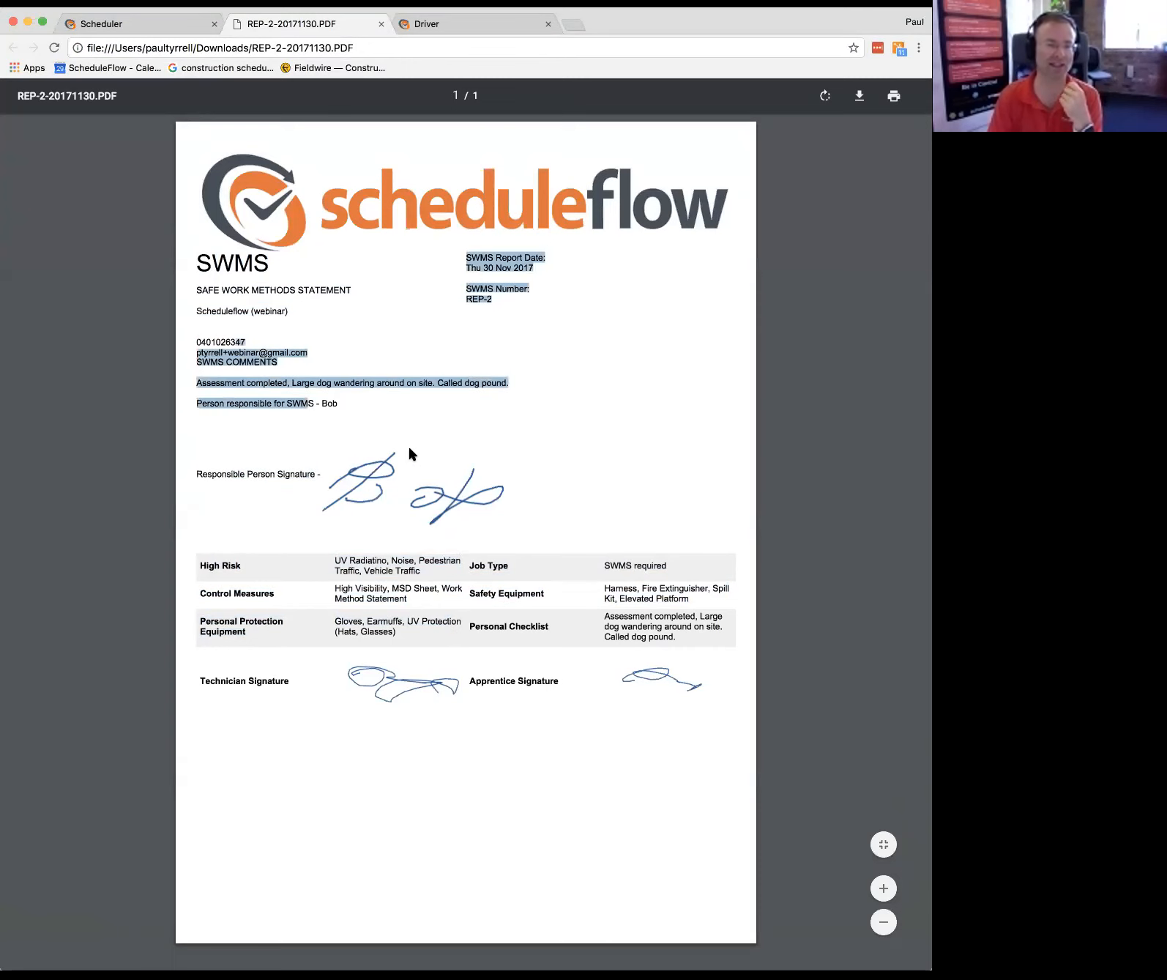
pyautogui.moveTo(465, 312)
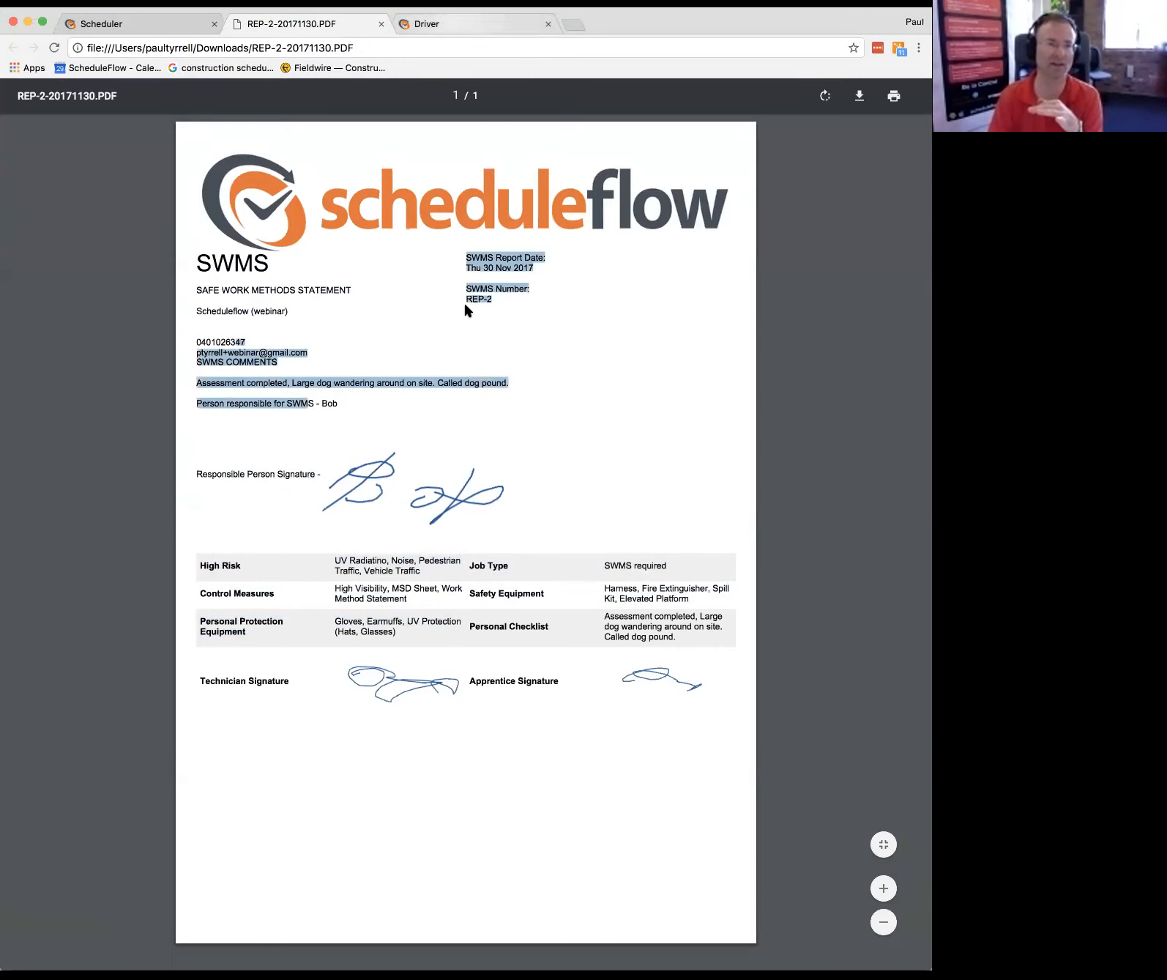
pyautogui.click(455, 24)
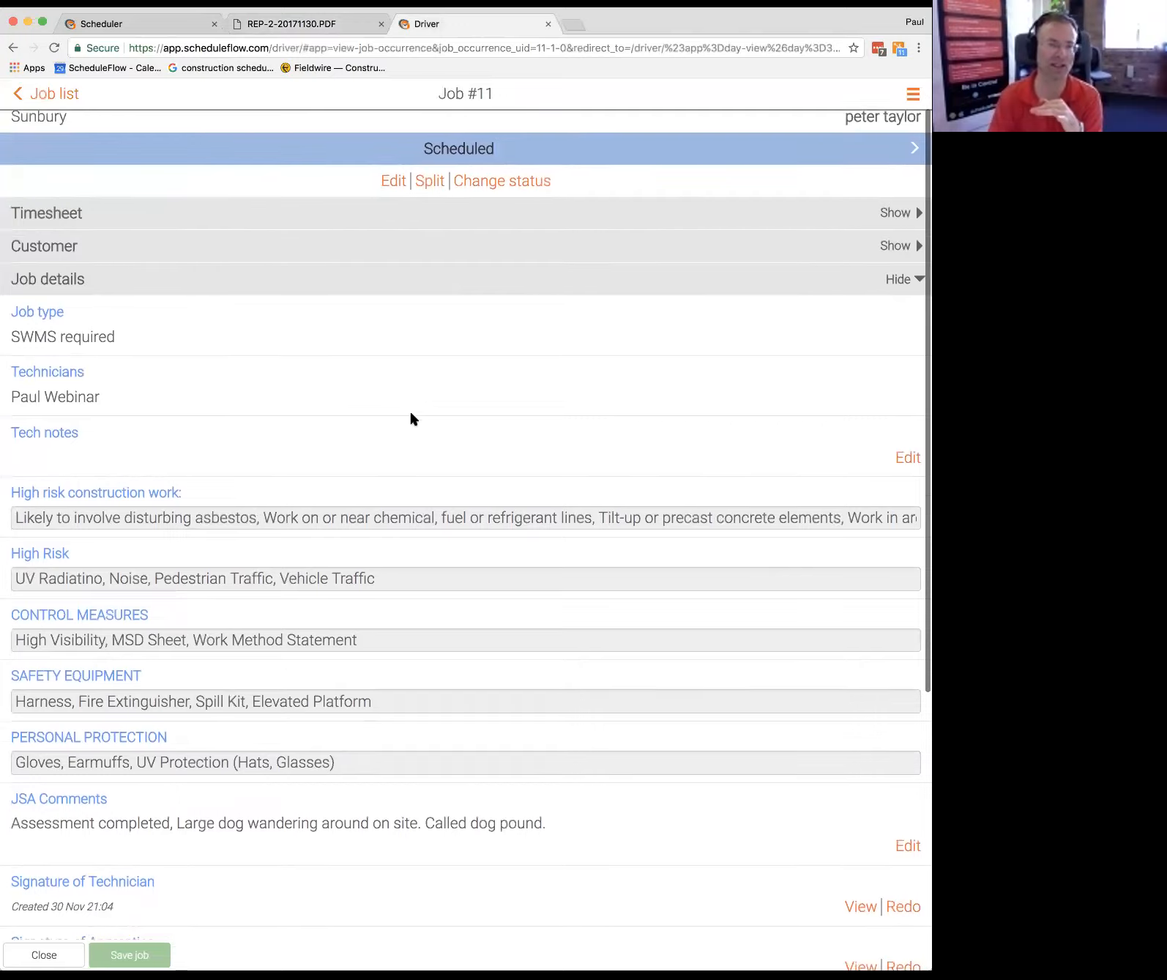
pyautogui.scroll(-3)
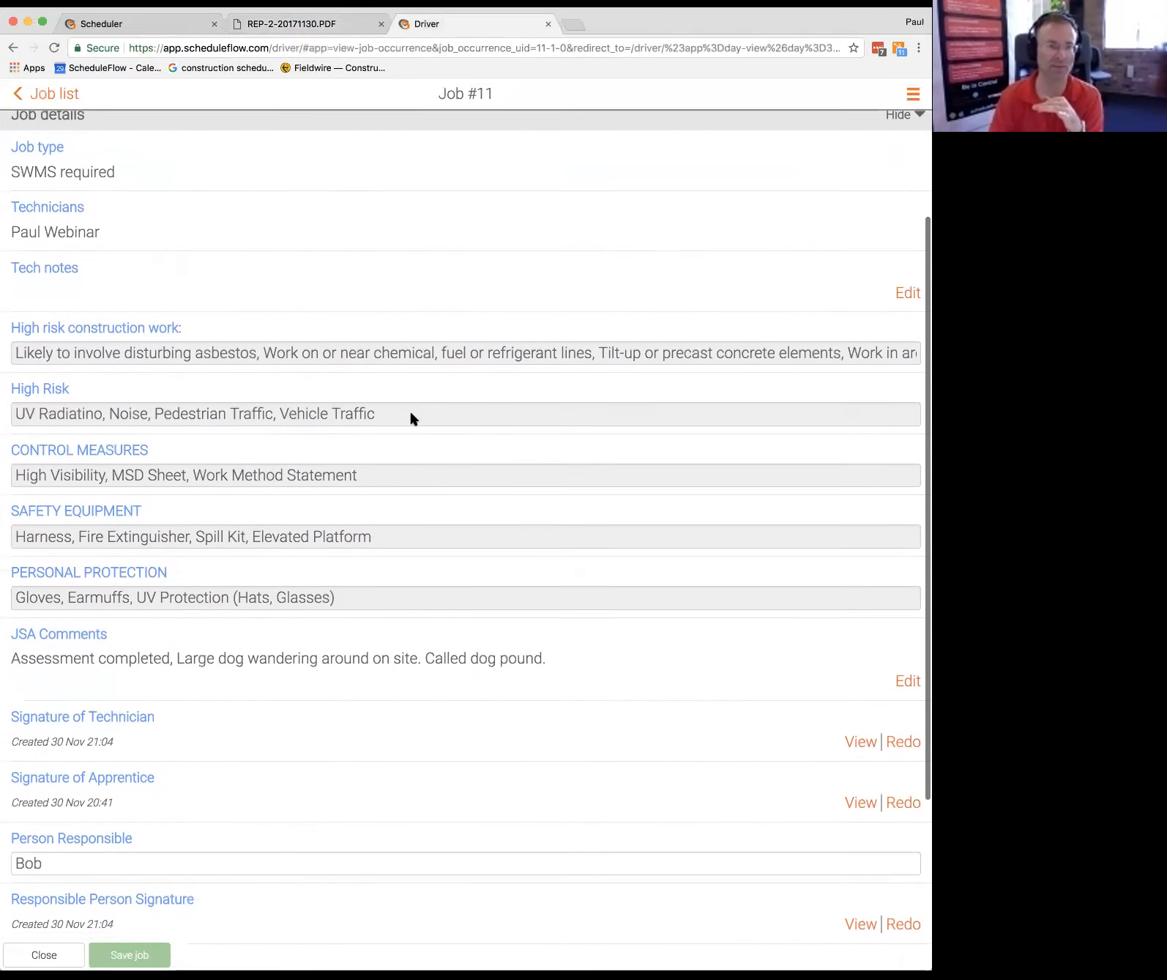
pyautogui.scroll(-3)
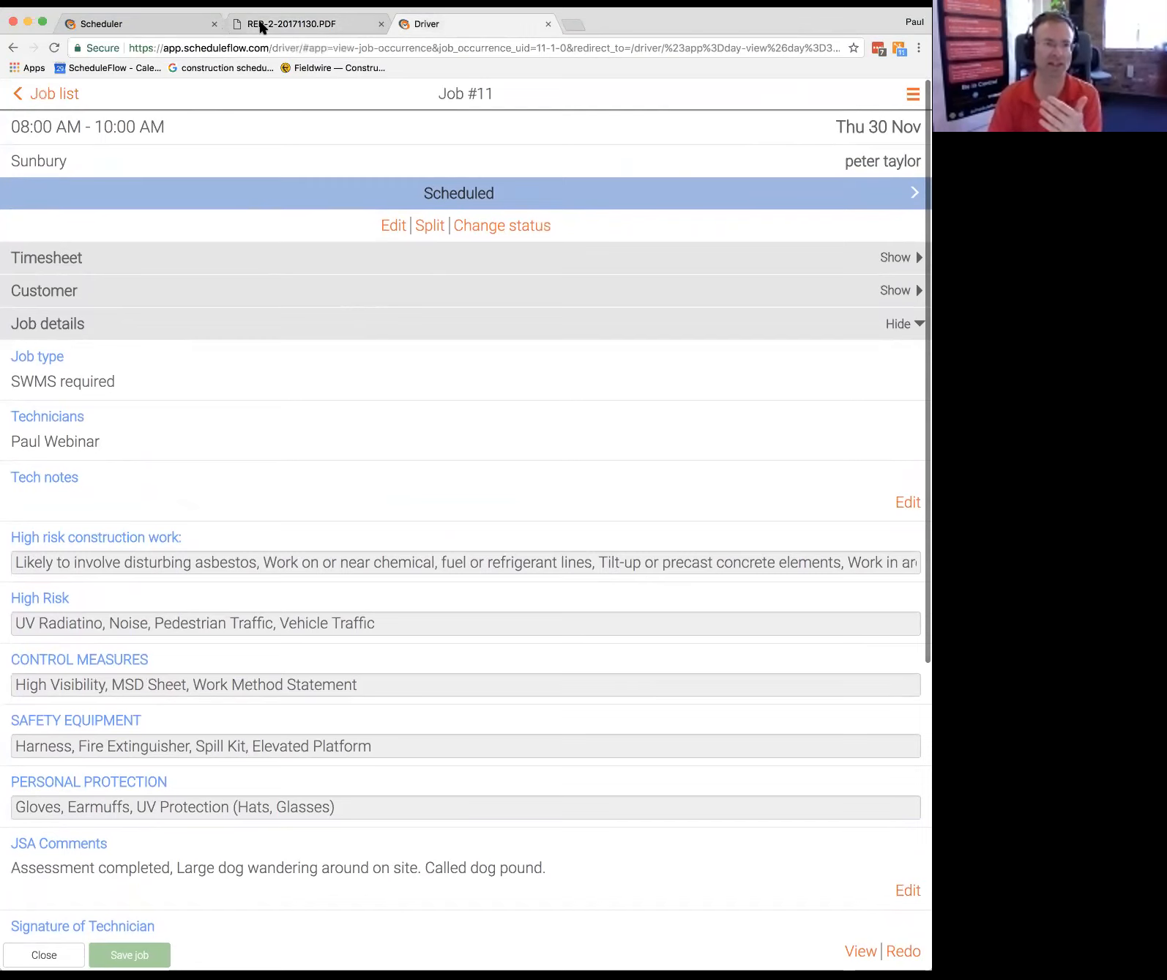
pyautogui.click(305, 24)
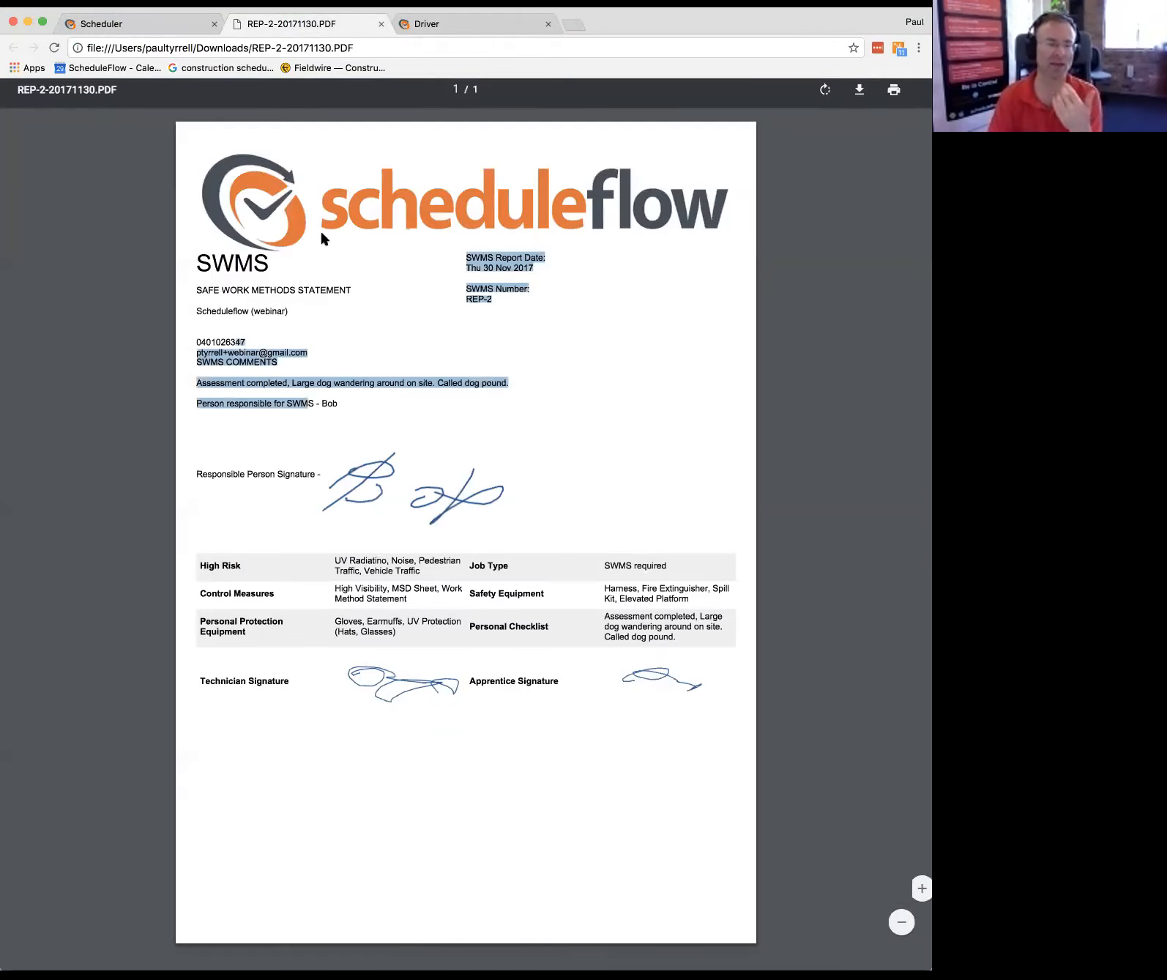
pyautogui.click(138, 24)
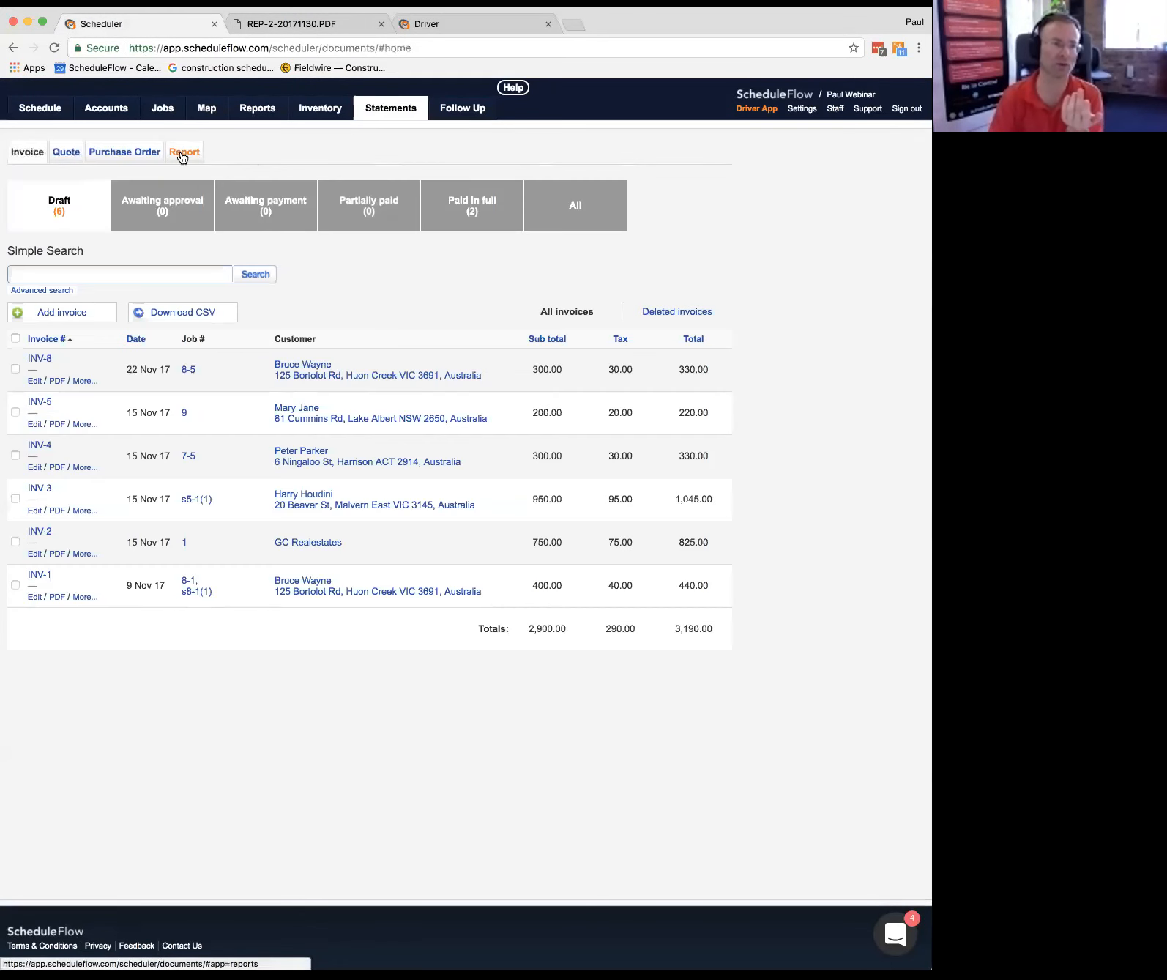
# Step: Show the Report list with REP-2 and REP-1, preview job 11's SWMS details, then close the preview
pyautogui.click(184, 152)
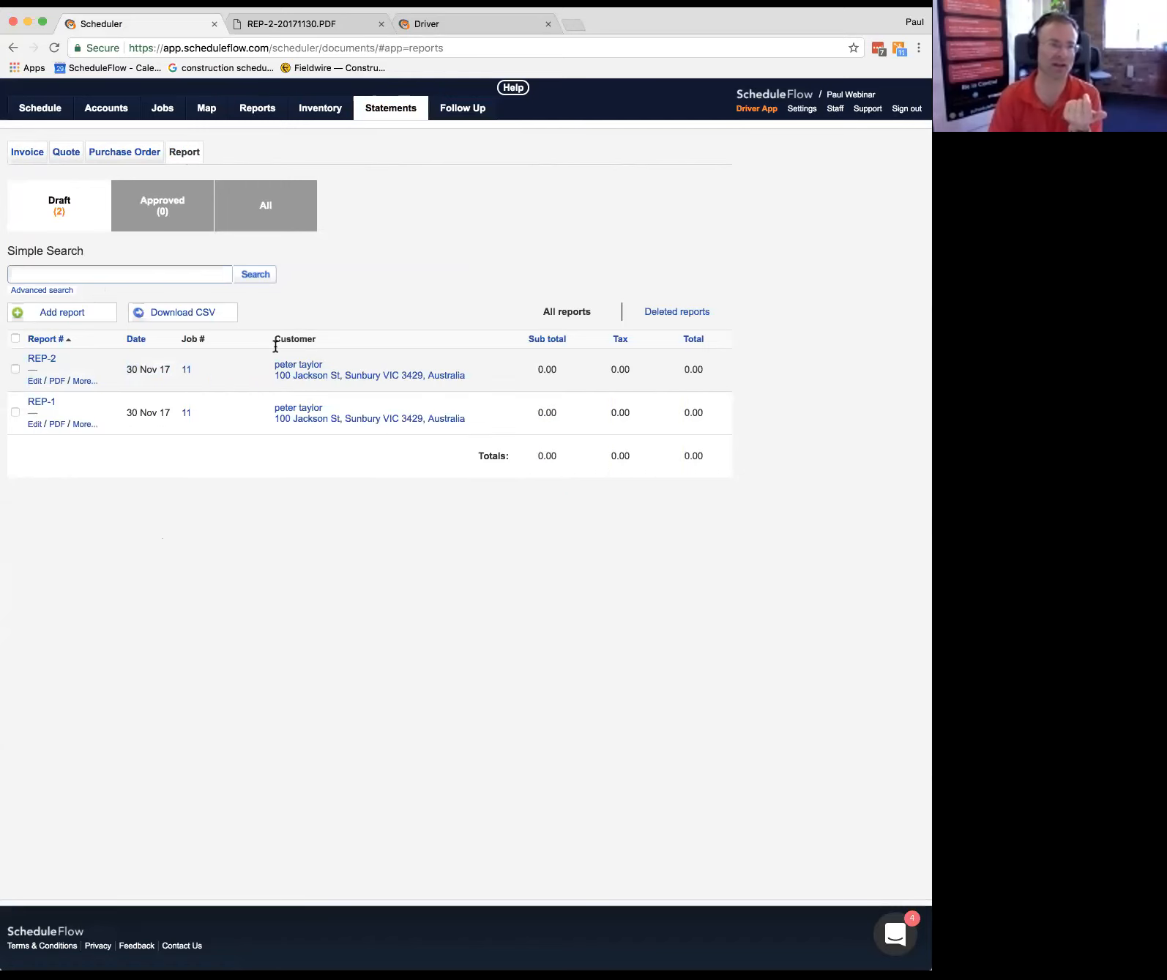
pyautogui.click(186, 369)
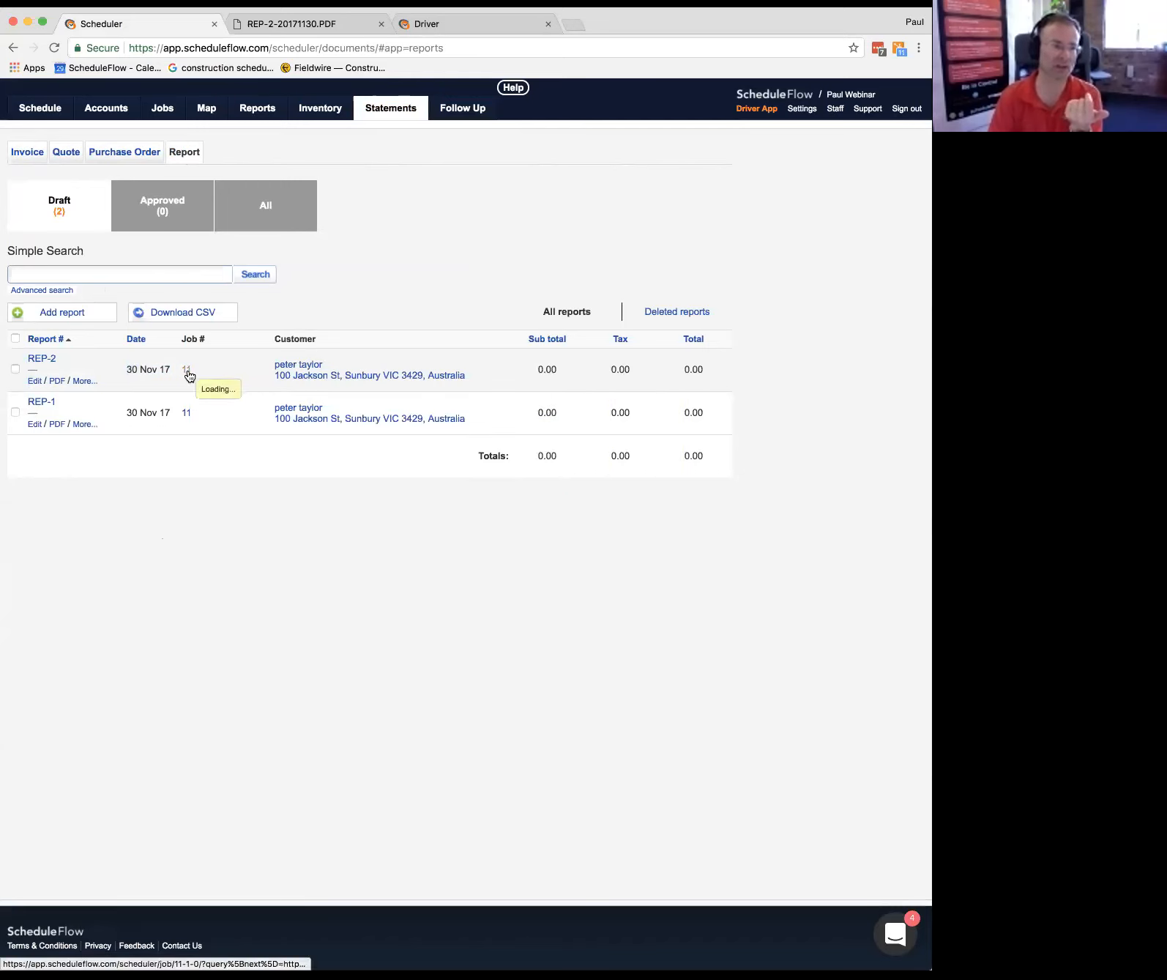
pyautogui.click(186, 369)
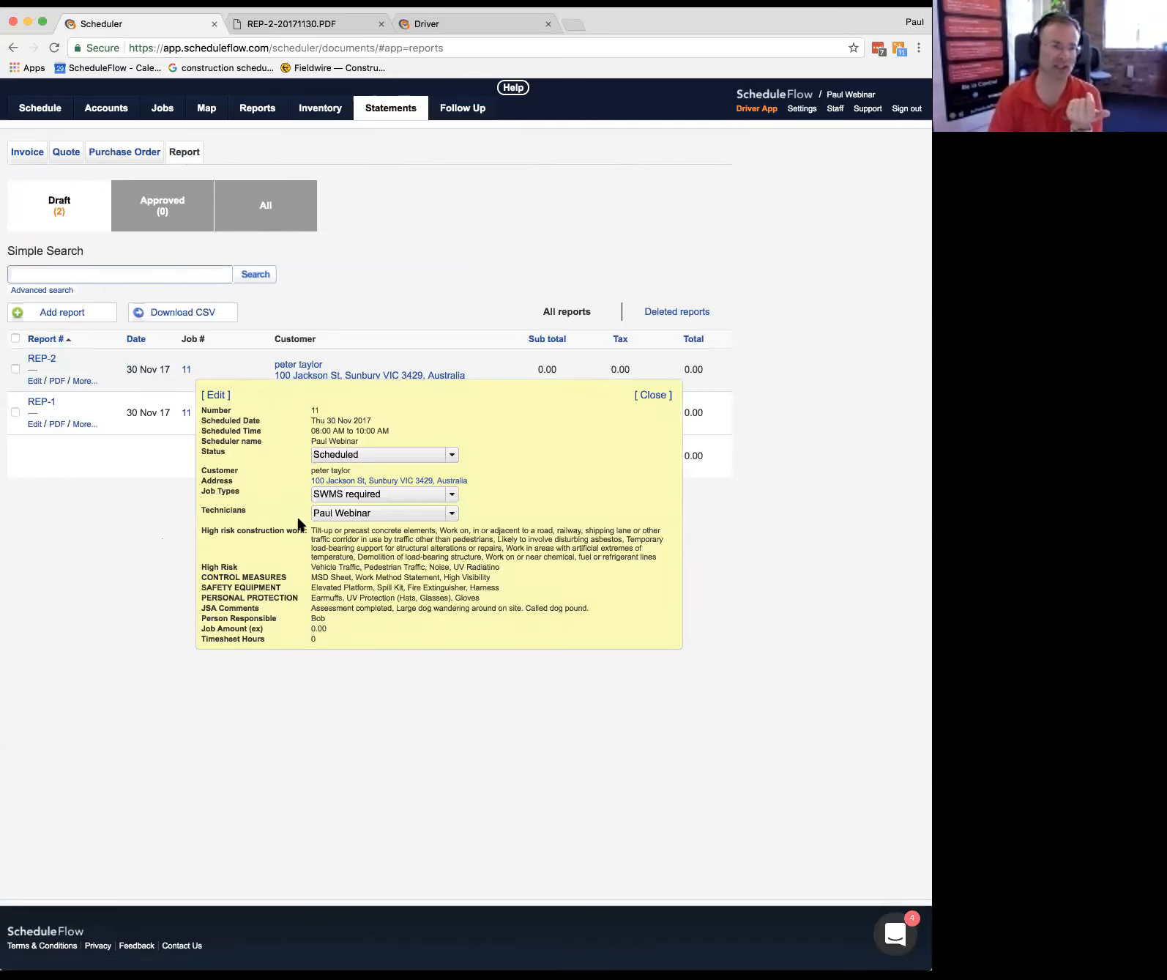
pyautogui.moveTo(222, 555)
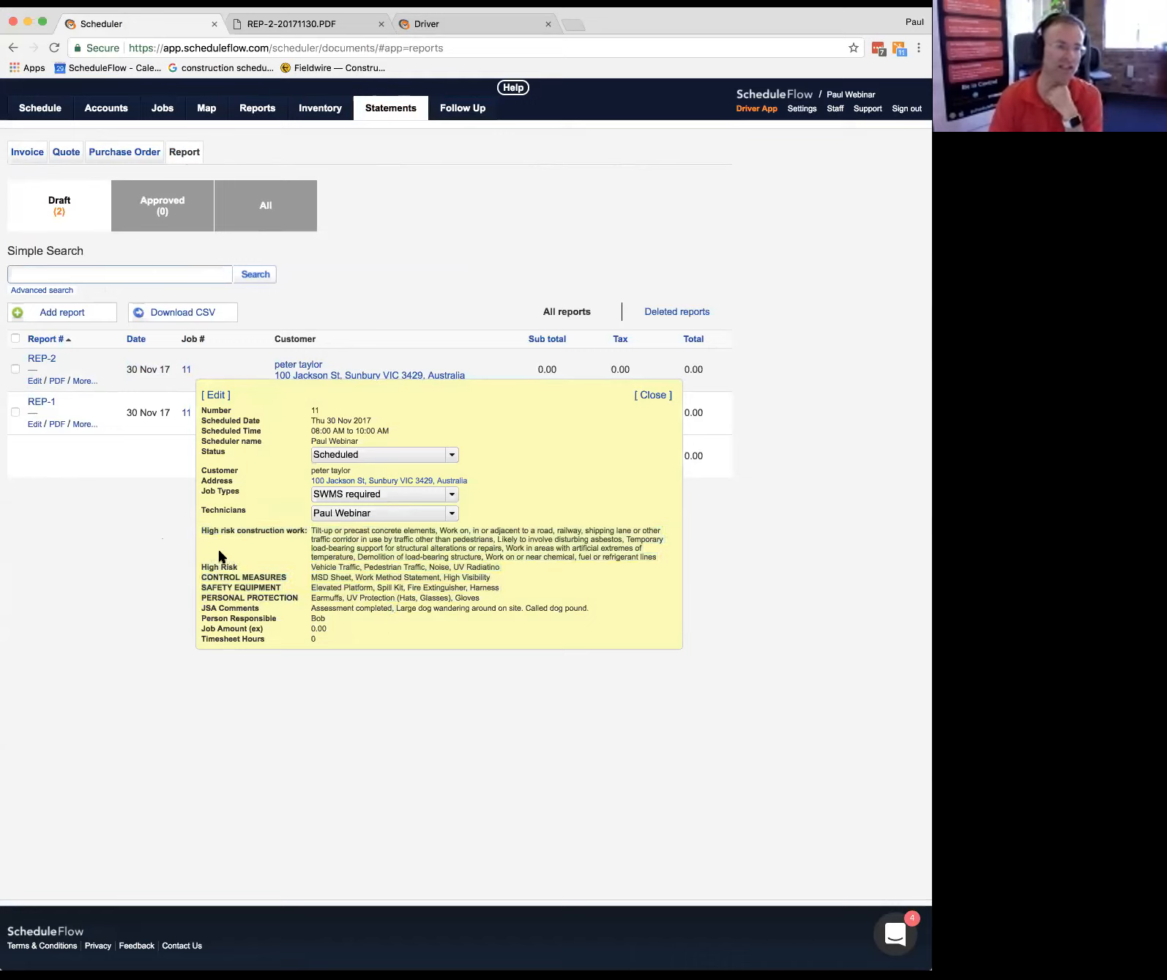
pyautogui.click(653, 395)
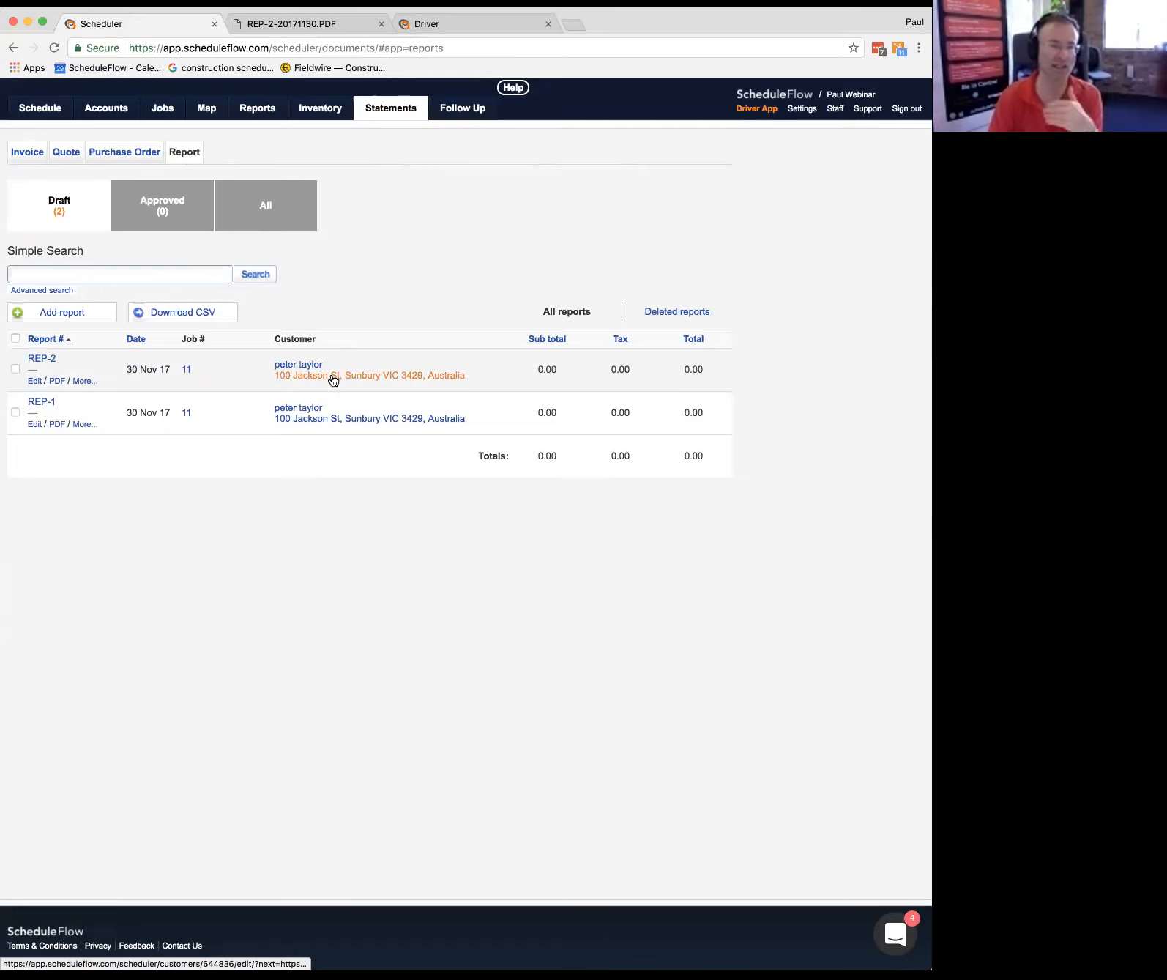
pyautogui.moveTo(256, 394)
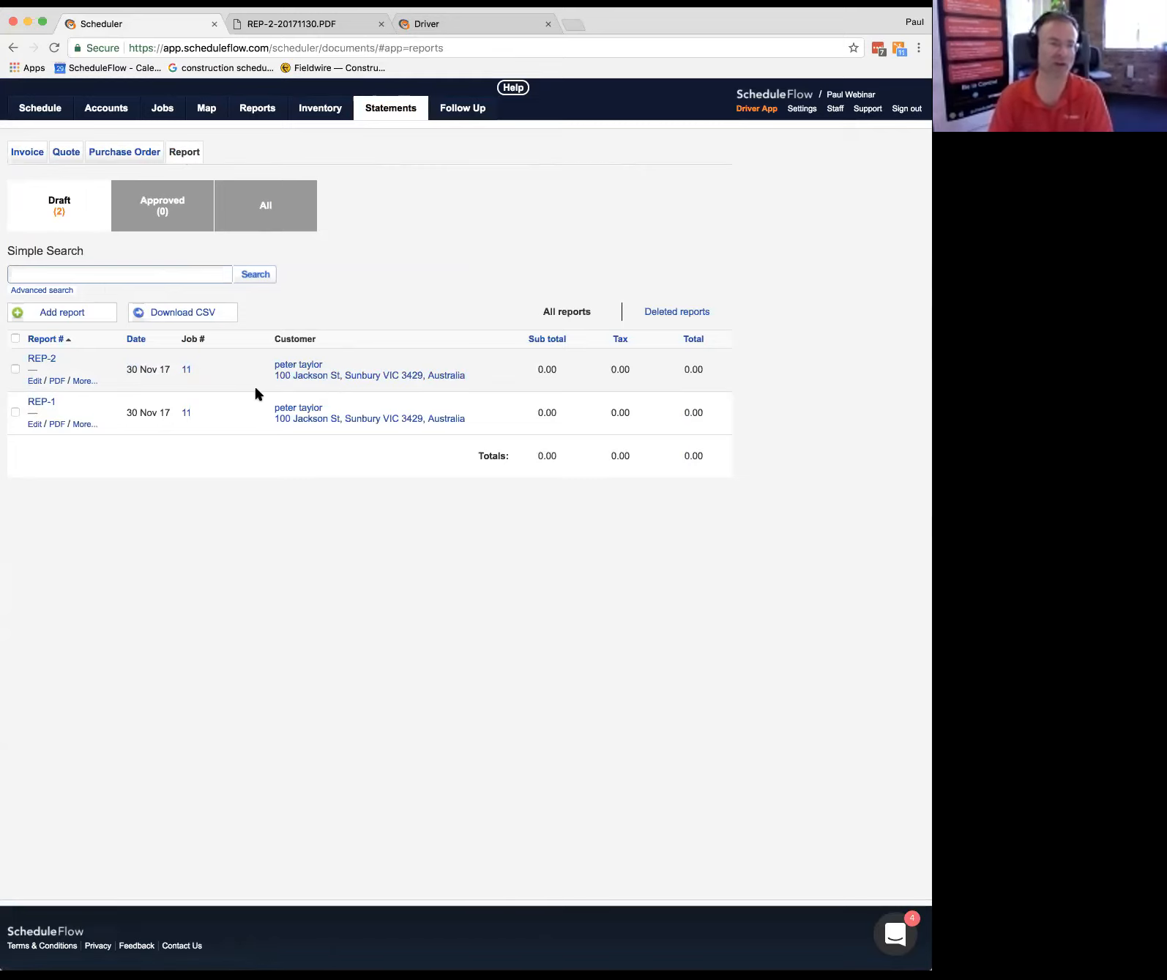
pyautogui.moveTo(325, 288)
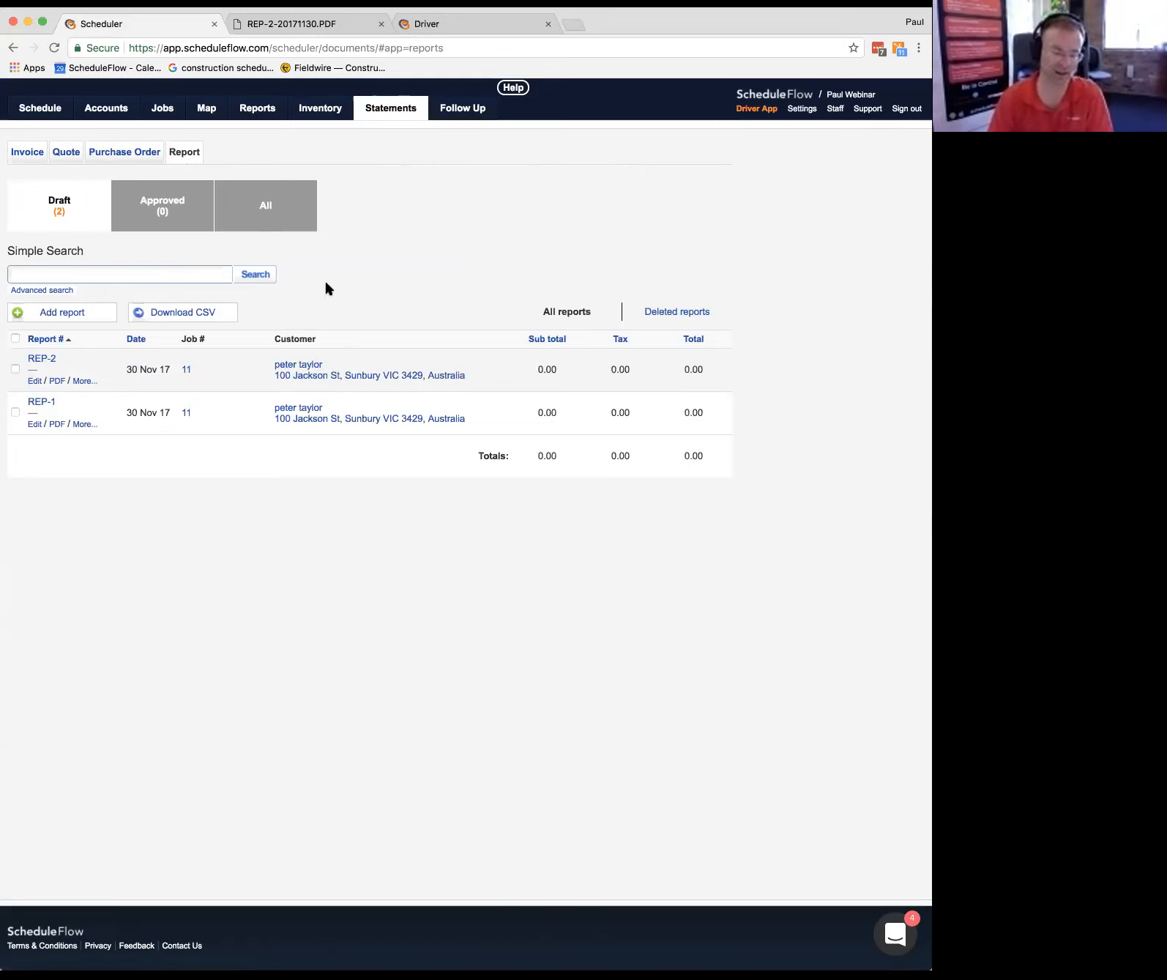
pyautogui.moveTo(215, 229)
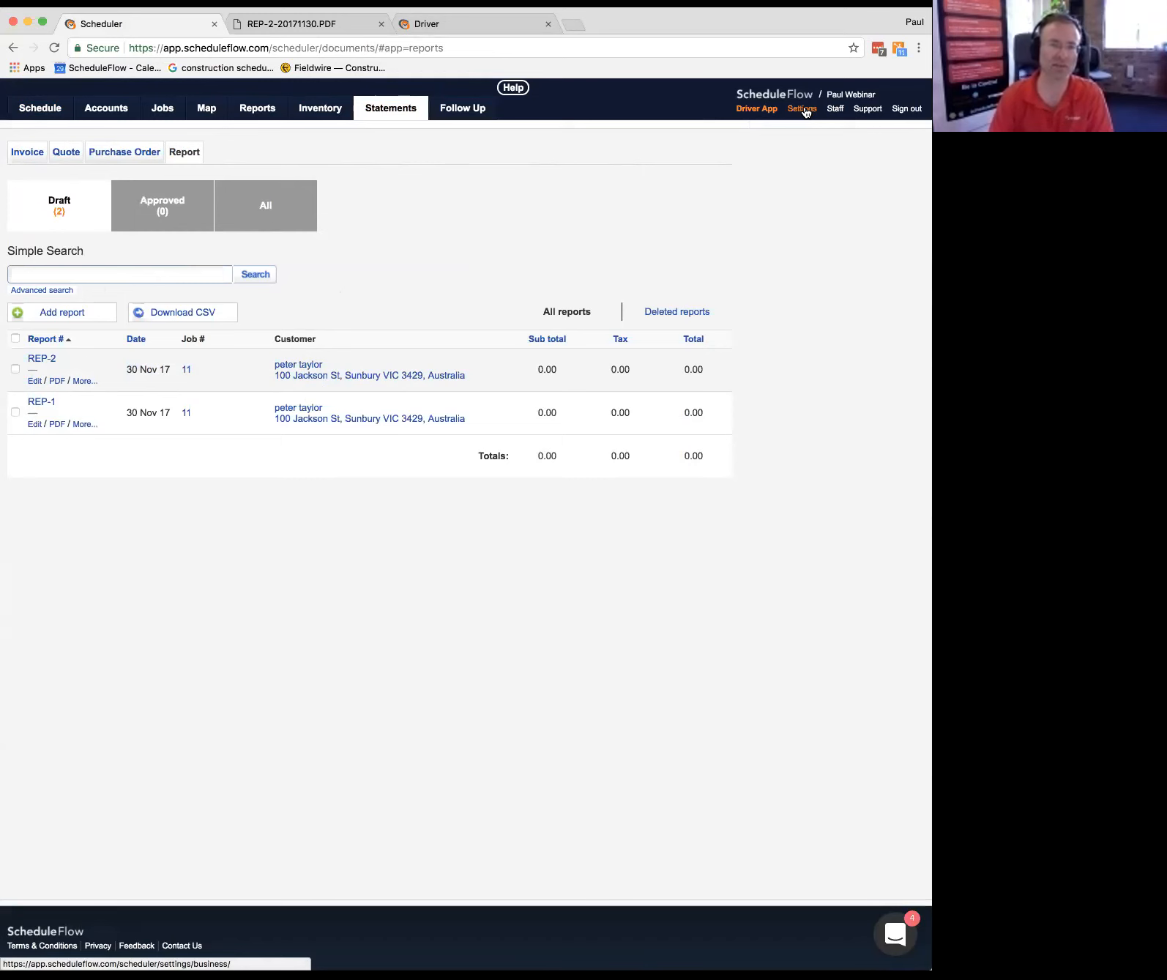
# Step: Open the SWMS template from Settings > Templates > Reports for editing
pyautogui.click(801, 109)
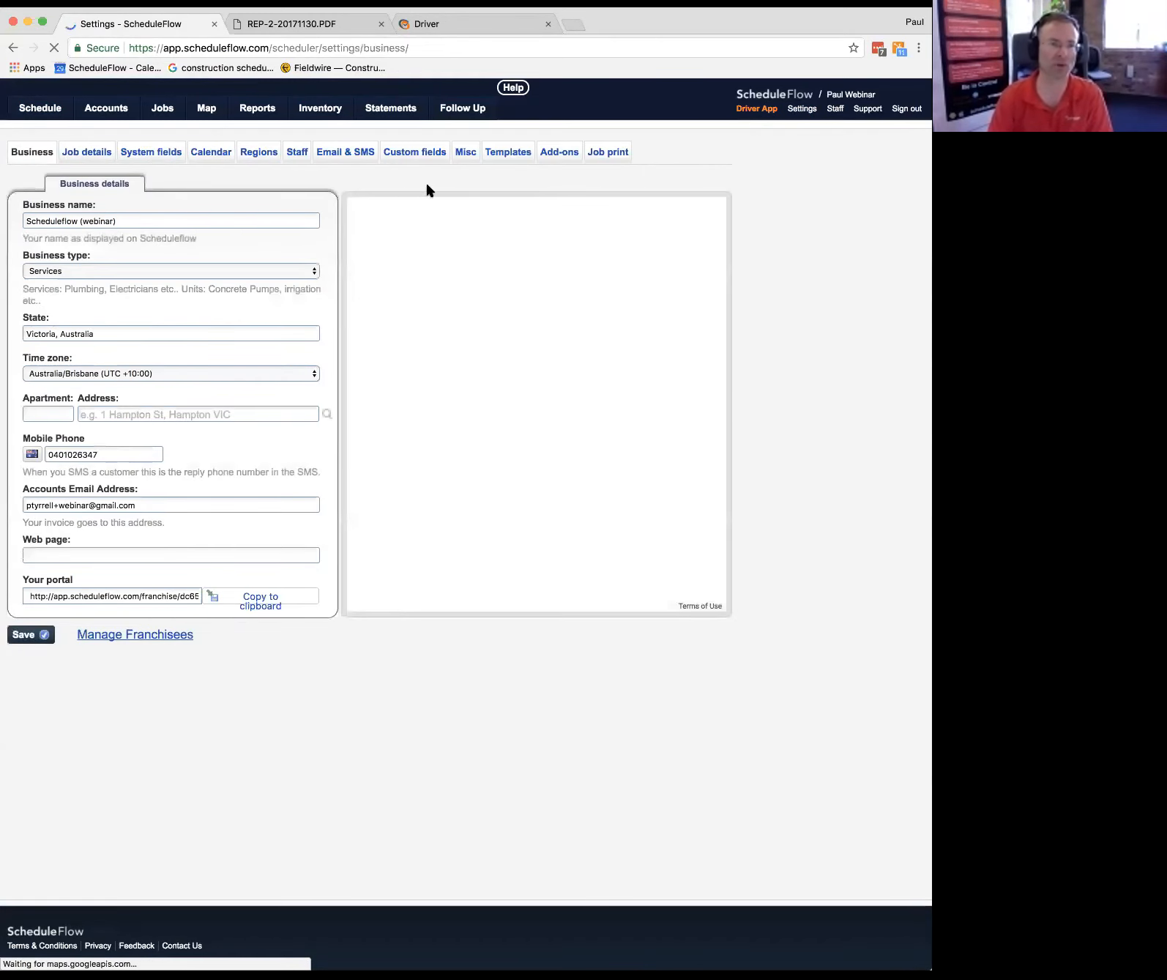
pyautogui.click(508, 151)
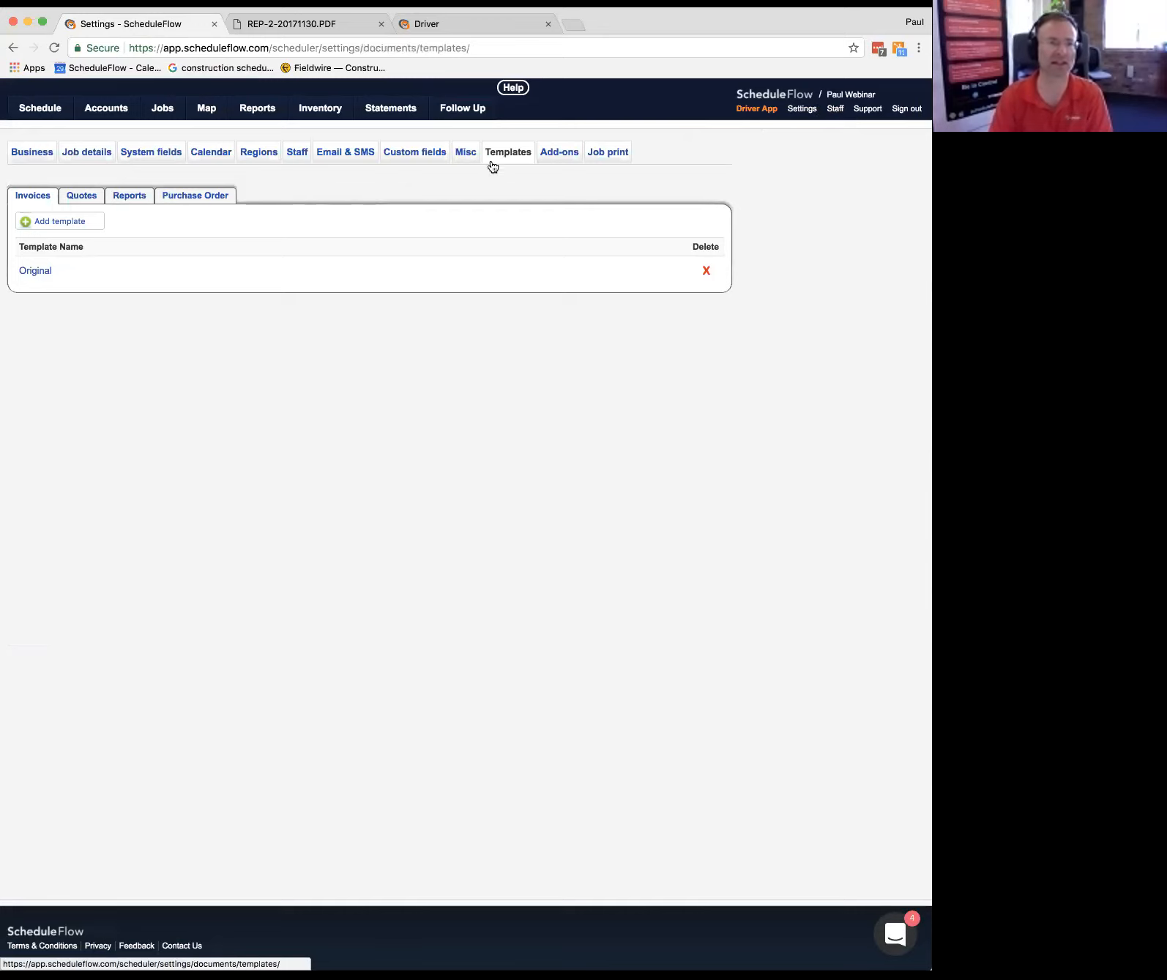
pyautogui.click(129, 194)
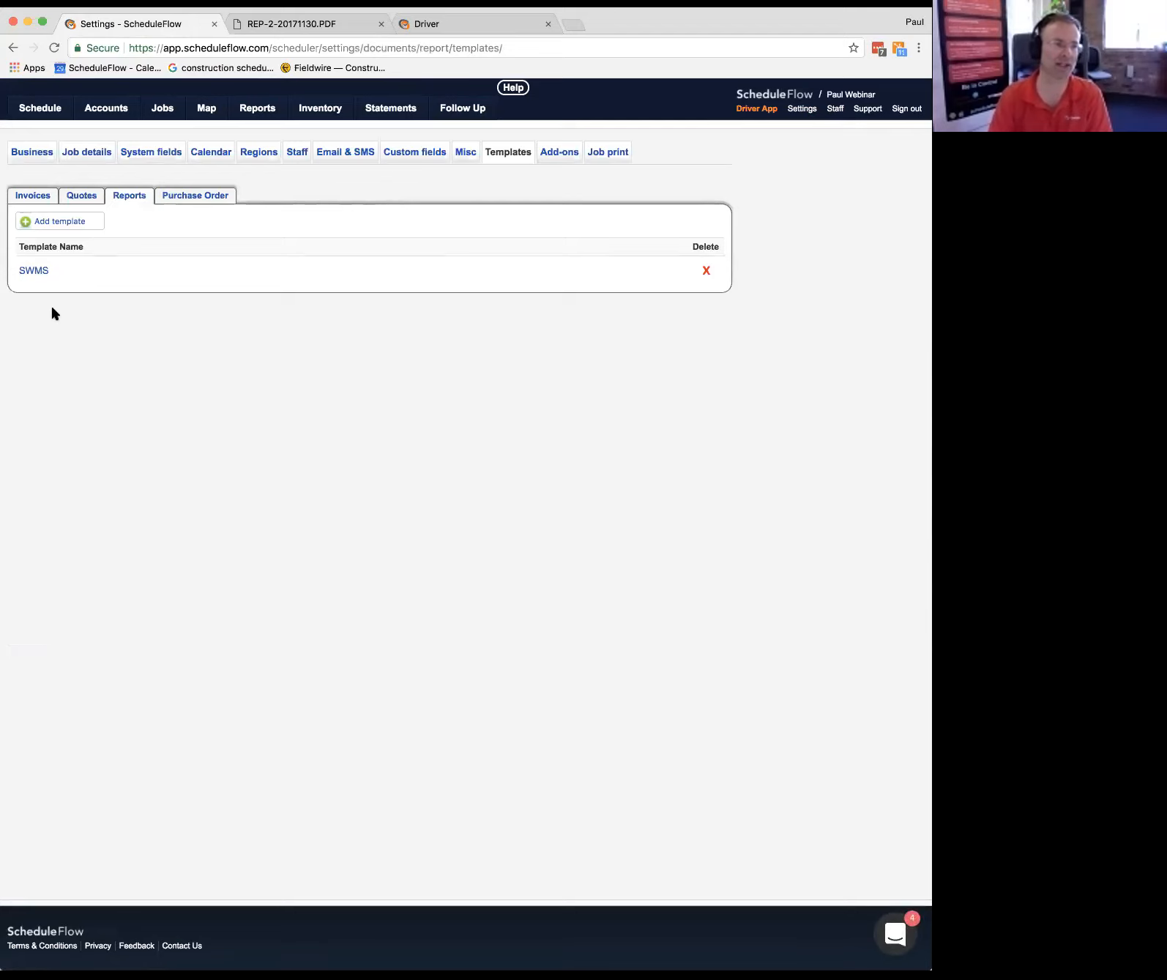
pyautogui.click(33, 270)
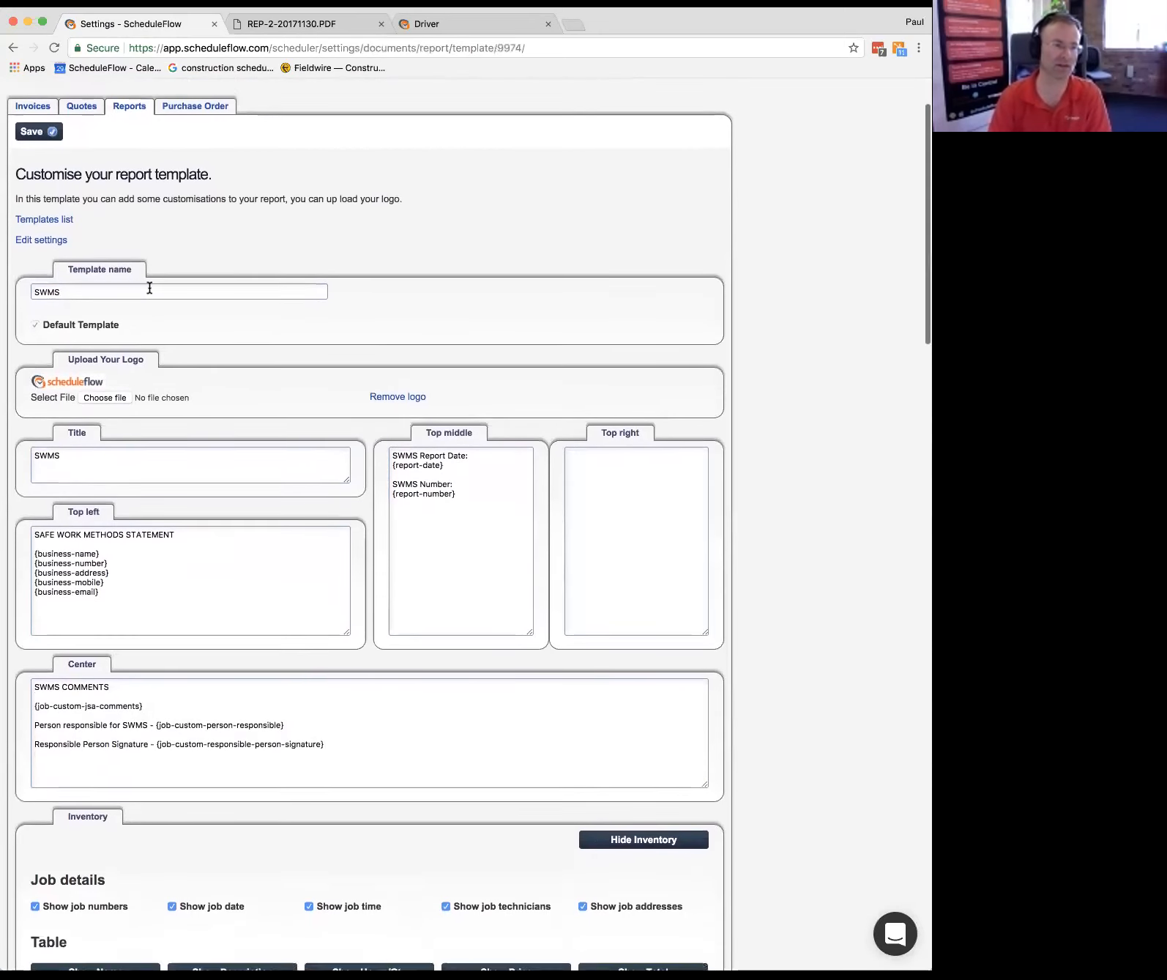
# Step: Review the signature and comments placeholders, save the SWMS template, and return to Statements
pyautogui.scroll(-3)
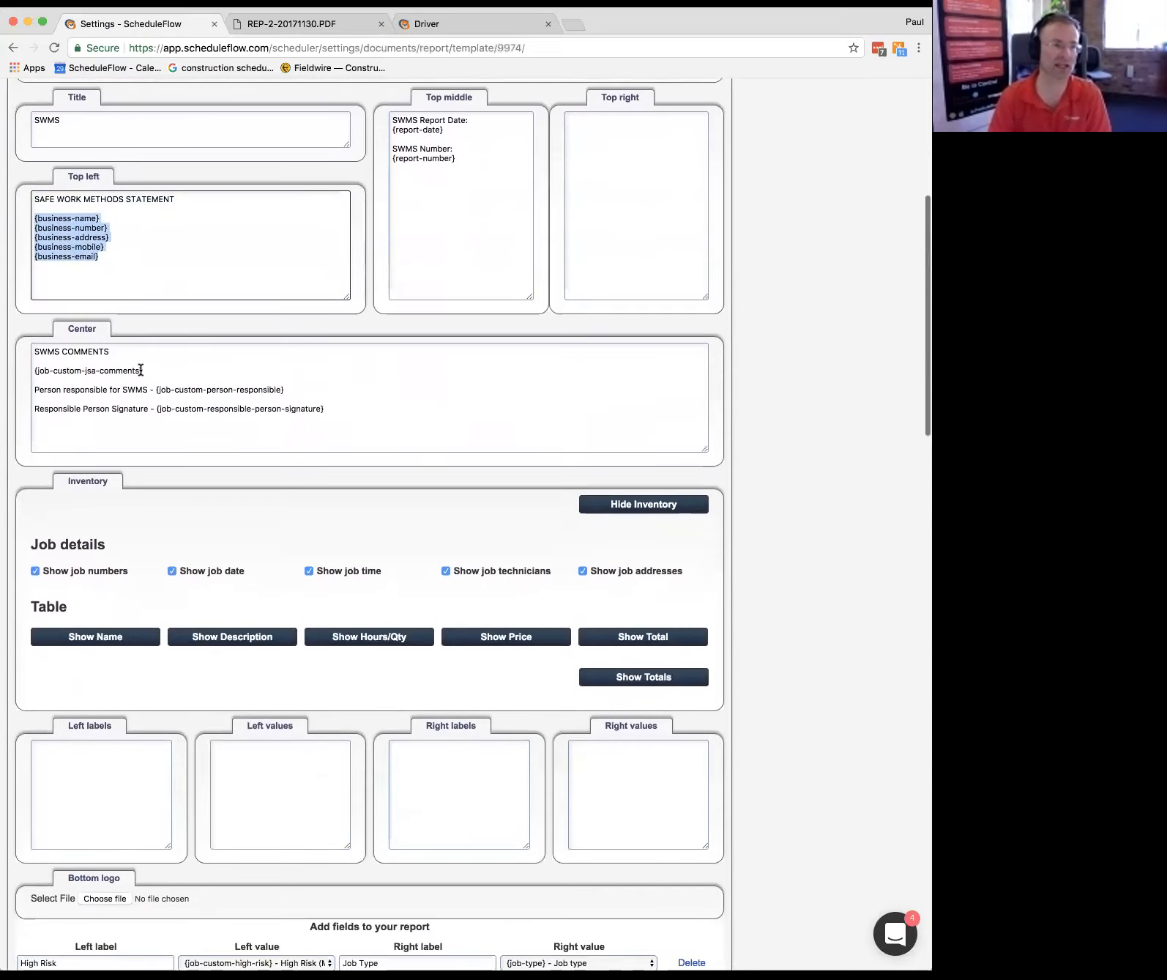
pyautogui.scroll(-3)
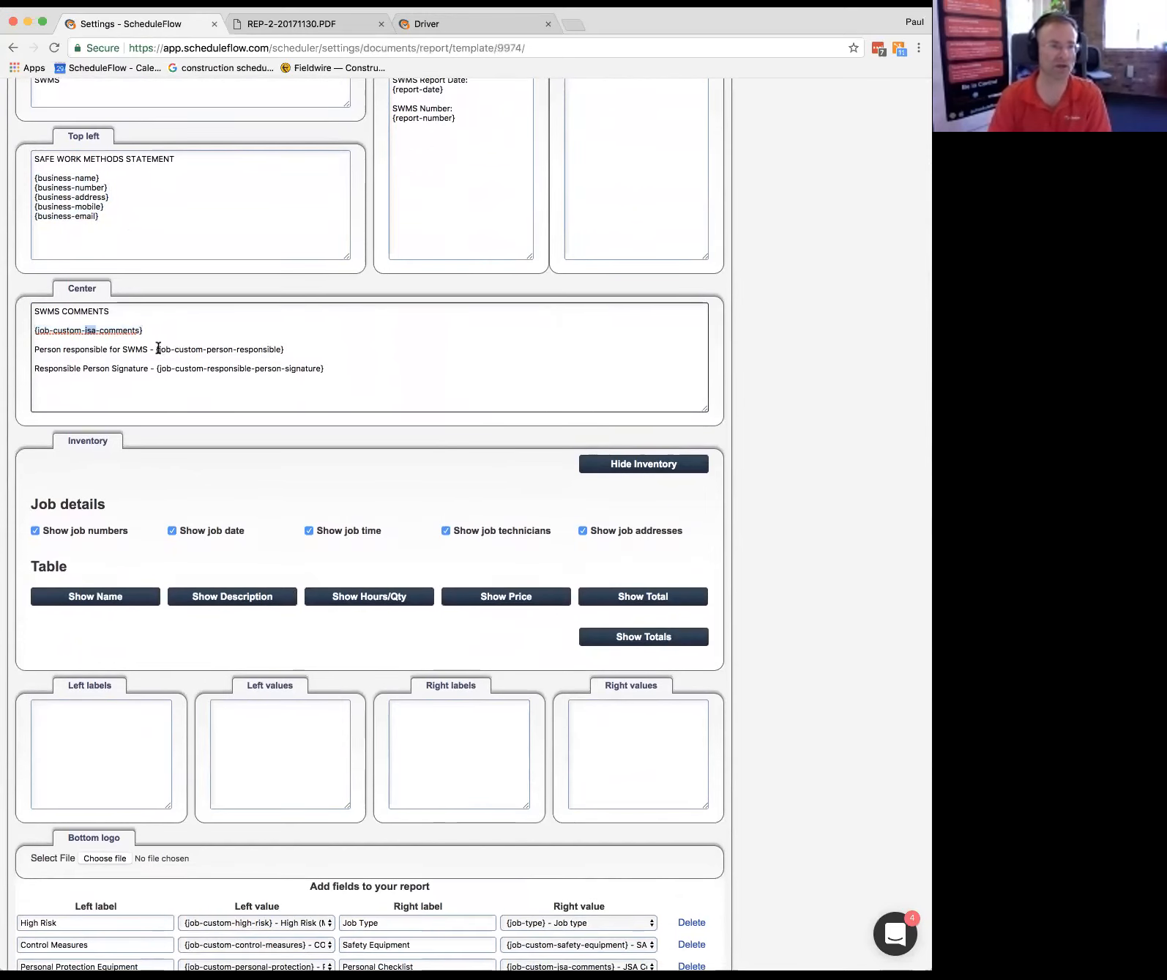
pyautogui.moveTo(154, 368); pyautogui.dragTo(292, 367)
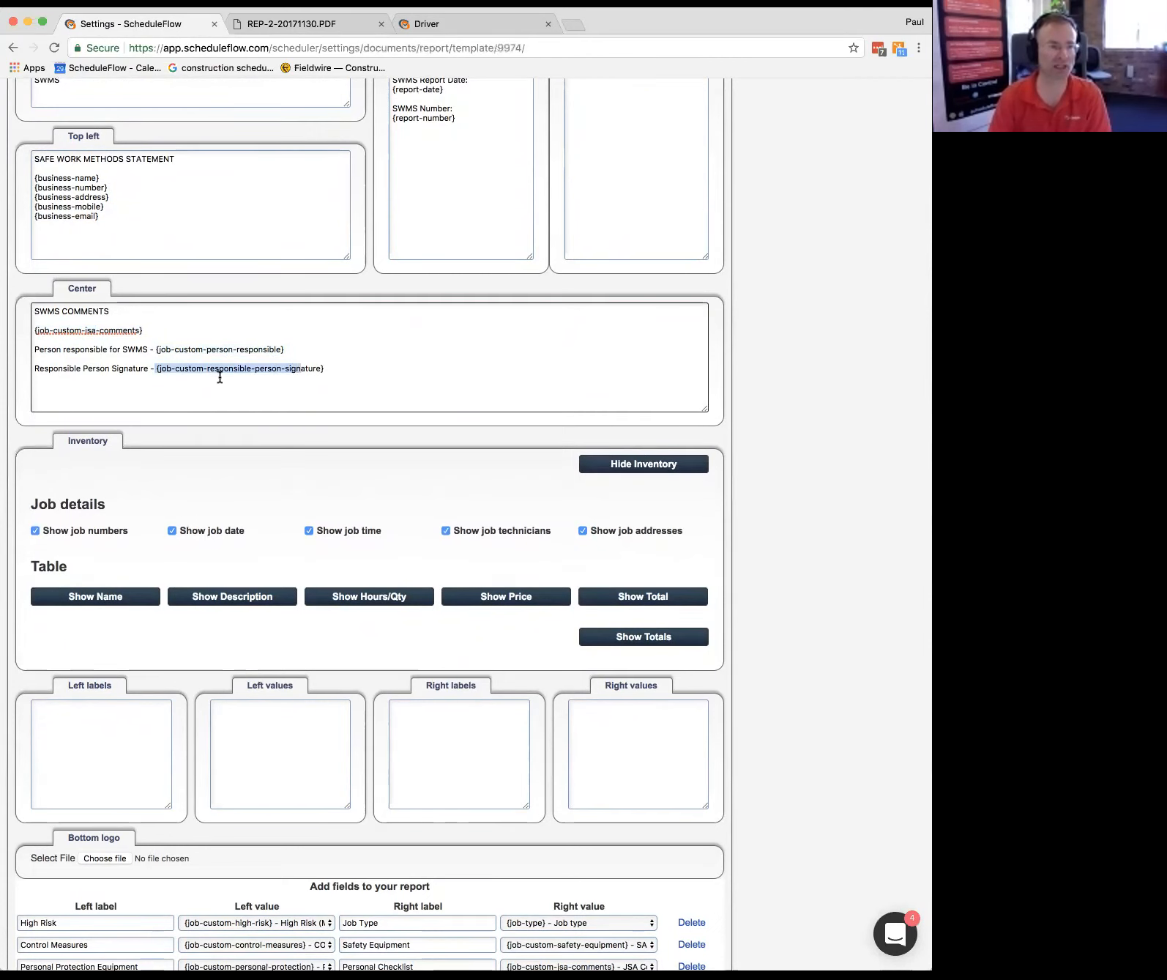
pyautogui.scroll(-3)
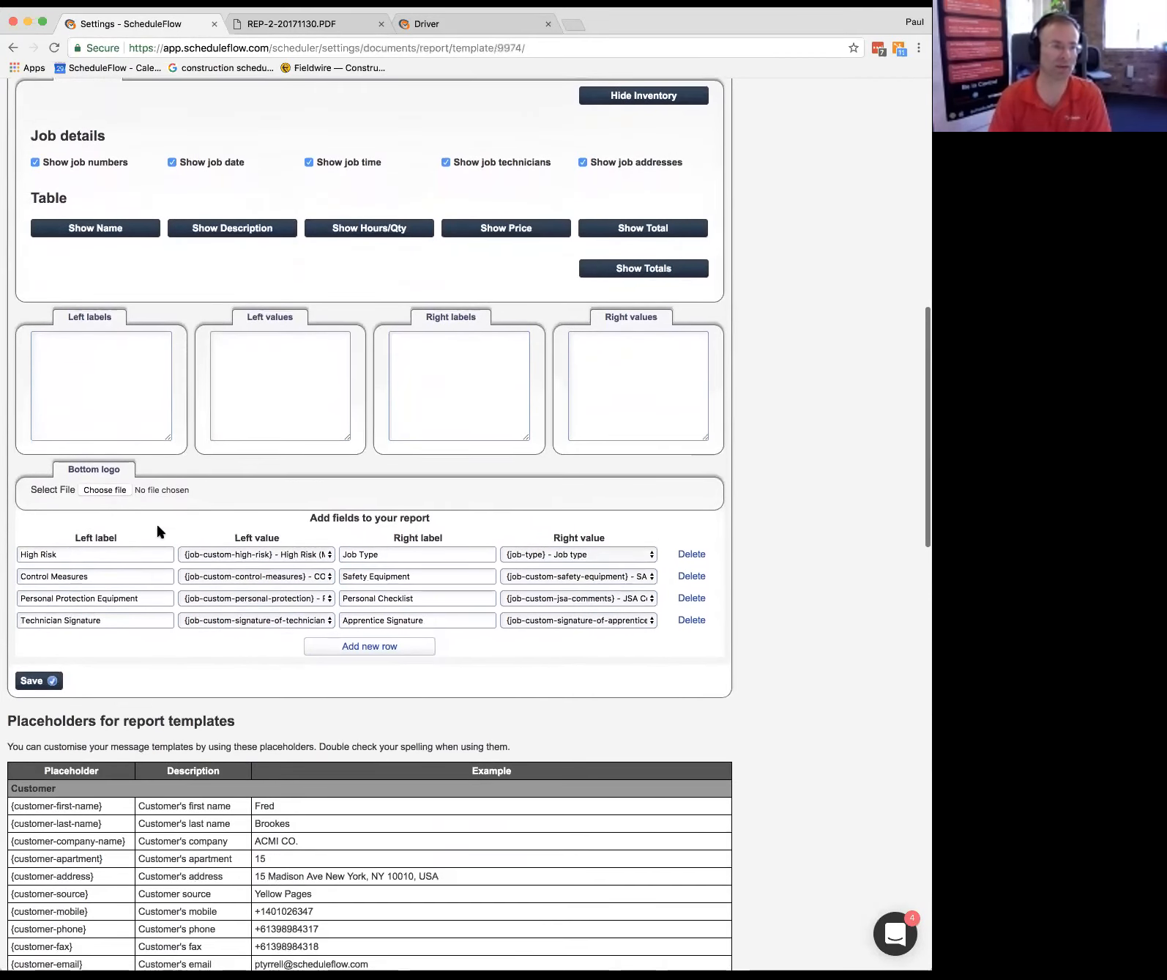
pyautogui.scroll(-3)
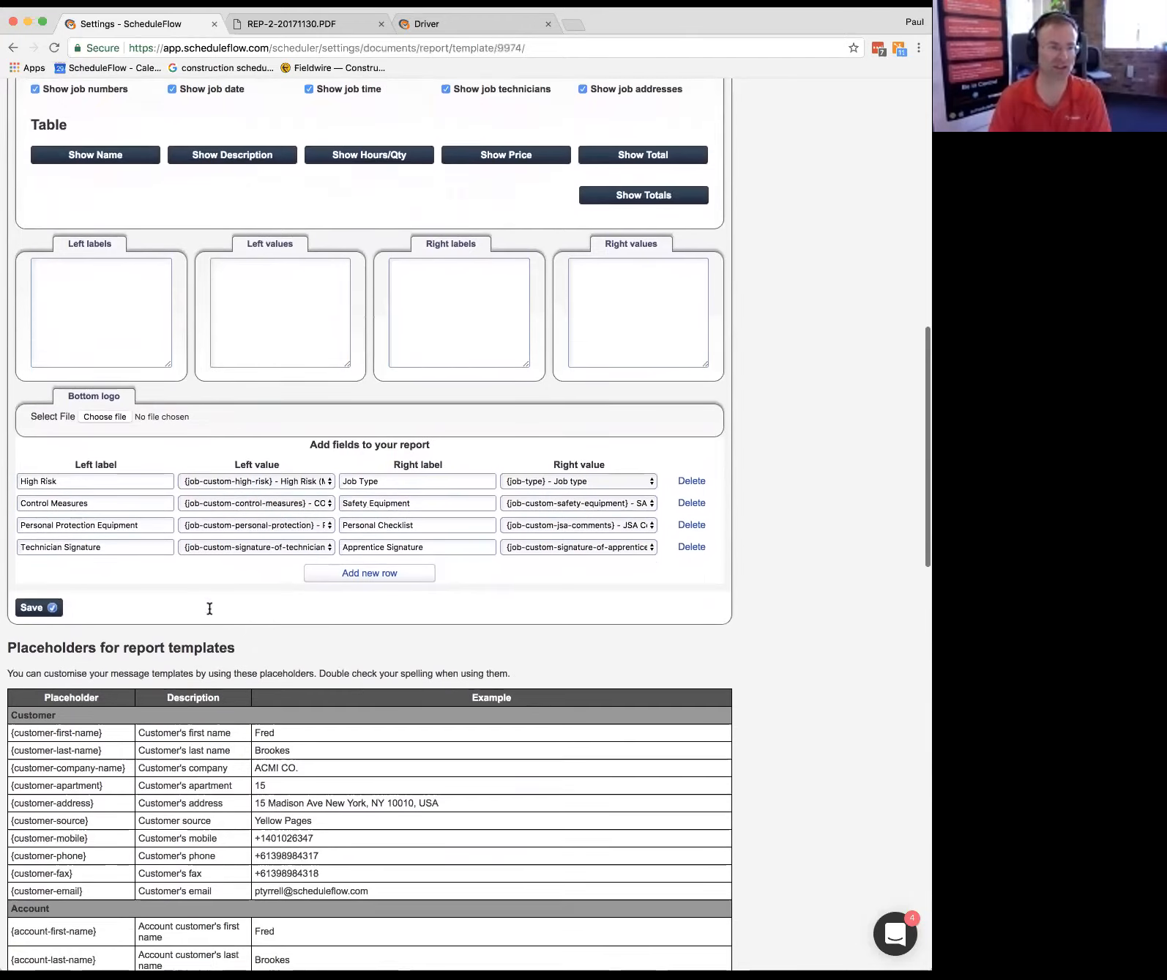
pyautogui.scroll(-3)
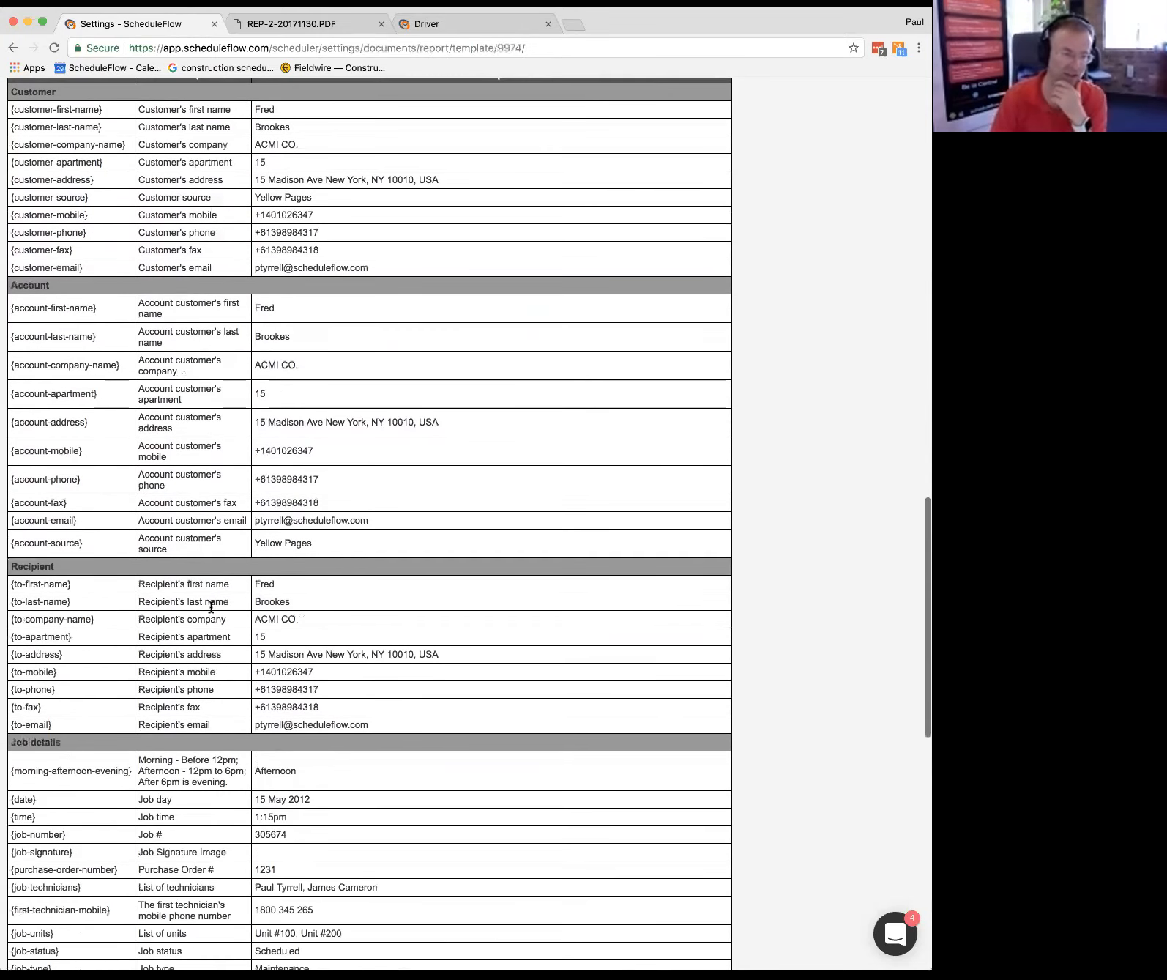
pyautogui.scroll(-3)
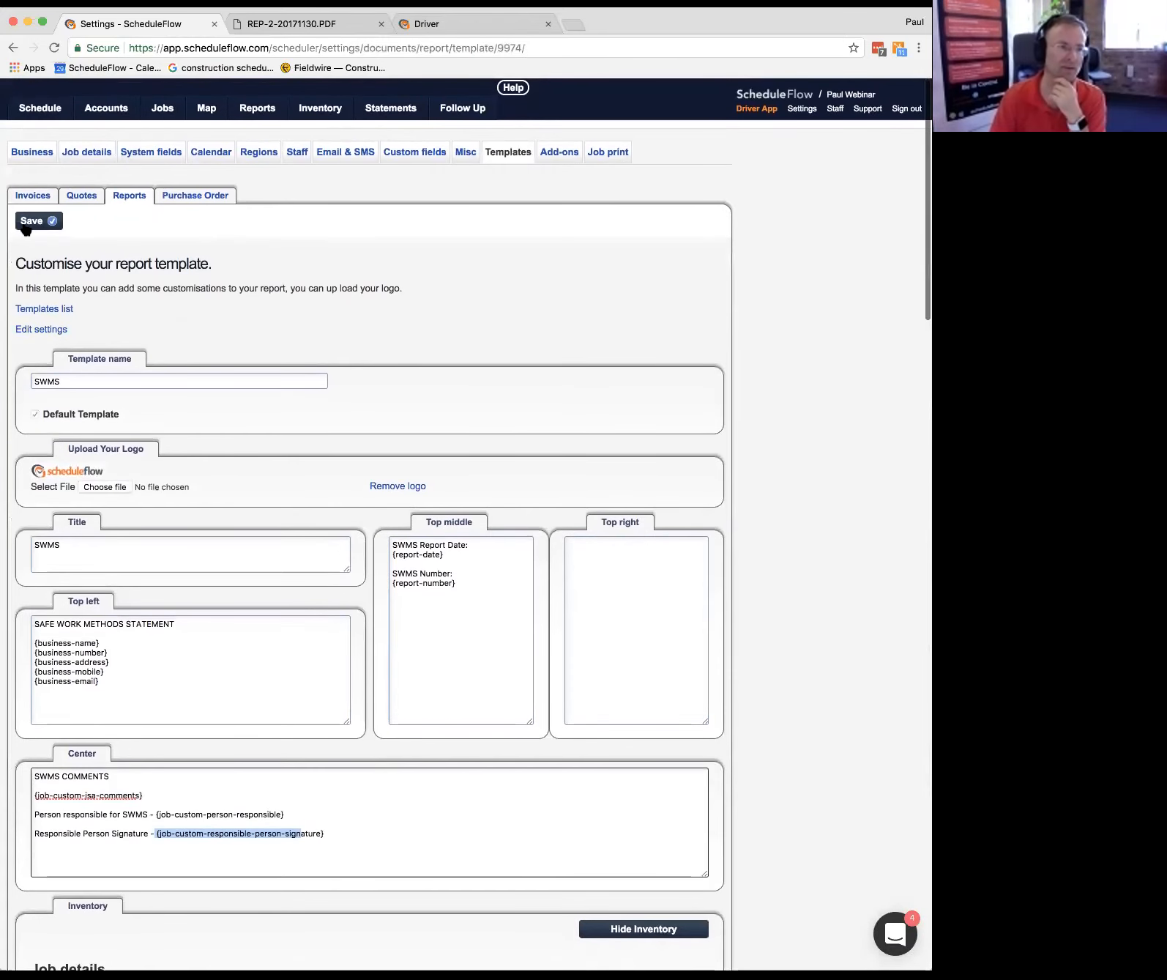
pyautogui.click(33, 221)
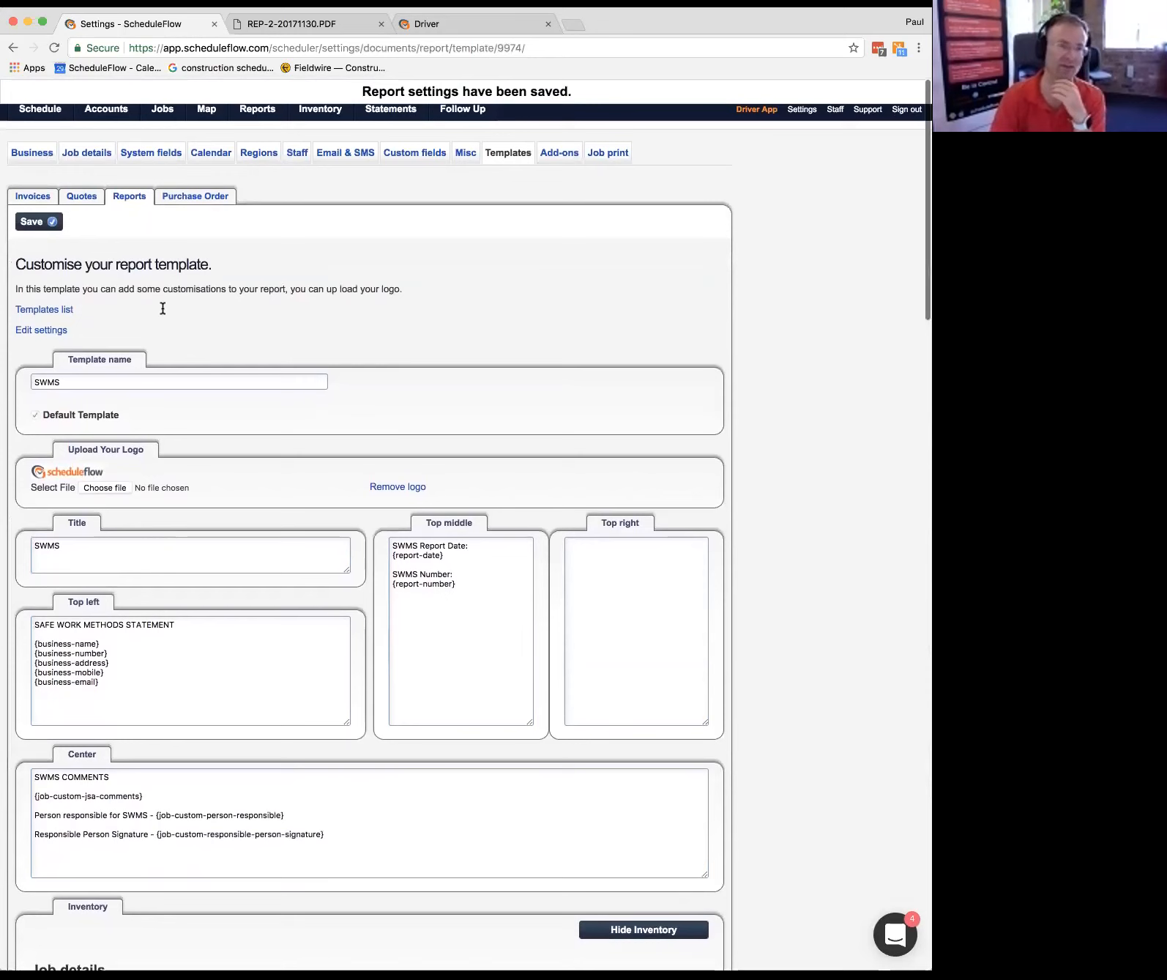
pyautogui.click(390, 108)
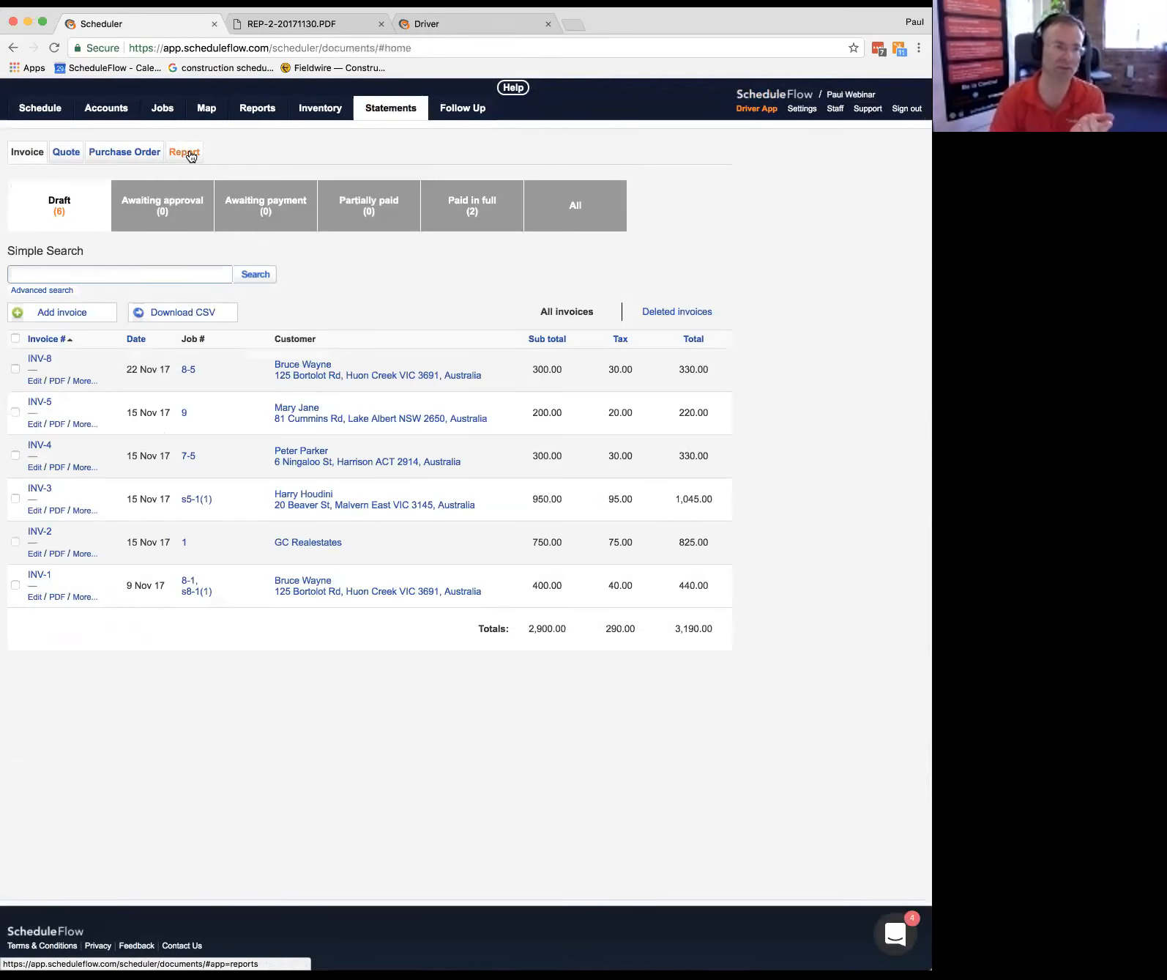
# Step: Show the Report list with draft reports REP-2 and REP-1, then go to Jobs
pyautogui.click(184, 152)
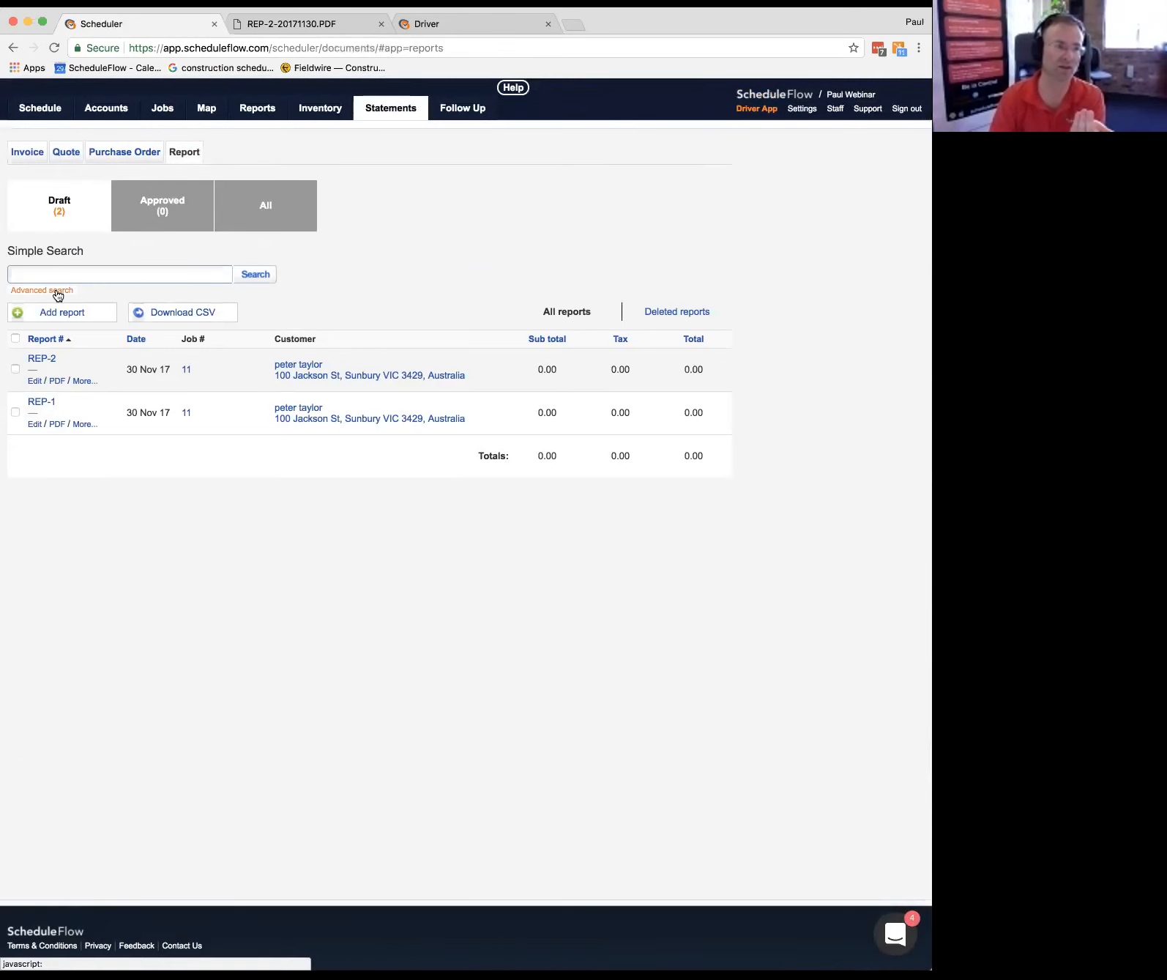
pyautogui.click(41, 290)
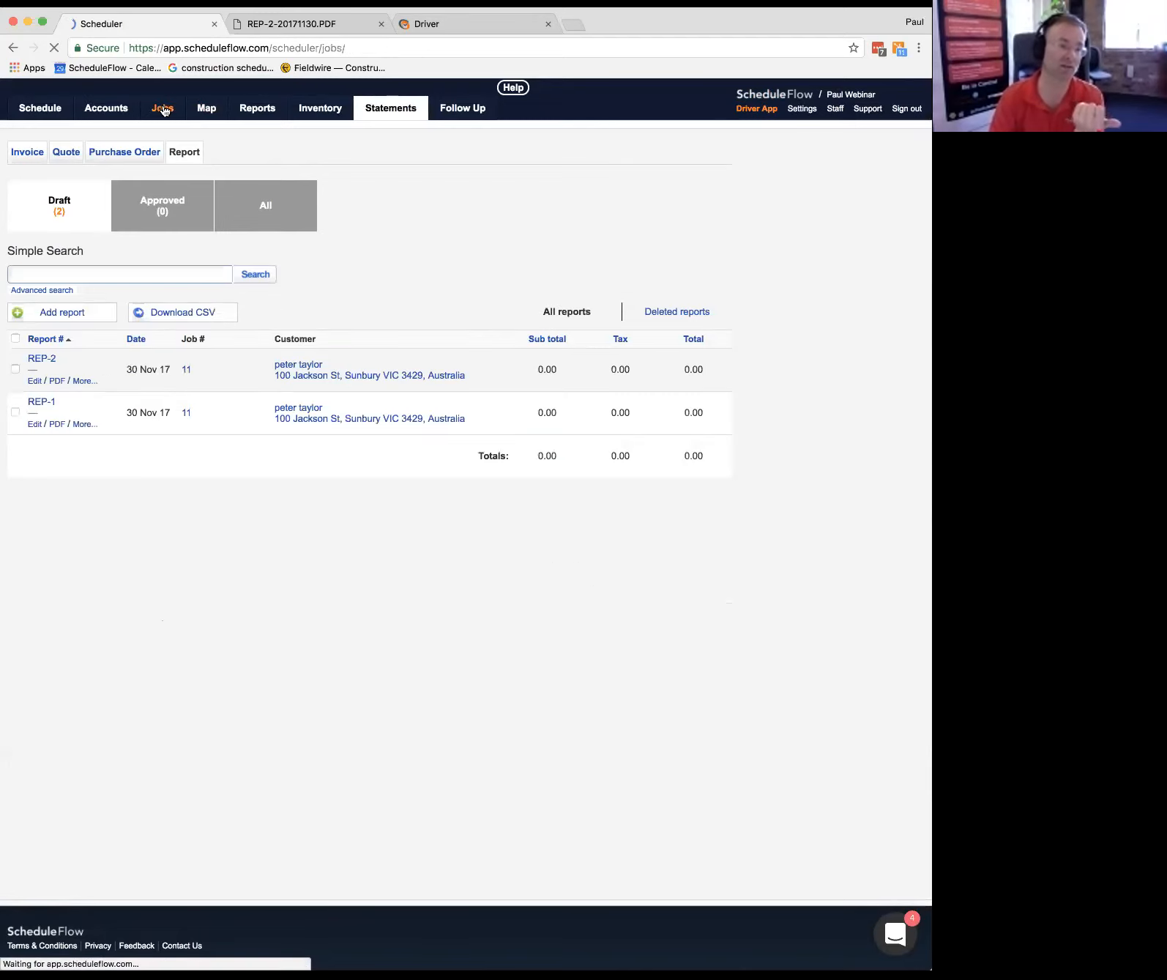
# Step: Run an advanced job search filtered to jobs scheduled Today
pyautogui.click(163, 108)
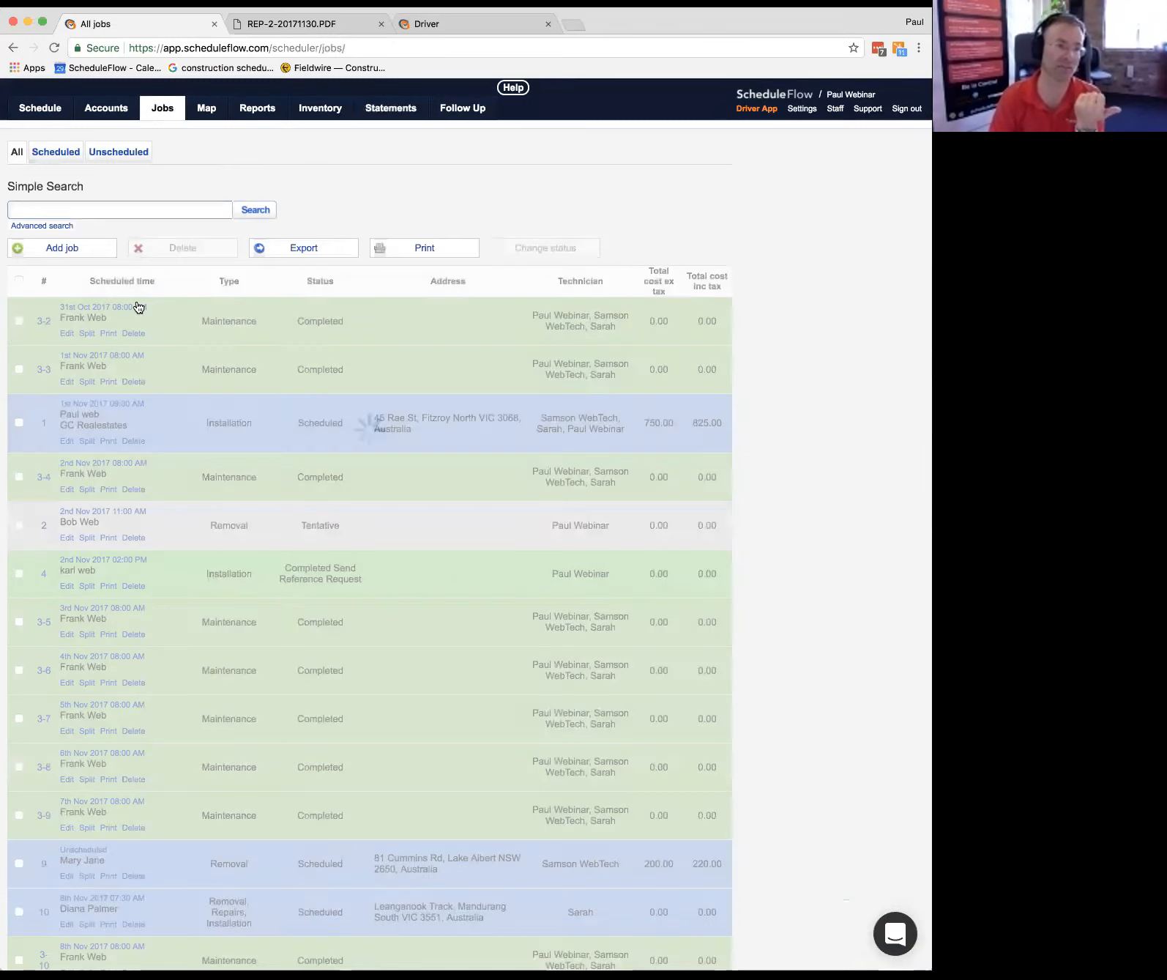
pyautogui.click(42, 226)
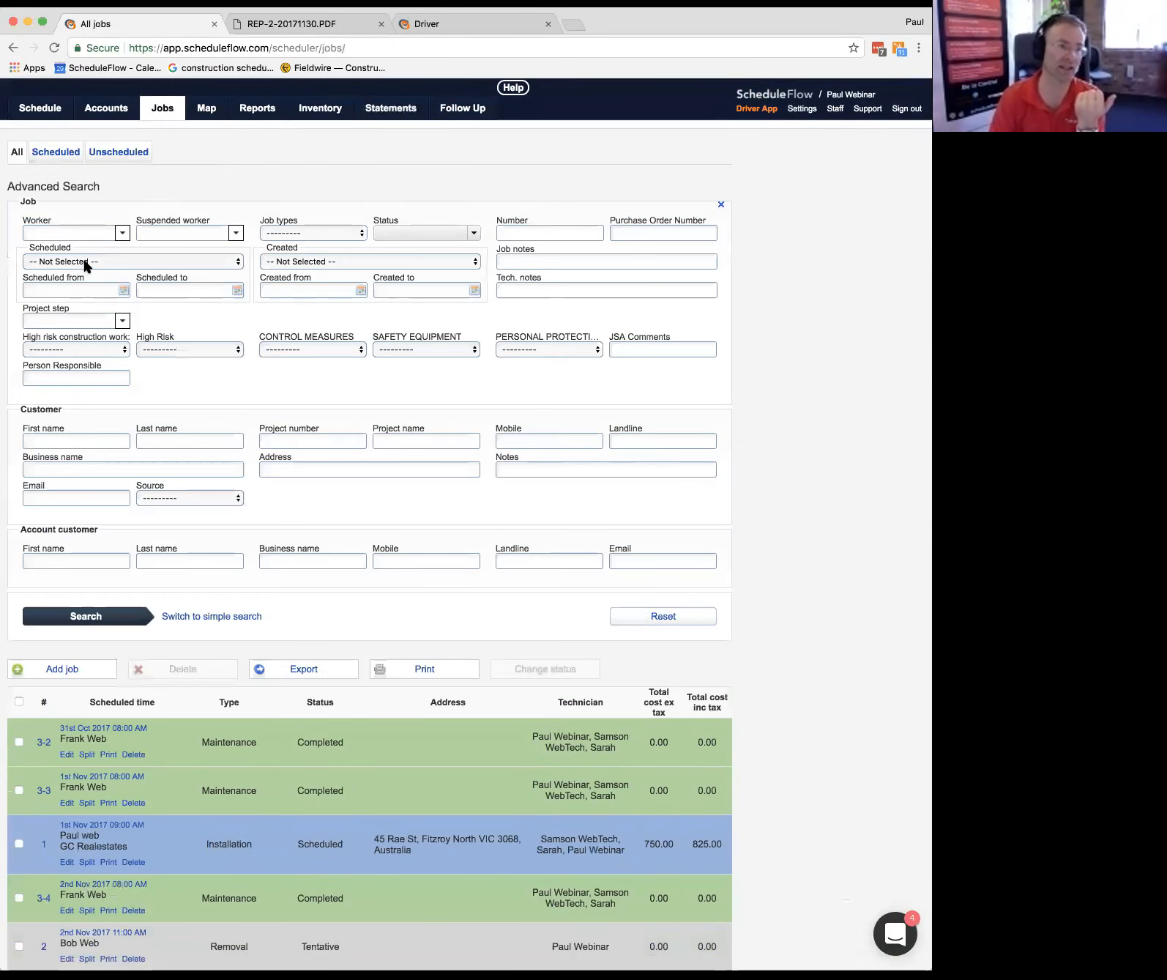
pyautogui.click(133, 261)
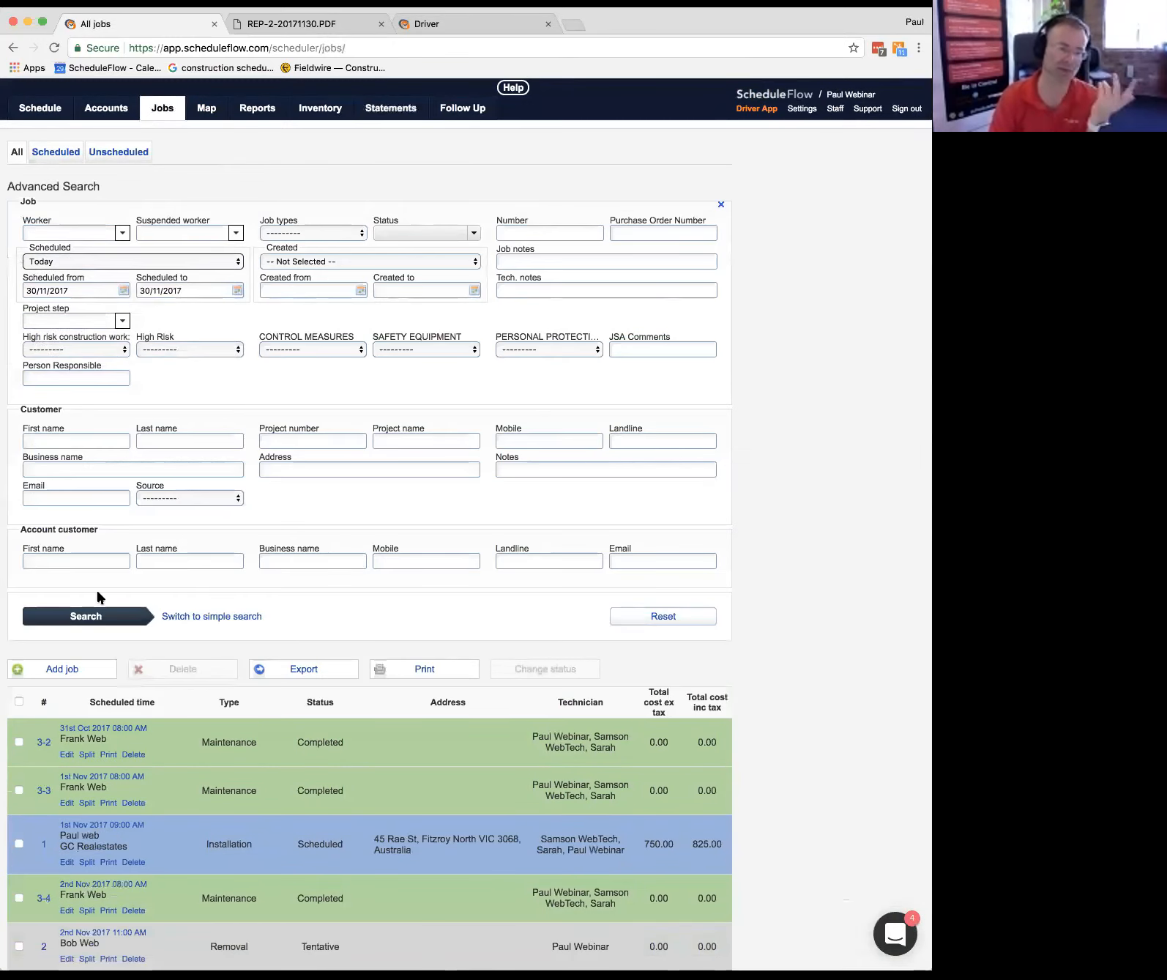
pyautogui.click(84, 616)
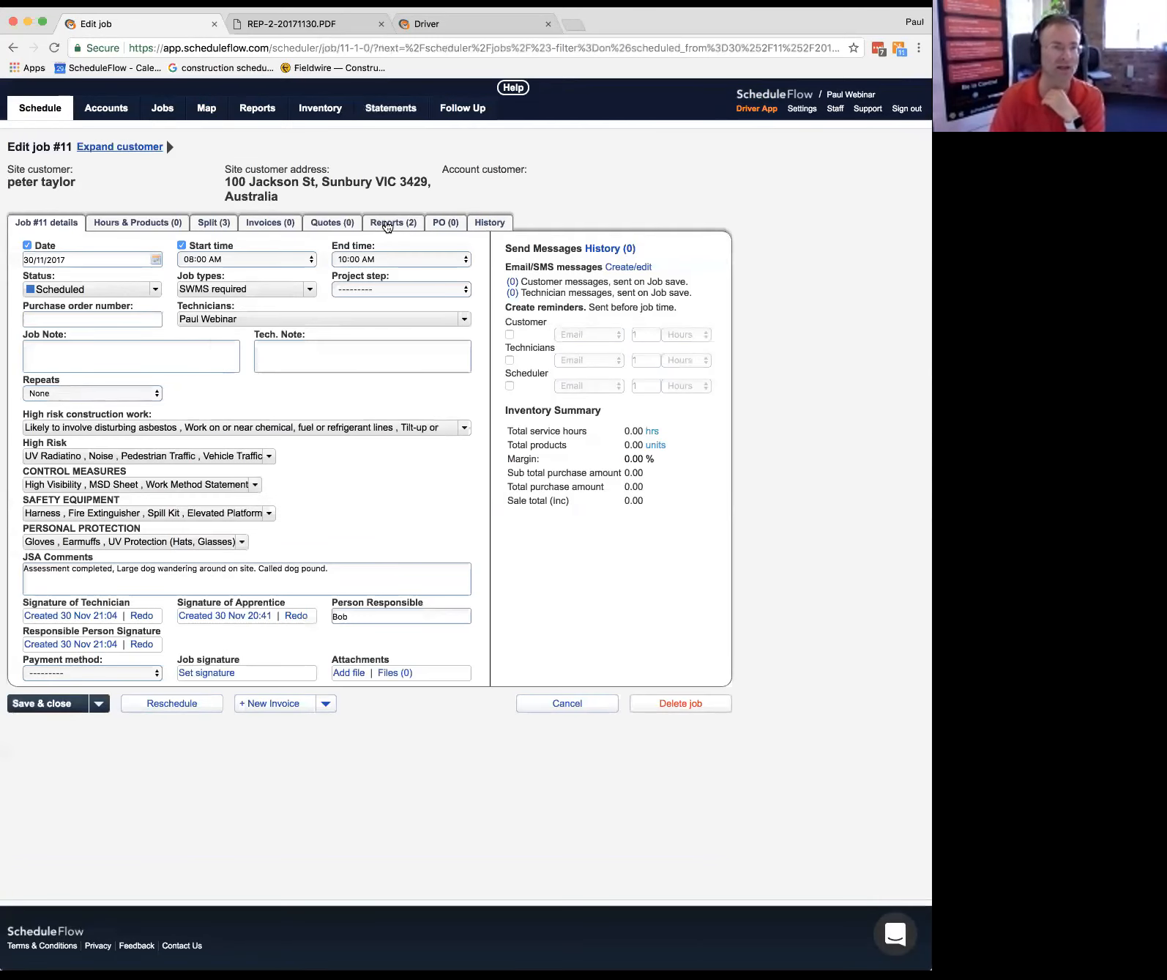
# Step: View job #11's Reports tab and REP-2 PDF, then open business Settings
pyautogui.click(393, 223)
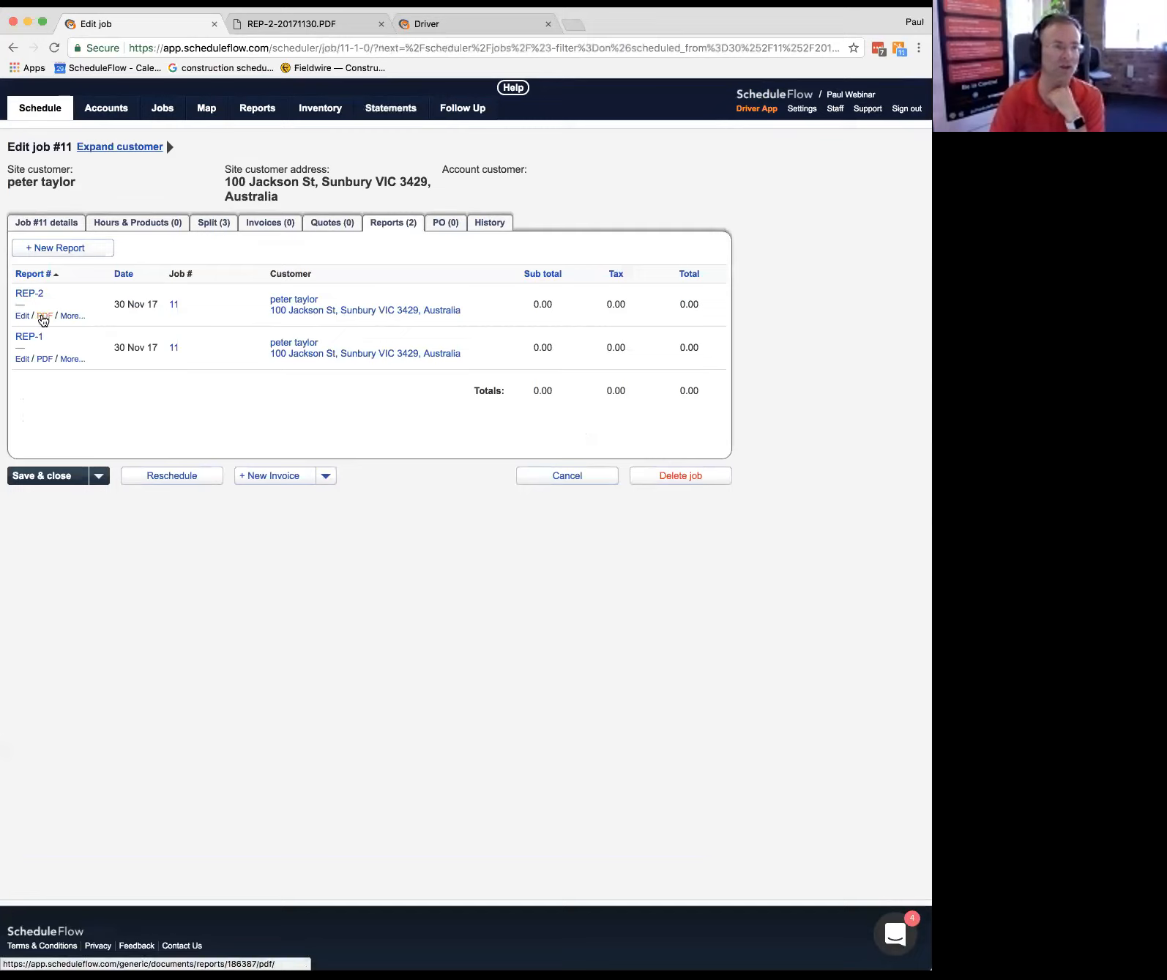
pyautogui.click(44, 316)
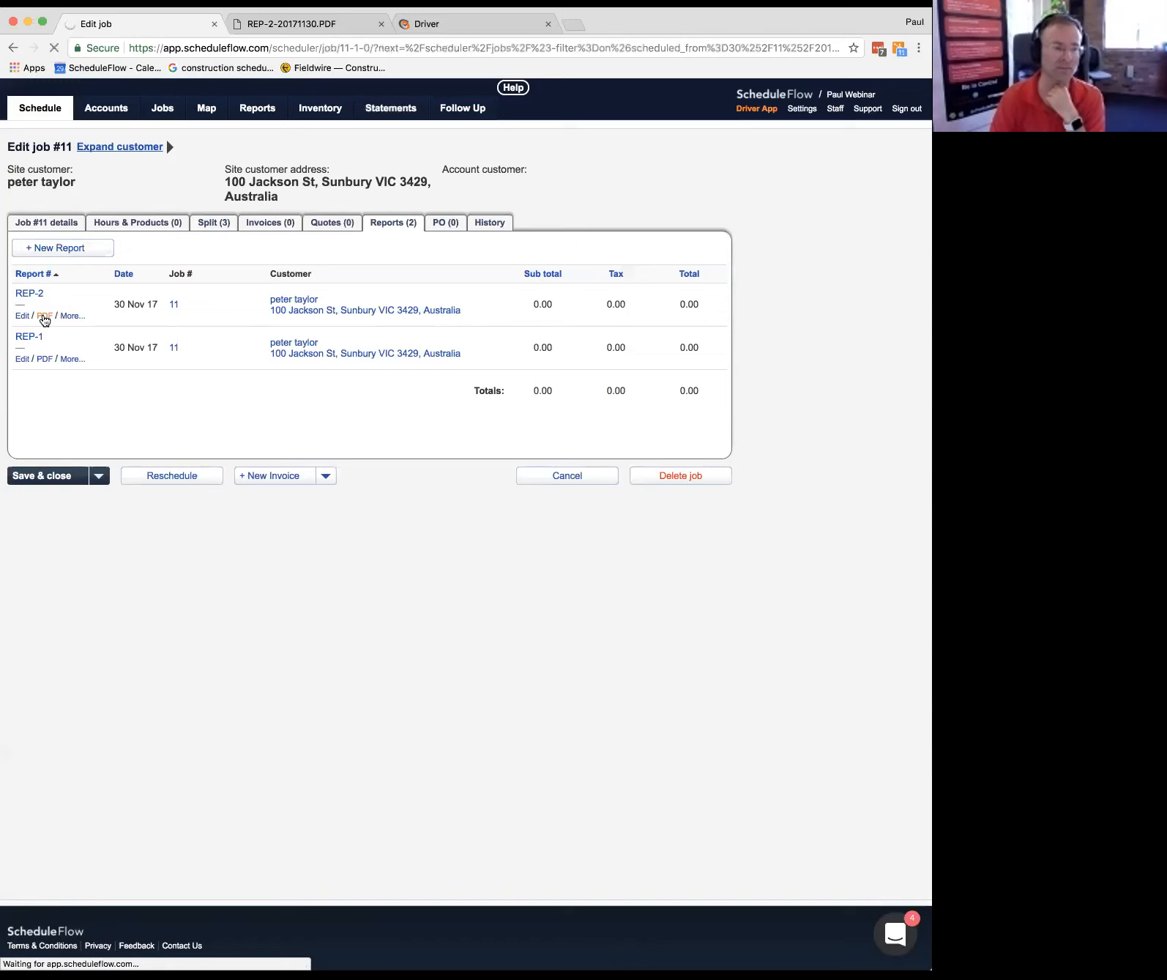
pyautogui.click(43, 316)
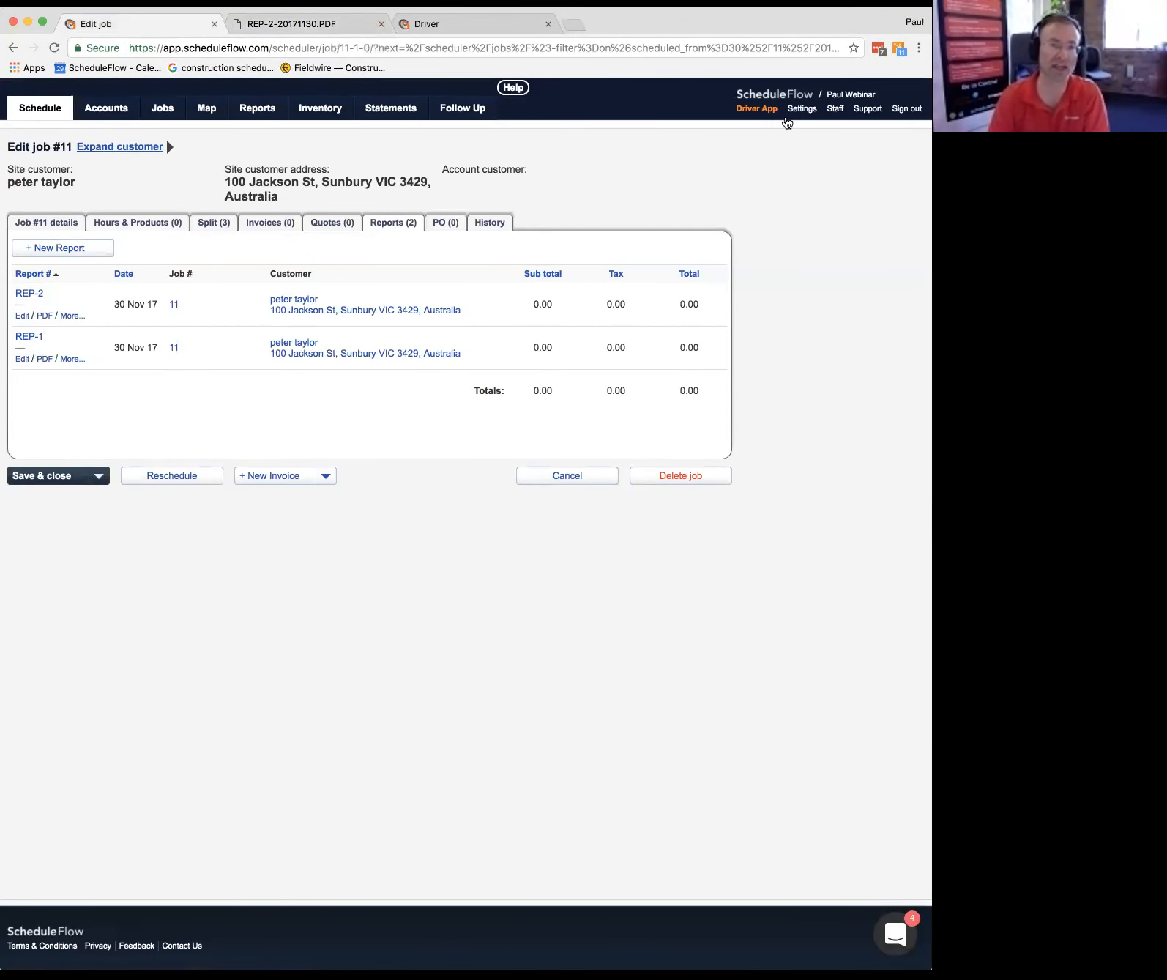
pyautogui.click(802, 108)
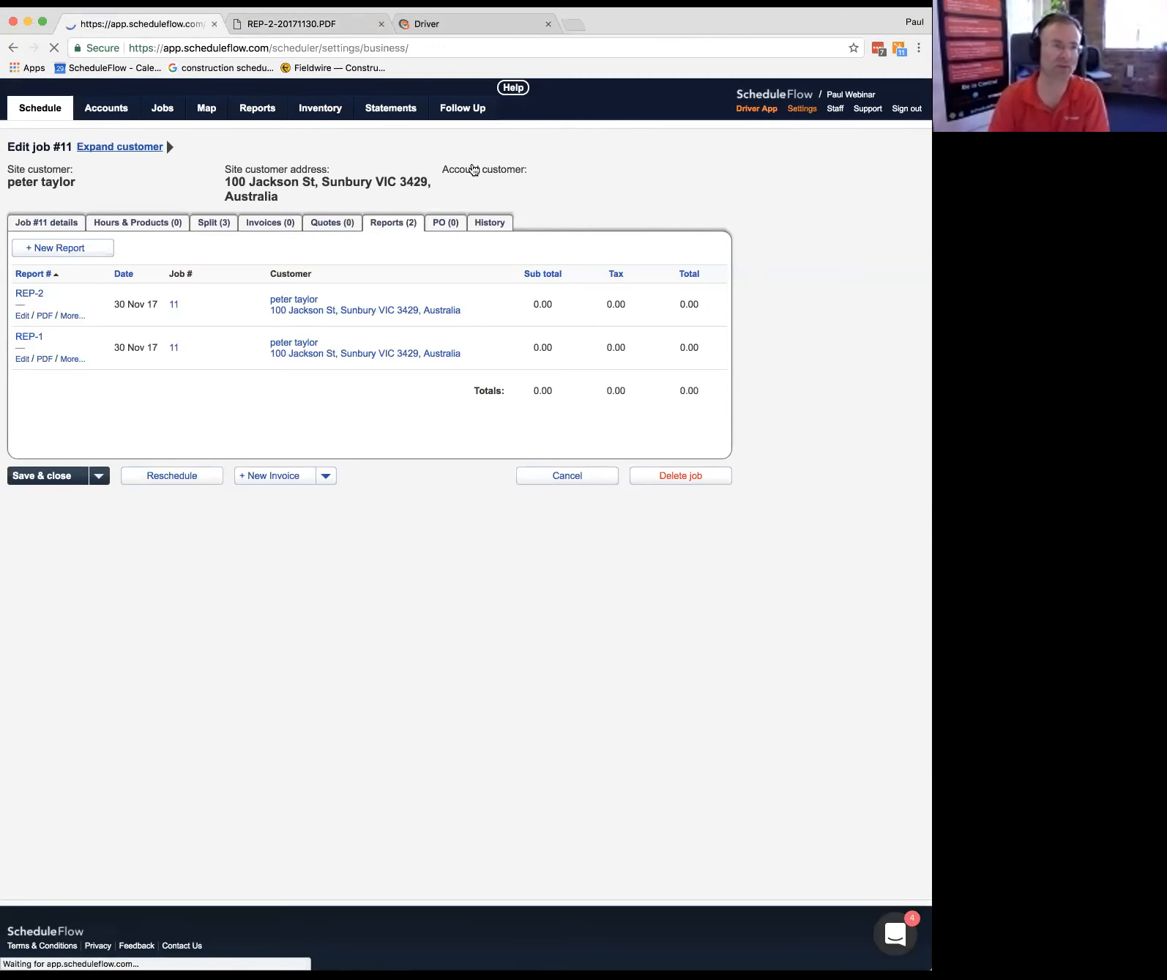
pyautogui.click(801, 108)
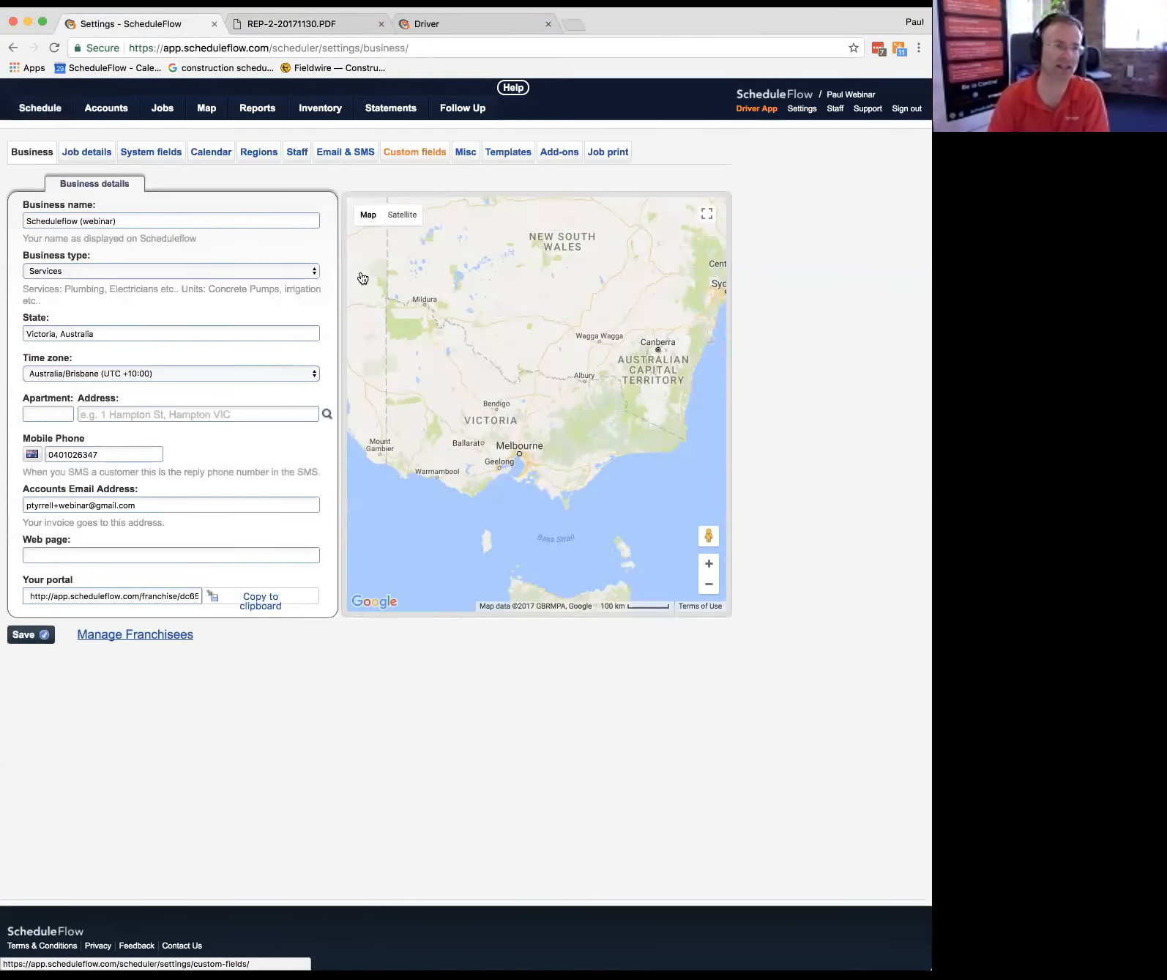
# Step: Open the CONTROL MEASURES custom field settings and review its mandatory statuses
pyautogui.click(414, 151)
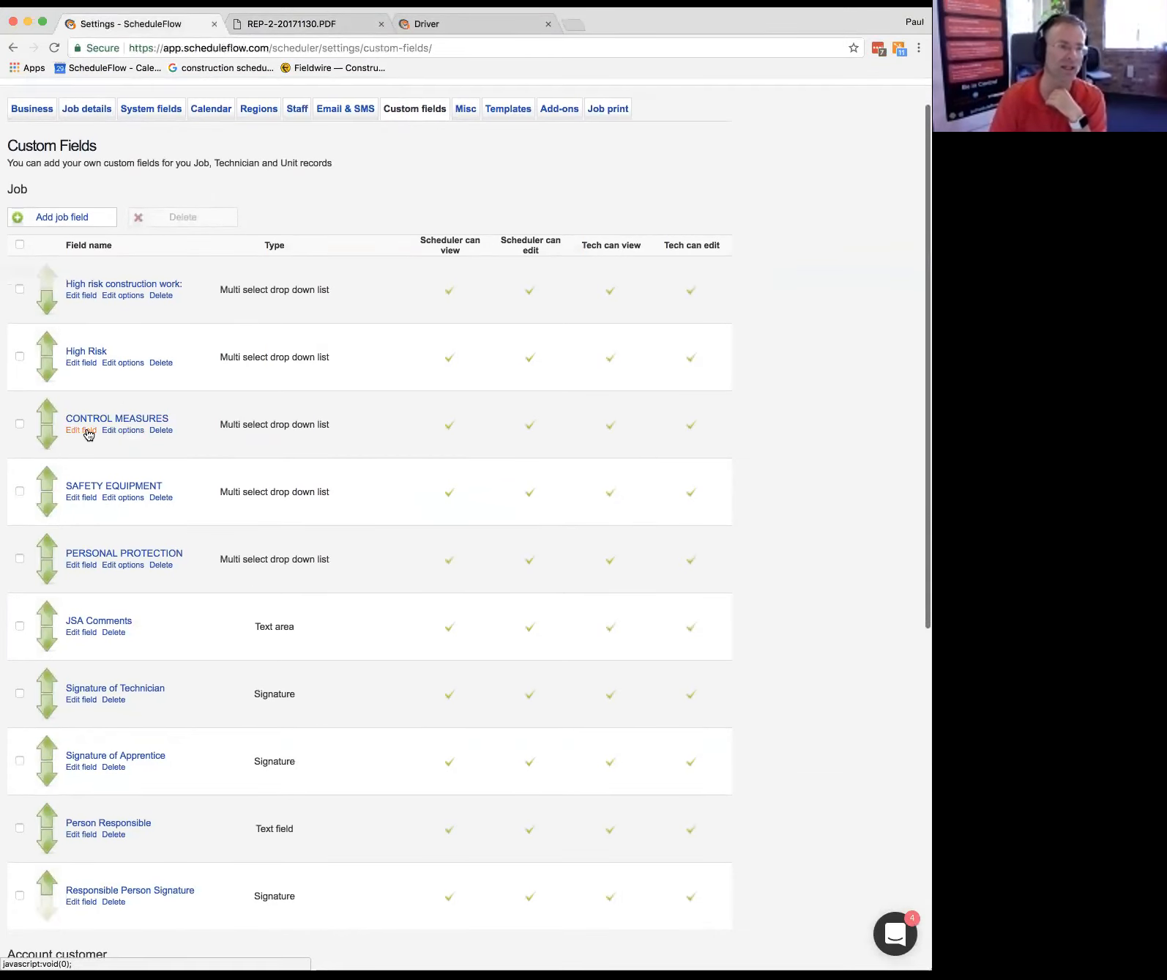
pyautogui.click(81, 430)
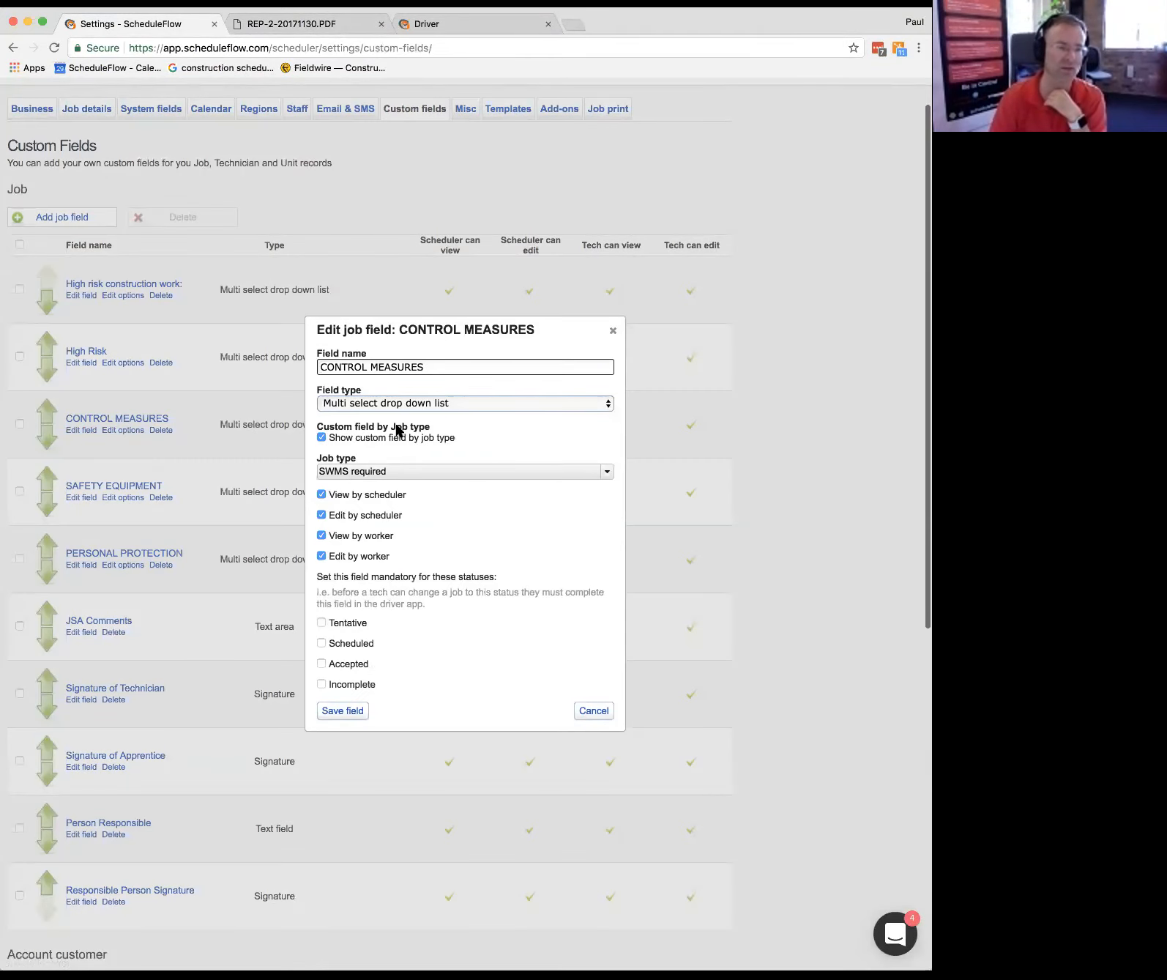
pyautogui.moveTo(358, 614)
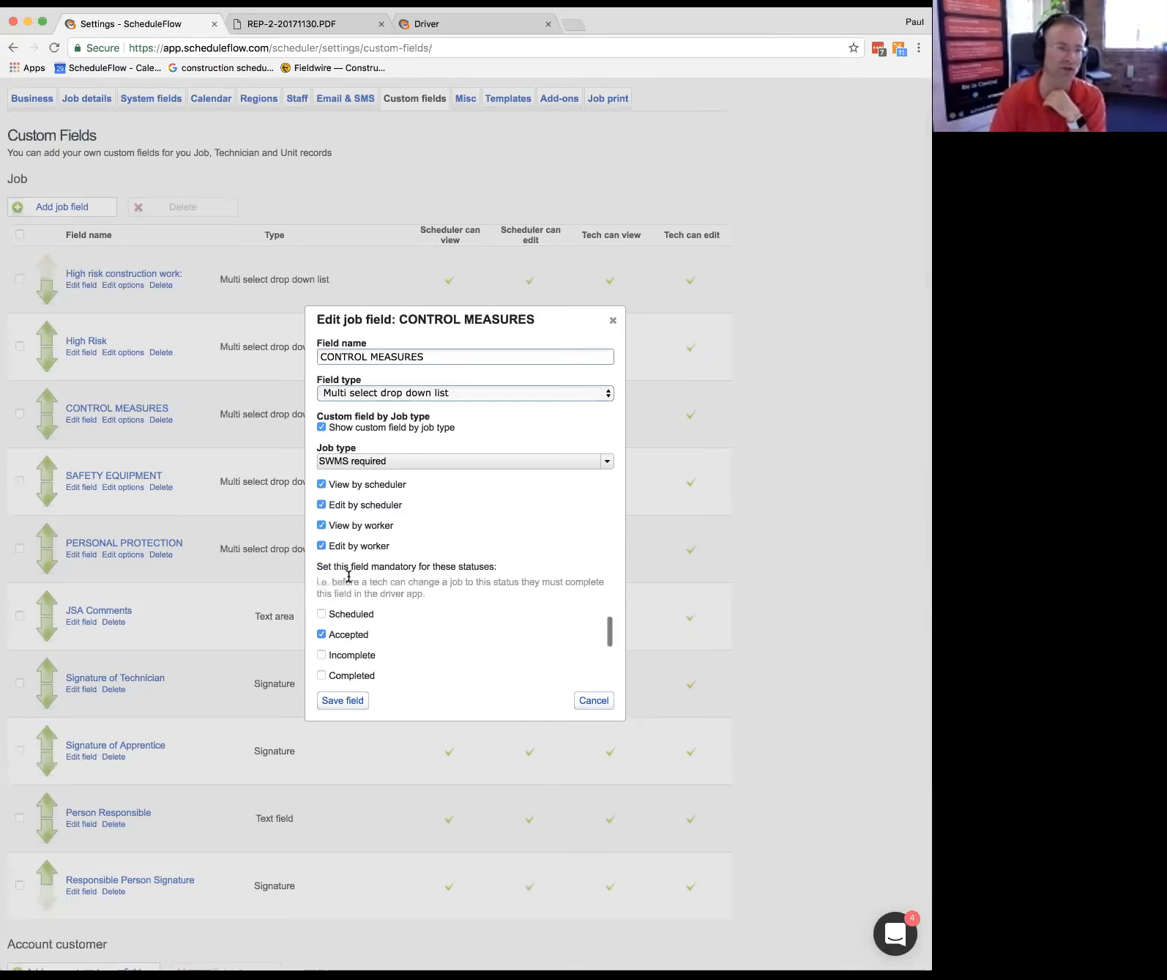
pyautogui.scroll(-3)
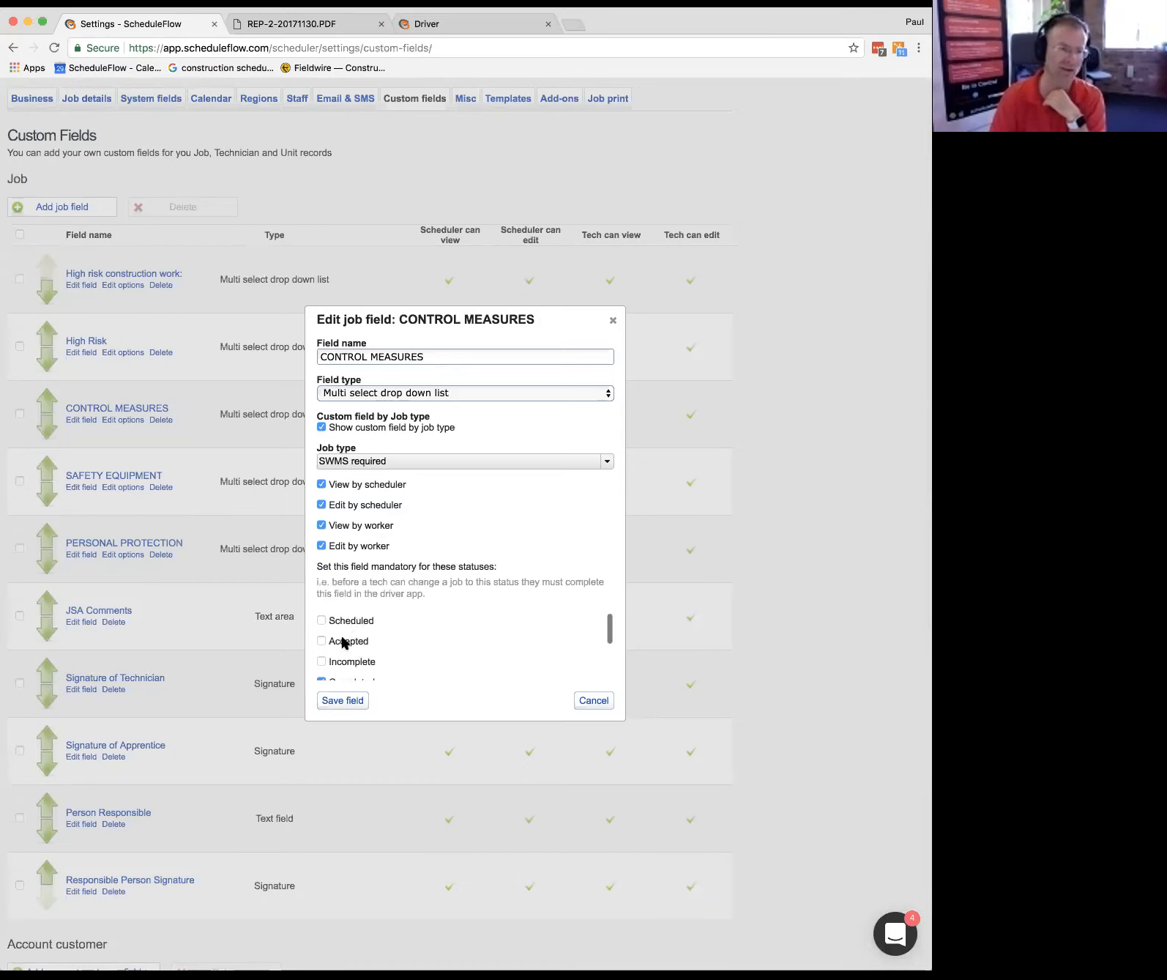
pyautogui.scroll(-3)
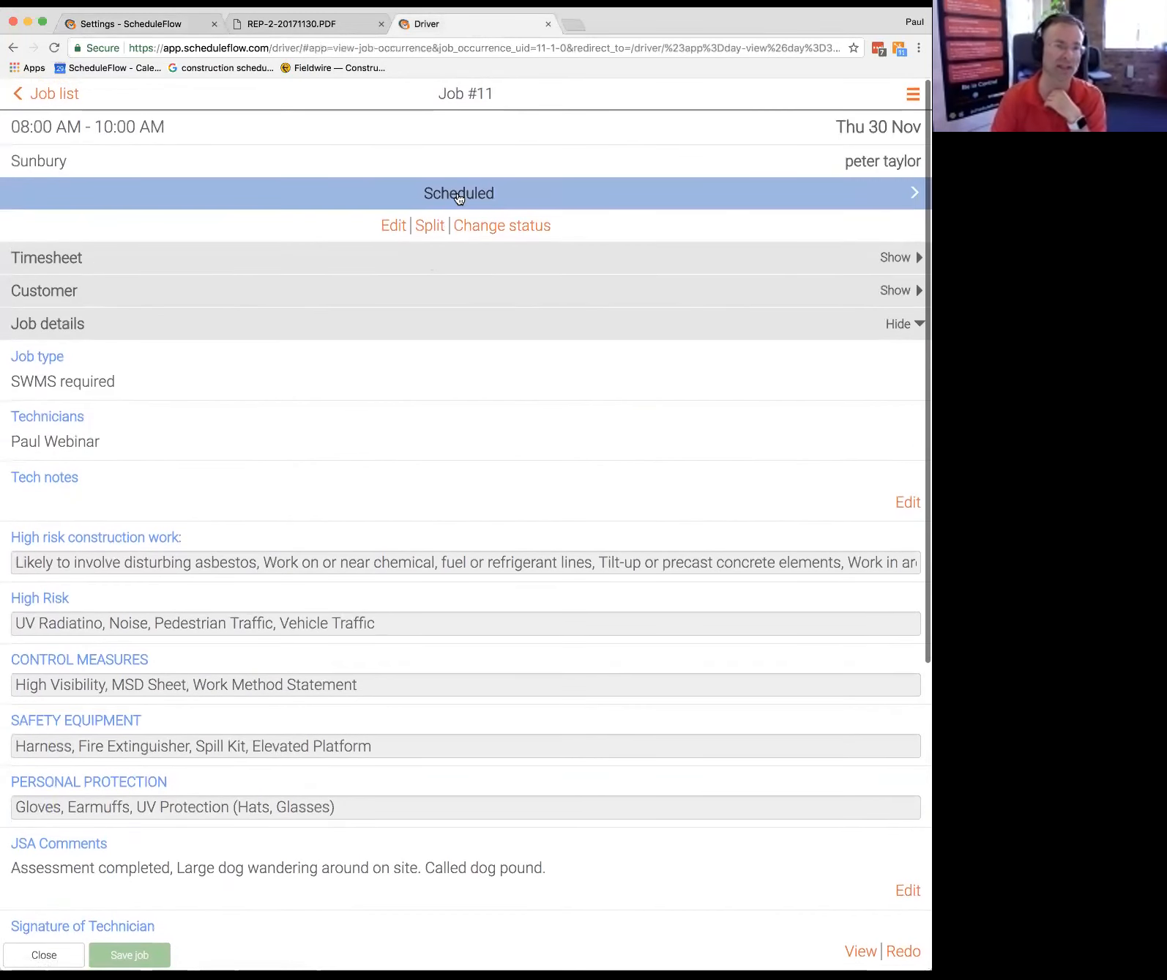
# Step: Mark job #11 as Completed and leave it
pyautogui.click(502, 224)
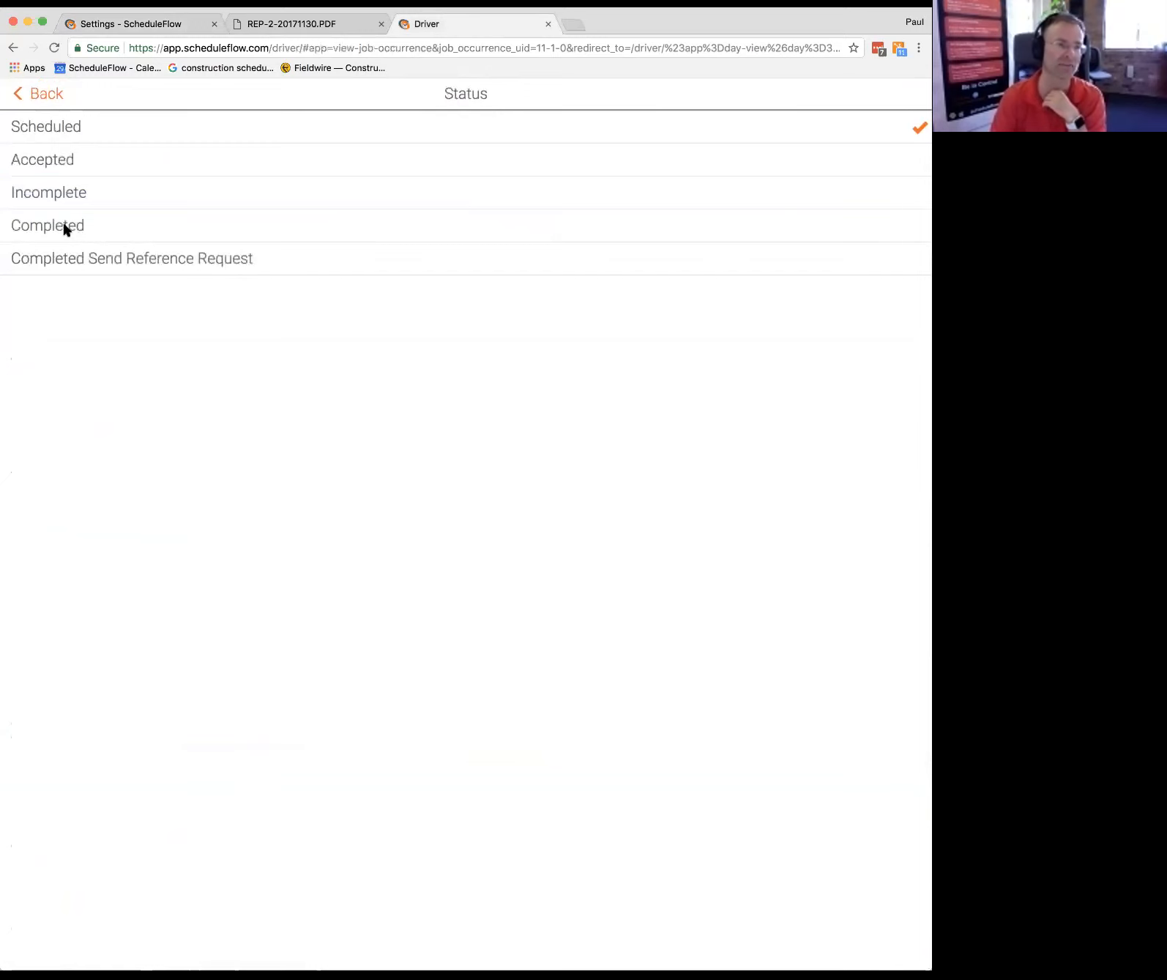
pyautogui.click(47, 225)
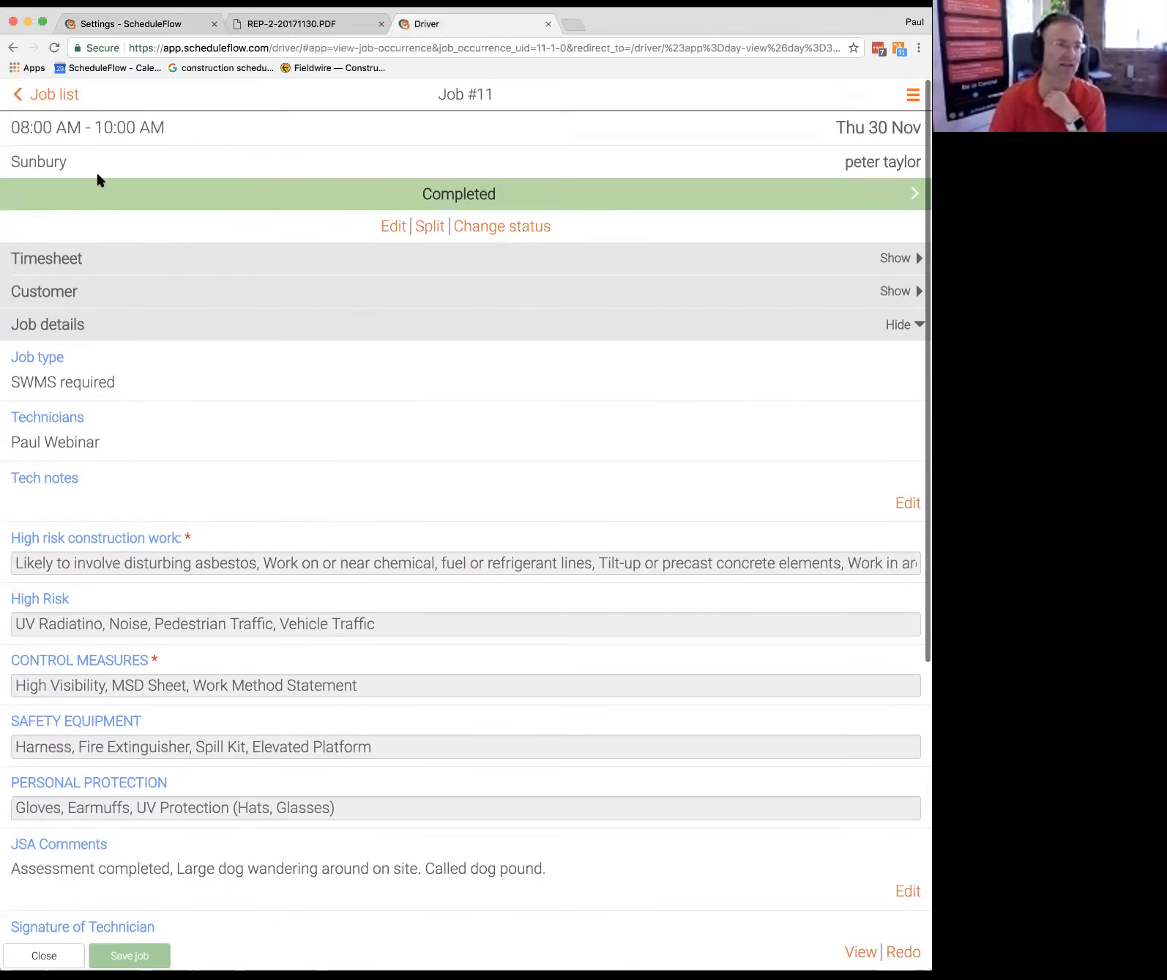
pyautogui.click(49, 94)
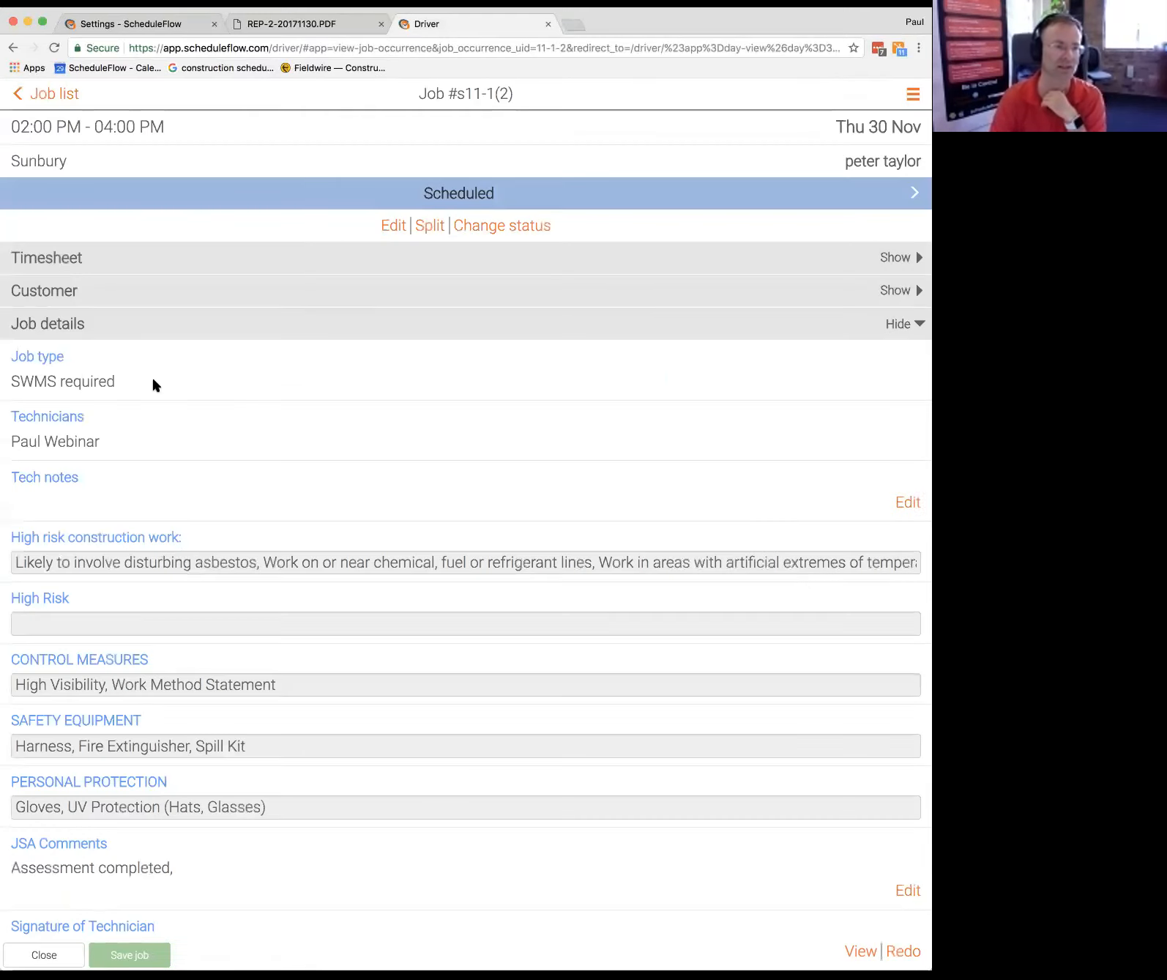
# Step: Clear the High risk, Control Measures and Safety Equipment selections on job #s11-1(2)
pyautogui.scroll(-3)
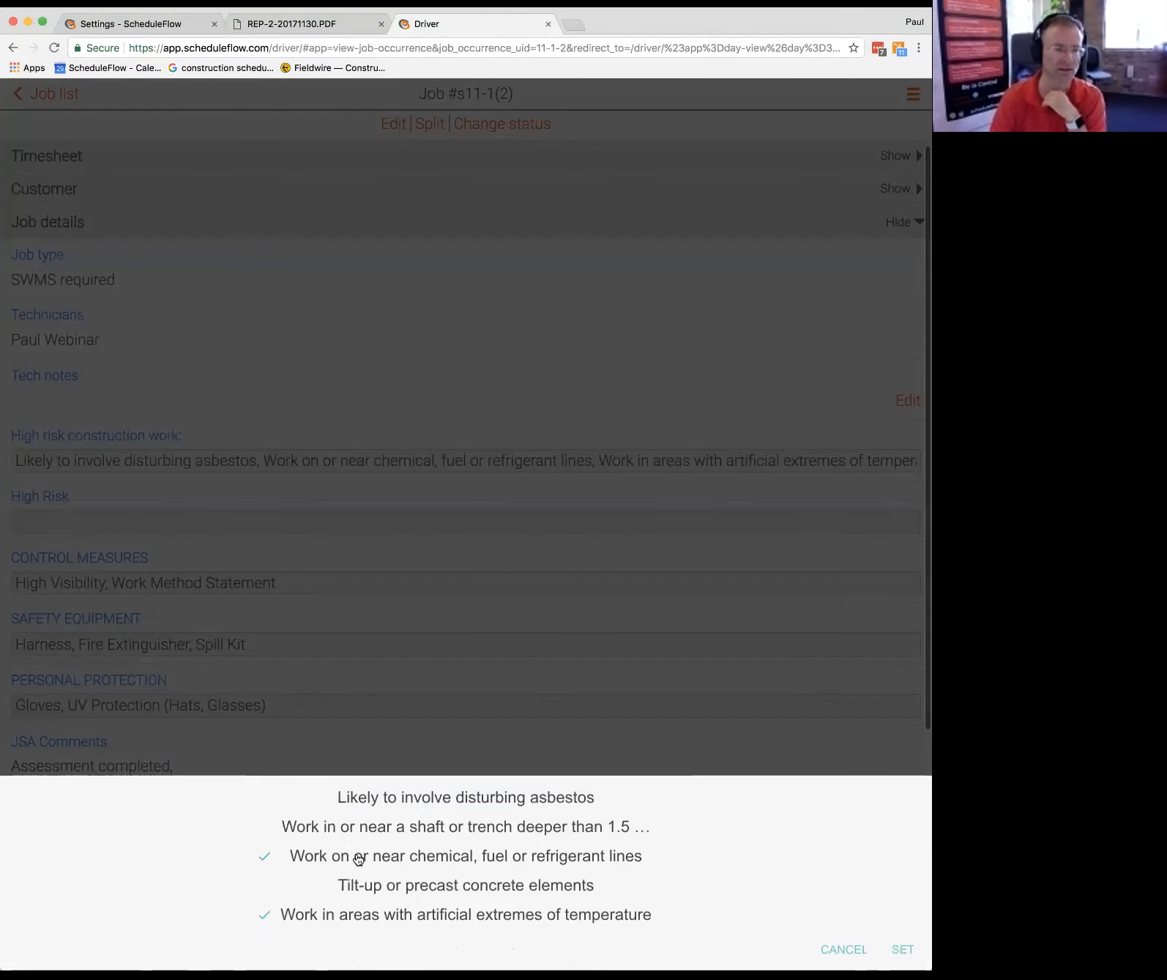
pyautogui.scroll(-3)
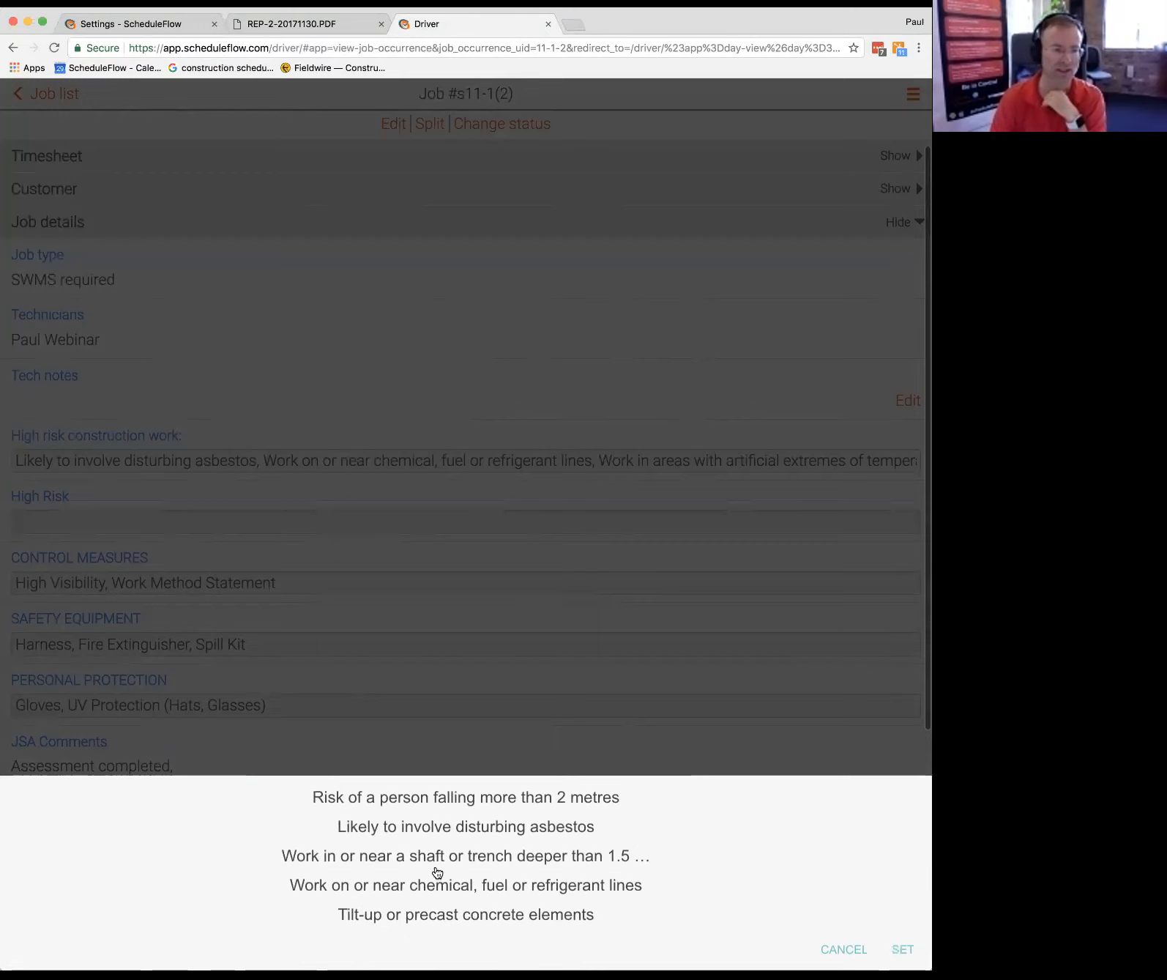
pyautogui.scroll(-3)
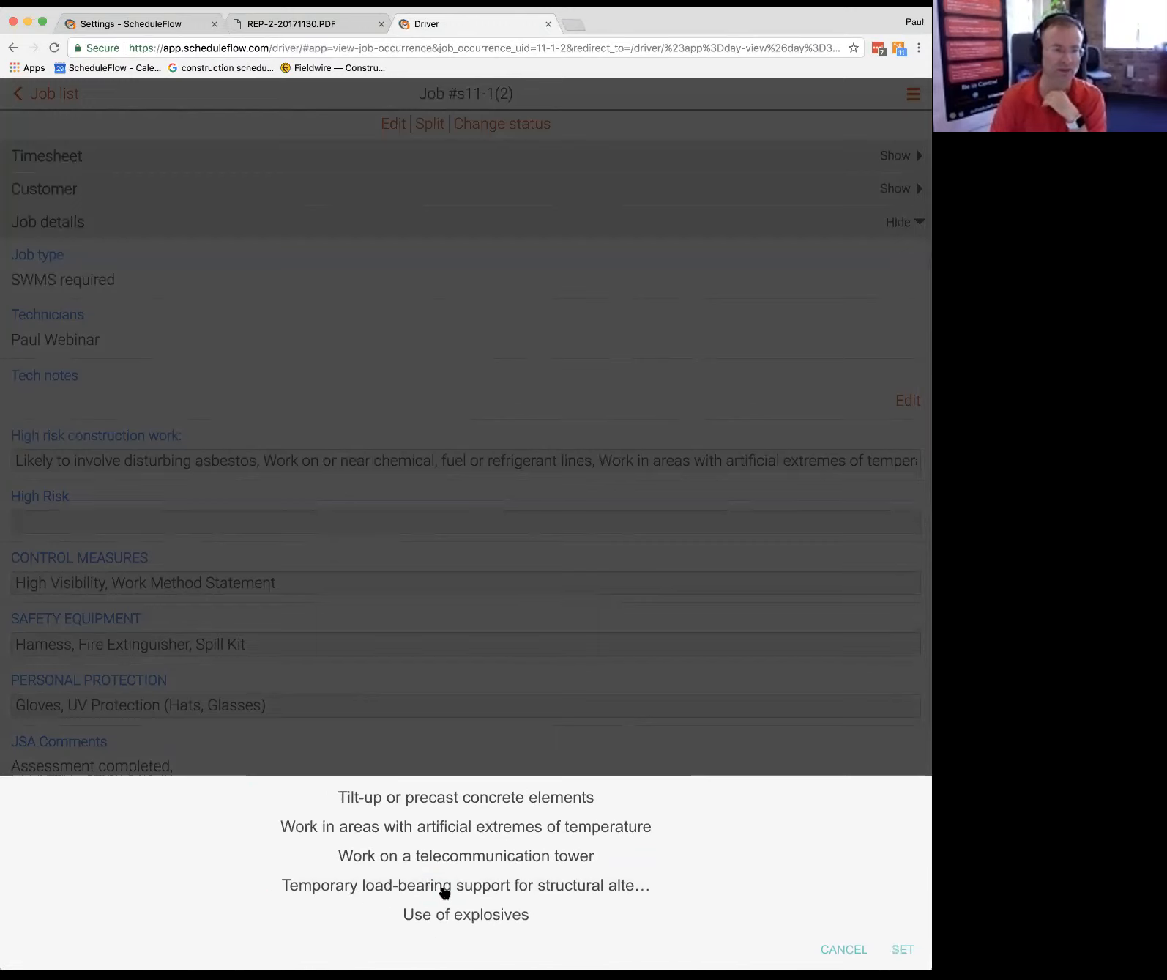
pyautogui.scroll(-3)
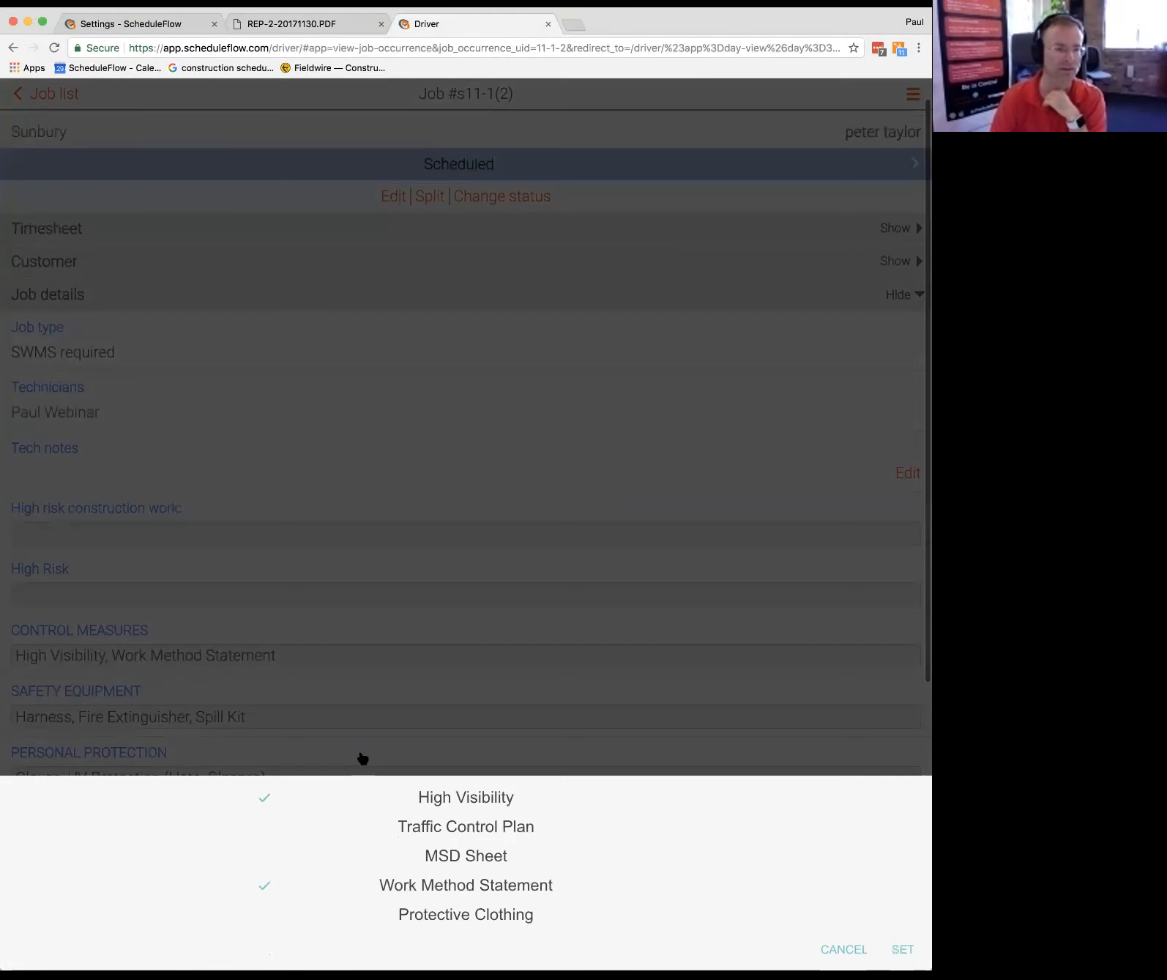
pyautogui.scroll(-3)
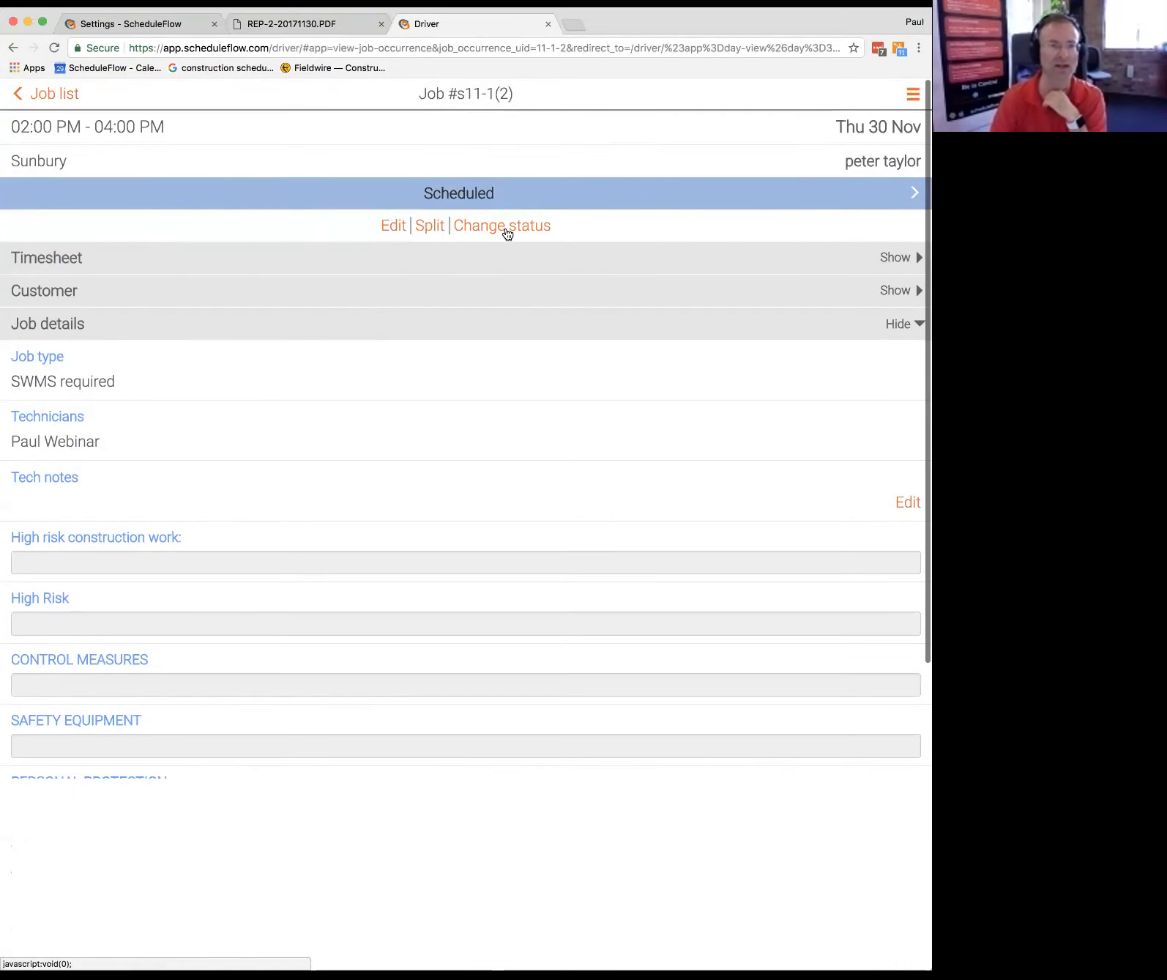
# Step: Set job #s11-1(2) to Completed and fill its required Control Measures
pyautogui.click(502, 224)
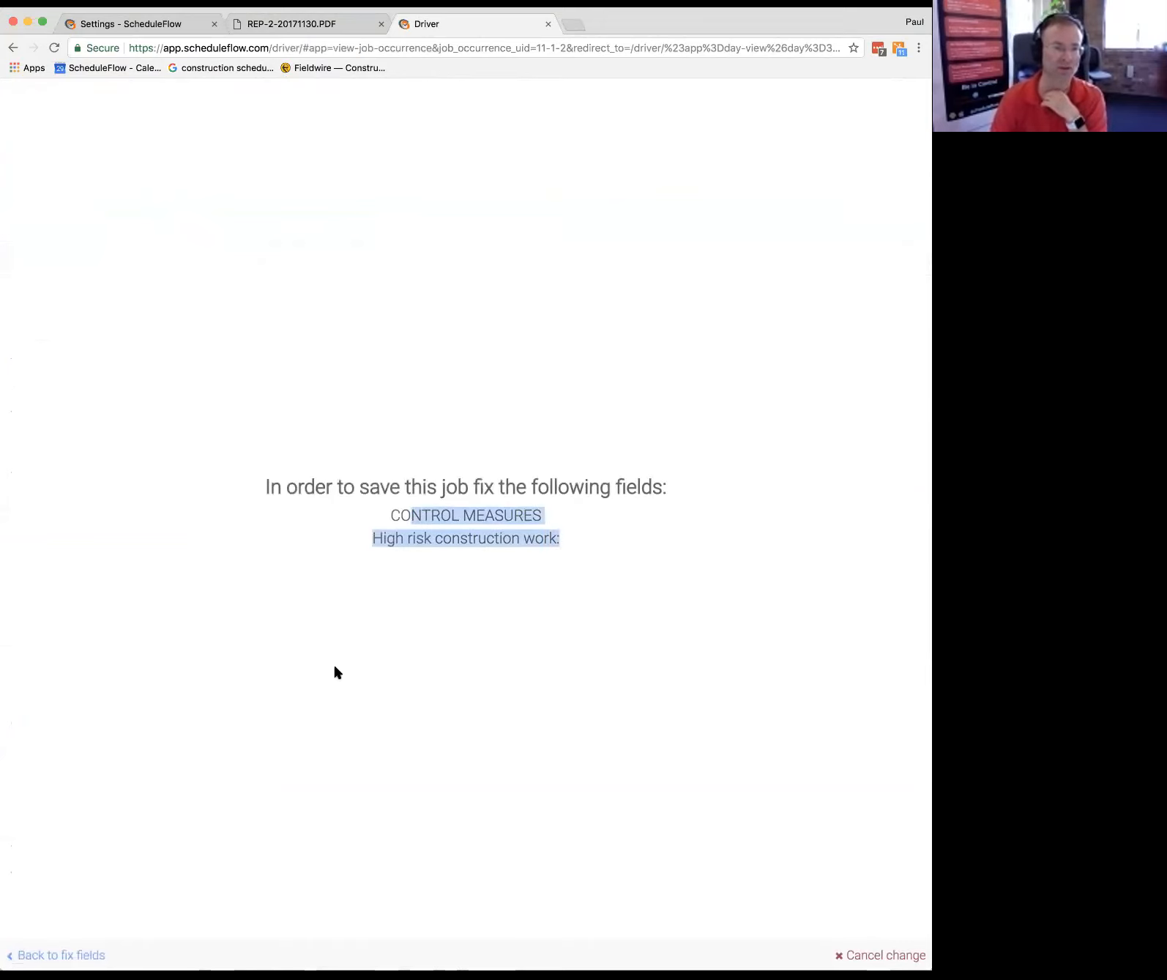
pyautogui.click(59, 955)
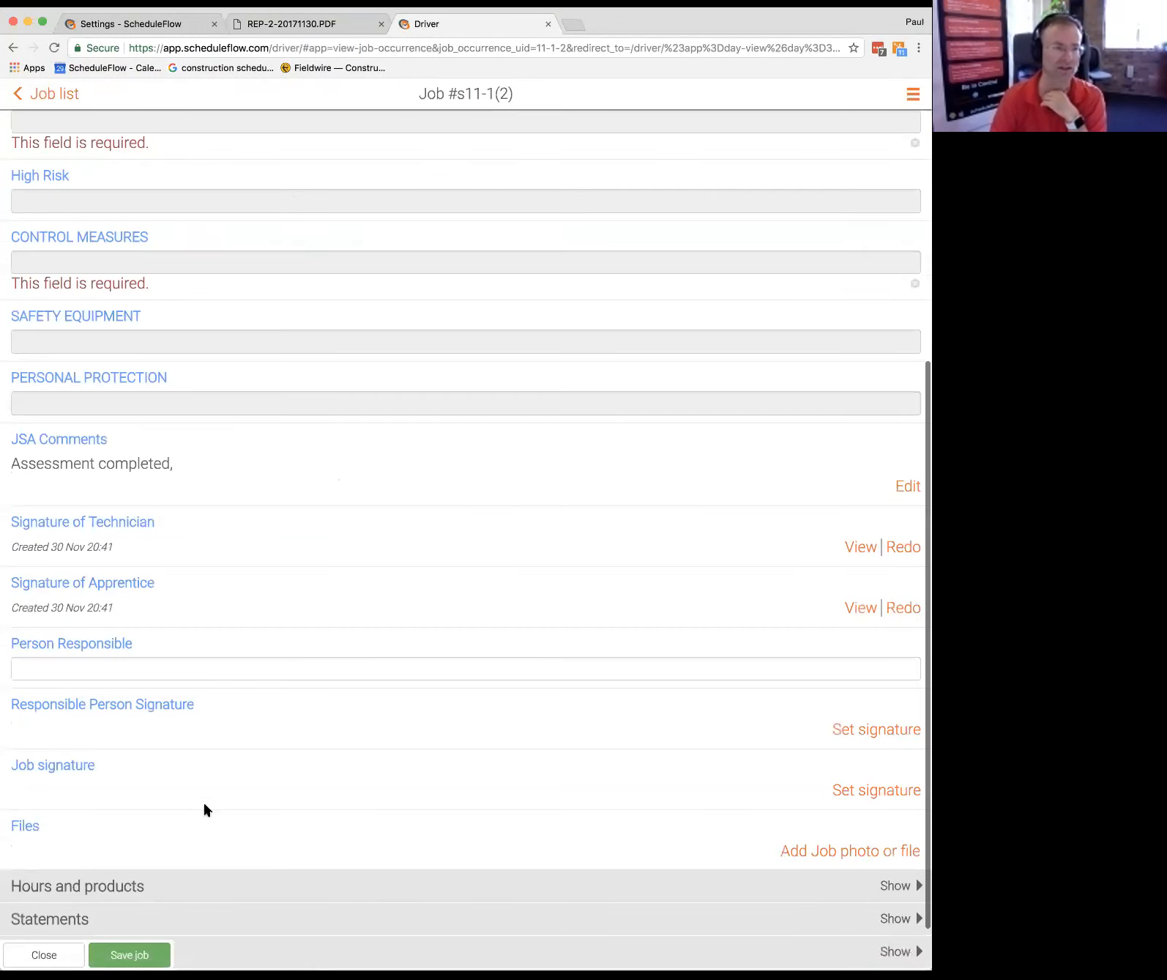
pyautogui.moveTo(104, 261)
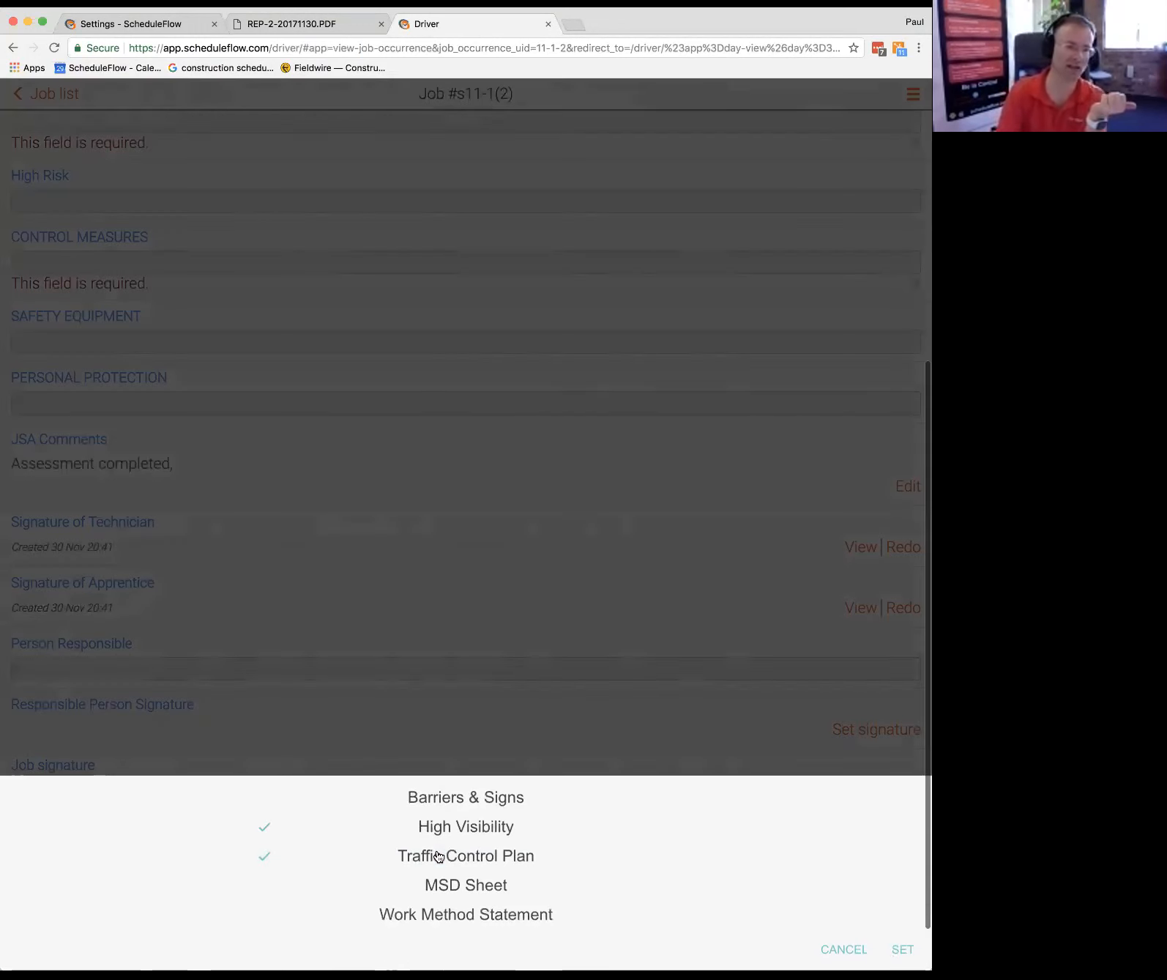
pyautogui.click(902, 948)
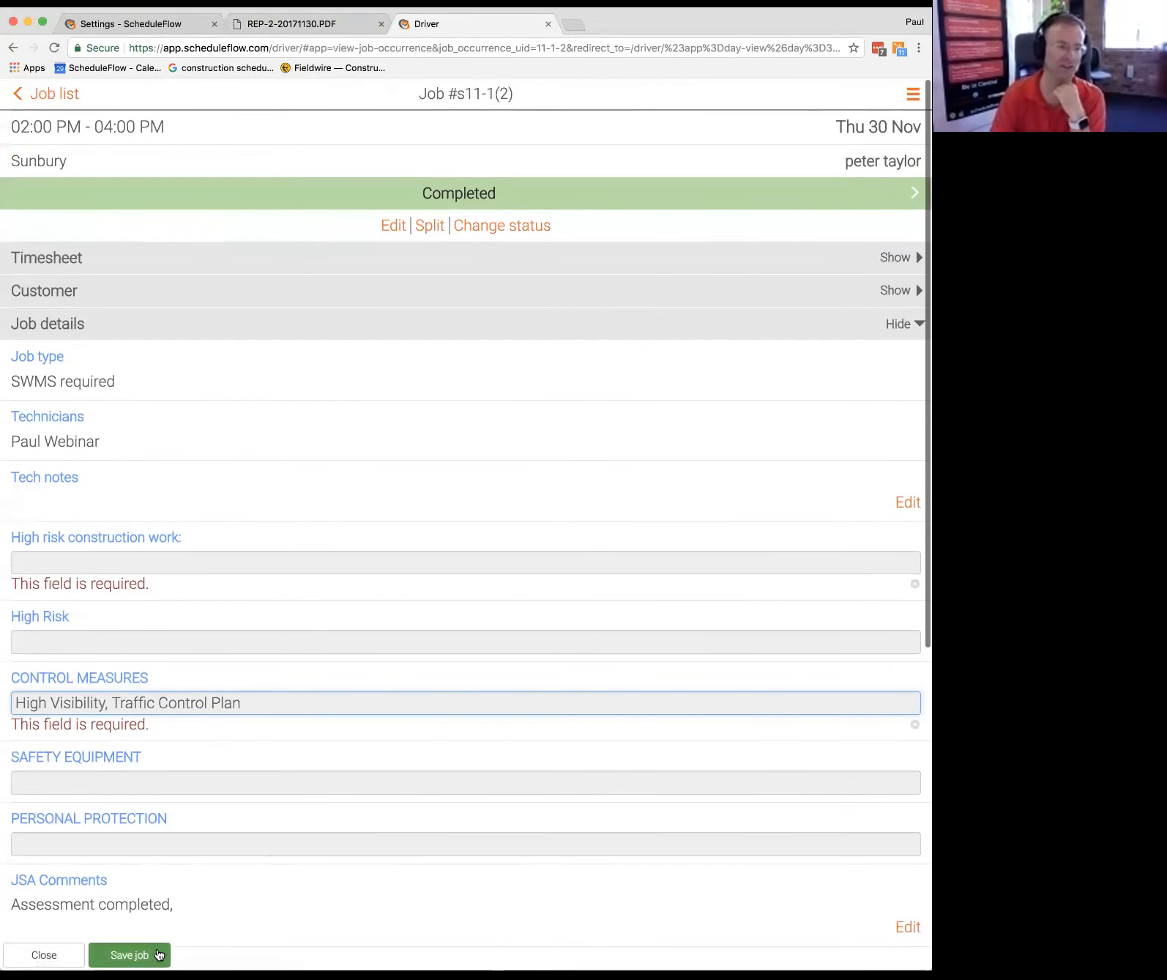
pyautogui.click(128, 954)
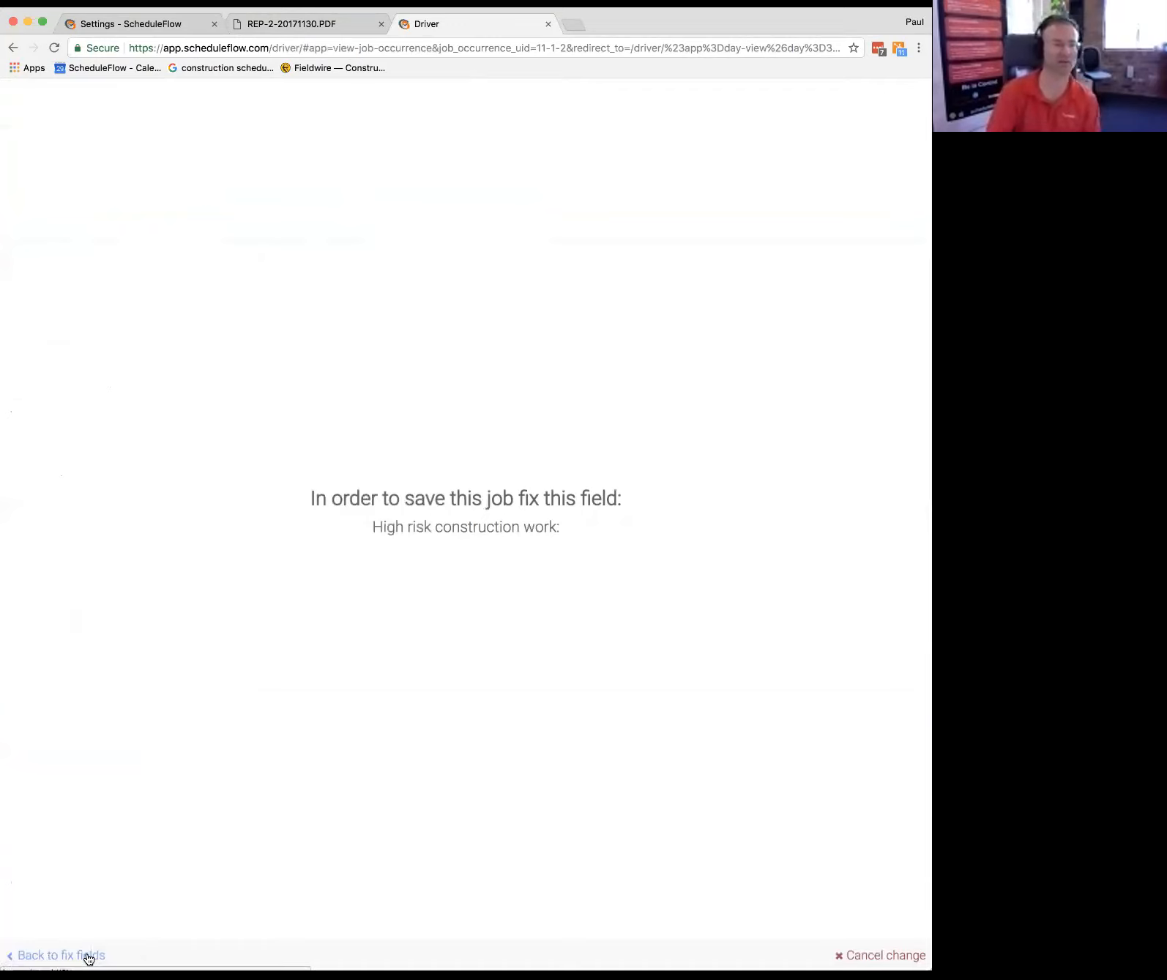
# Step: Add Tilt-up or precast concrete elements as high-risk work and save the completed job
pyautogui.click(60, 955)
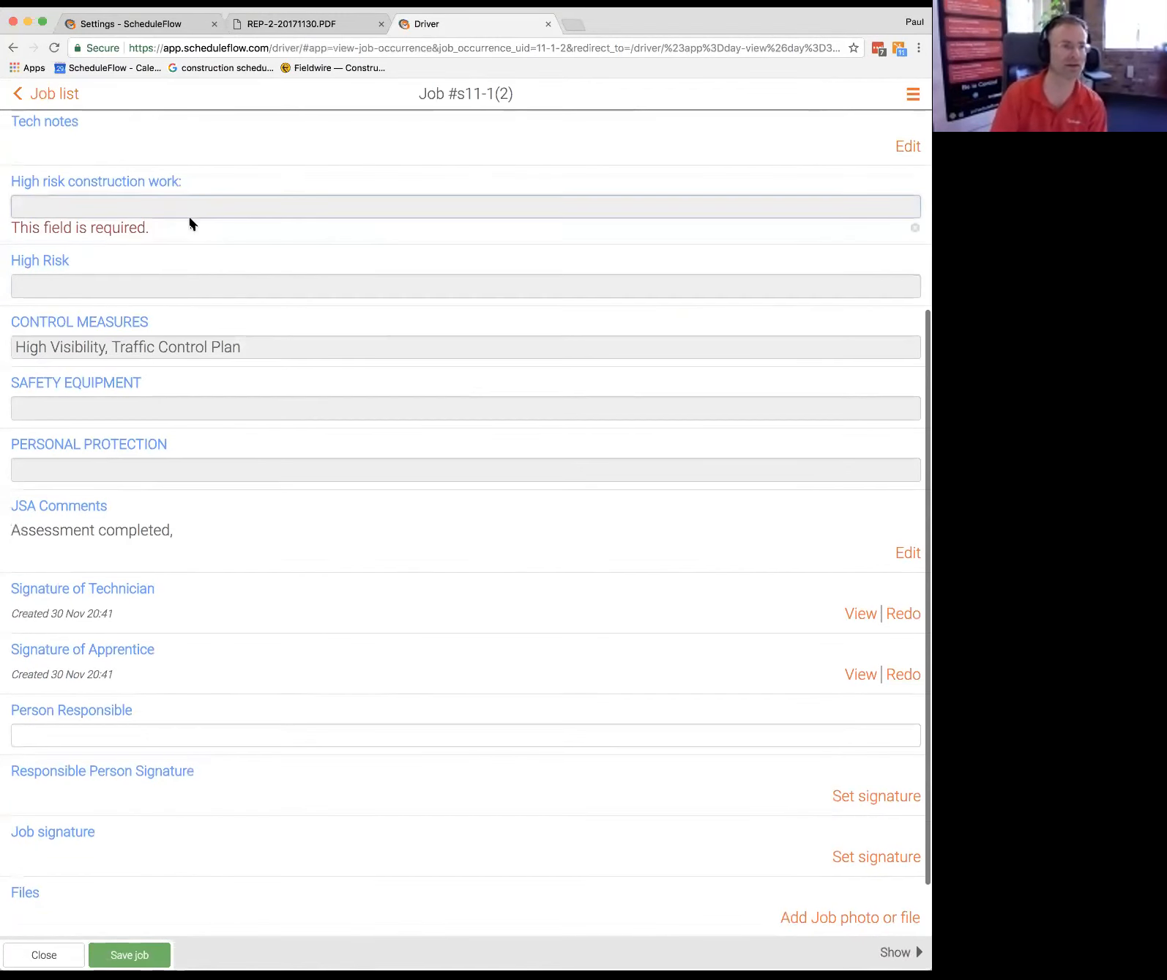
pyautogui.click(464, 207)
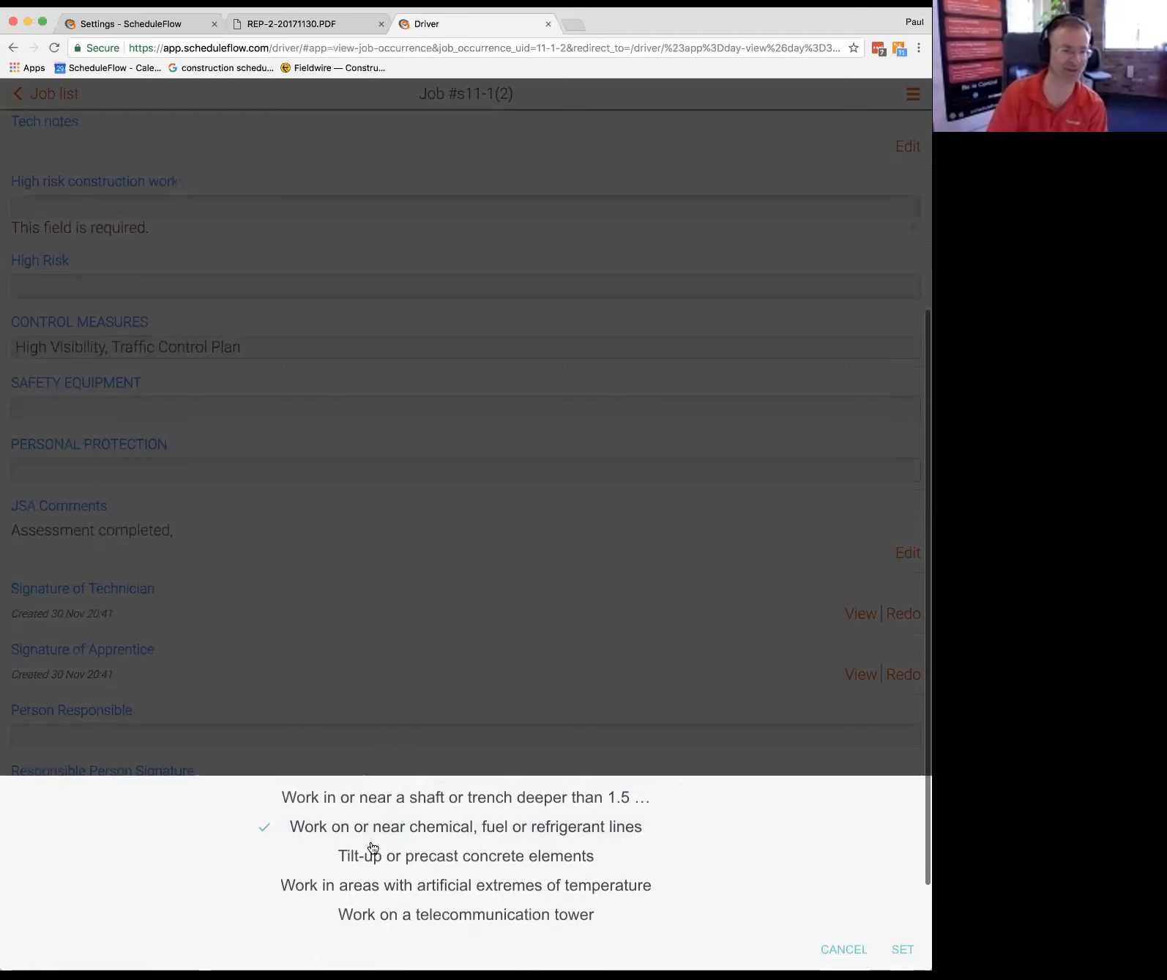
pyautogui.click(465, 856)
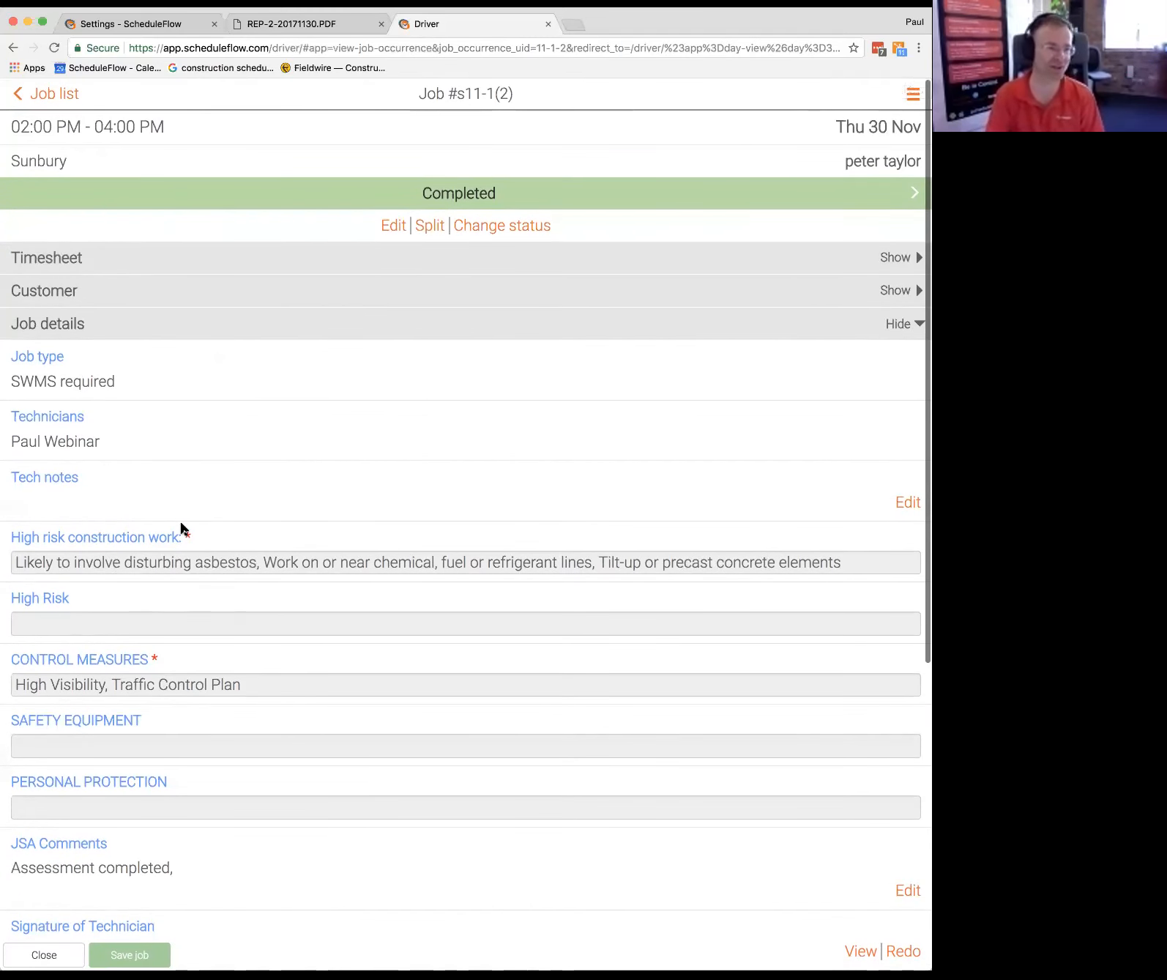
pyautogui.scroll(-3)
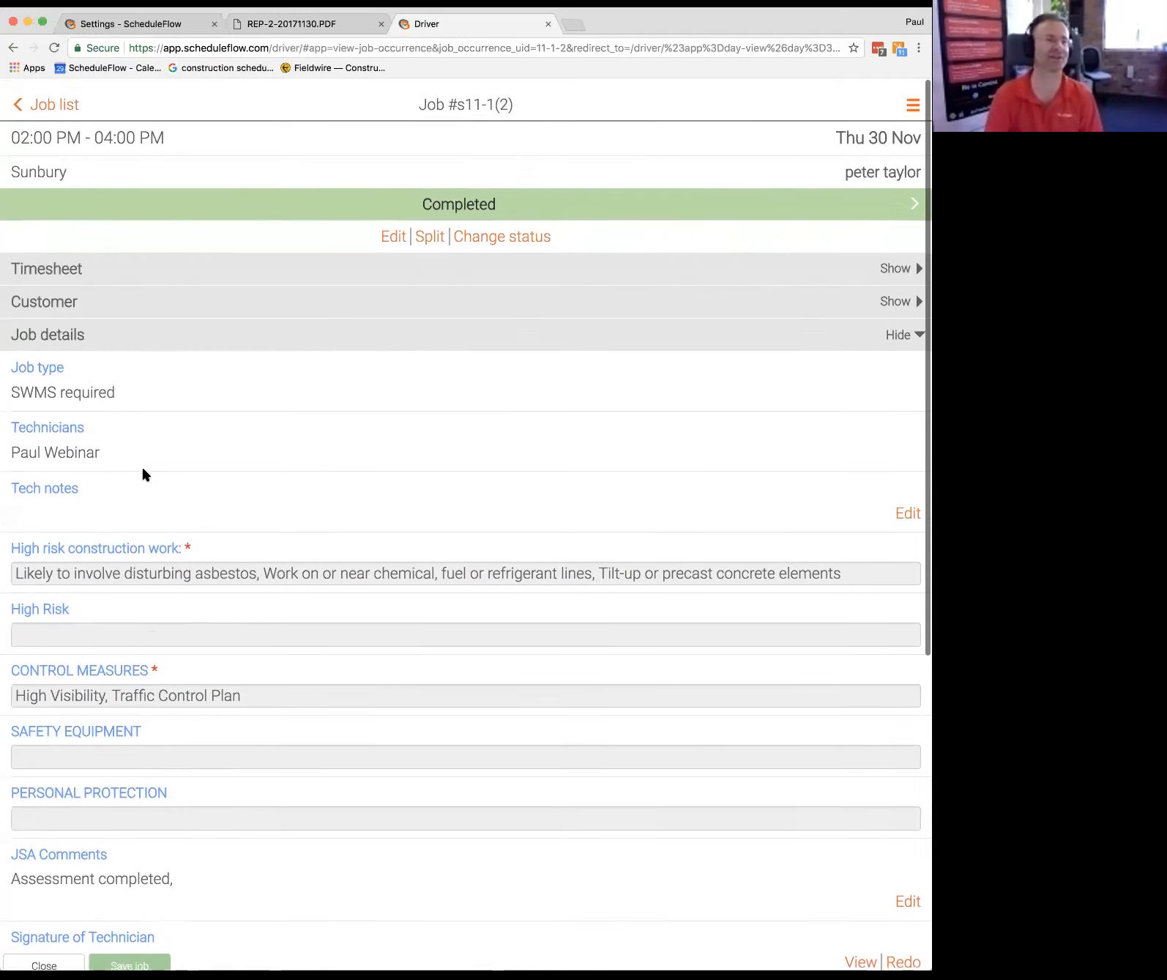
pyautogui.click(53, 103)
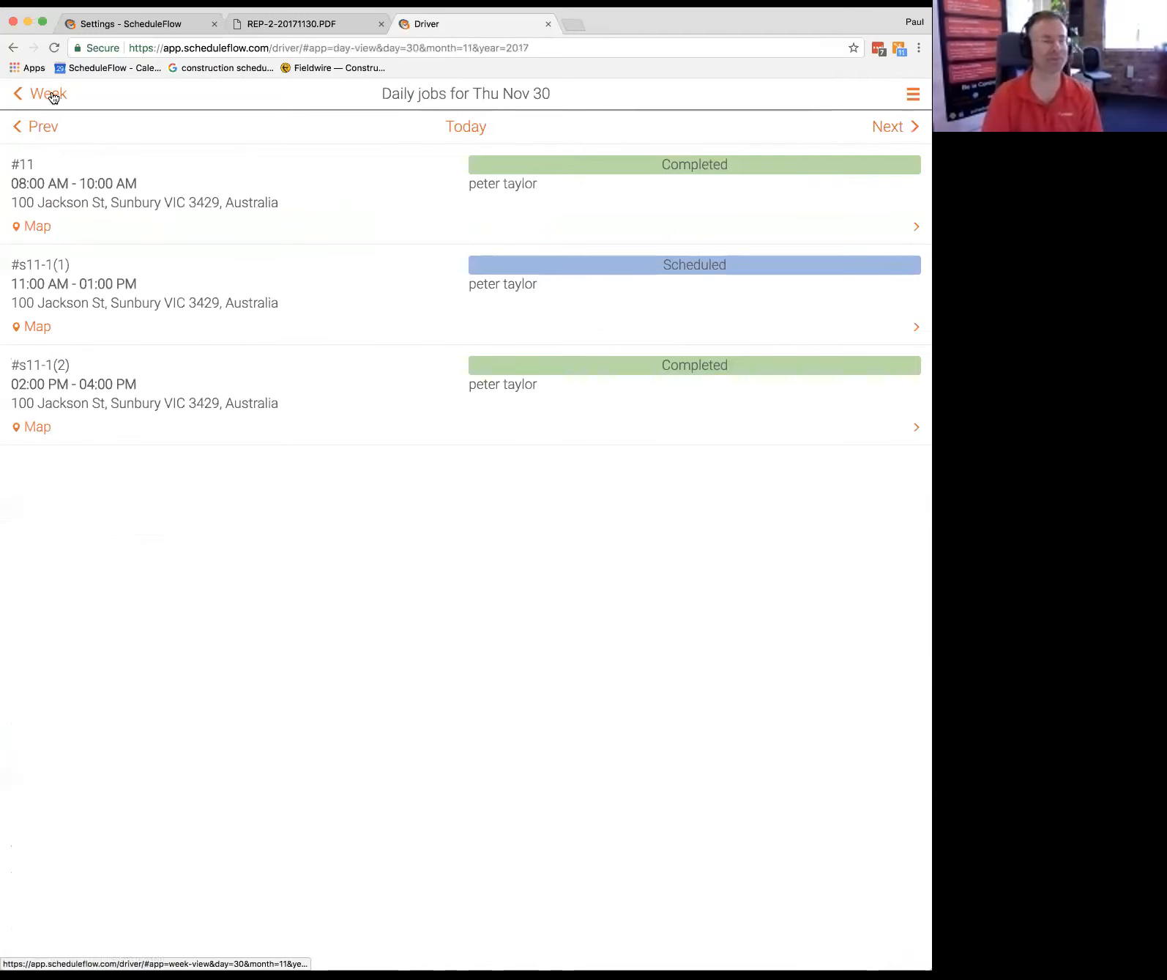
pyautogui.click(133, 24)
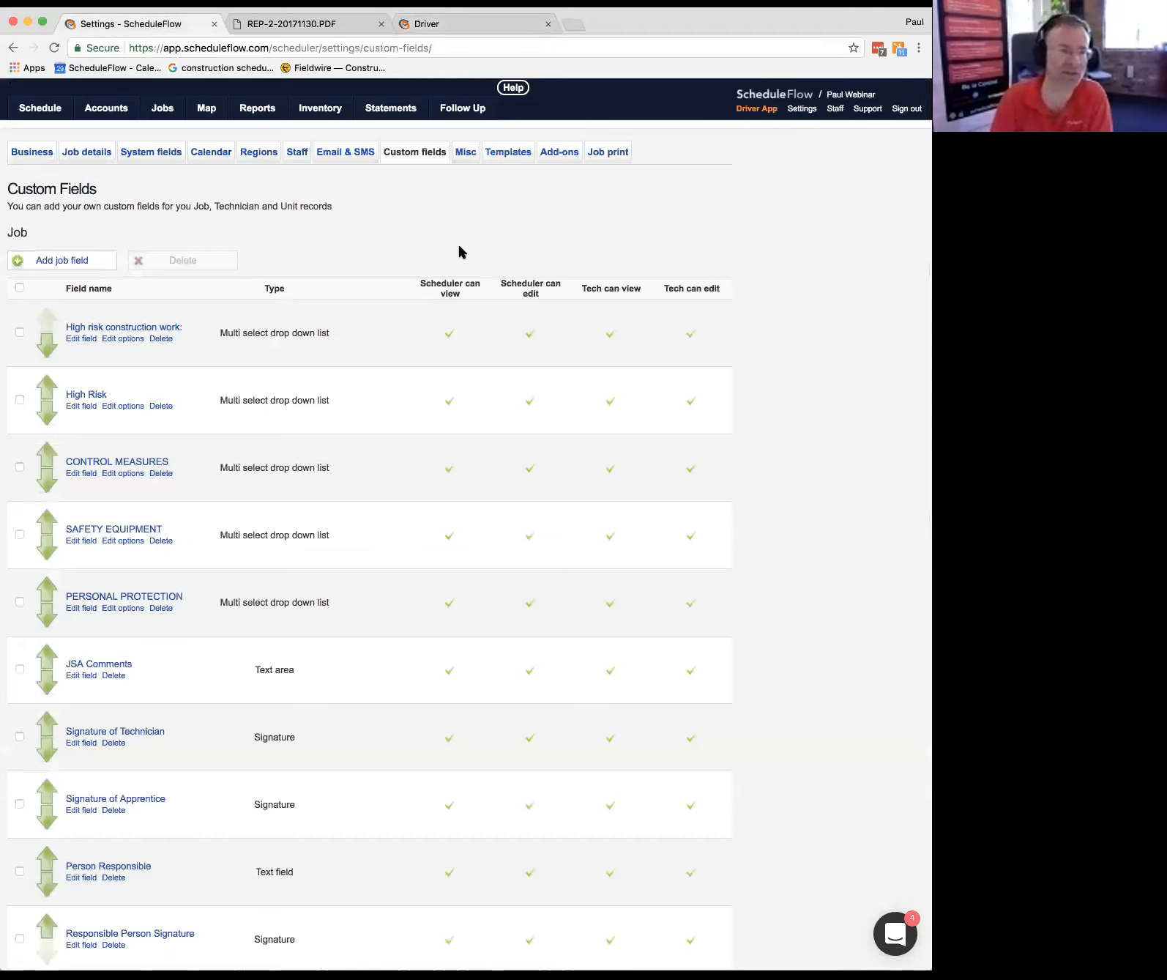
pyautogui.moveTo(511, 254)
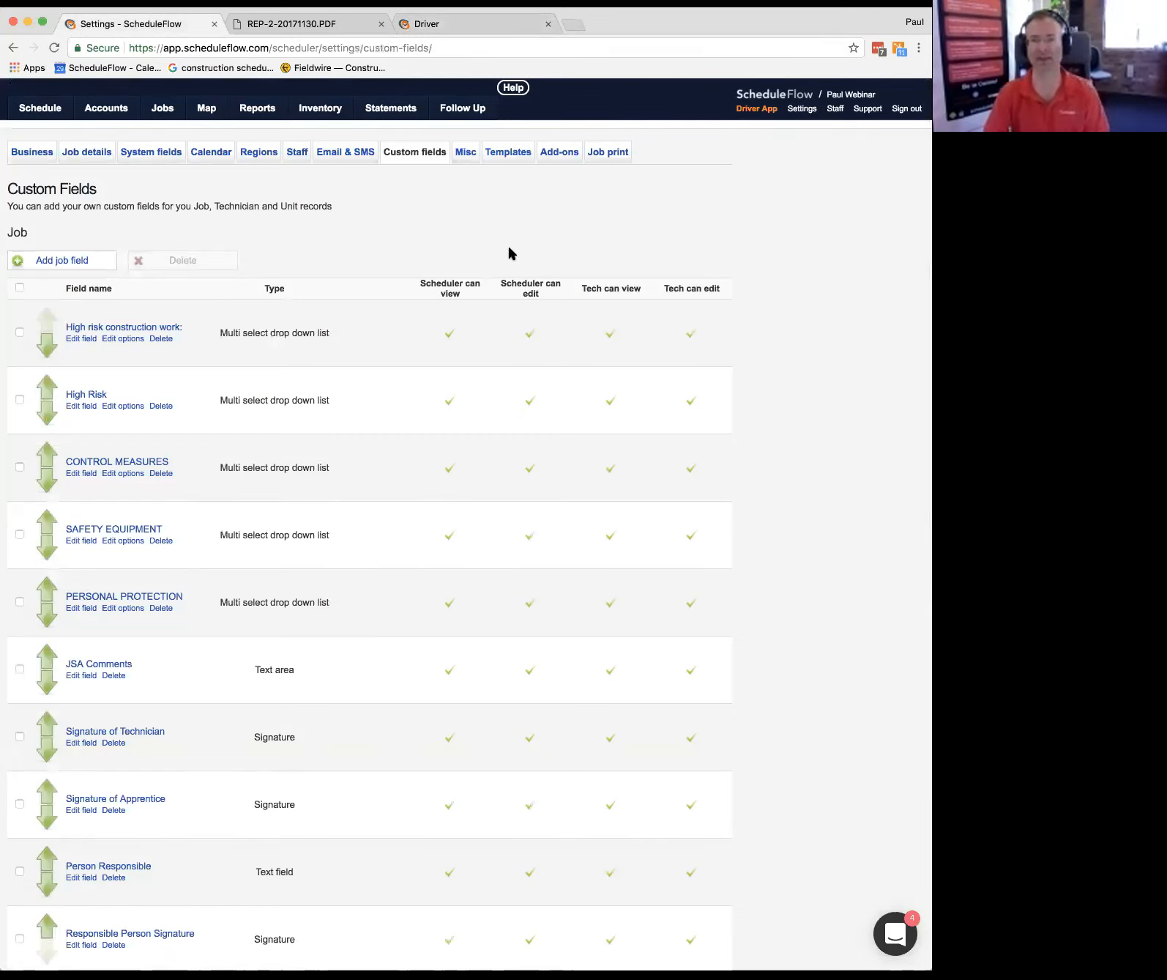
pyautogui.moveTo(508, 323)
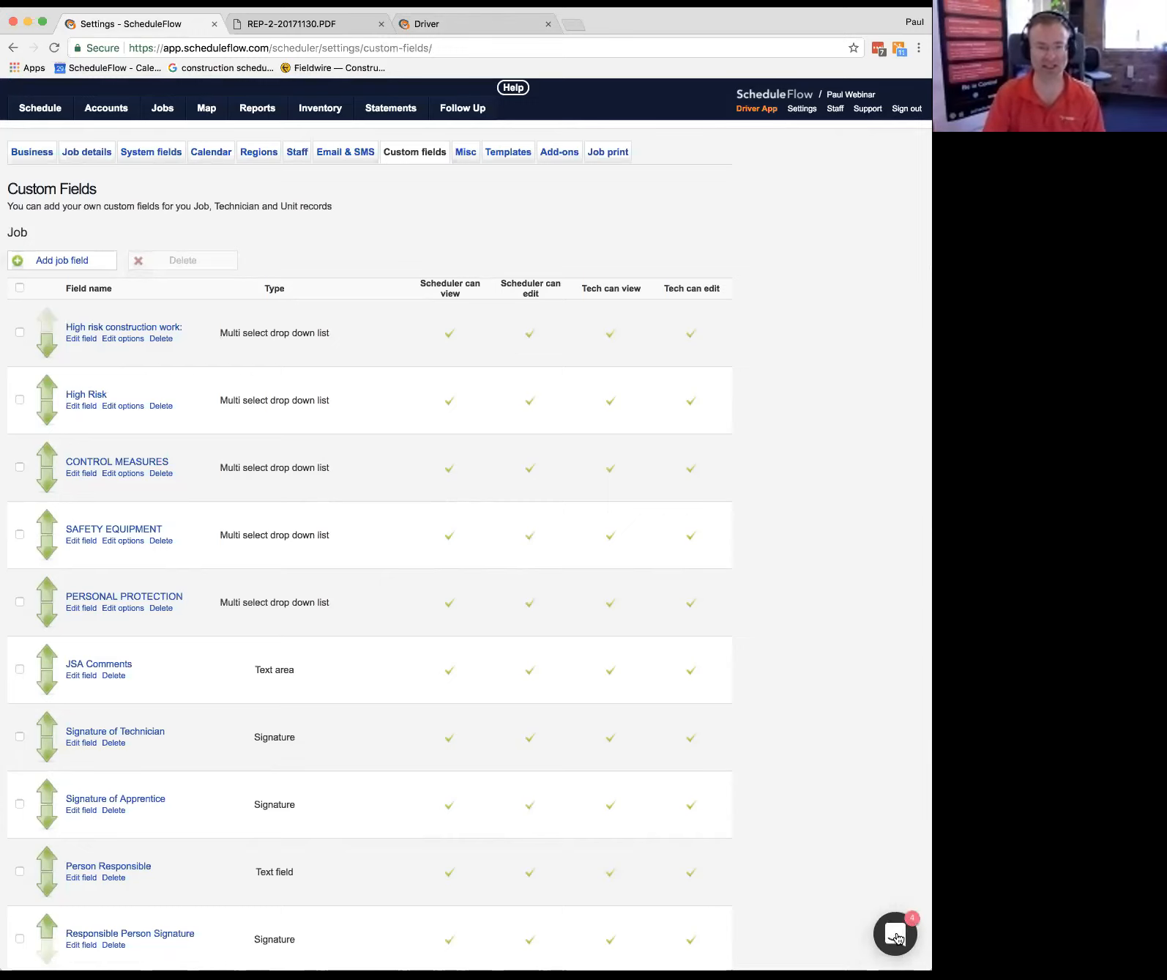
pyautogui.click(894, 934)
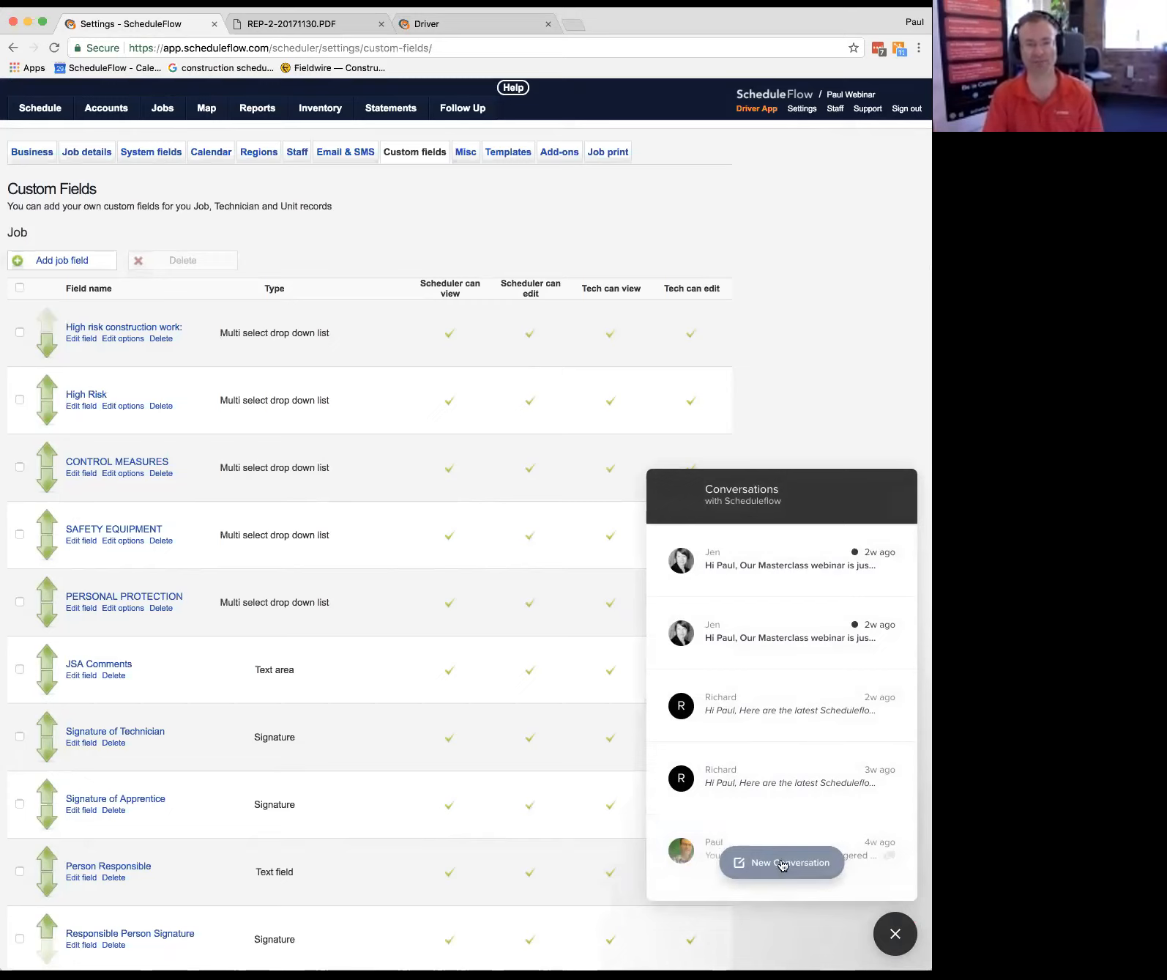
pyautogui.click(894, 934)
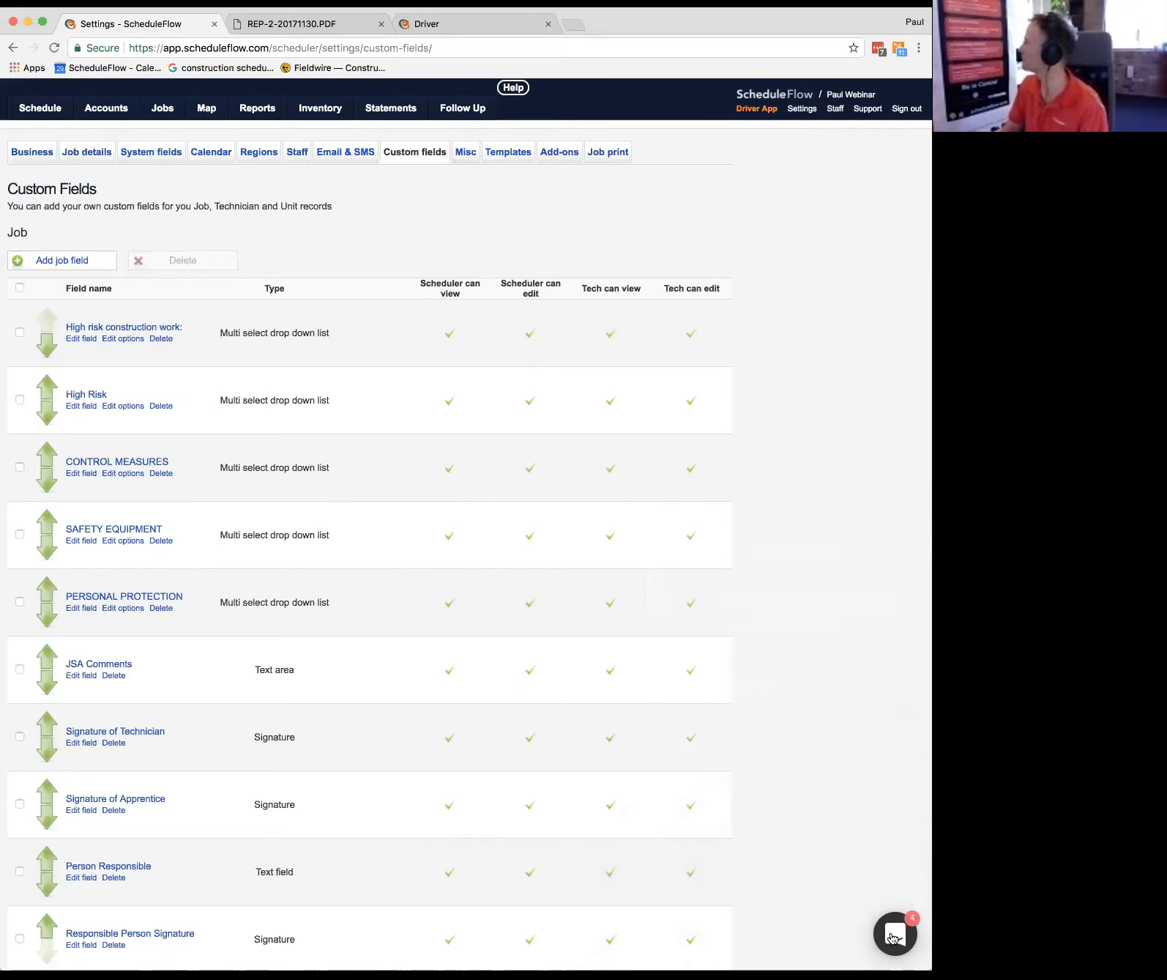
pyautogui.scroll(-3)
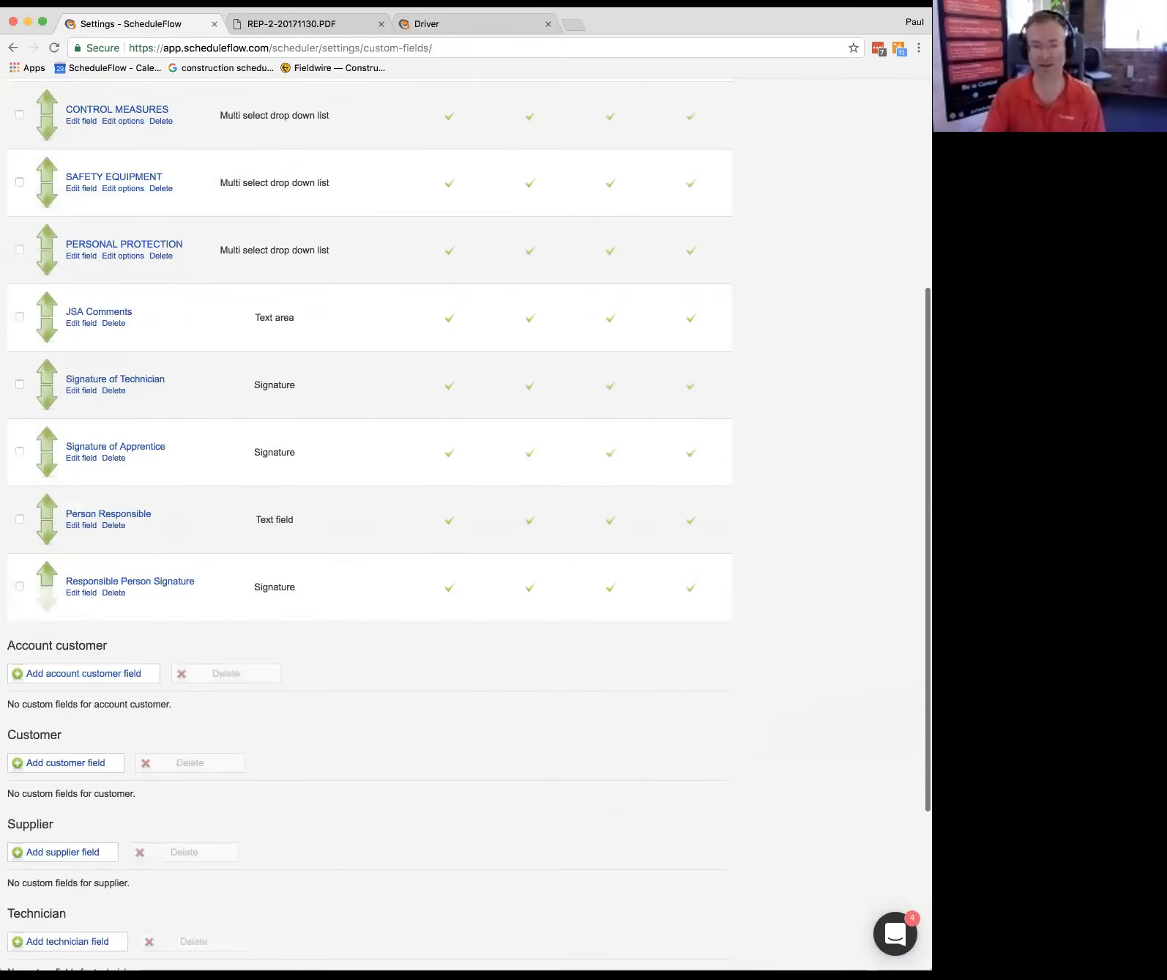
pyautogui.scroll(-3)
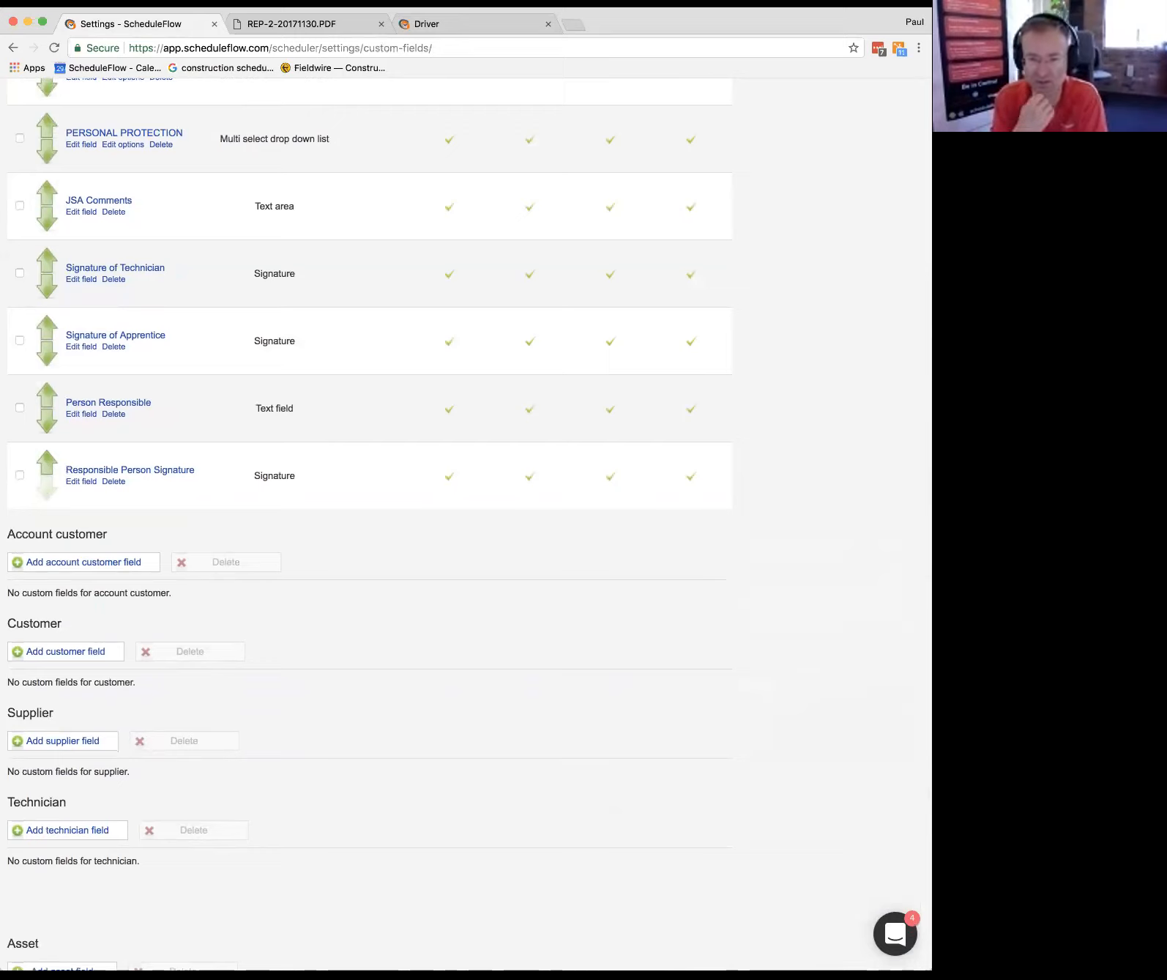
pyautogui.scroll(3)
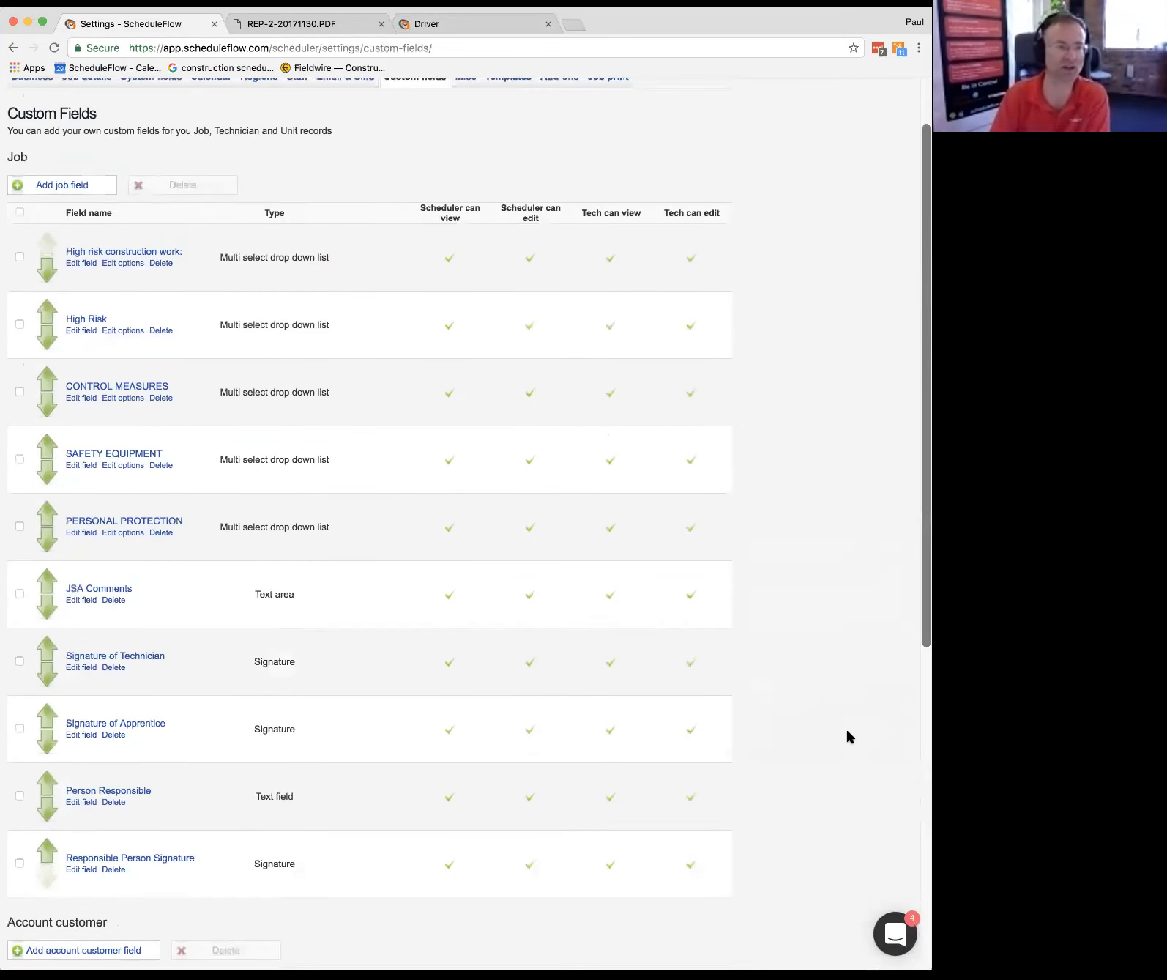
pyautogui.scroll(-3)
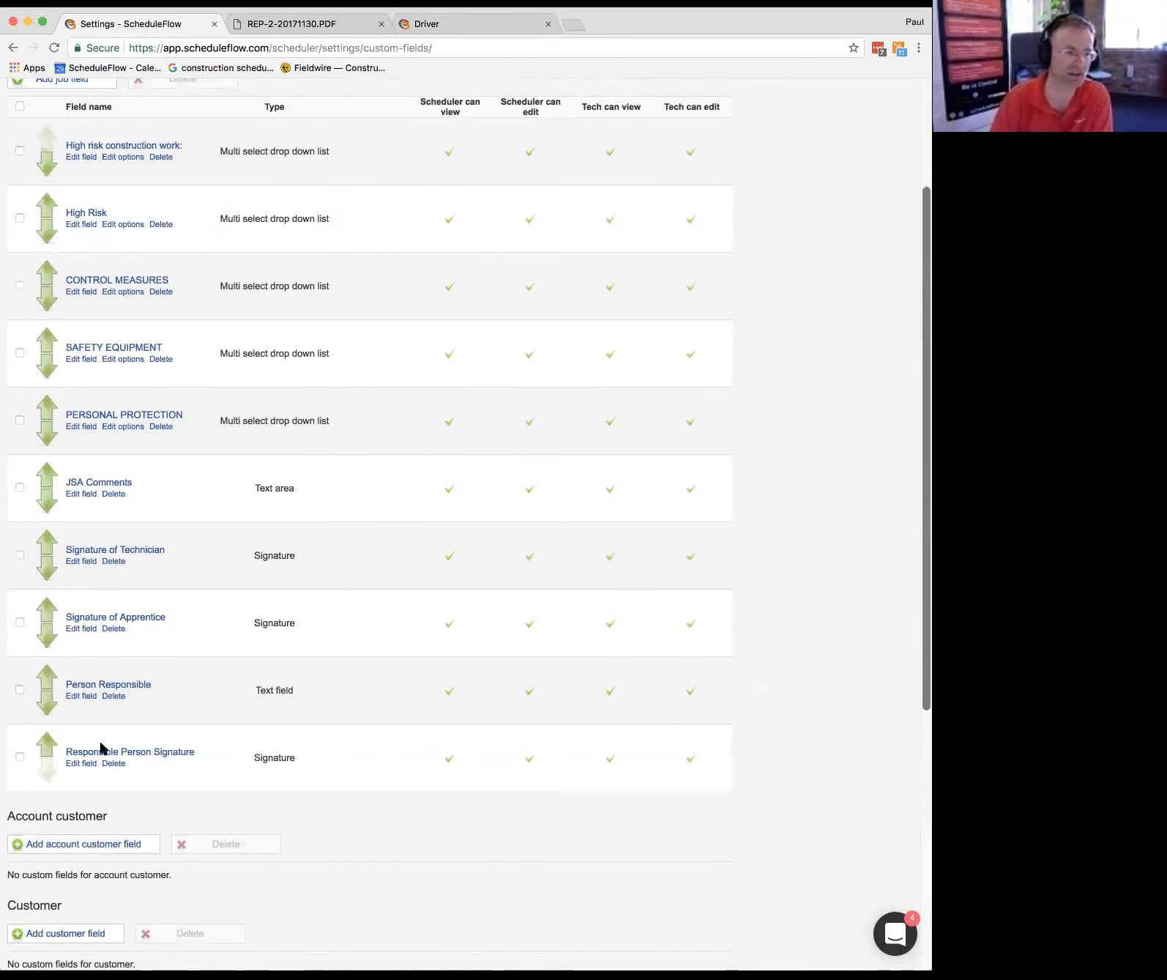
# Step: Require the Responsible Person Signature field for Completed status and save the field
pyautogui.click(82, 762)
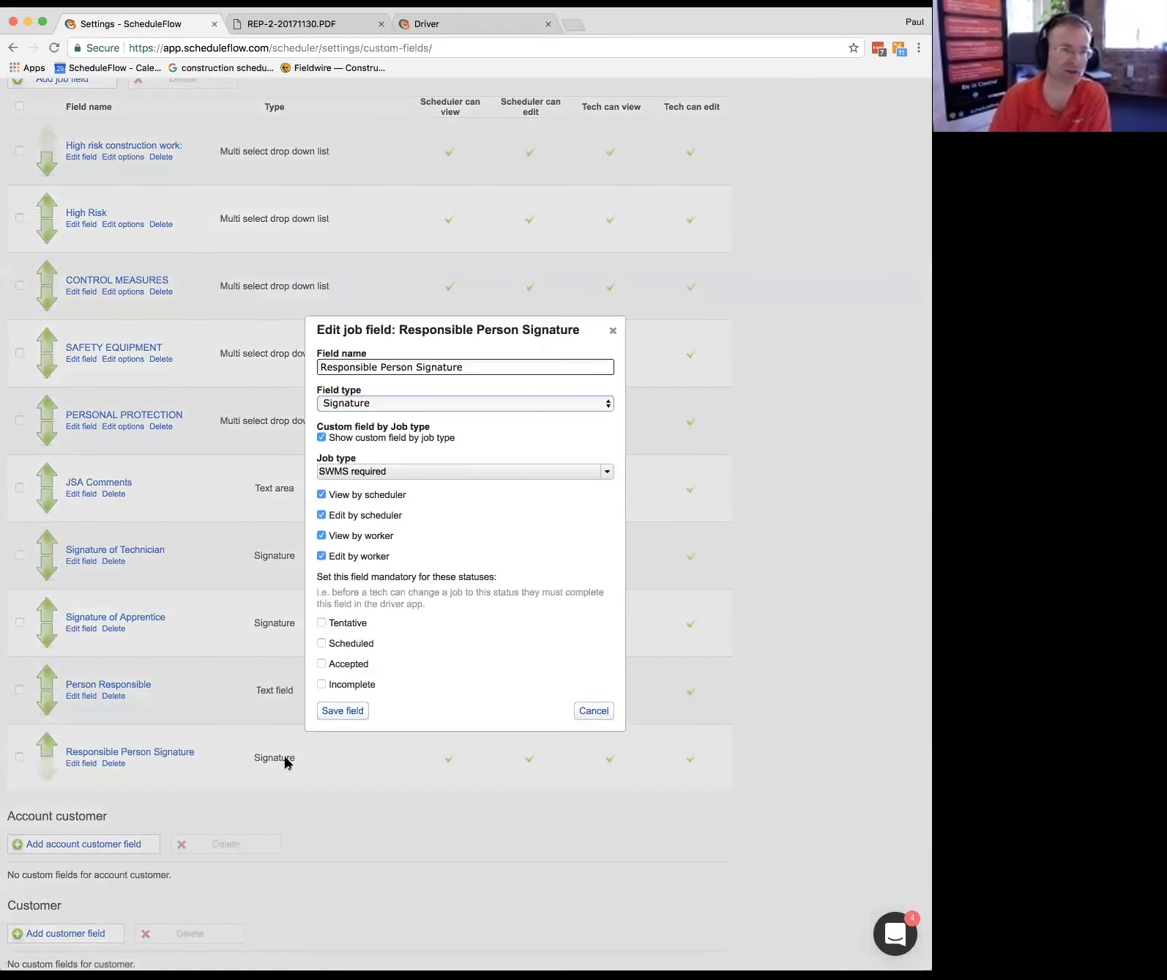
pyautogui.click(592, 710)
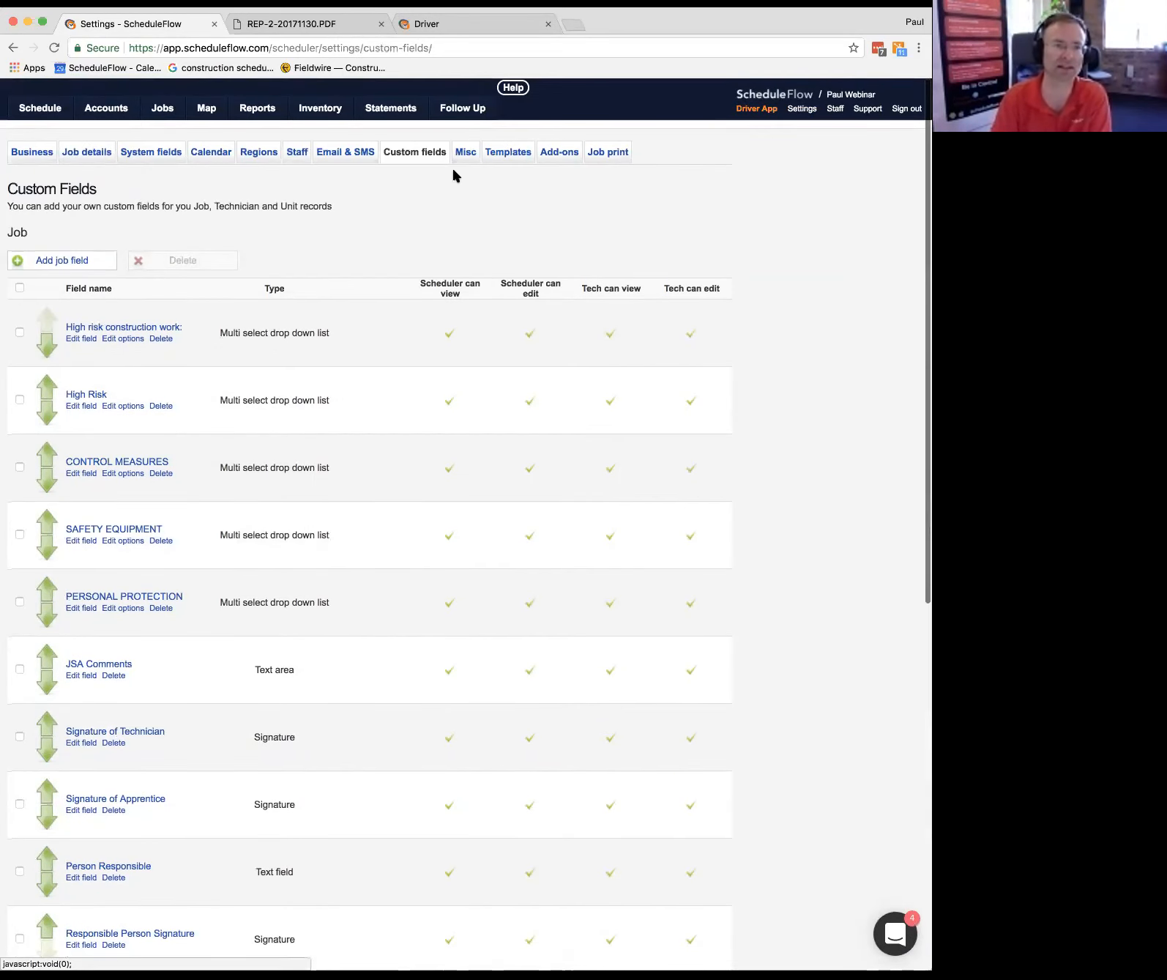
pyautogui.scroll(-3)
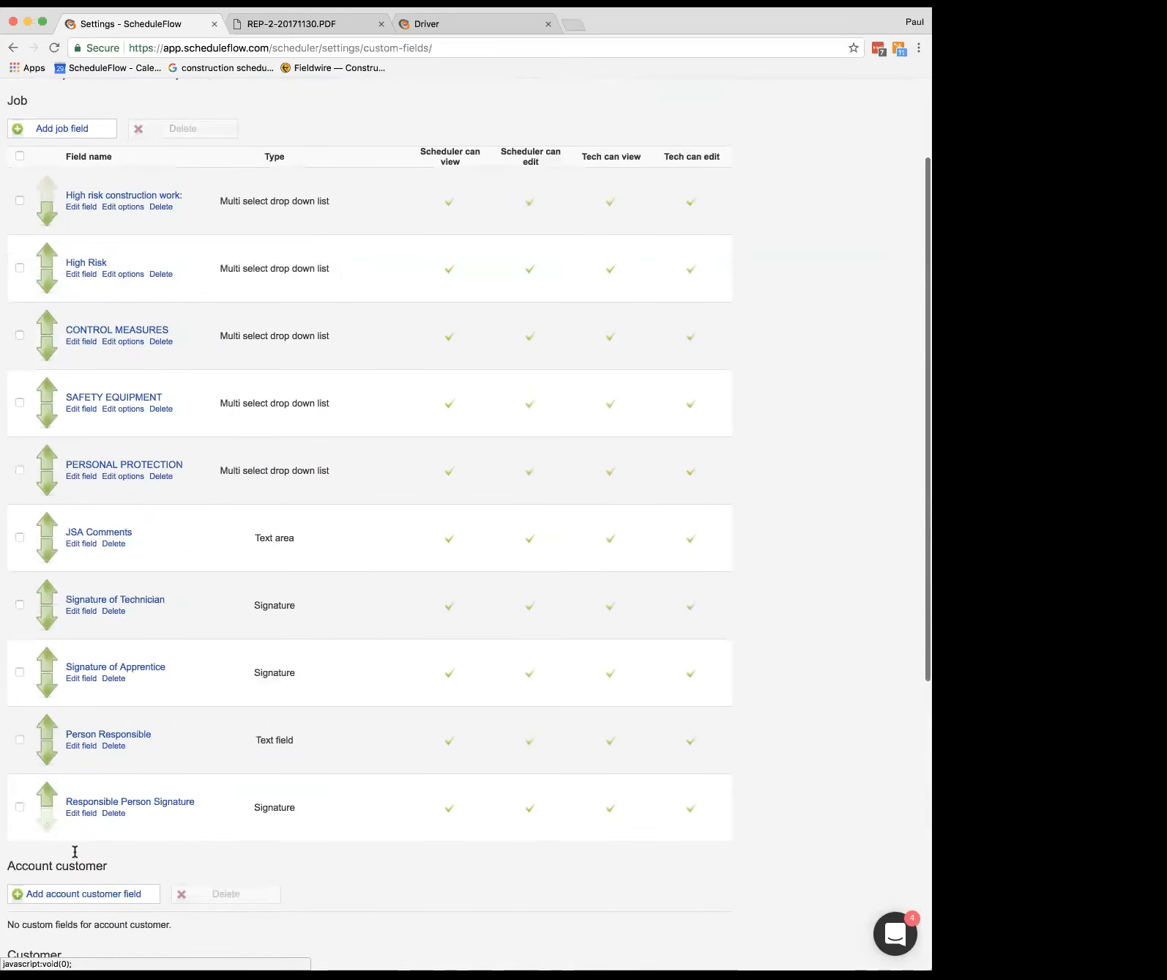
pyautogui.click(81, 812)
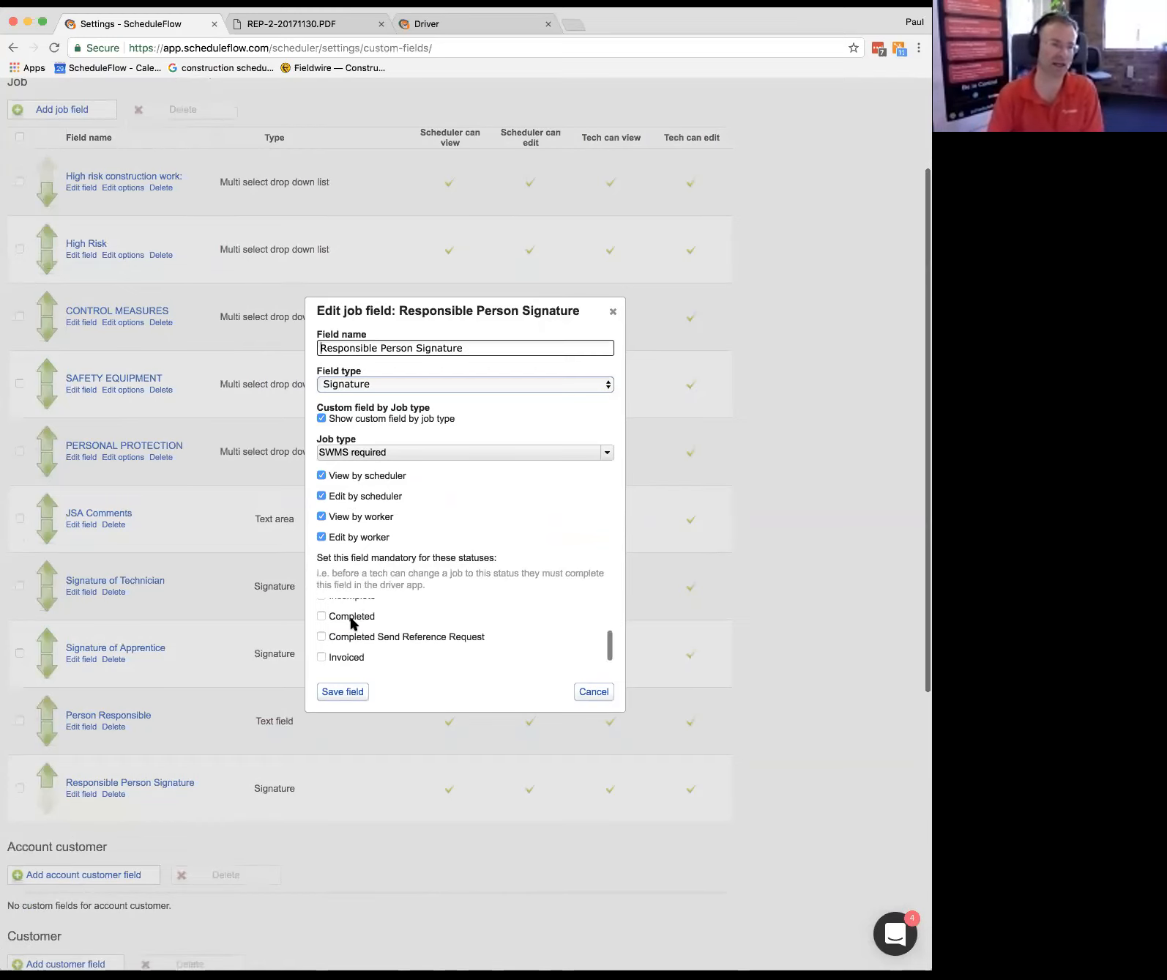
pyautogui.click(321, 616)
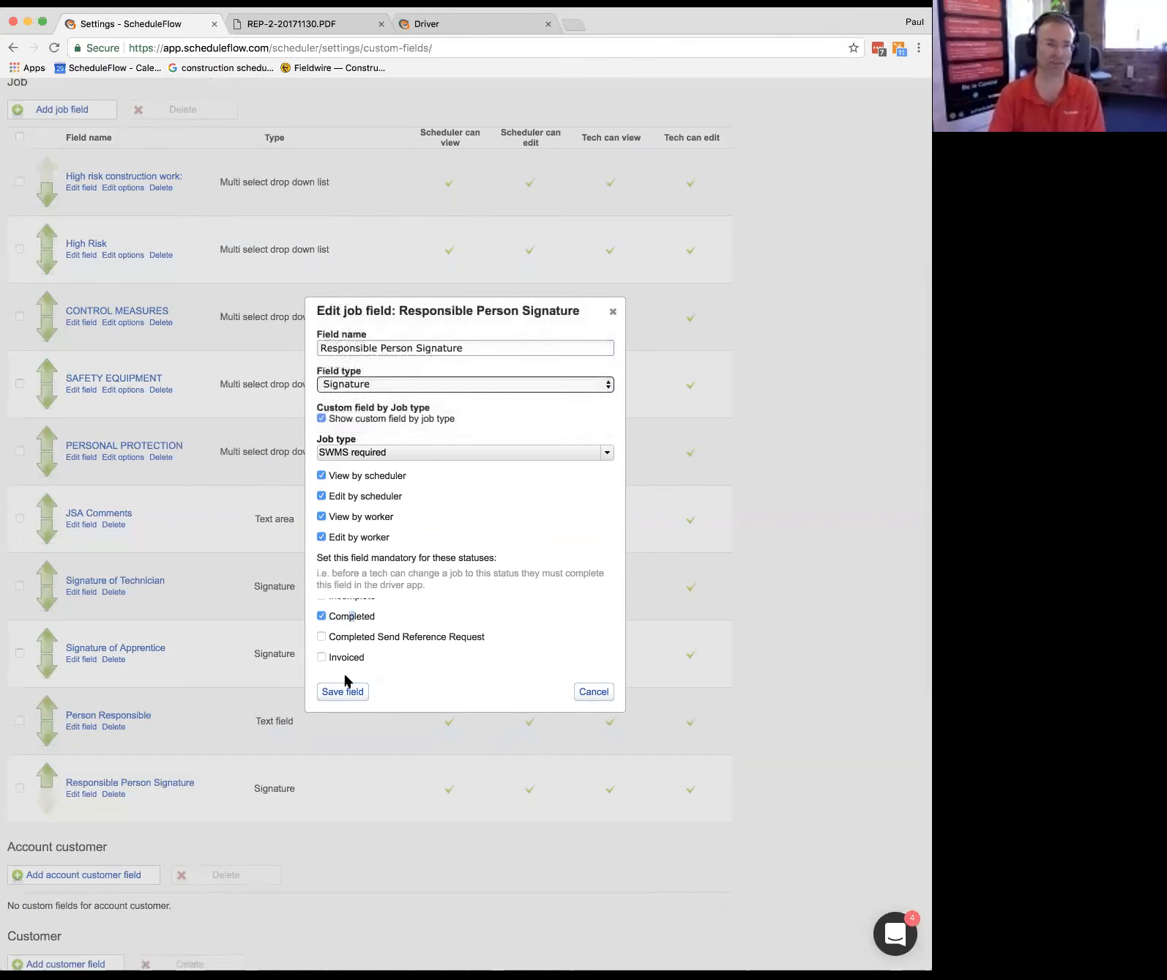
pyautogui.click(342, 691)
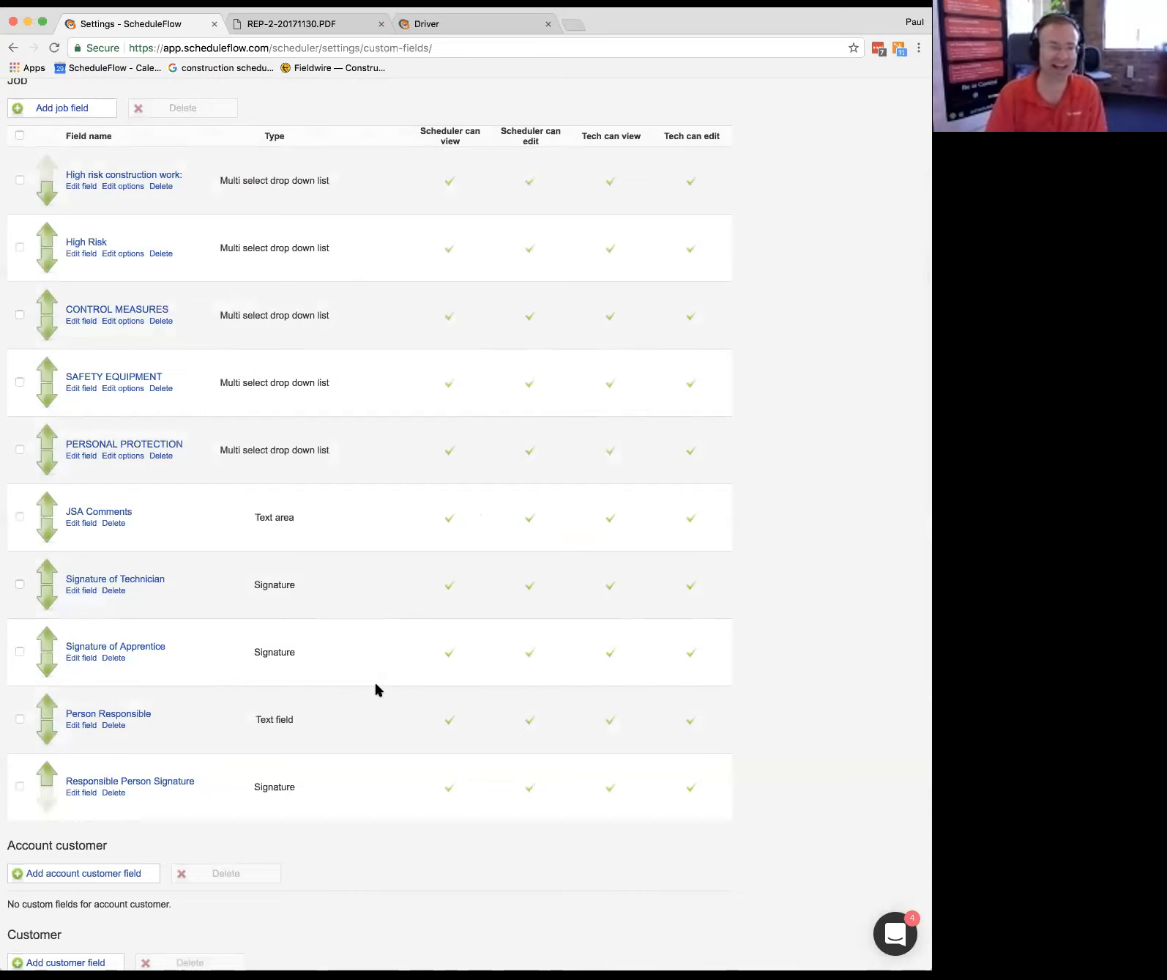
pyautogui.moveTo(190, 715)
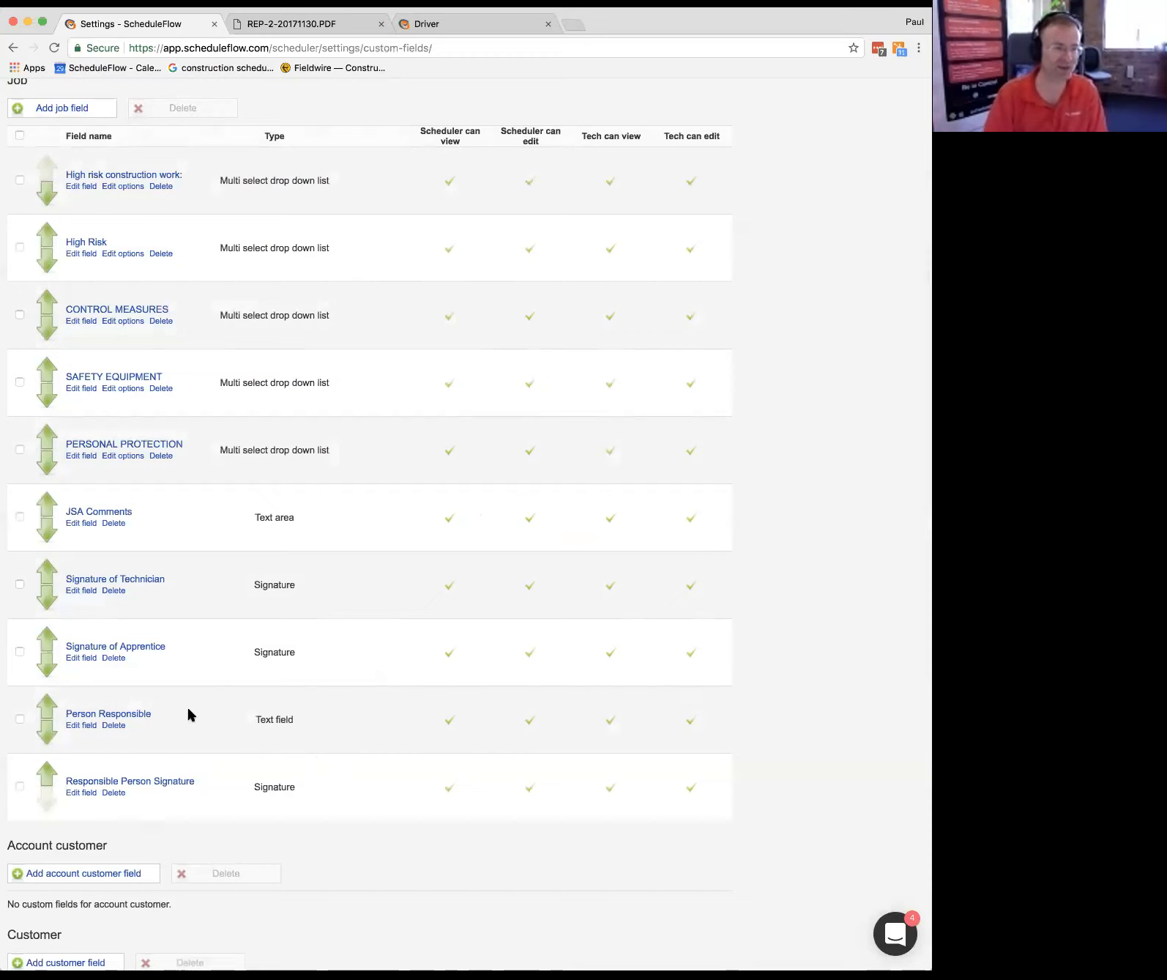
pyautogui.moveTo(249, 735)
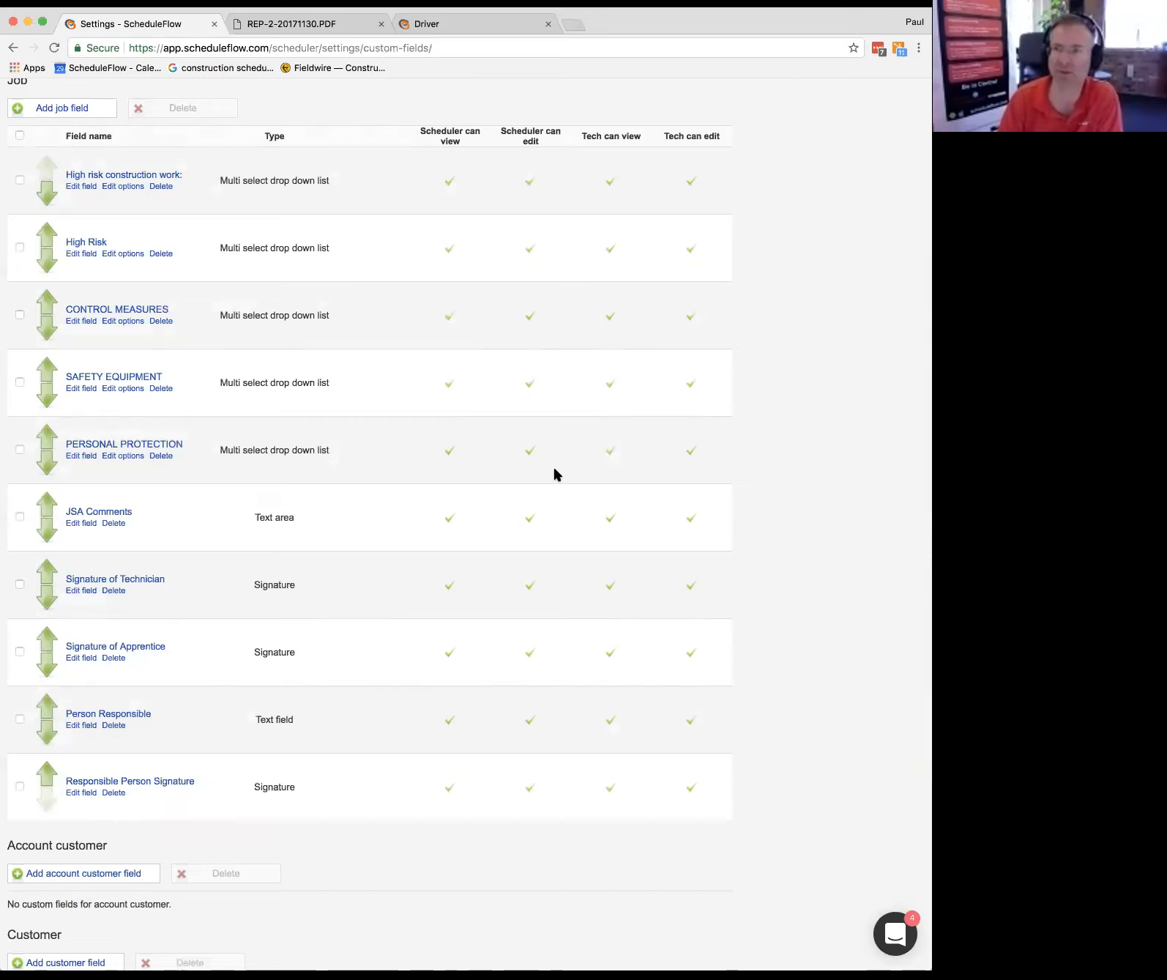
pyautogui.moveTo(532, 488)
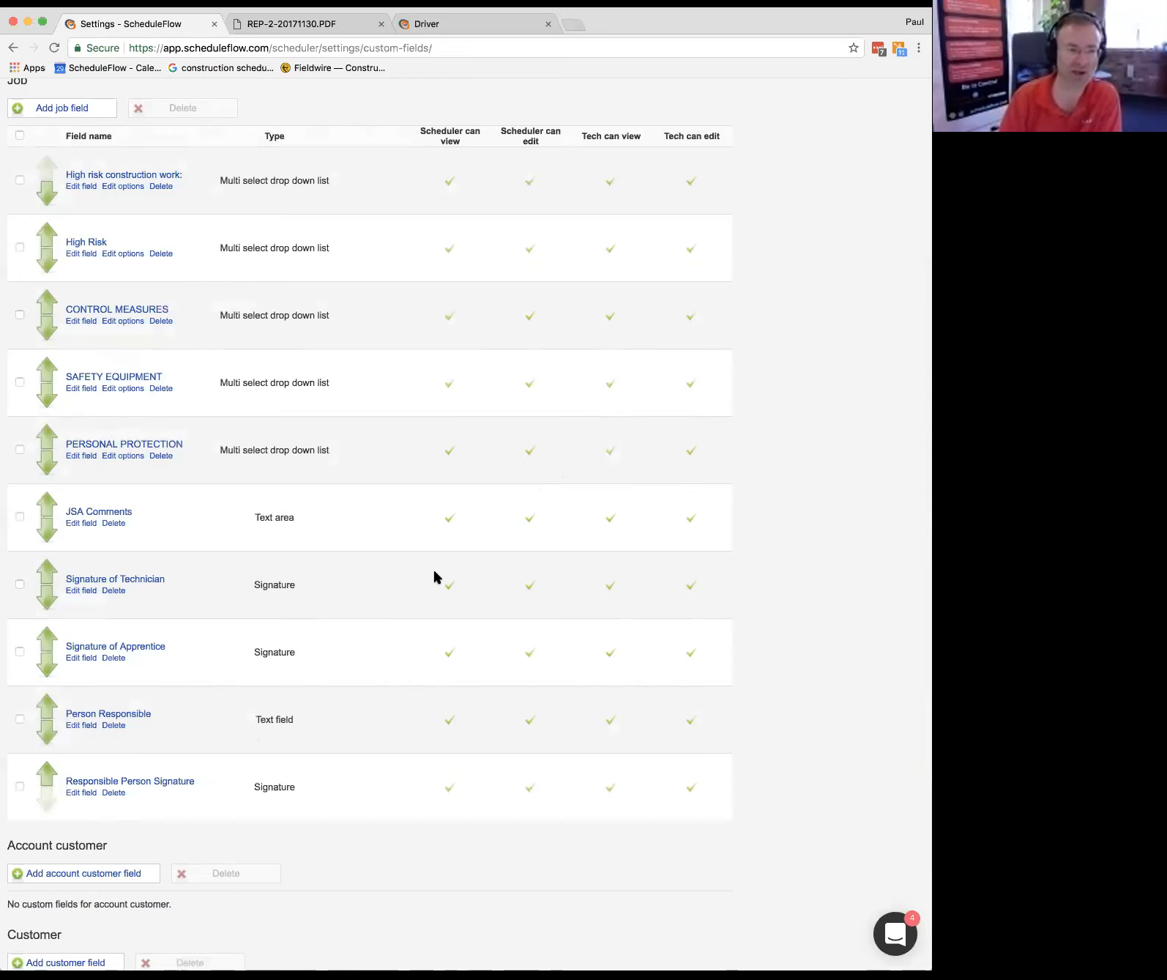
pyautogui.moveTo(216, 682)
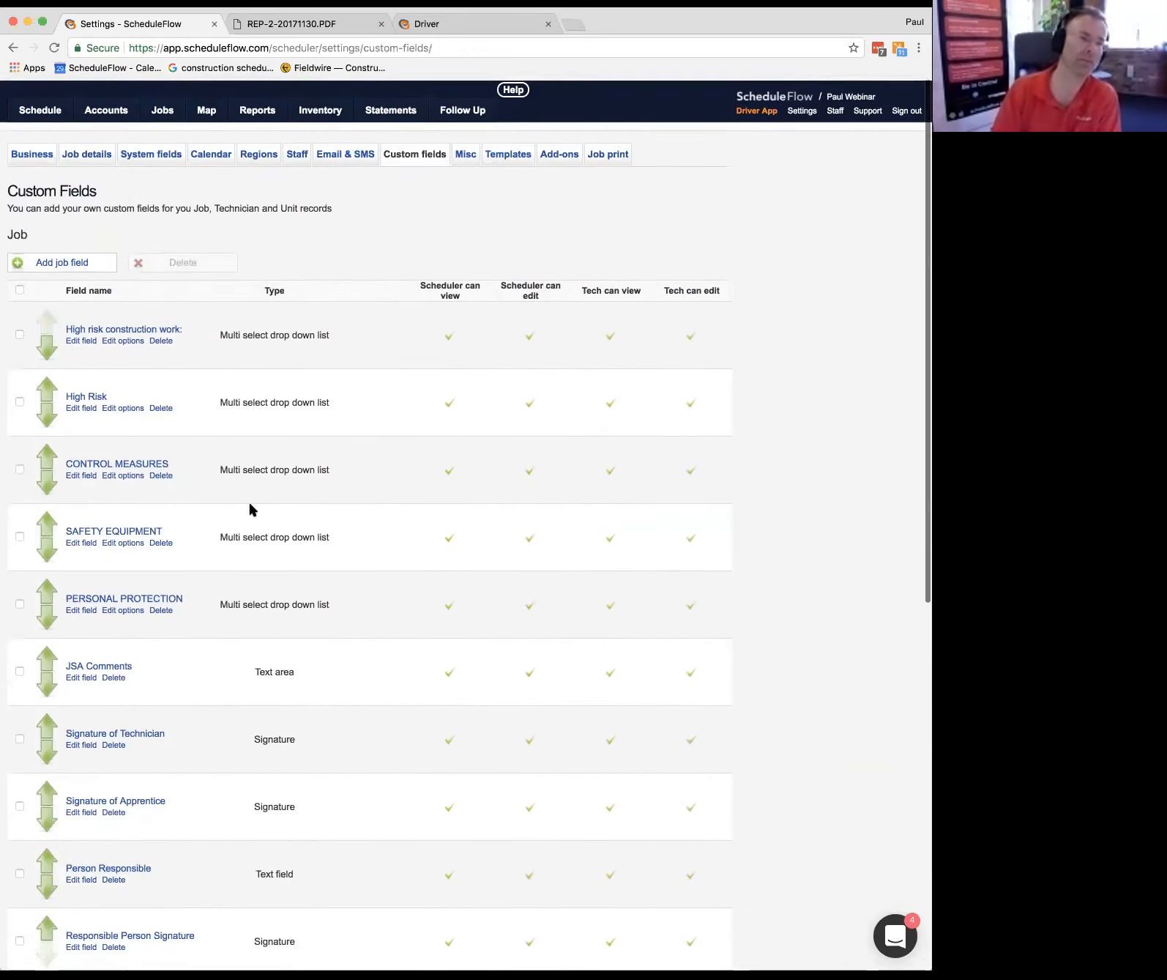
# Step: Untick non-applicable High risk construction work items and confirm the selection
pyautogui.scroll(-3)
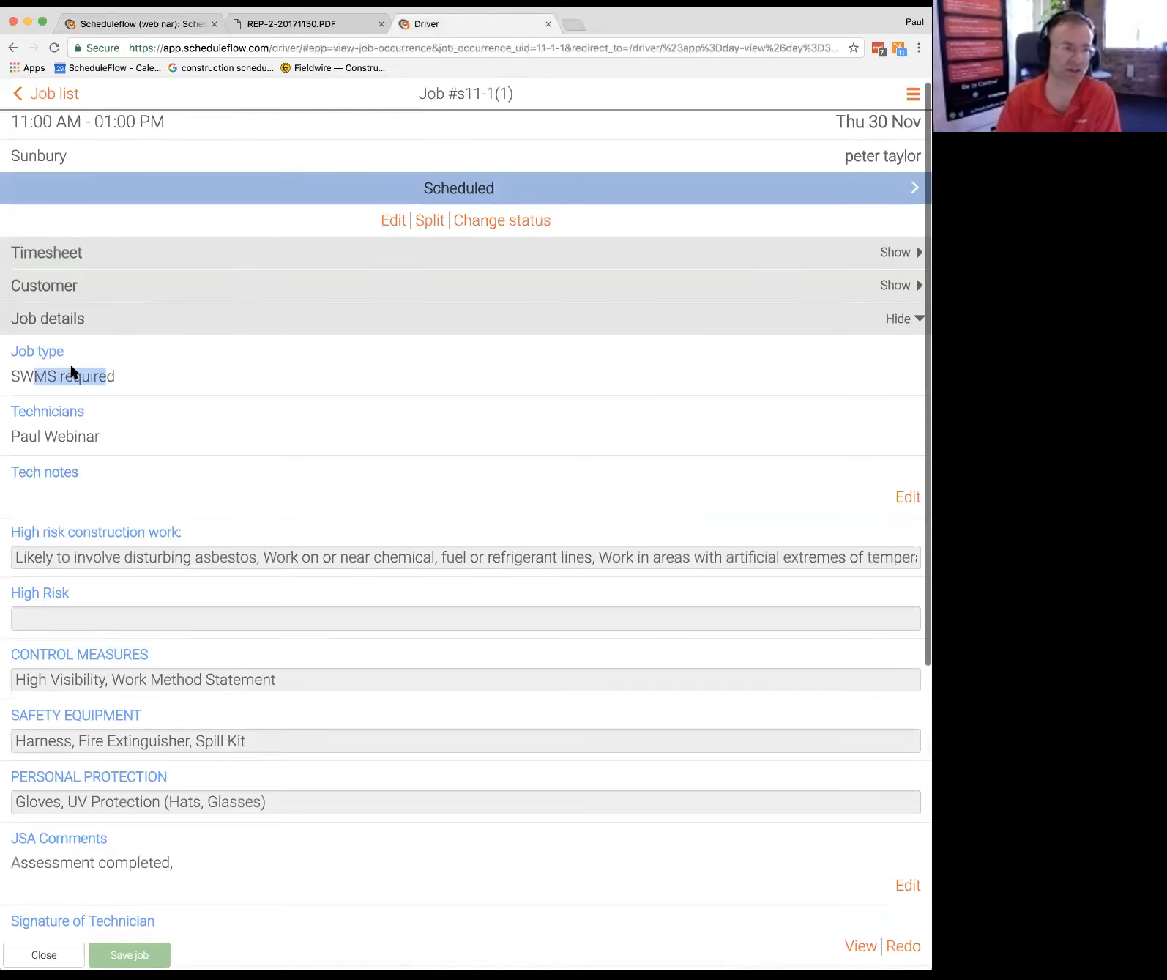
pyautogui.scroll(-3)
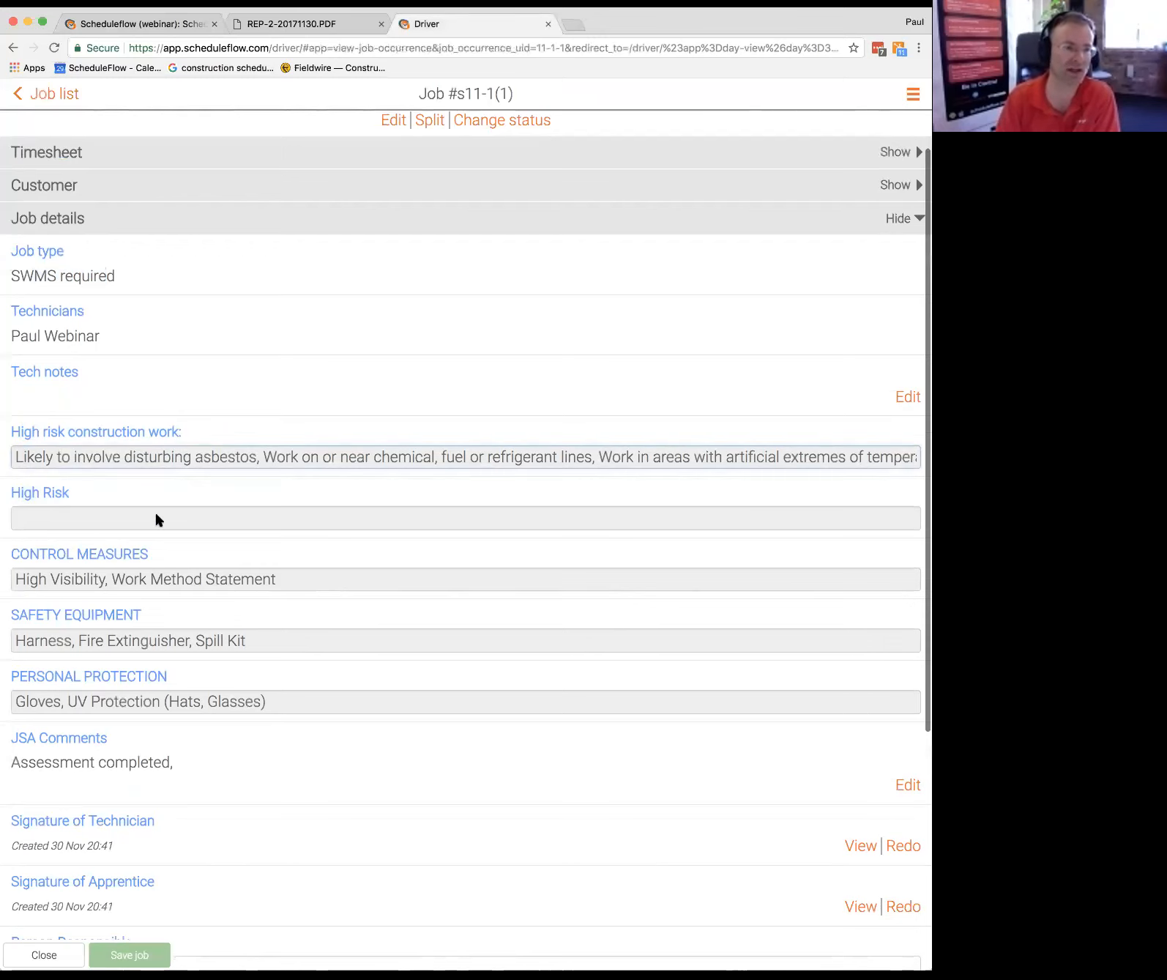
pyautogui.click(464, 456)
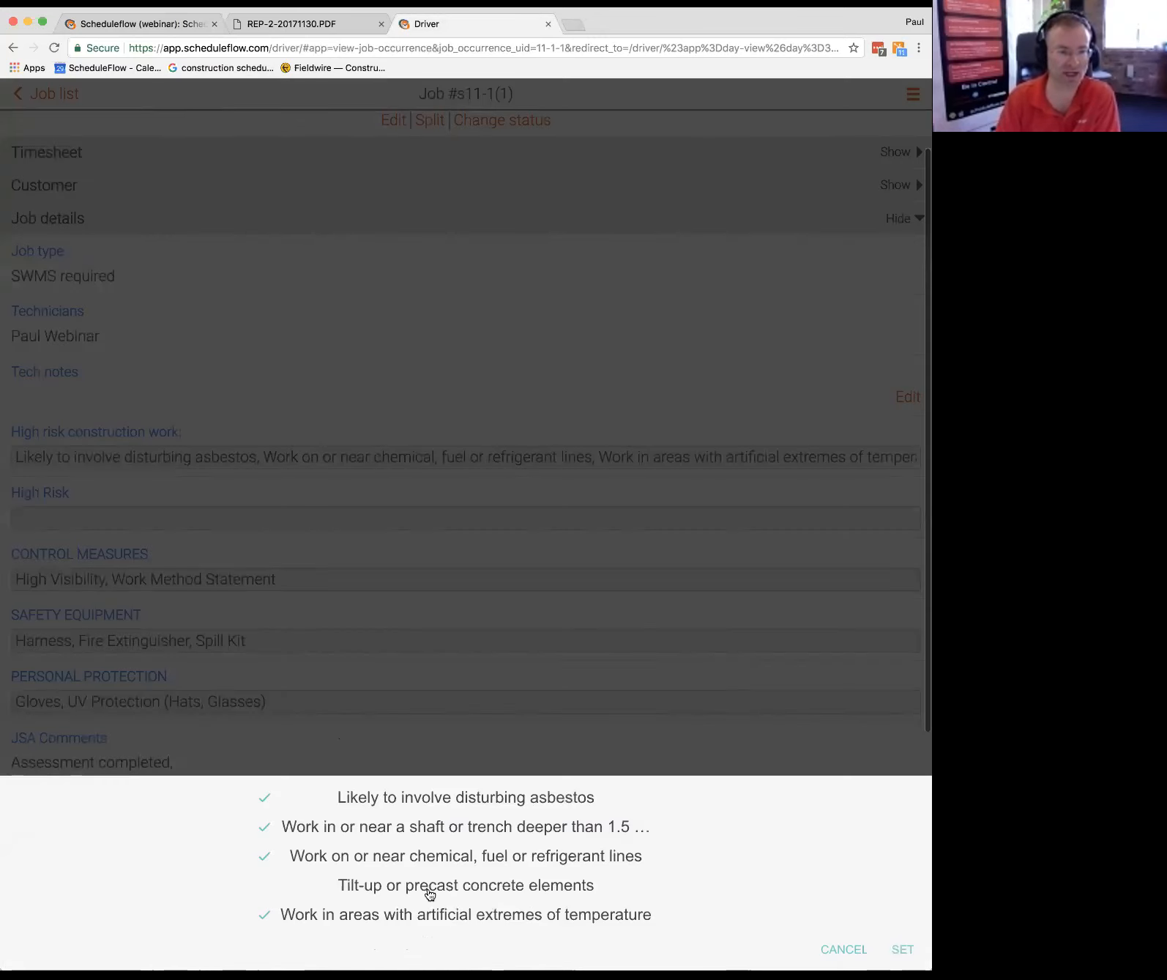
pyautogui.click(465, 885)
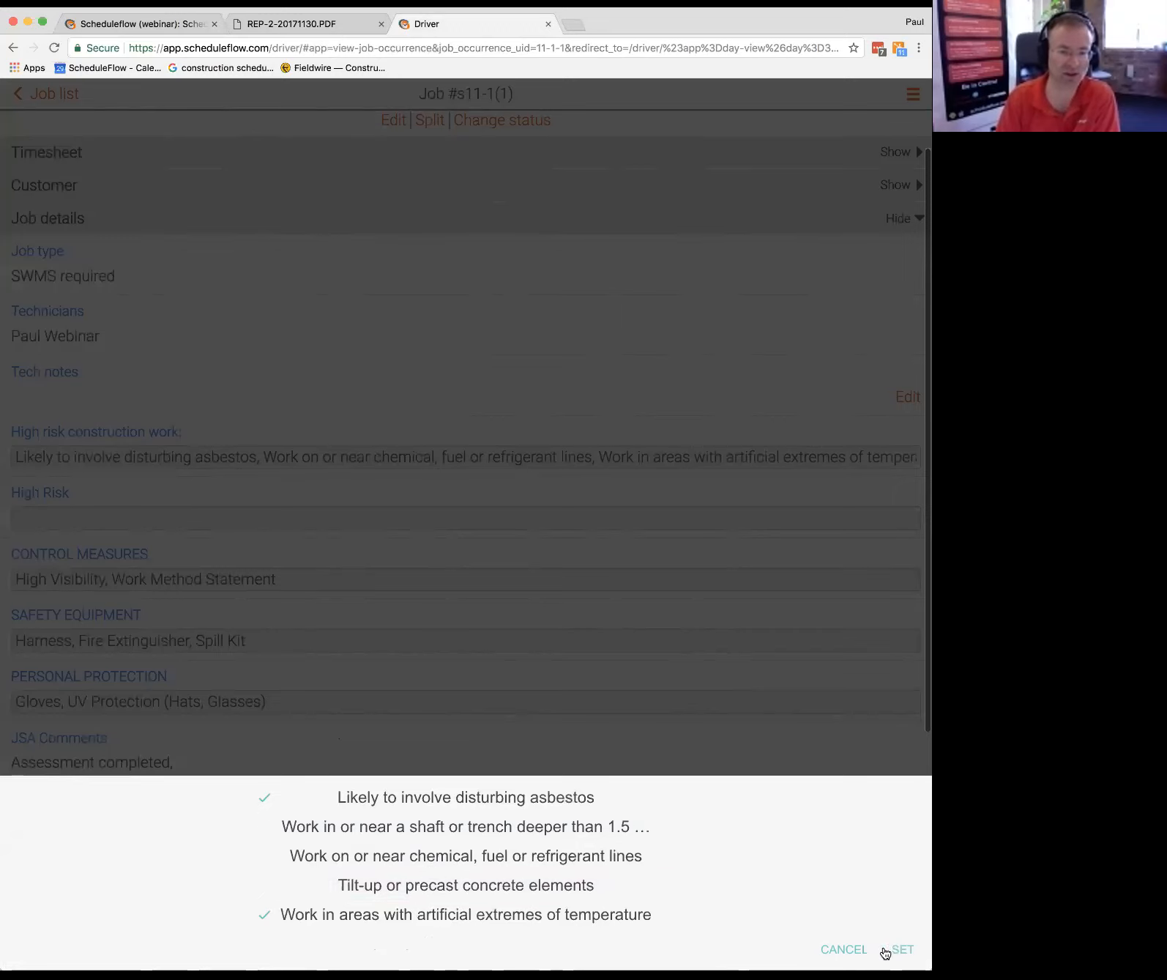
pyautogui.click(903, 949)
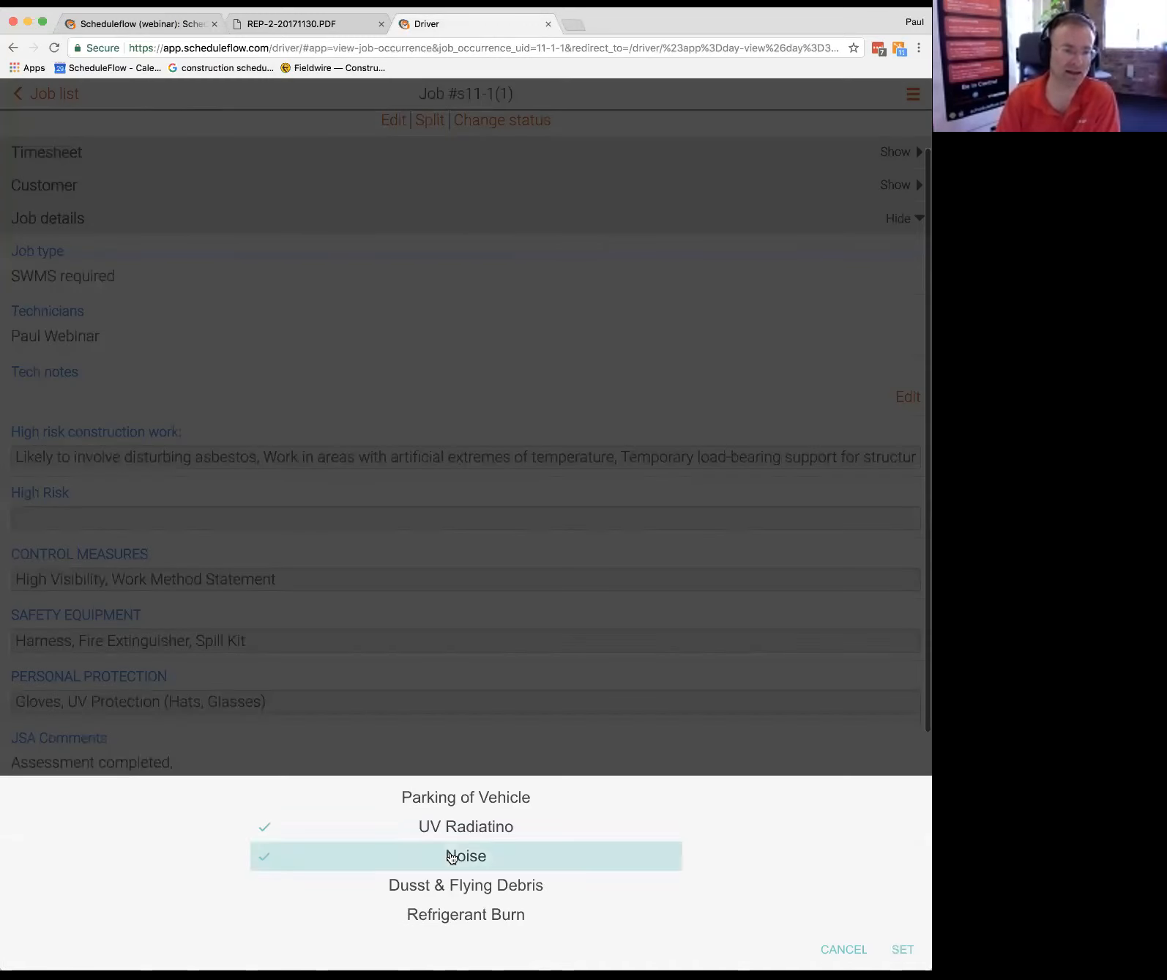
# Step: Set UV radiation and noise hazards, confirm control measures and safety equipment, add Earmuffs
pyautogui.click(901, 948)
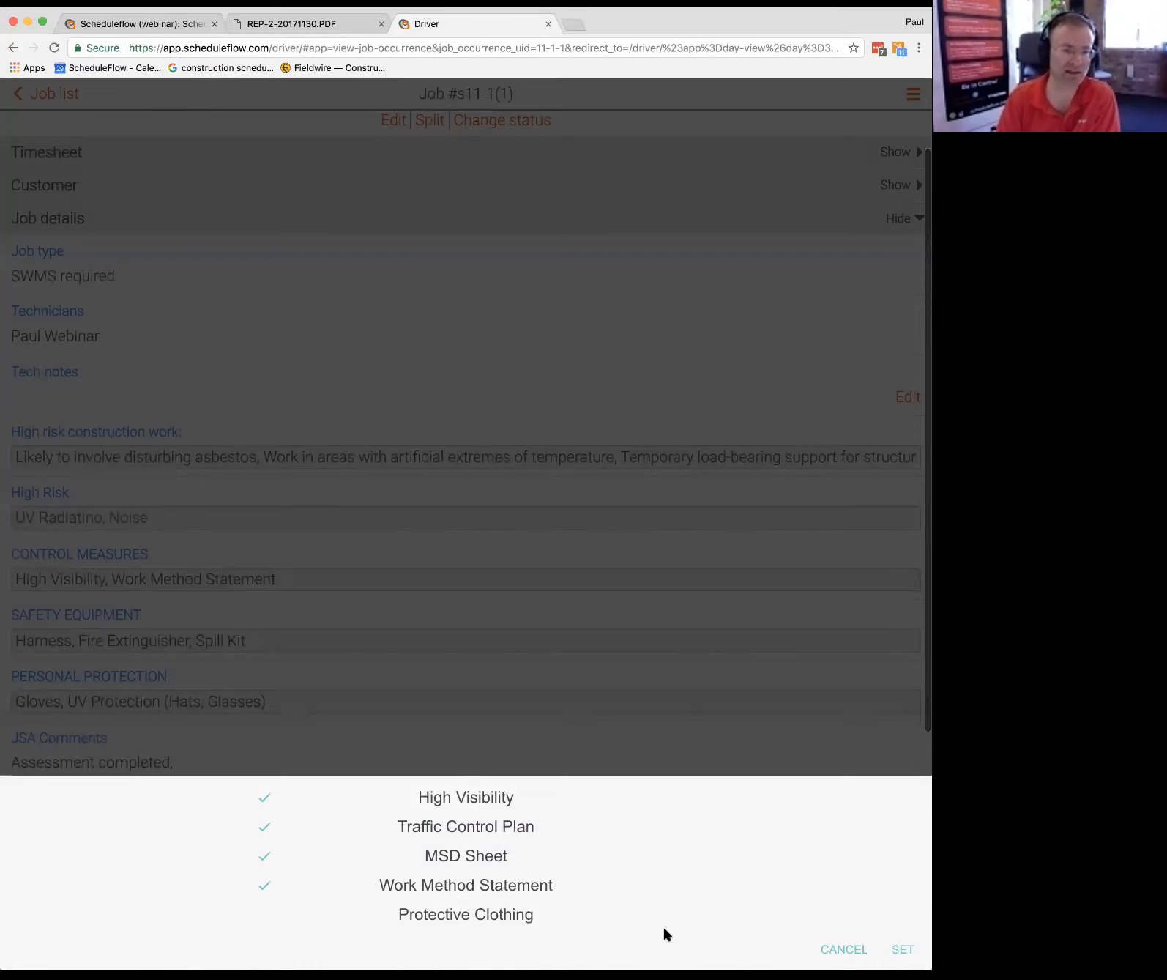
pyautogui.click(902, 949)
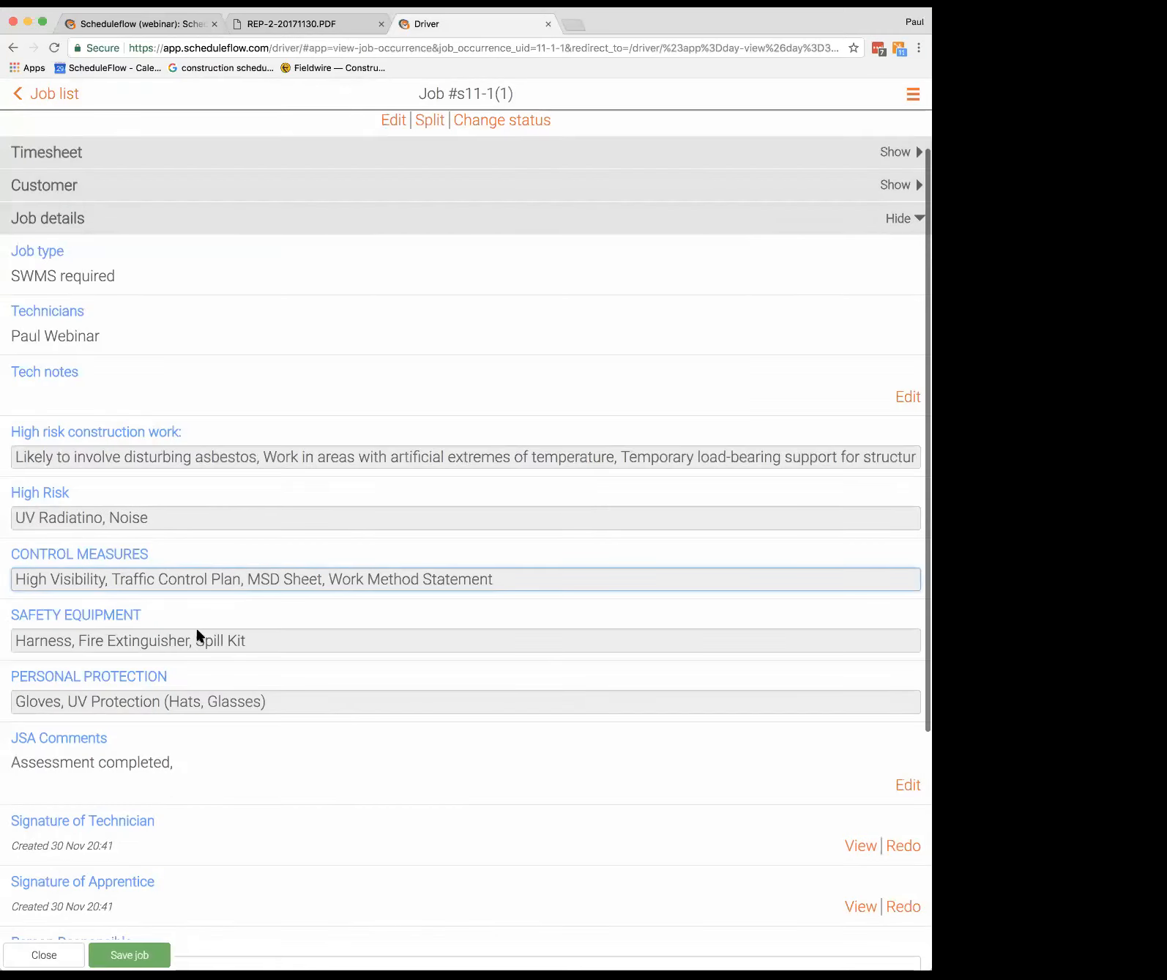
pyautogui.click(129, 640)
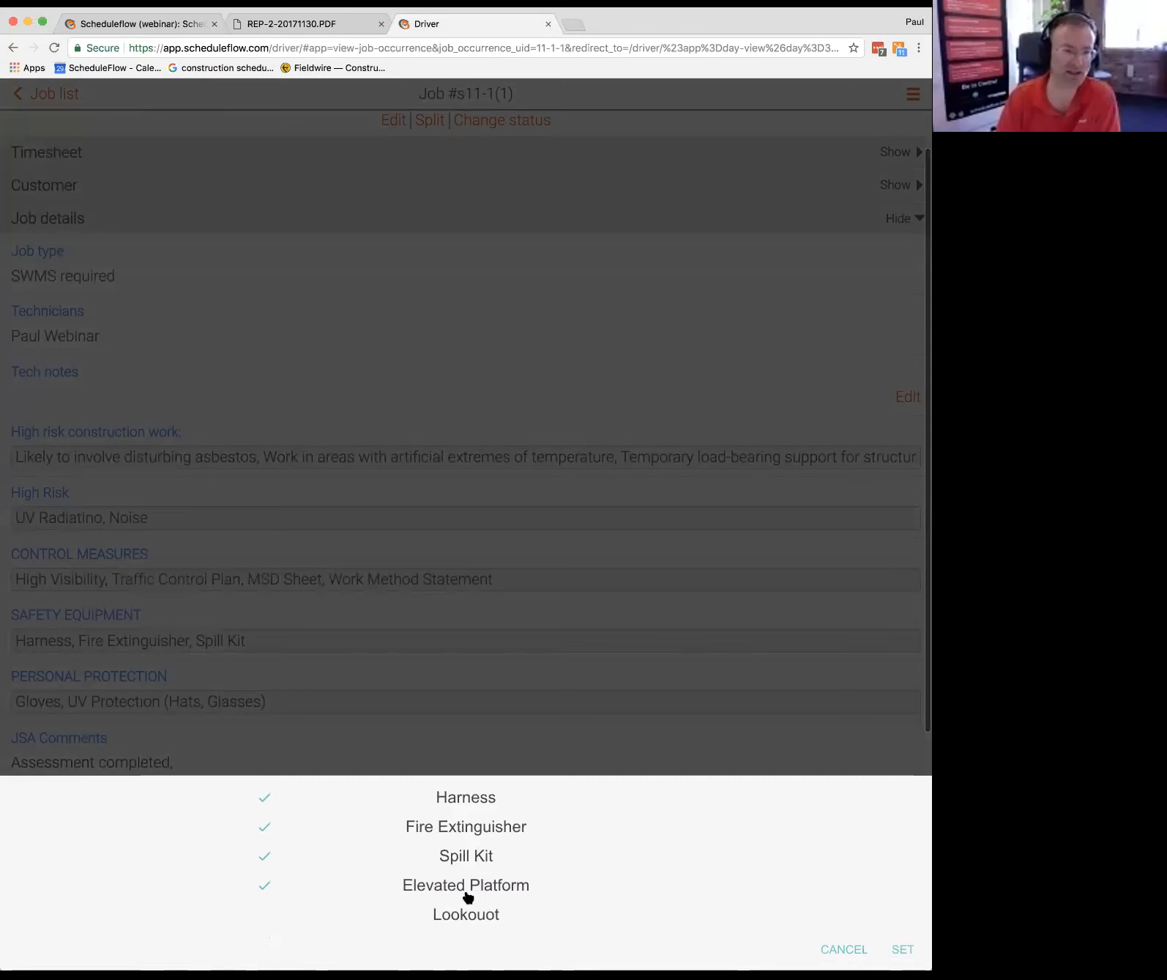
pyautogui.click(901, 949)
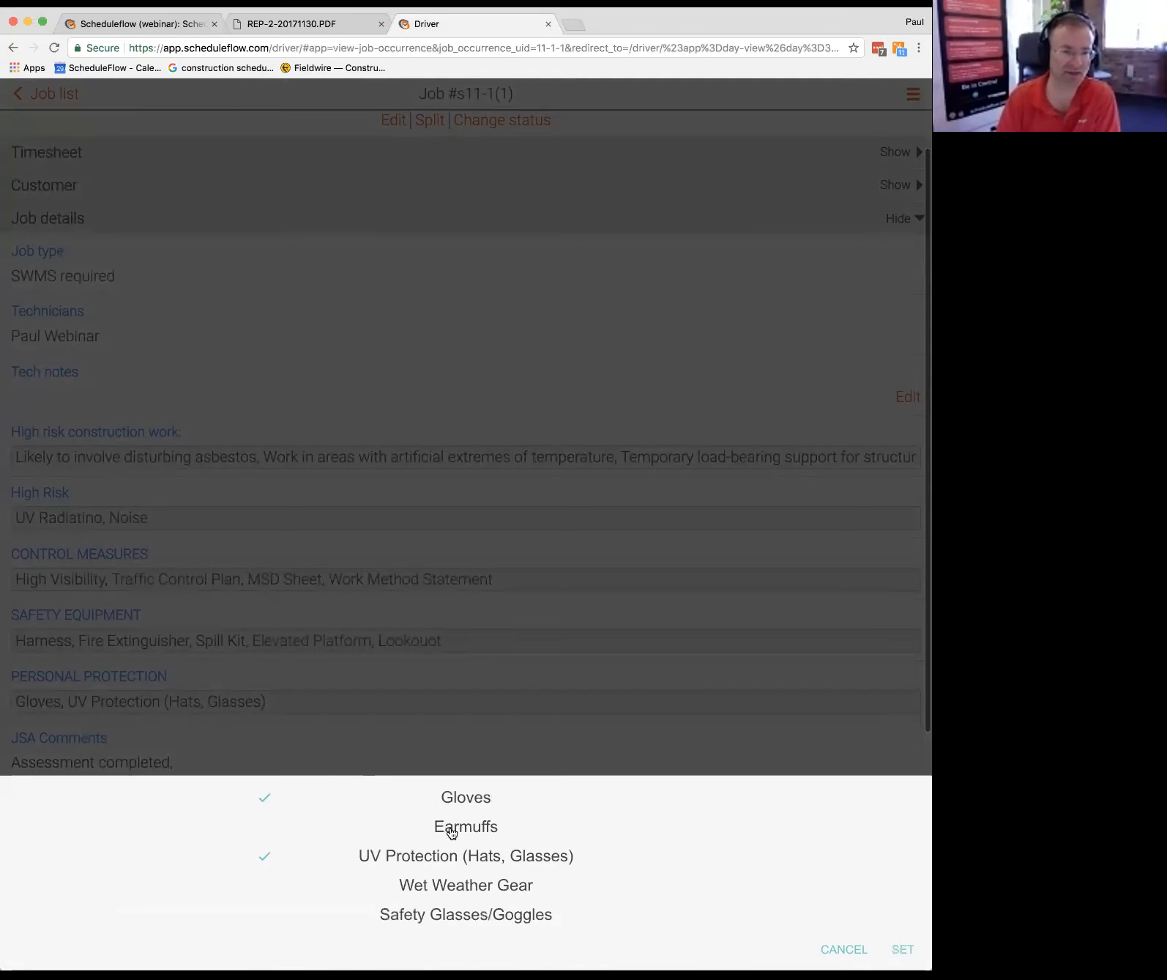
pyautogui.click(465, 826)
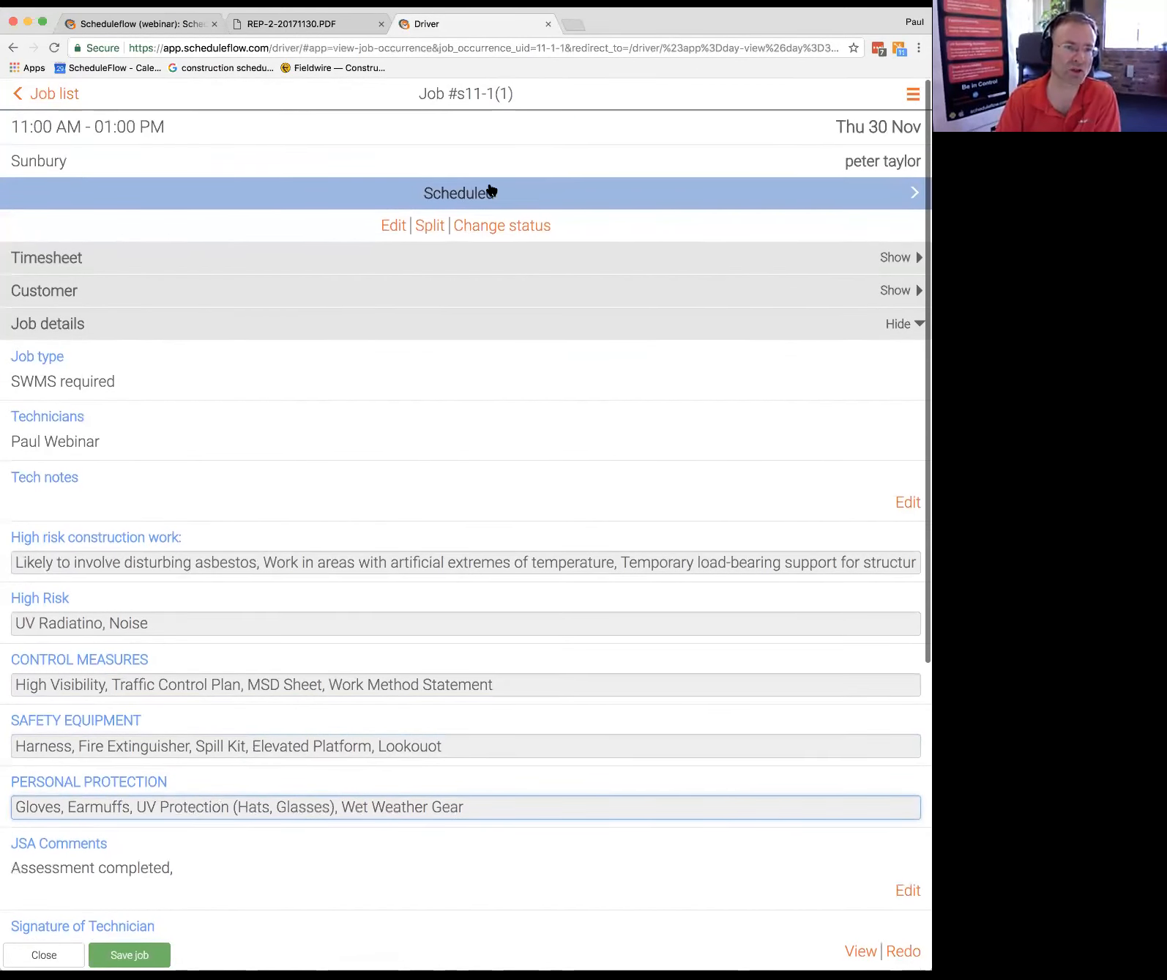
pyautogui.click(129, 953)
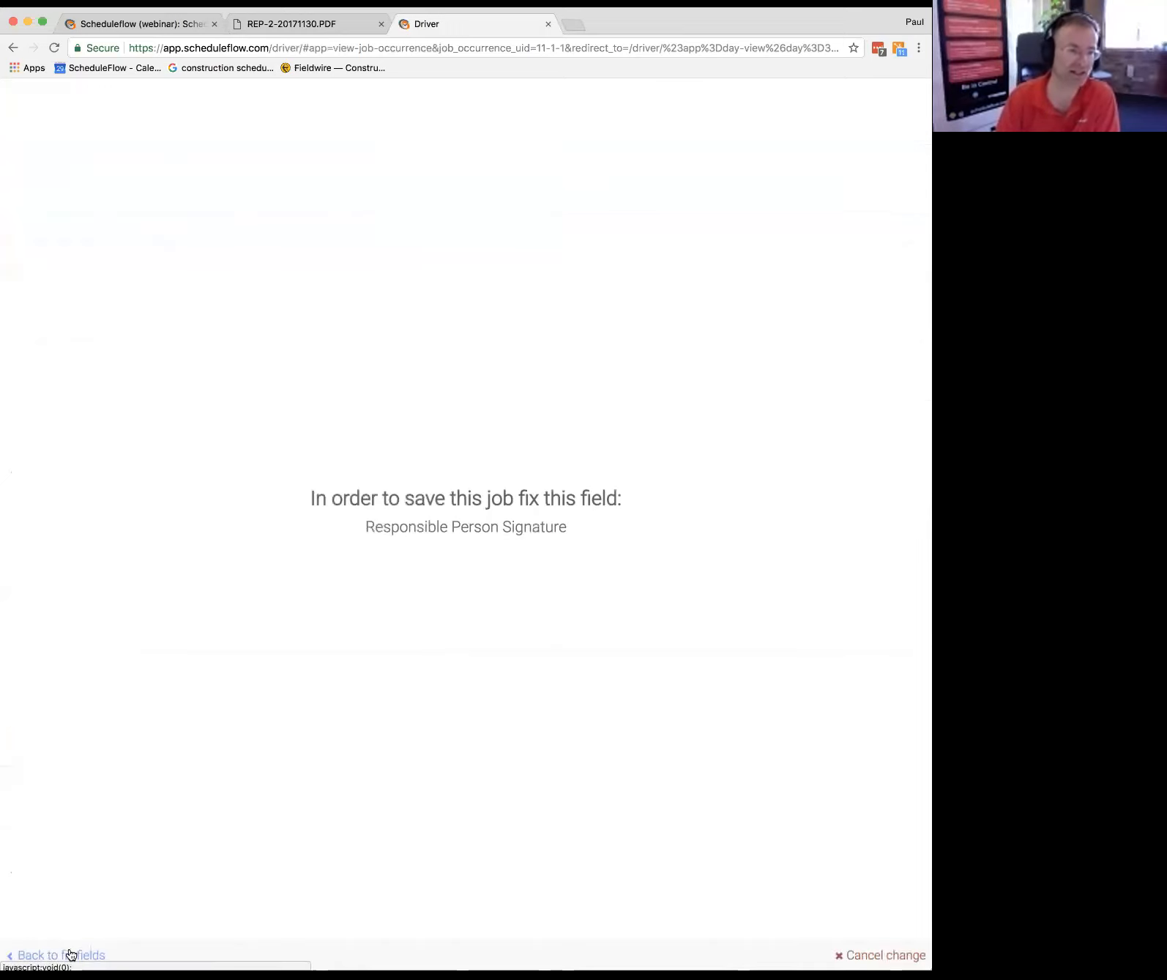
pyautogui.click(60, 954)
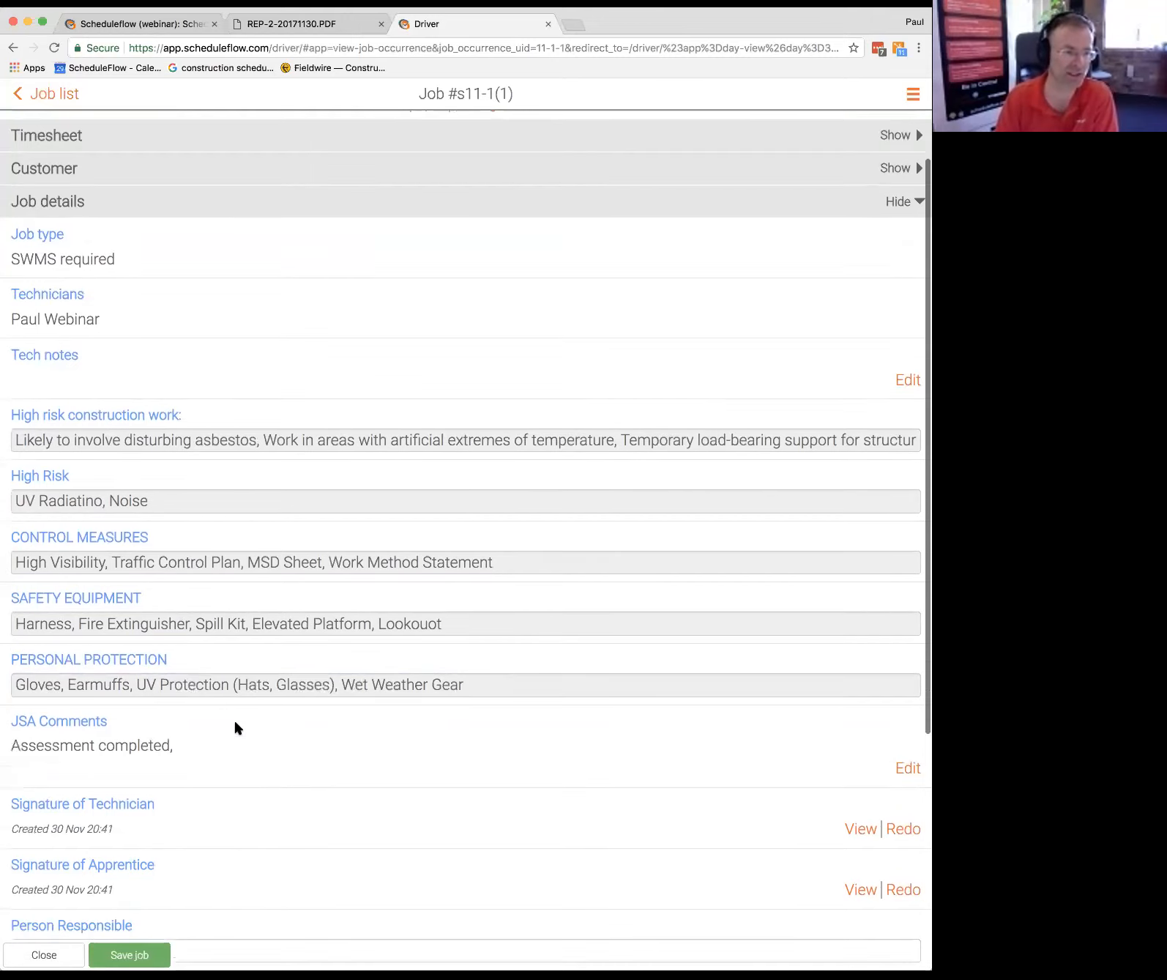
pyautogui.scroll(-3)
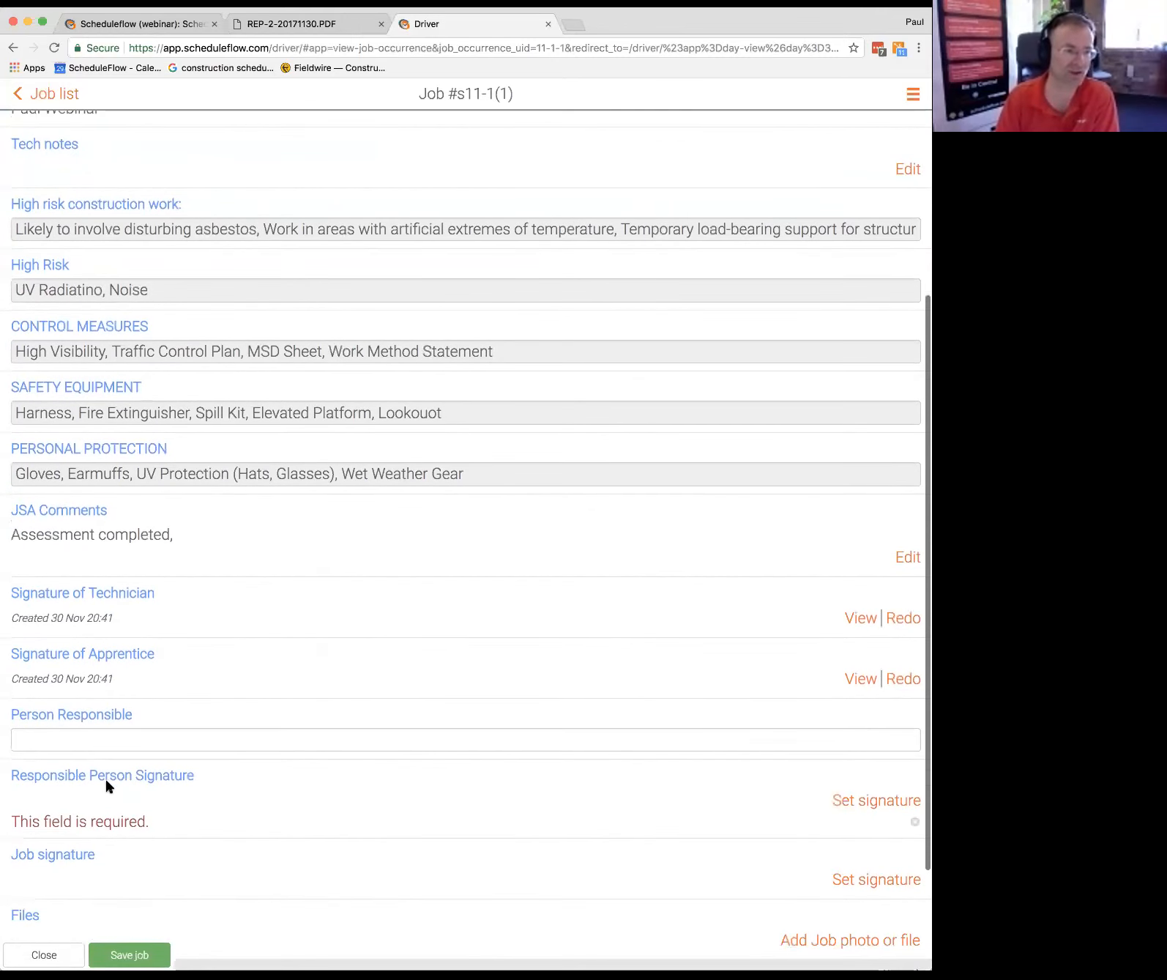
pyautogui.click(465, 739)
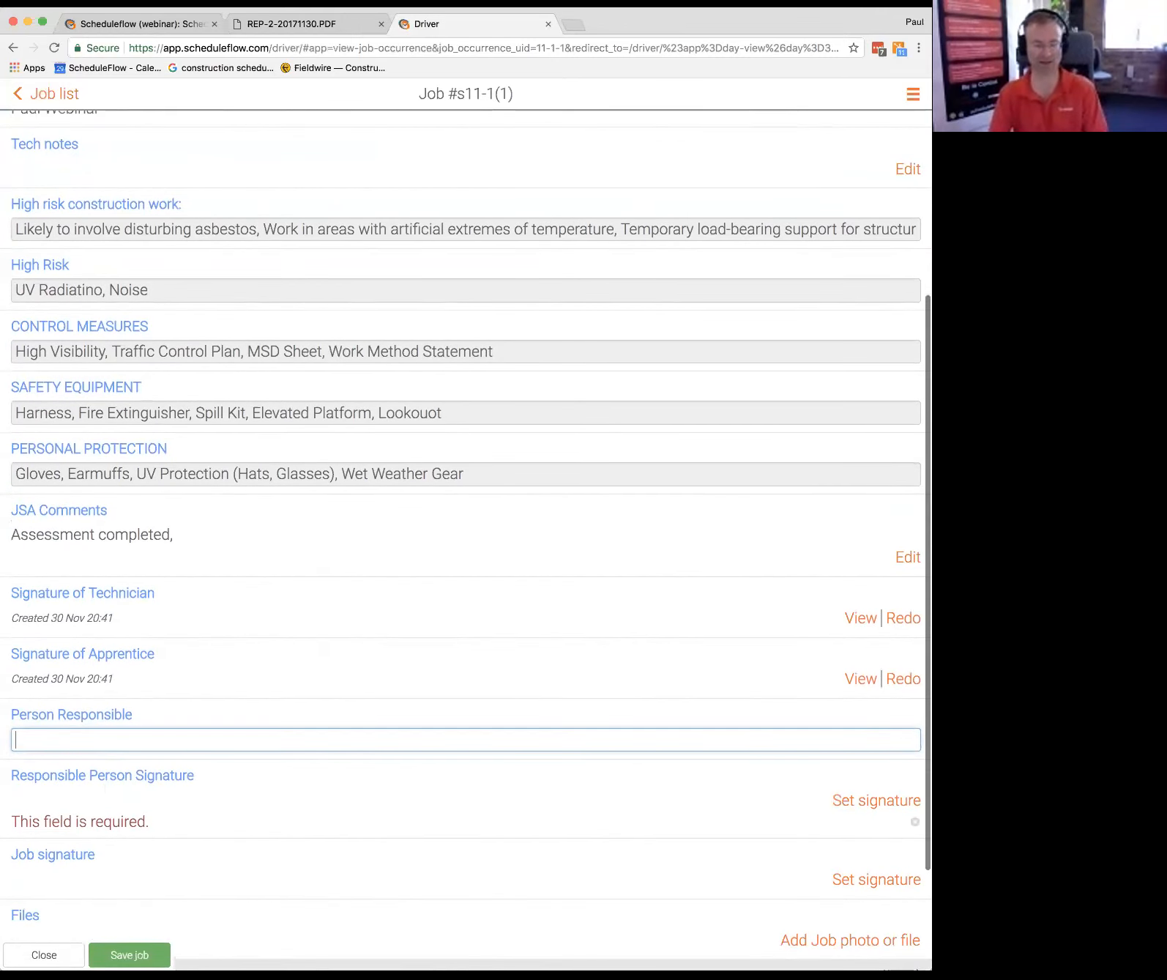
pyautogui.write('paul tyrrell')
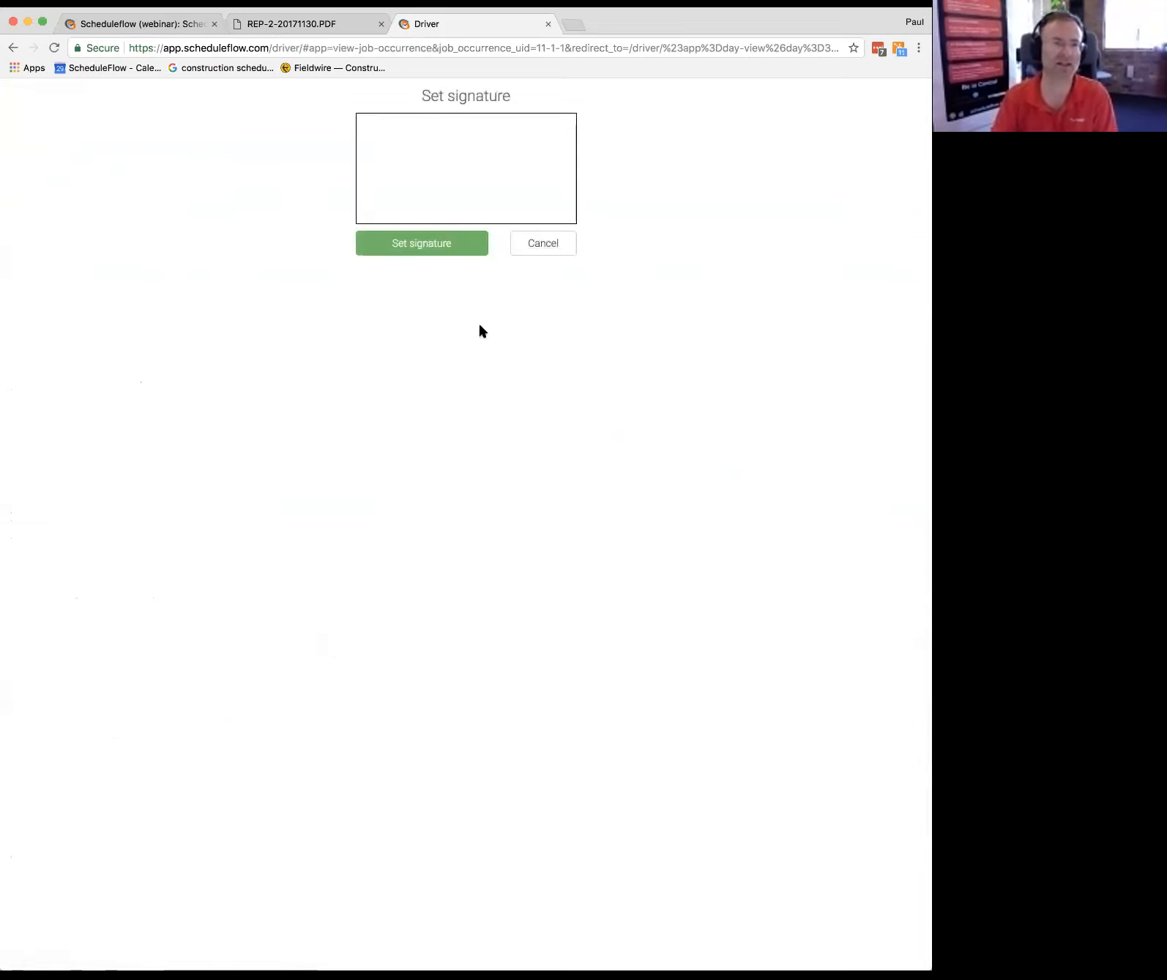
pyautogui.click(421, 243)
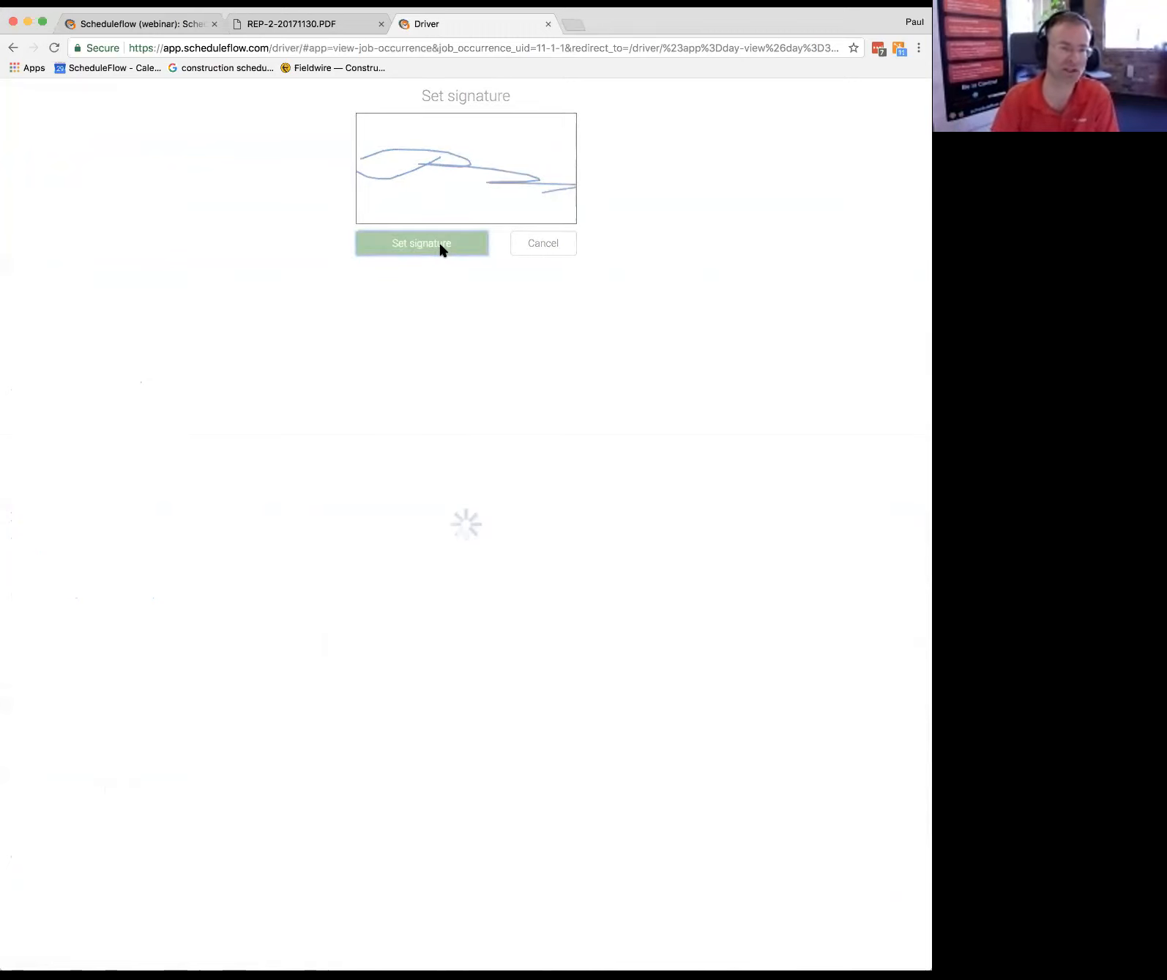
pyautogui.click(421, 242)
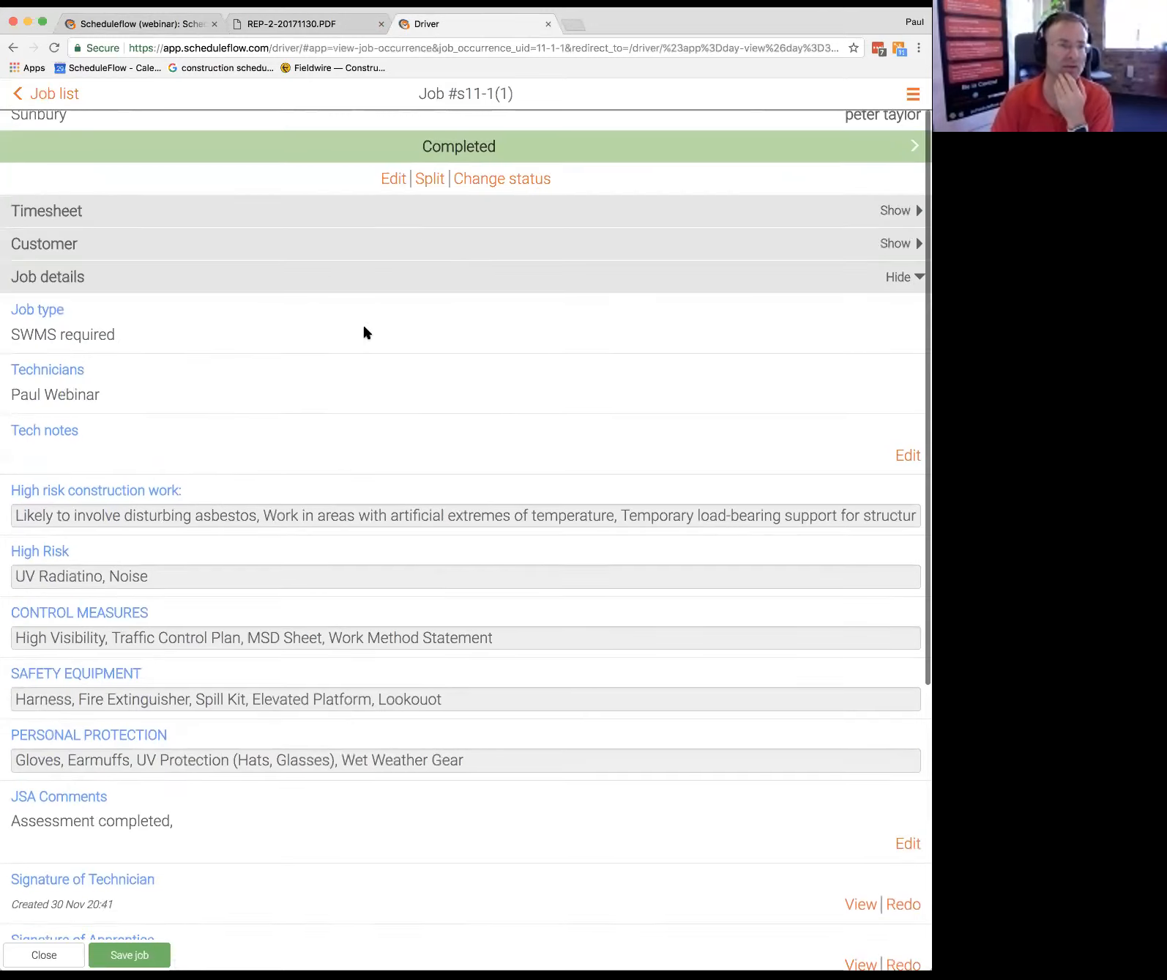
# Step: Save the completed job s11-1(1) and create a new report from it
pyautogui.scroll(-3)
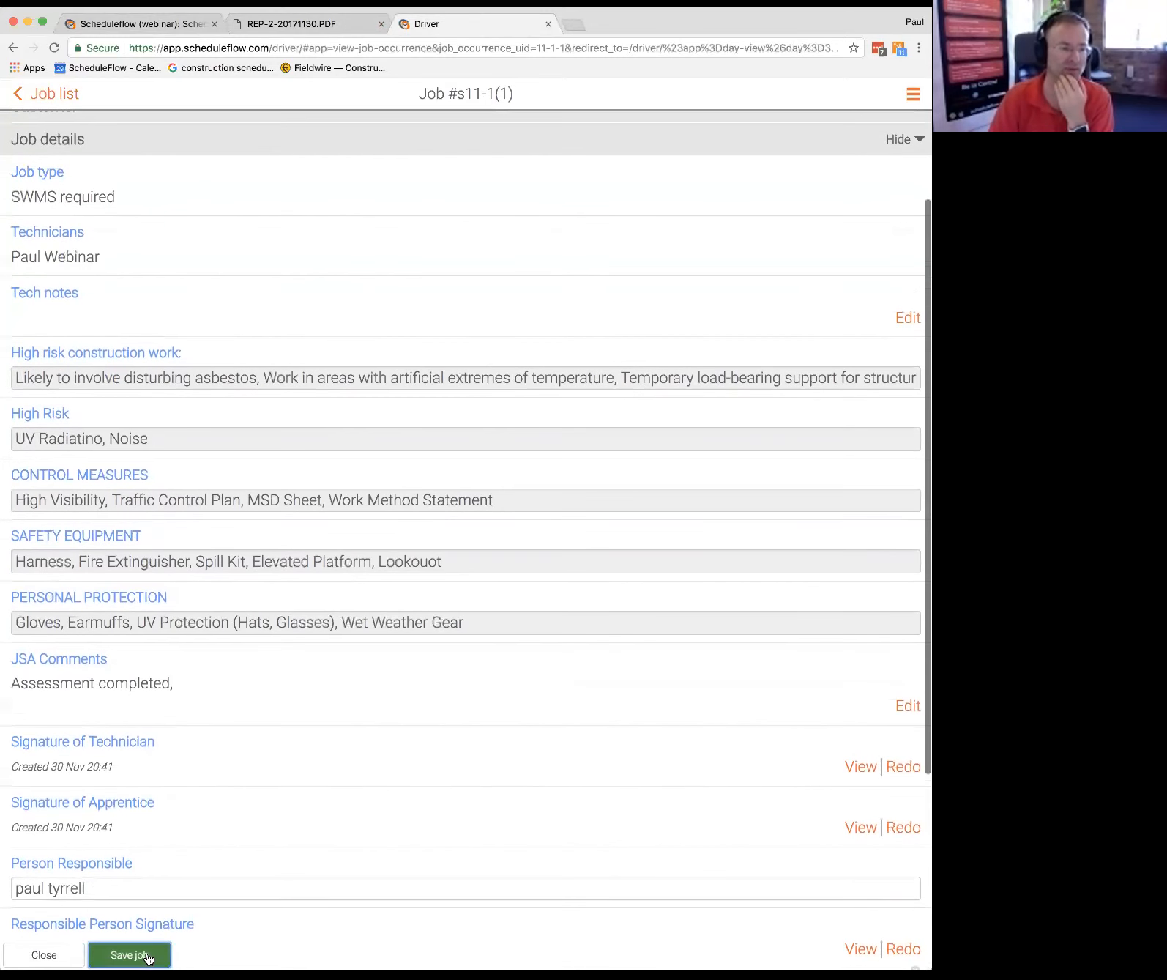
pyautogui.click(129, 954)
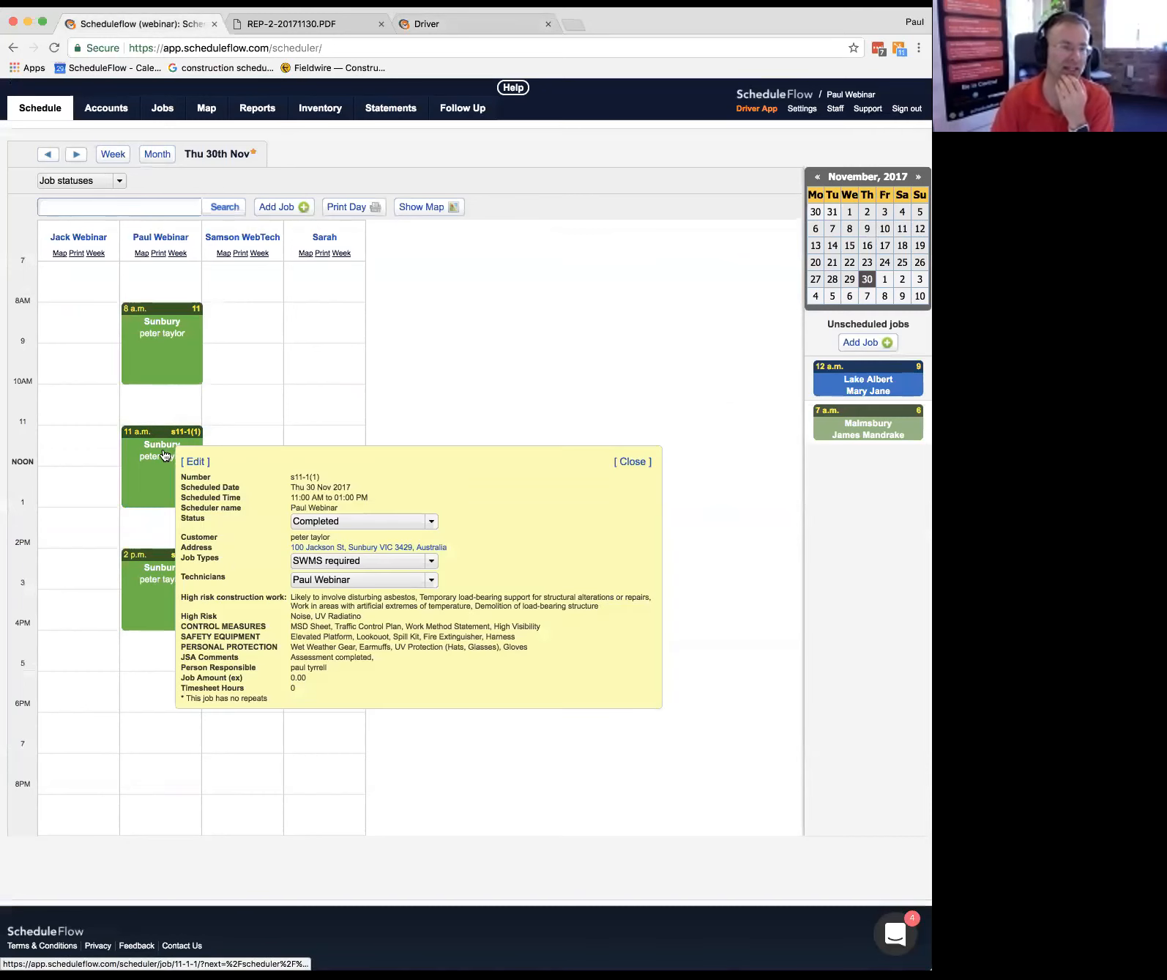
pyautogui.click(194, 461)
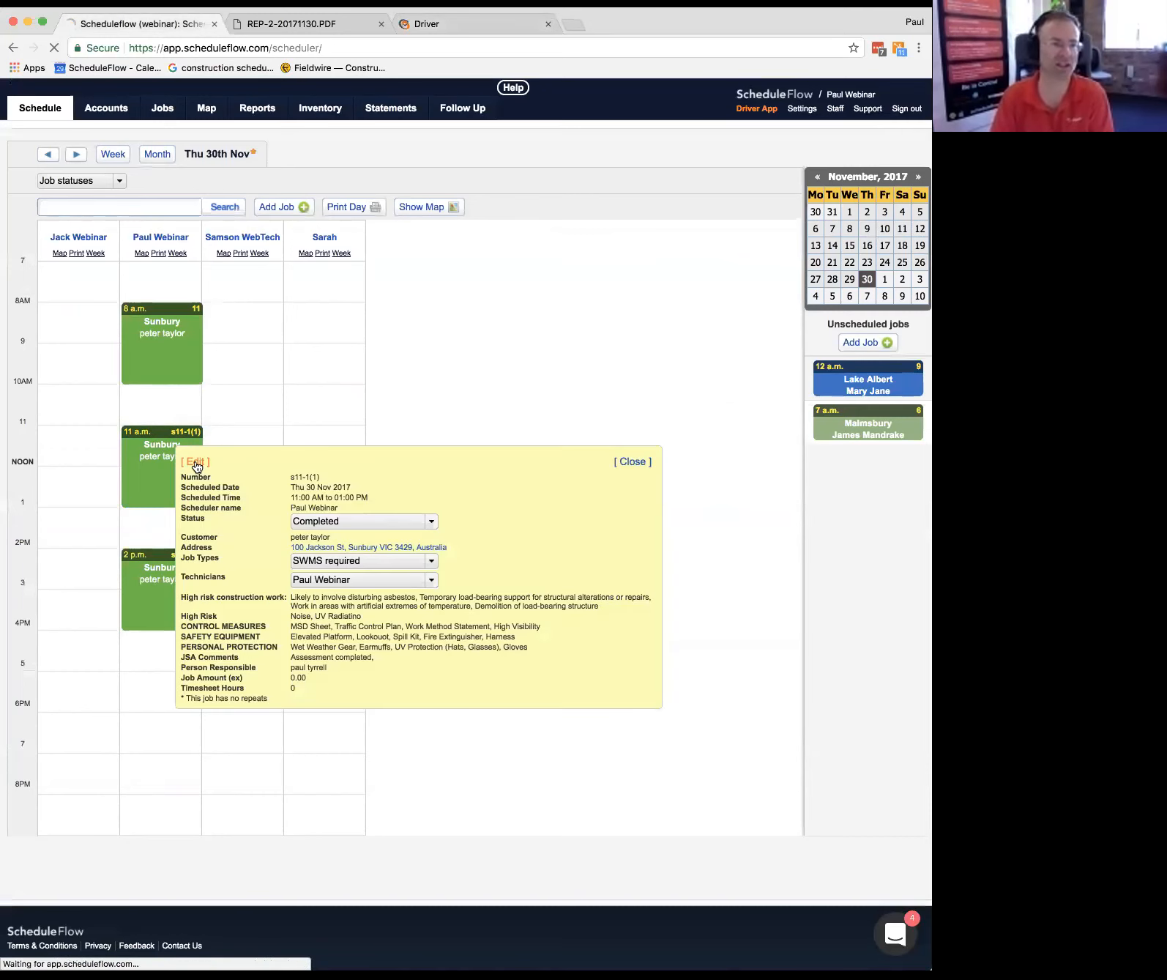
pyautogui.click(195, 461)
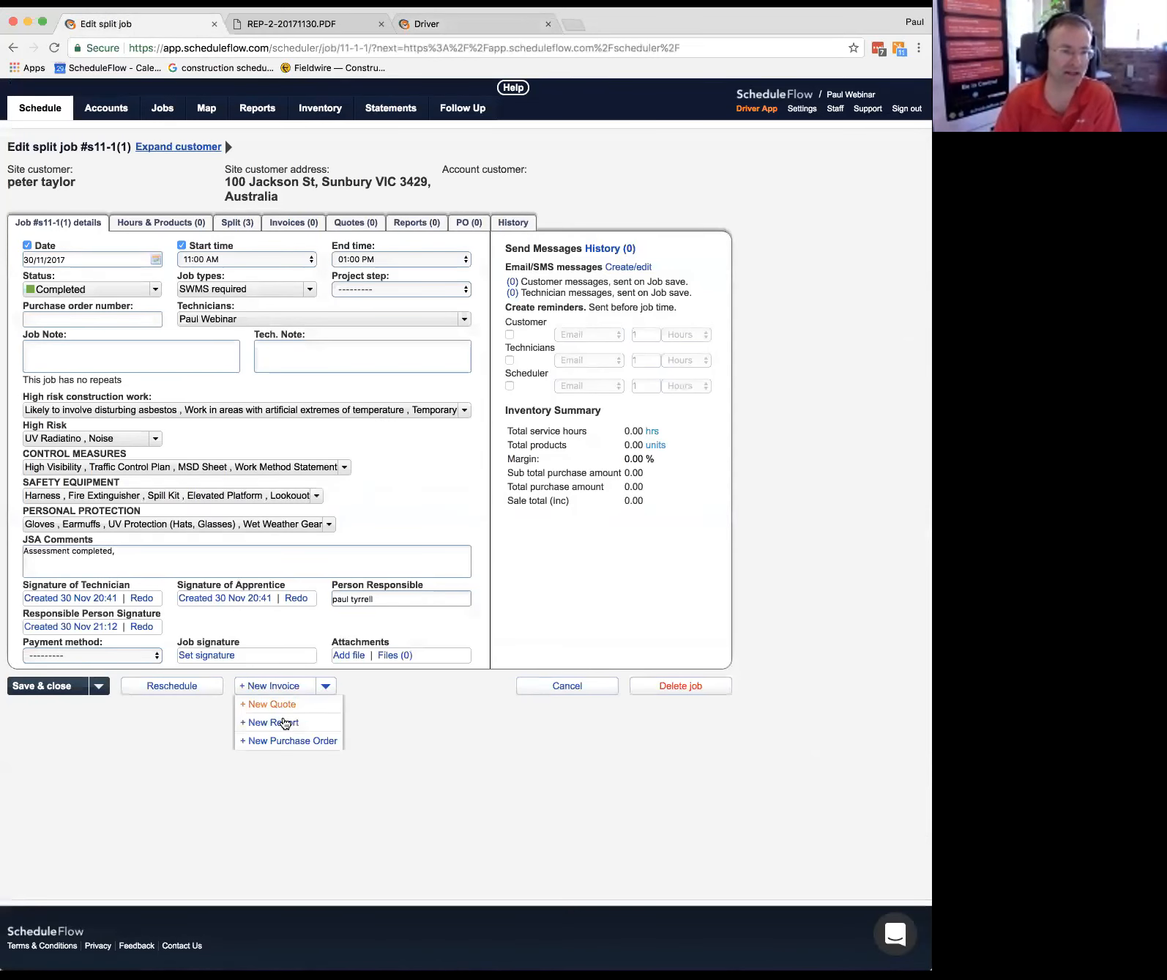
pyautogui.click(273, 722)
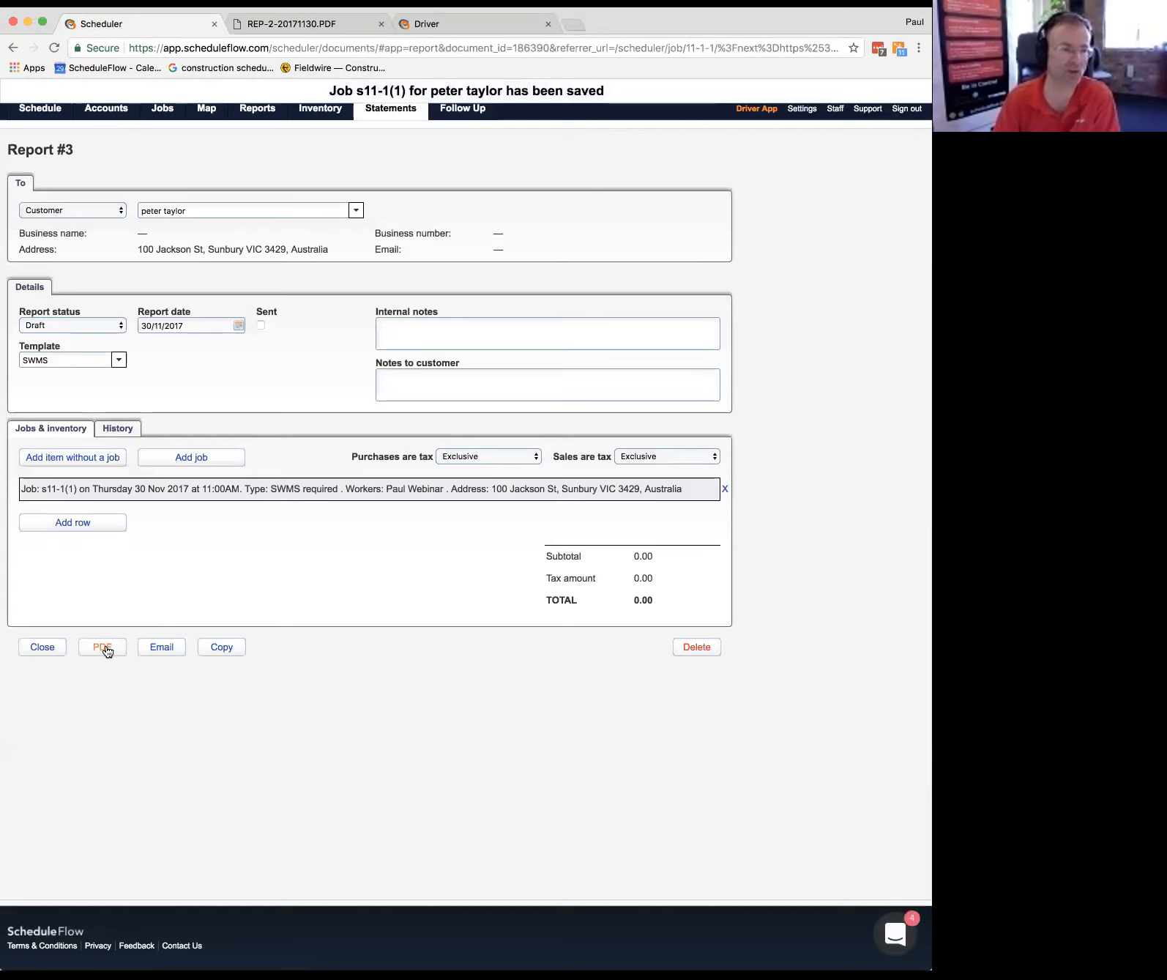
# Step: Generate and view the REP-3-20171130 PDF, then return to the driver app
pyautogui.click(101, 647)
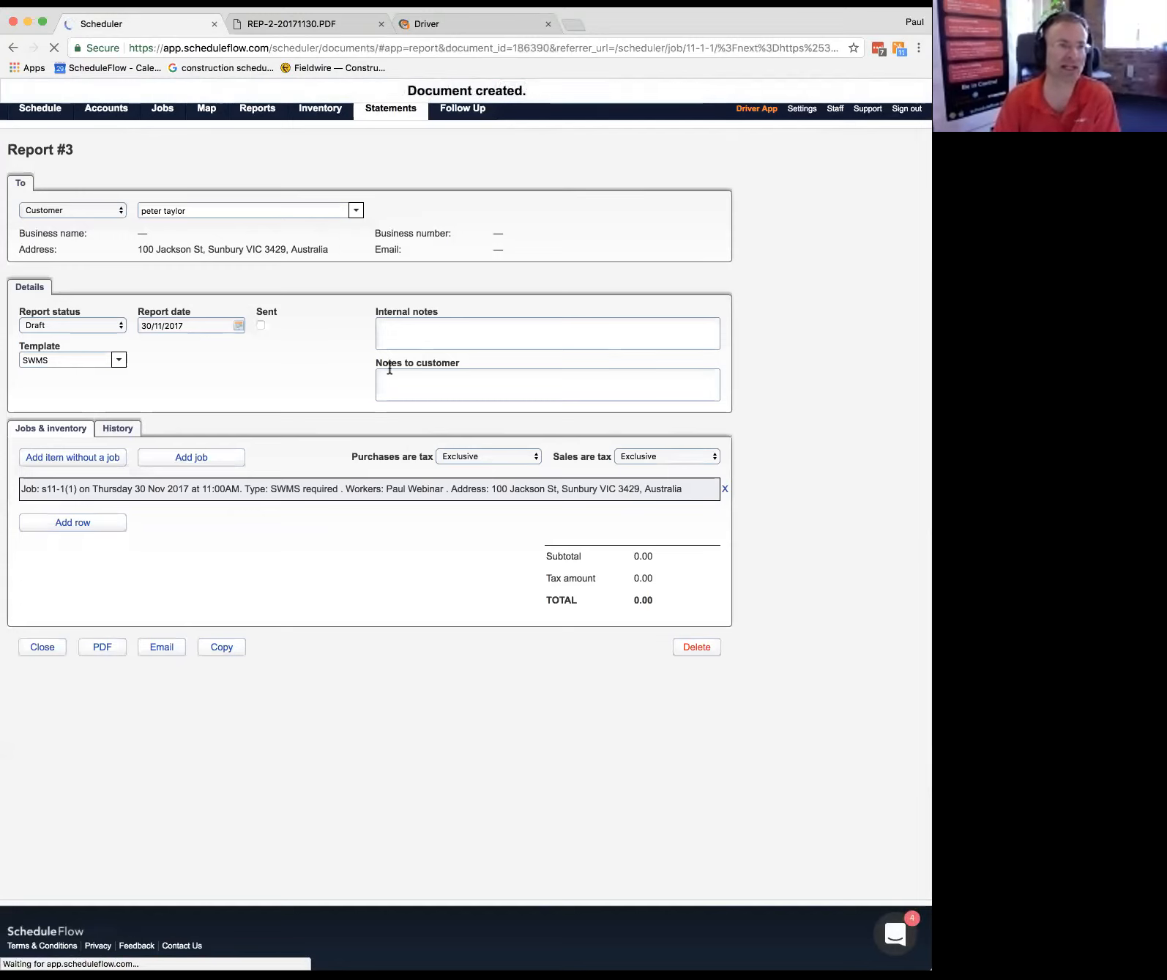
pyautogui.click(101, 646)
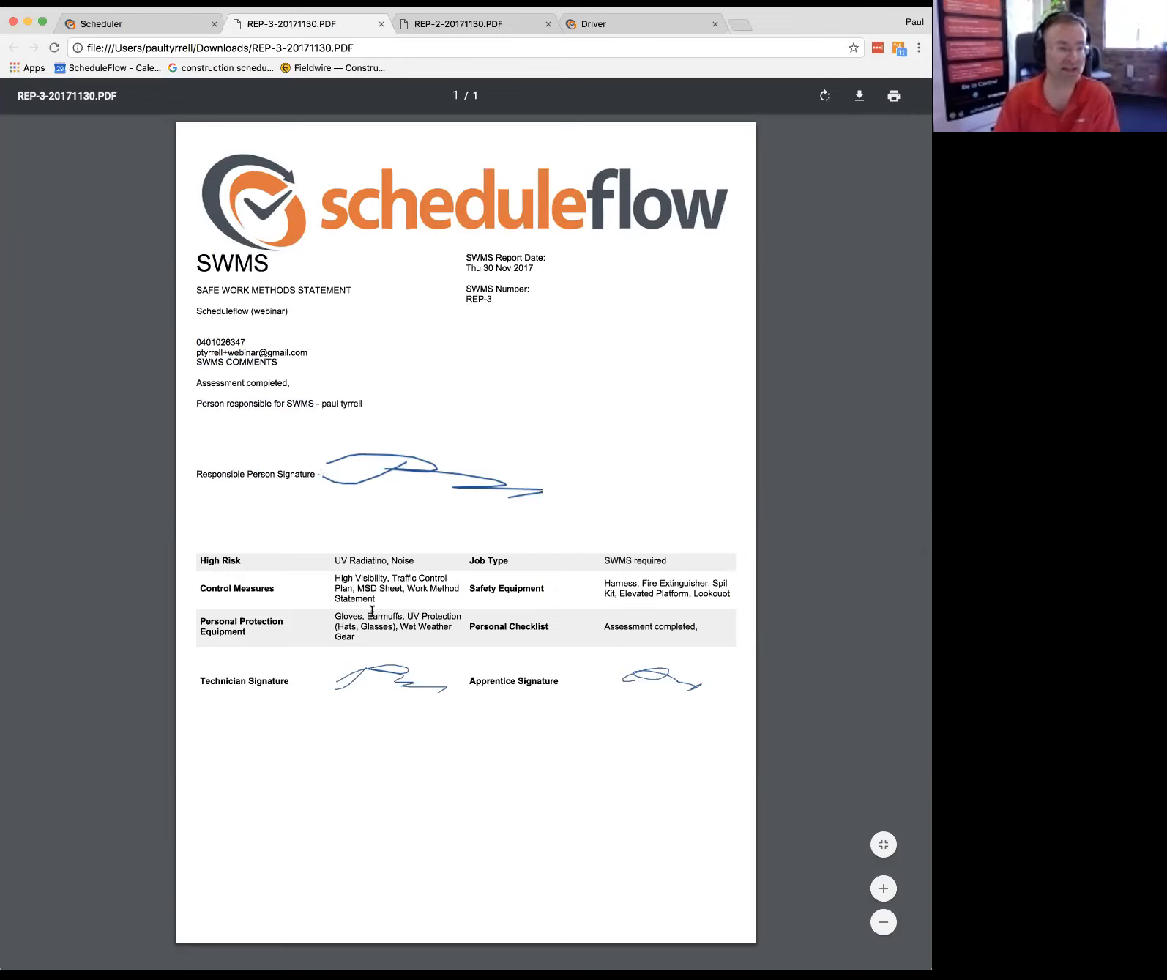
pyautogui.moveTo(536, 659)
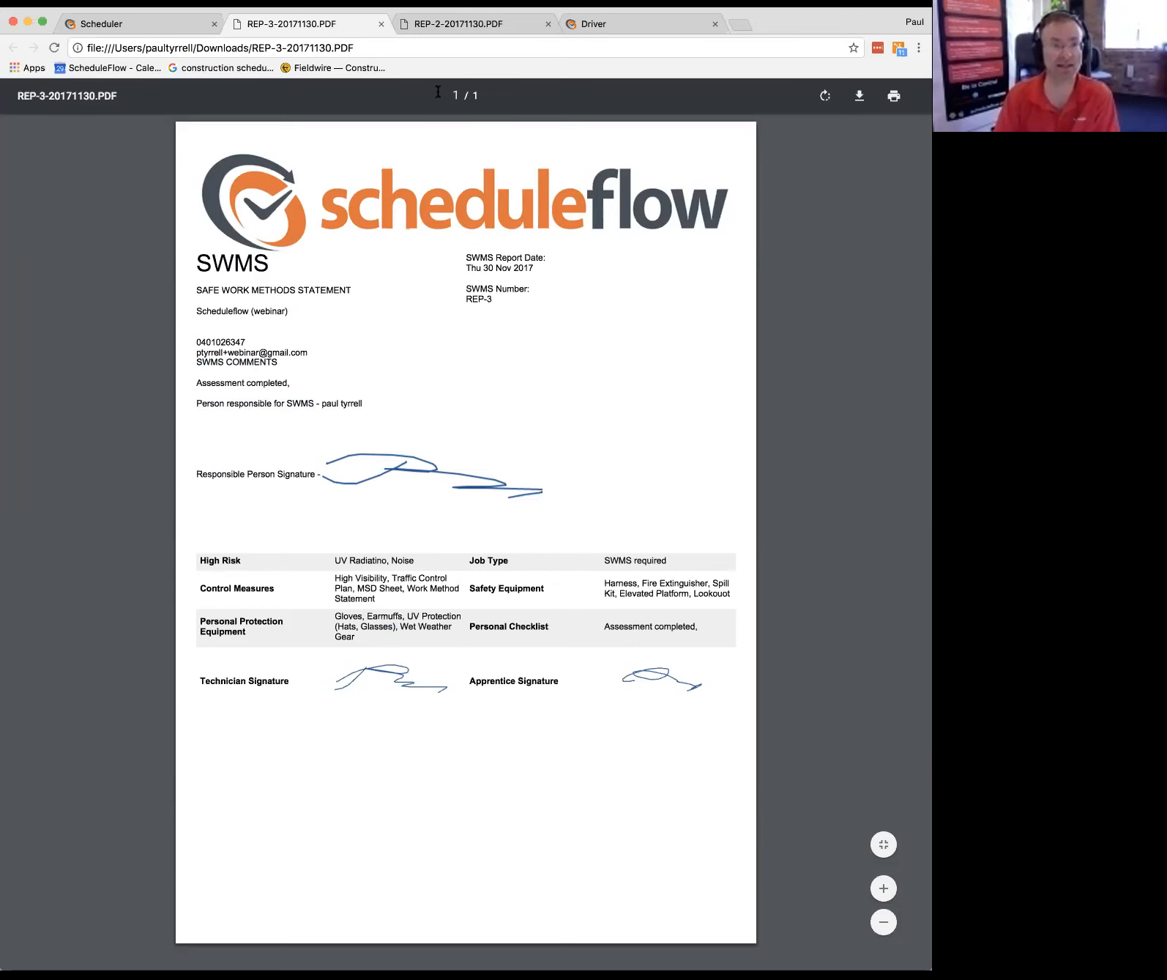
pyautogui.click(137, 24)
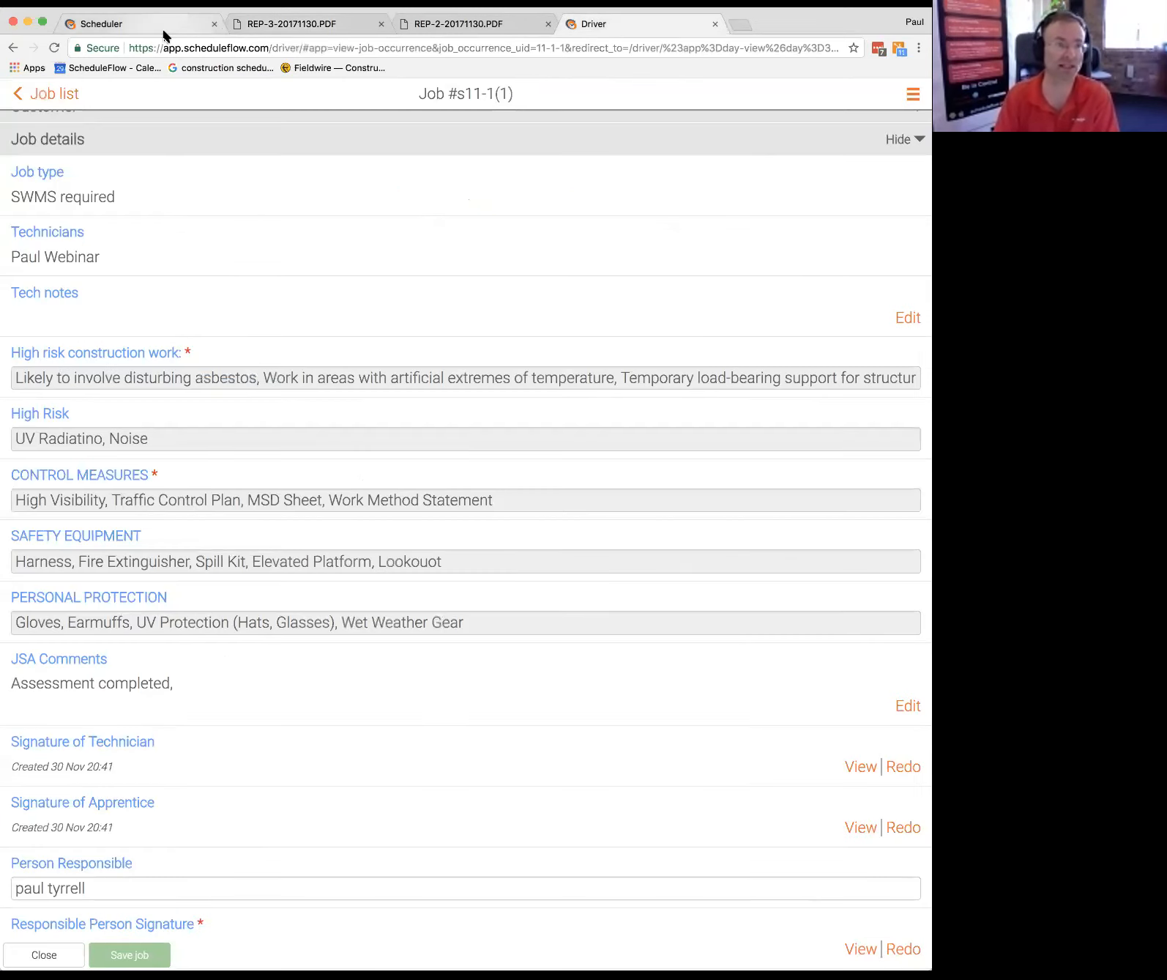
# Step: Browse the Statements report list and open job s11-1(1) linked to REP-3
pyautogui.click(391, 108)
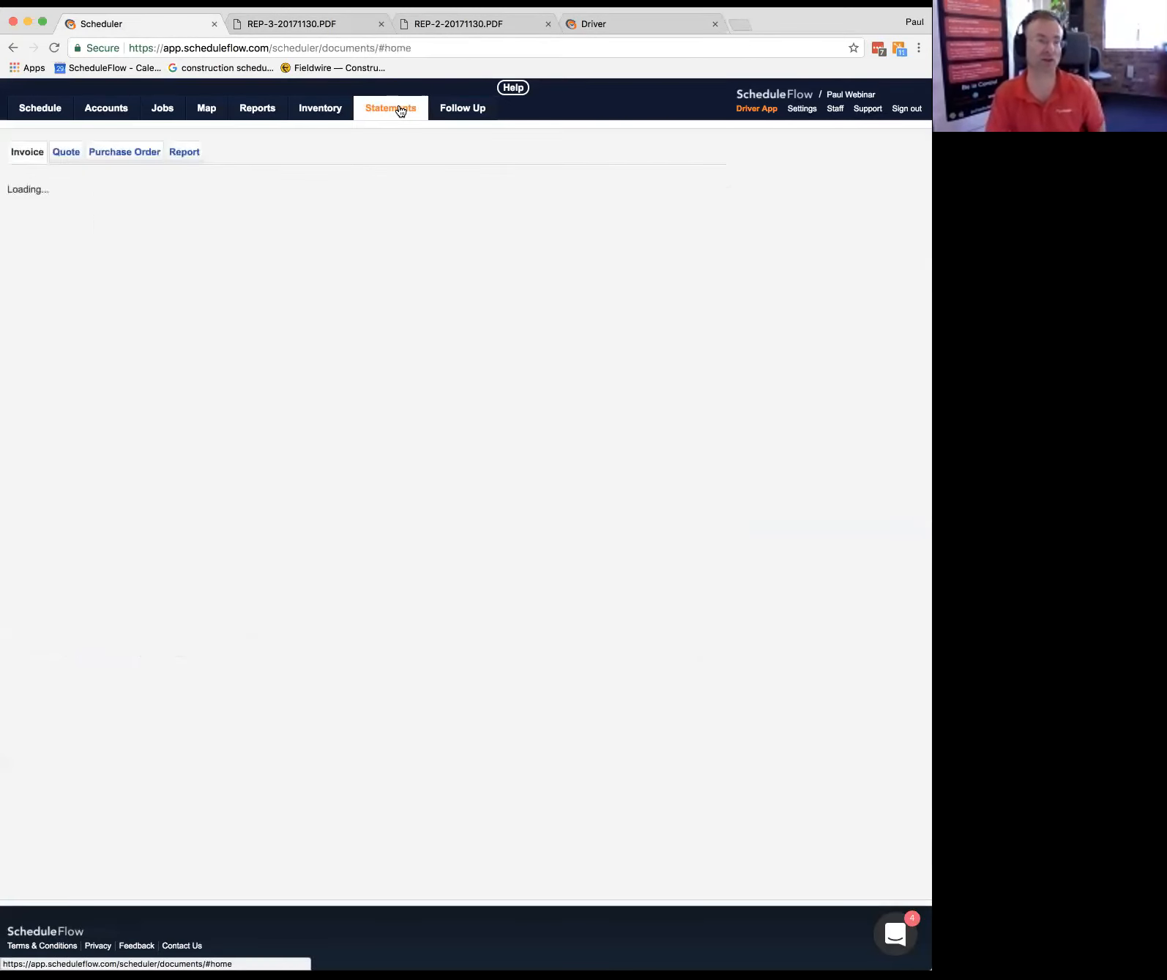
pyautogui.click(183, 151)
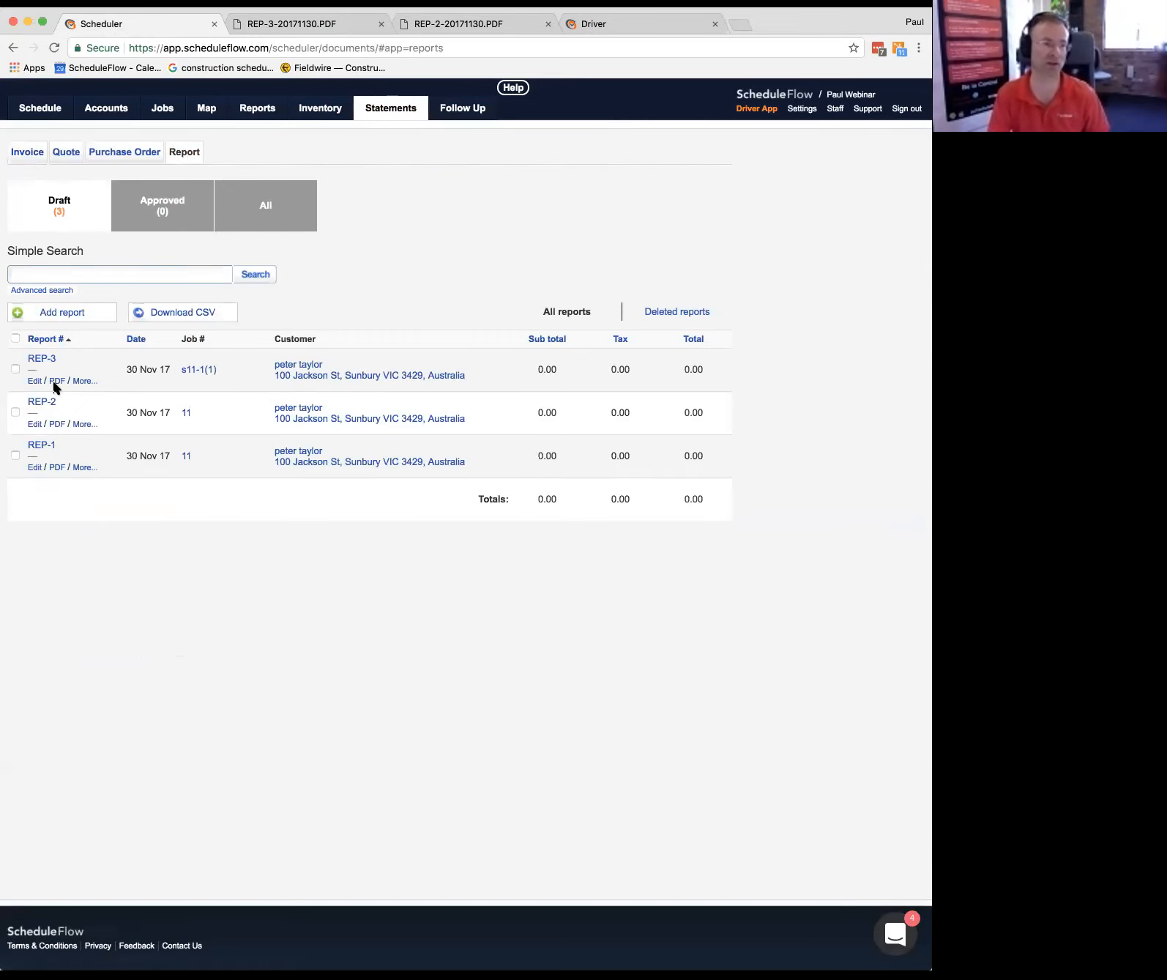
pyautogui.click(197, 369)
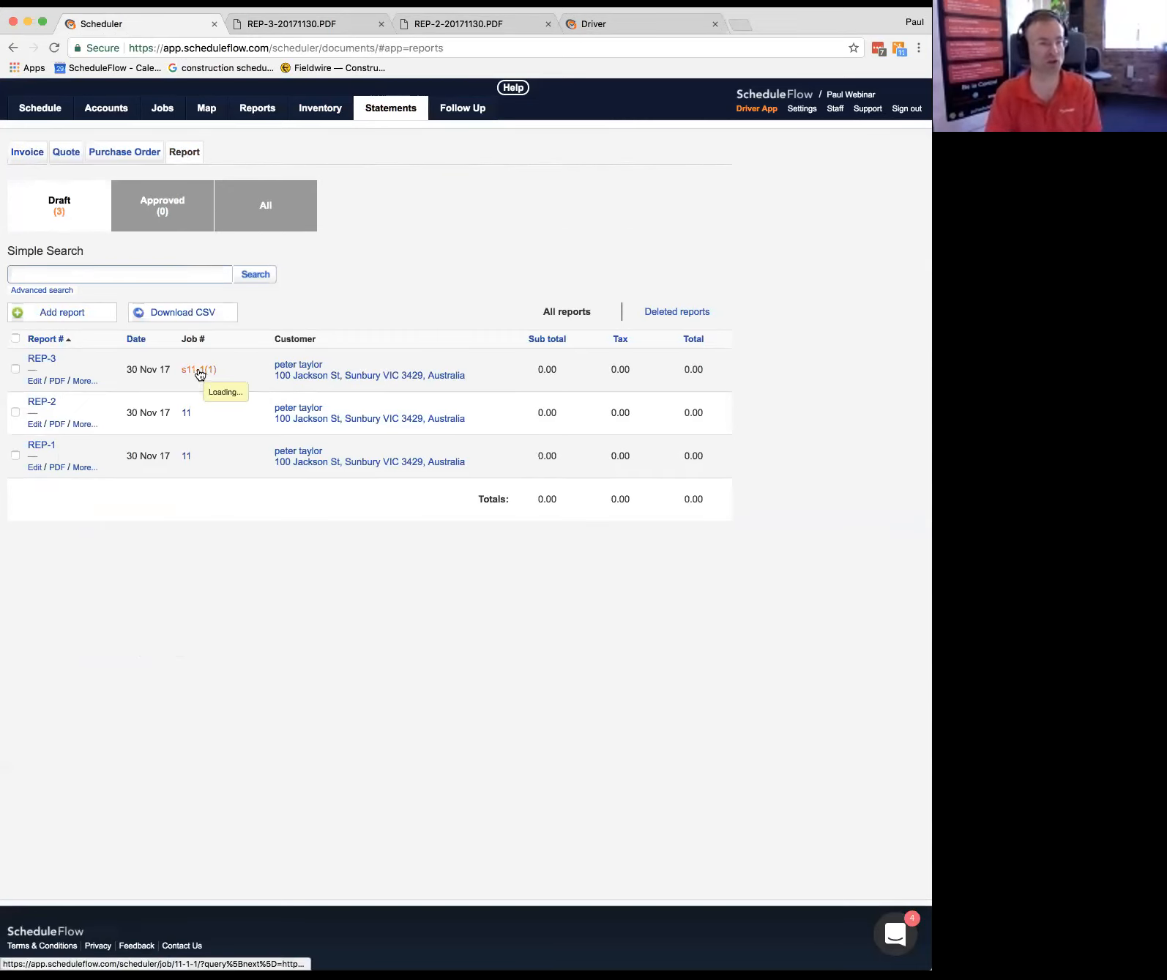
# Step: Search jobs scheduled Today, open s11-1(1) and show its Reports tab
pyautogui.click(198, 369)
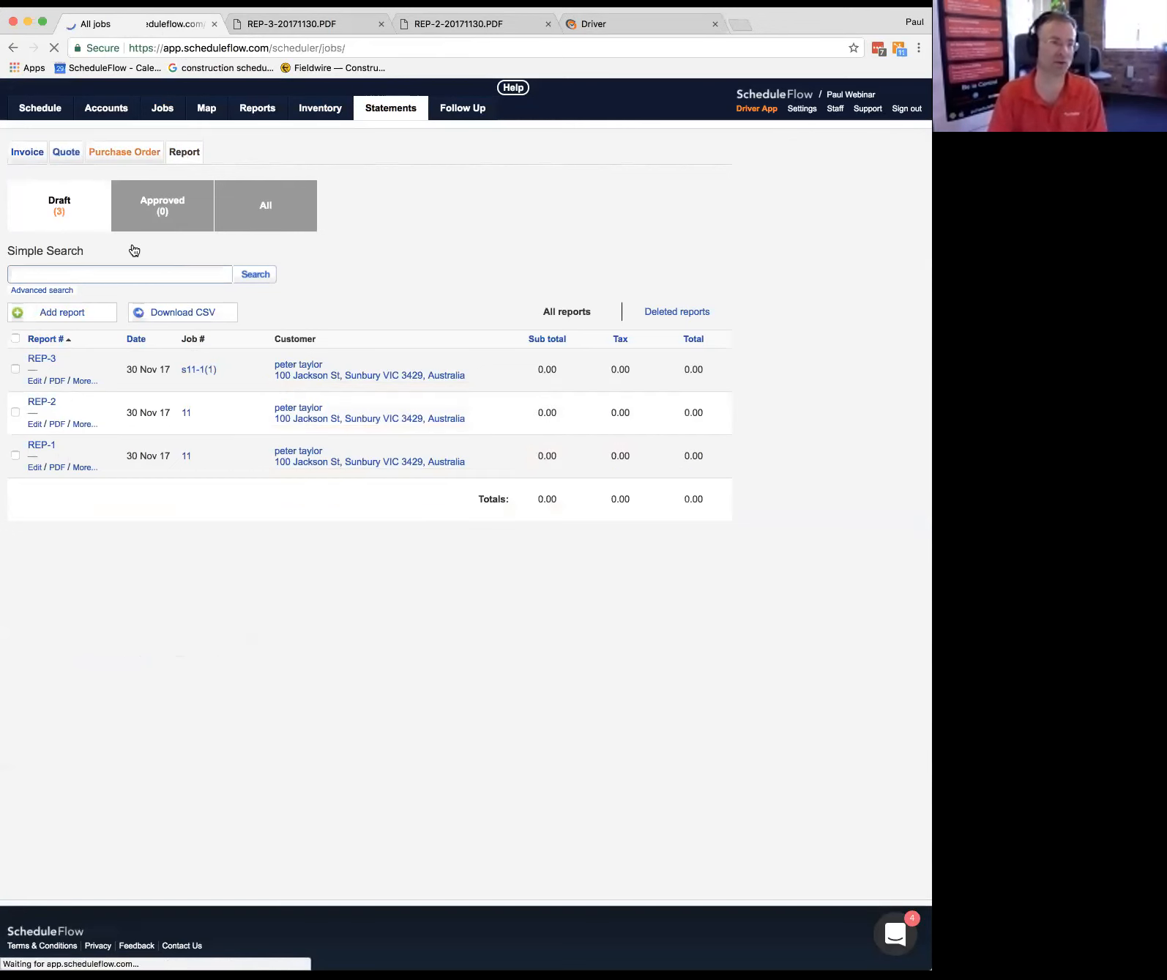
pyautogui.click(162, 107)
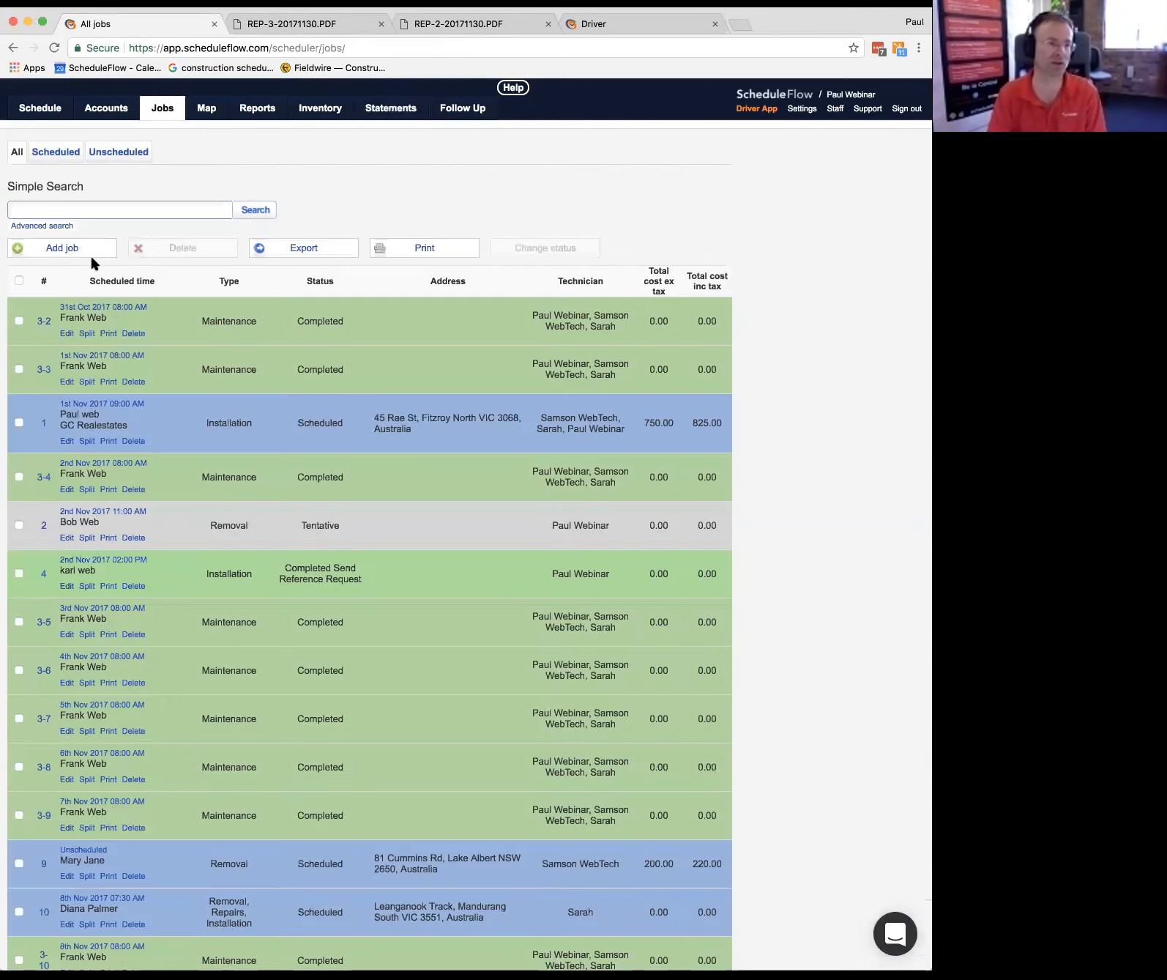
pyautogui.click(41, 225)
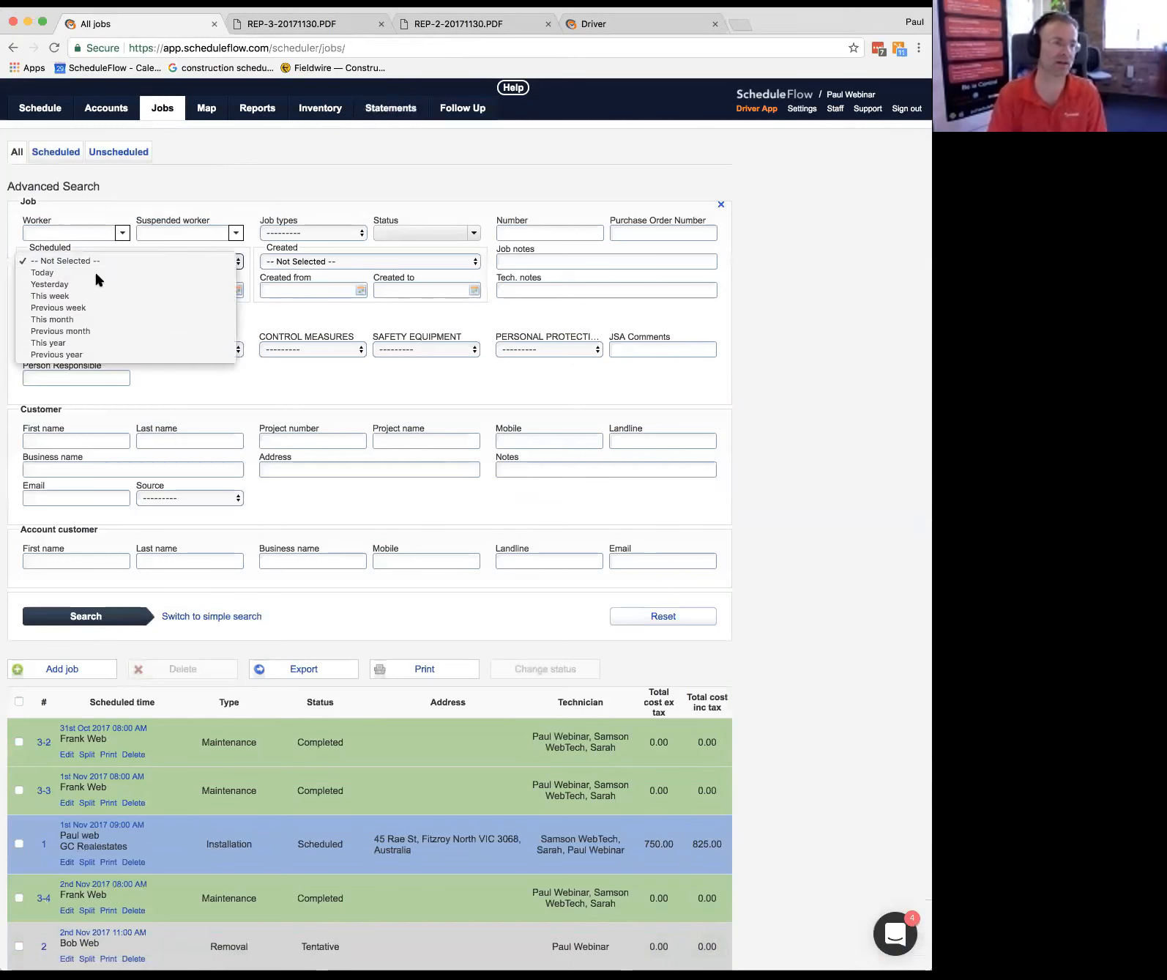
pyautogui.click(43, 273)
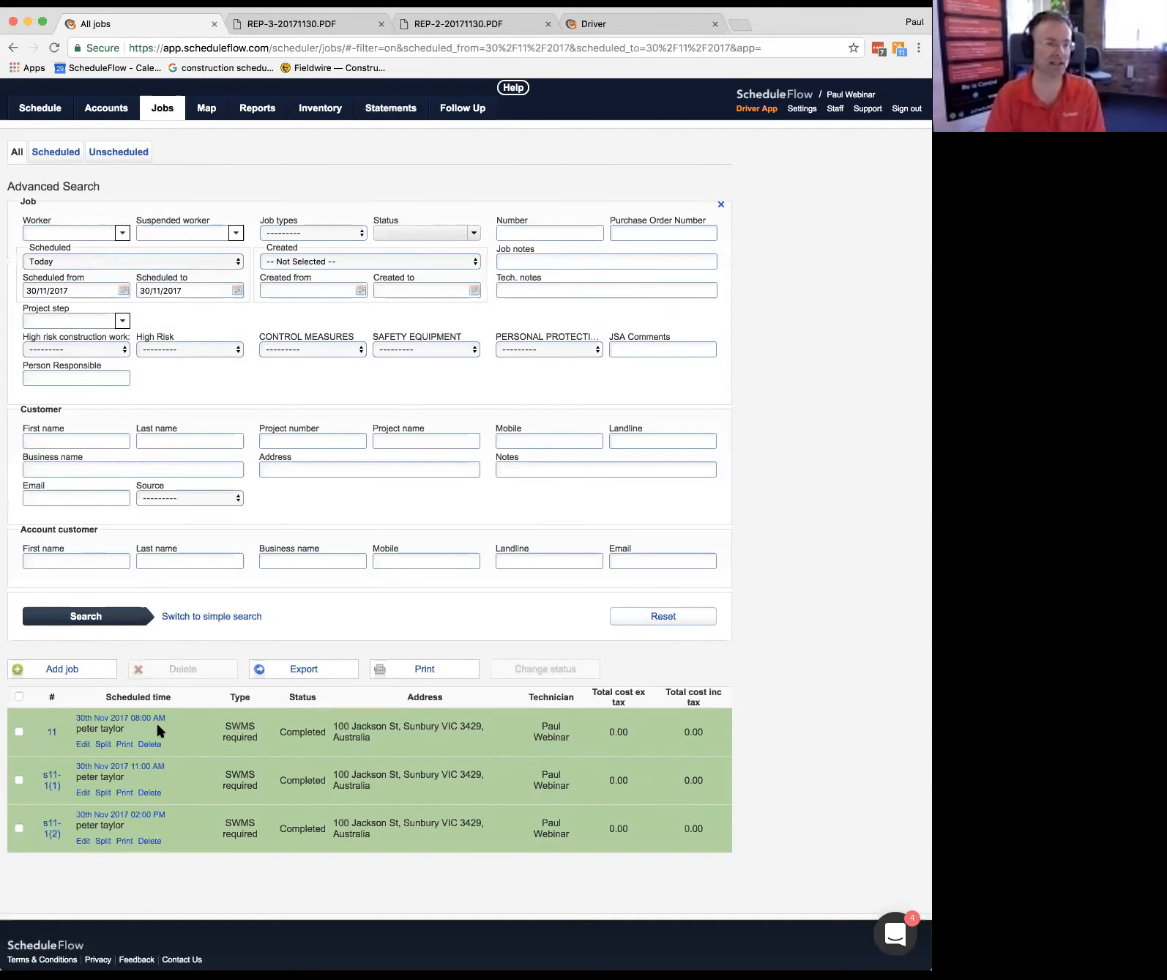
pyautogui.click(121, 766)
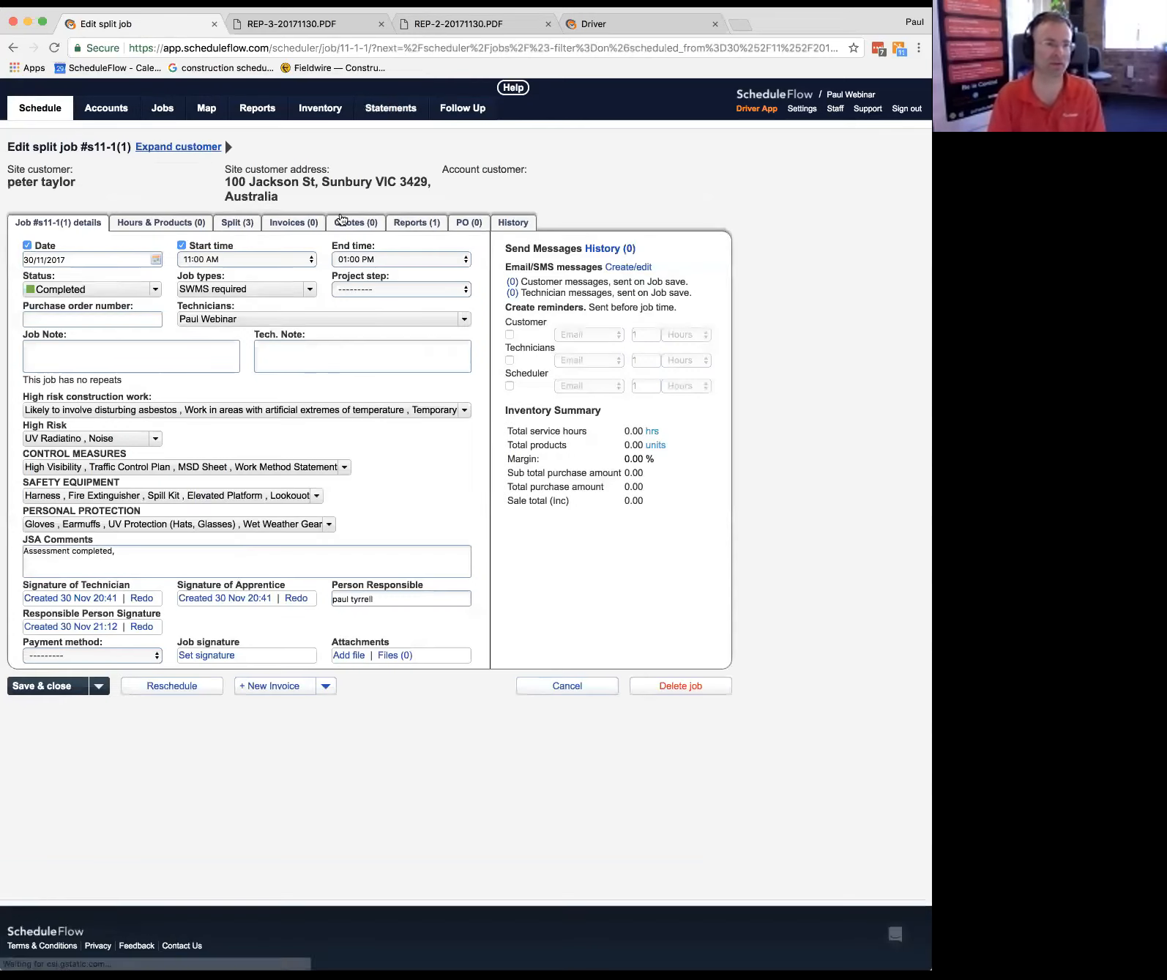
pyautogui.click(416, 222)
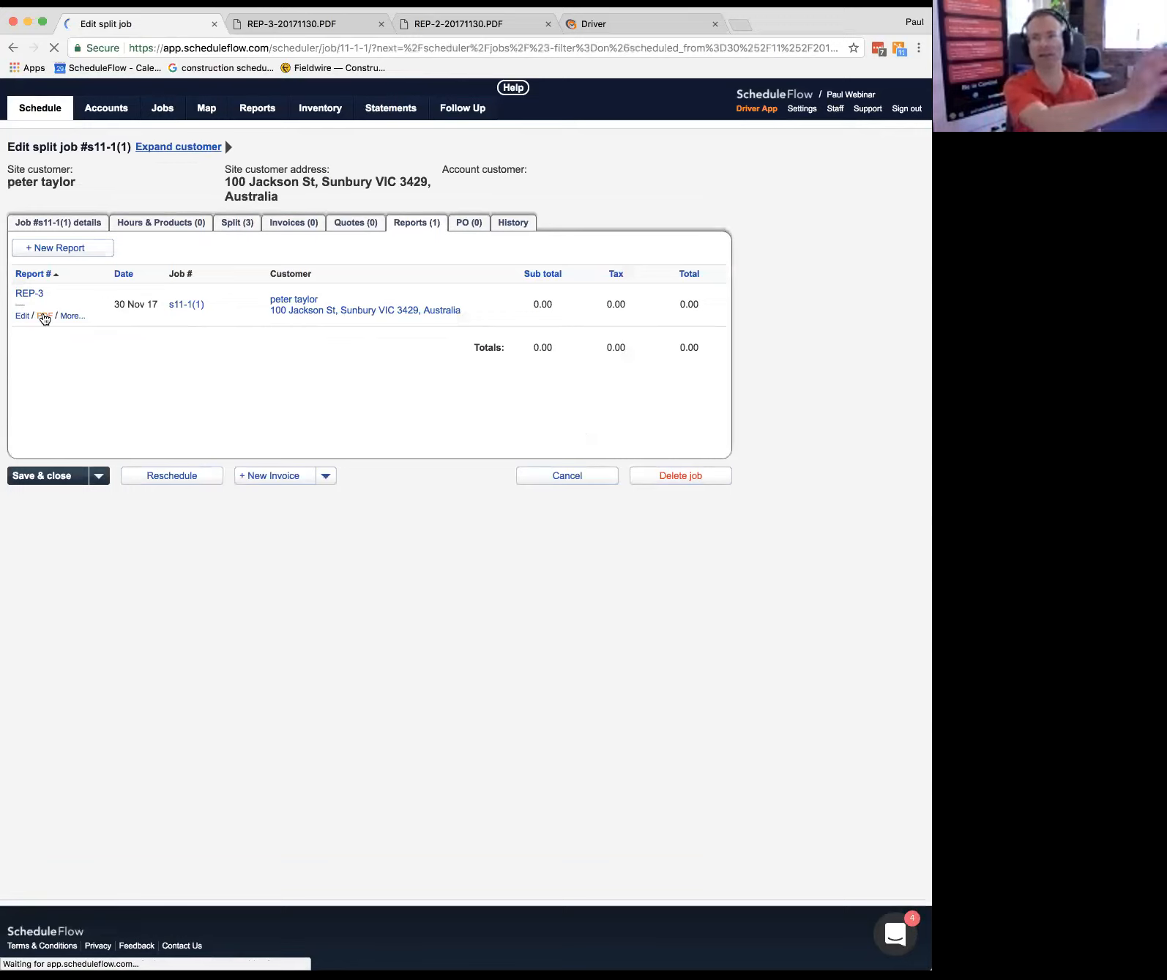
# Step: Download and view REP-3 as a PDF from the job's Reports tab
pyautogui.click(44, 315)
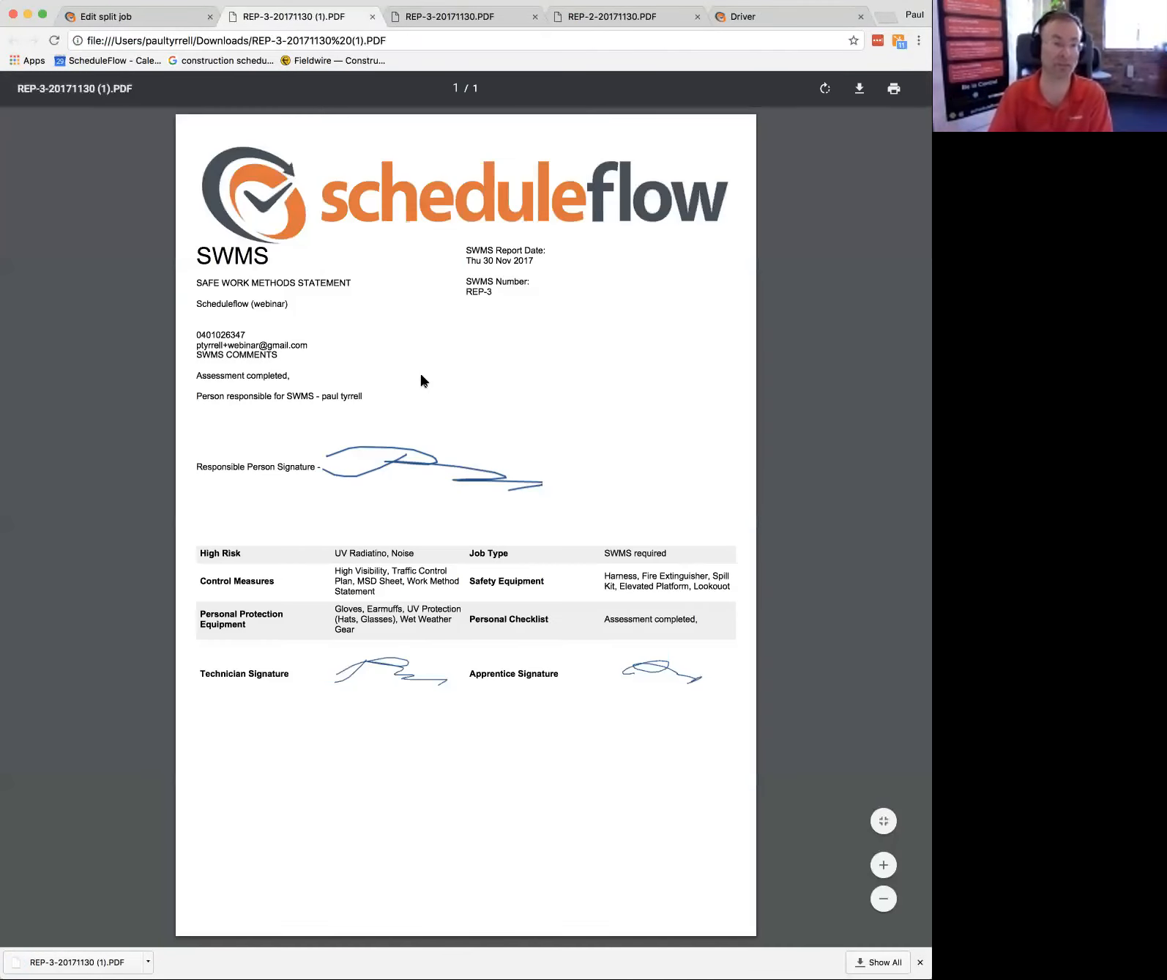
pyautogui.moveTo(705, 143)
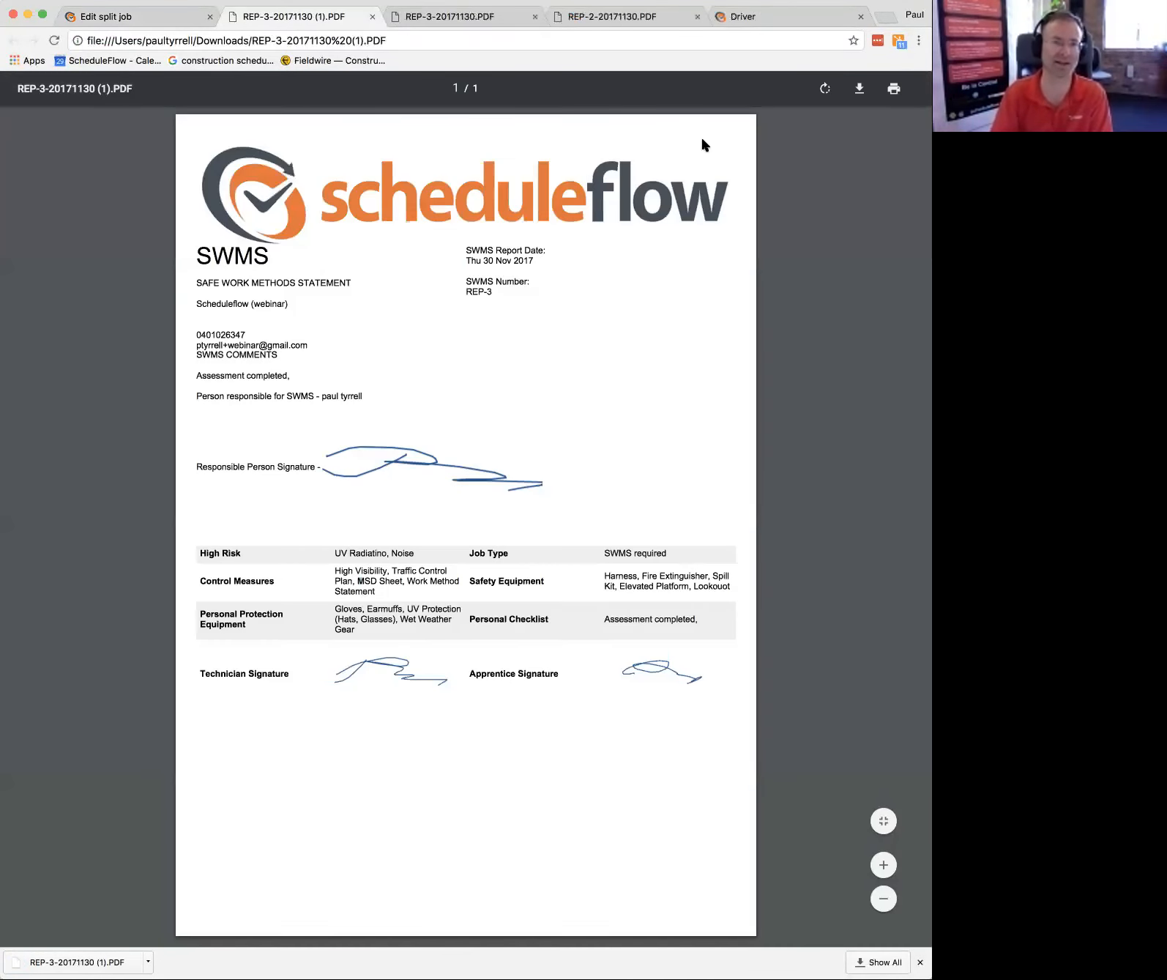
pyautogui.moveTo(151, 89)
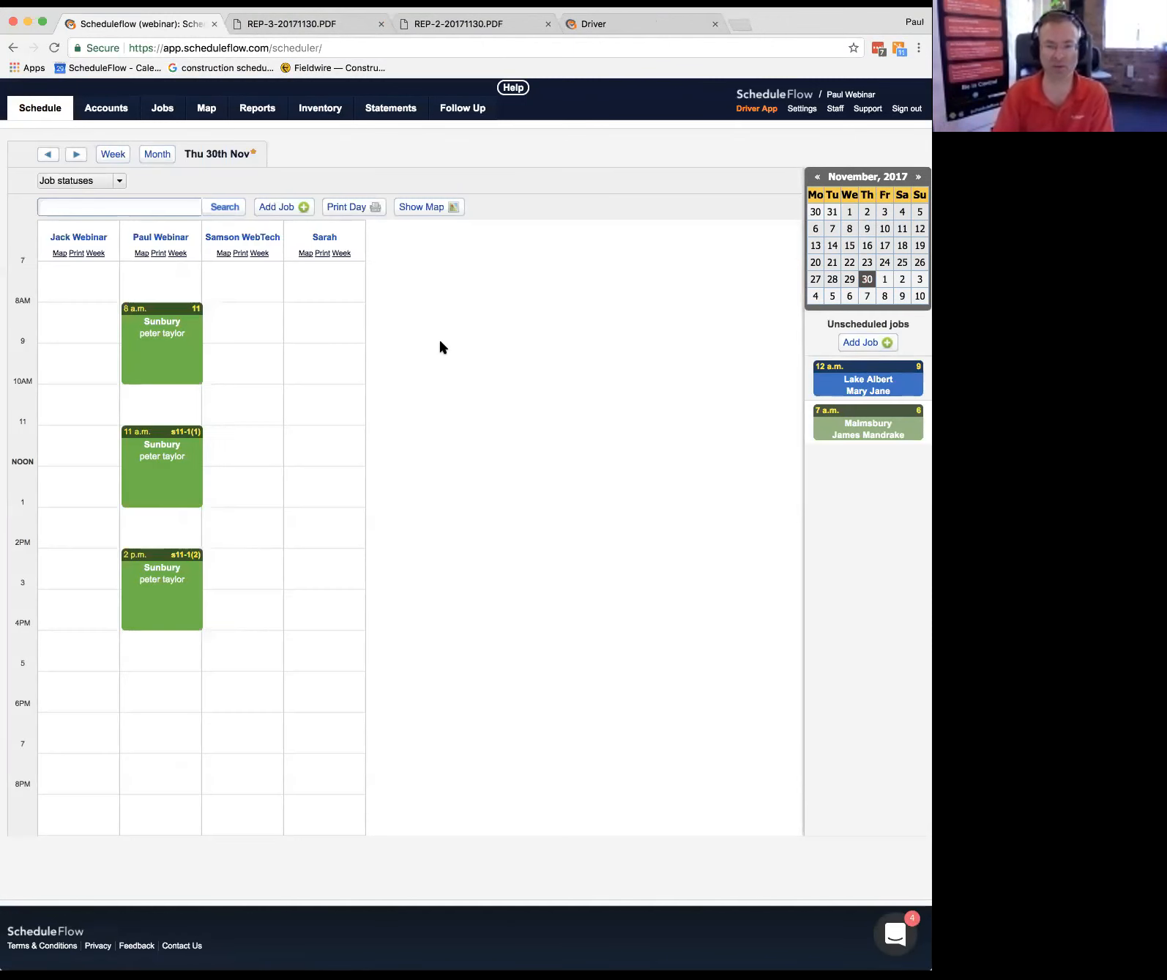
pyautogui.moveTo(603, 347)
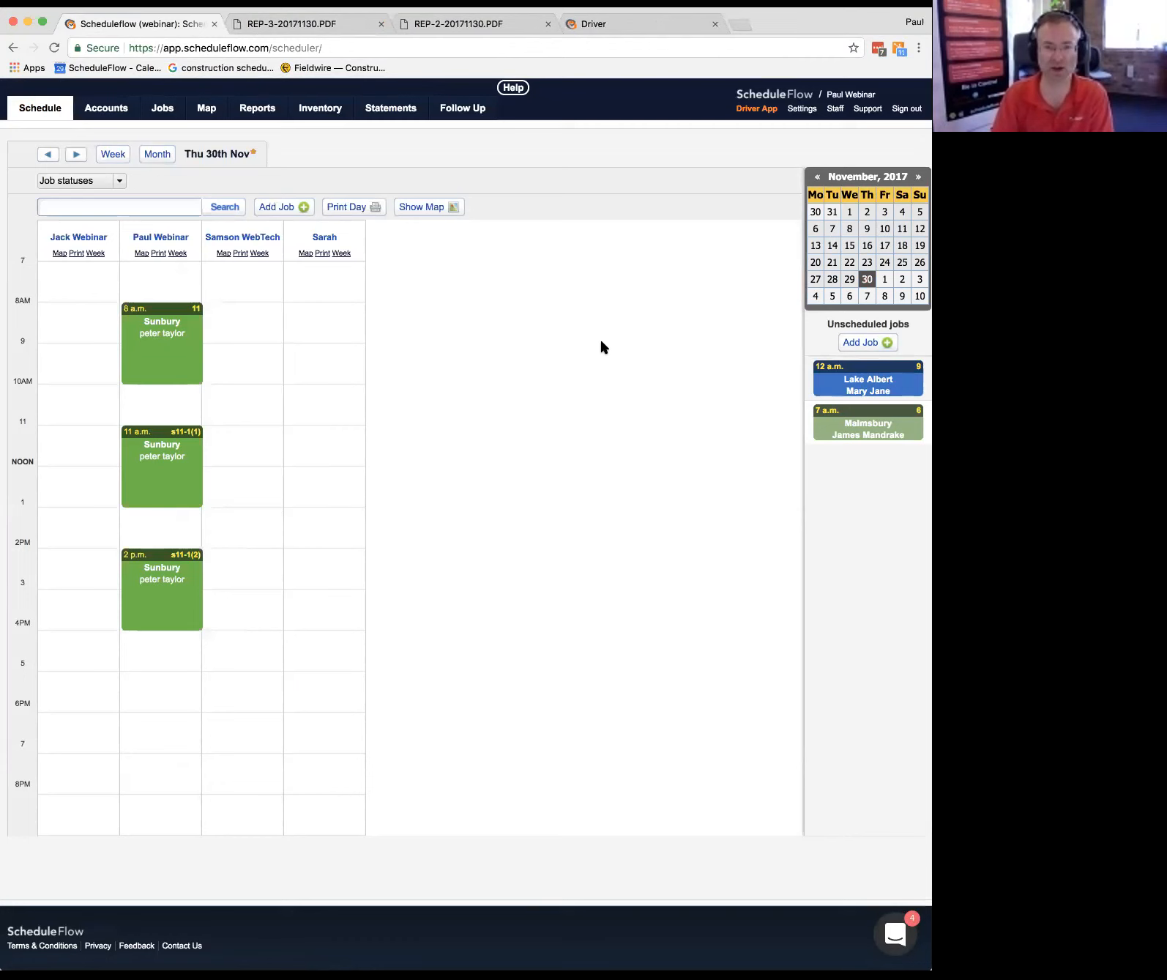
# Step: Close the Lake Albert job details popup to return to Thursday's schedule
pyautogui.click(865, 377)
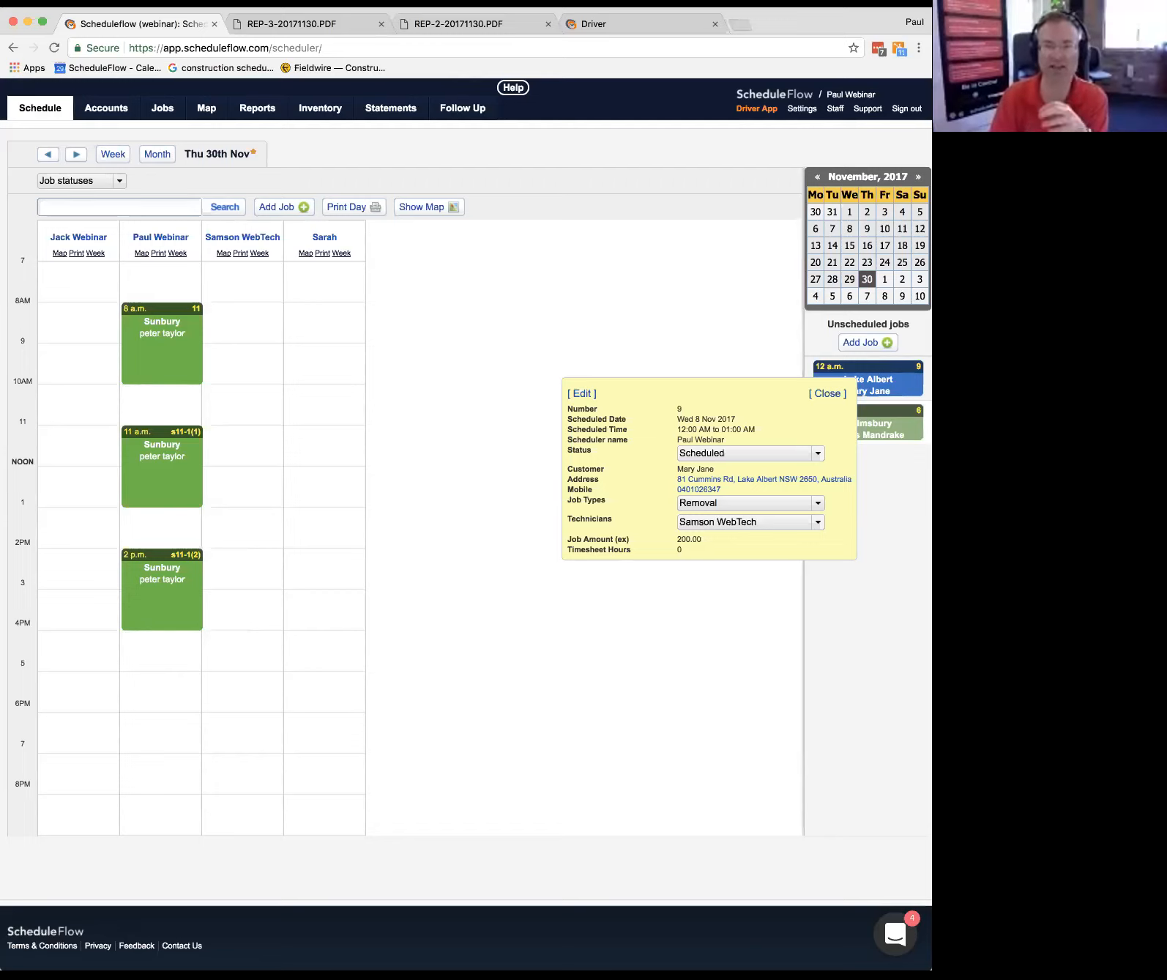
pyautogui.click(825, 393)
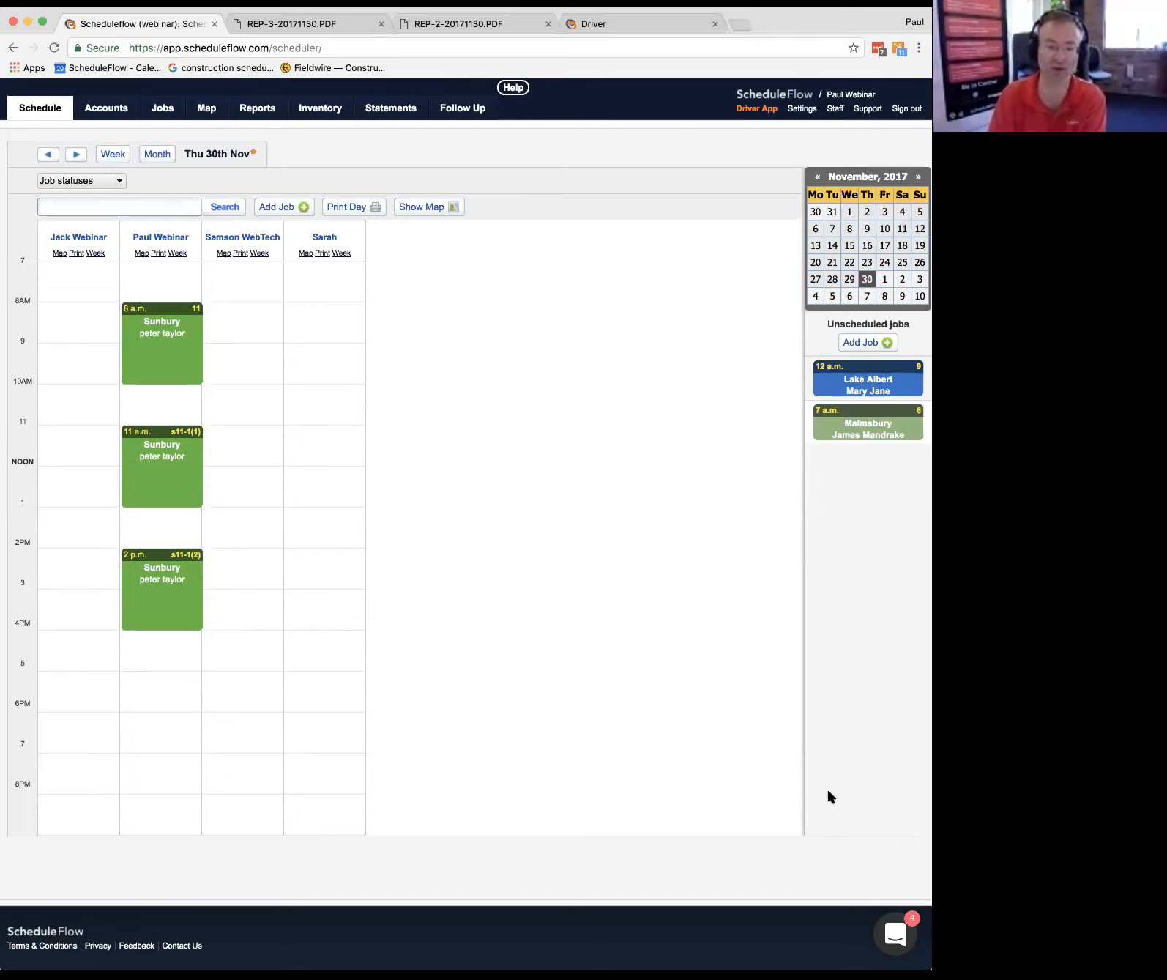
pyautogui.moveTo(776, 759)
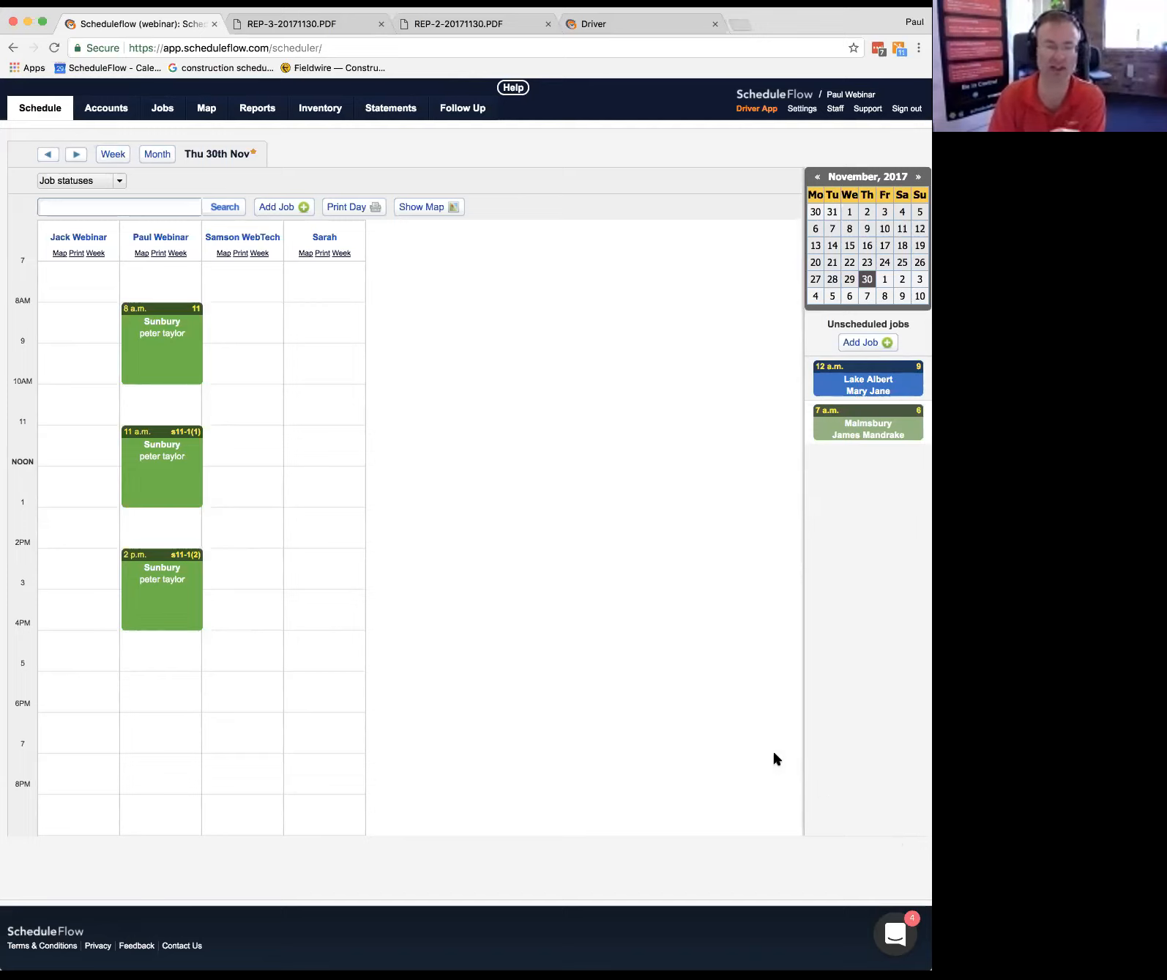
pyautogui.moveTo(652, 652)
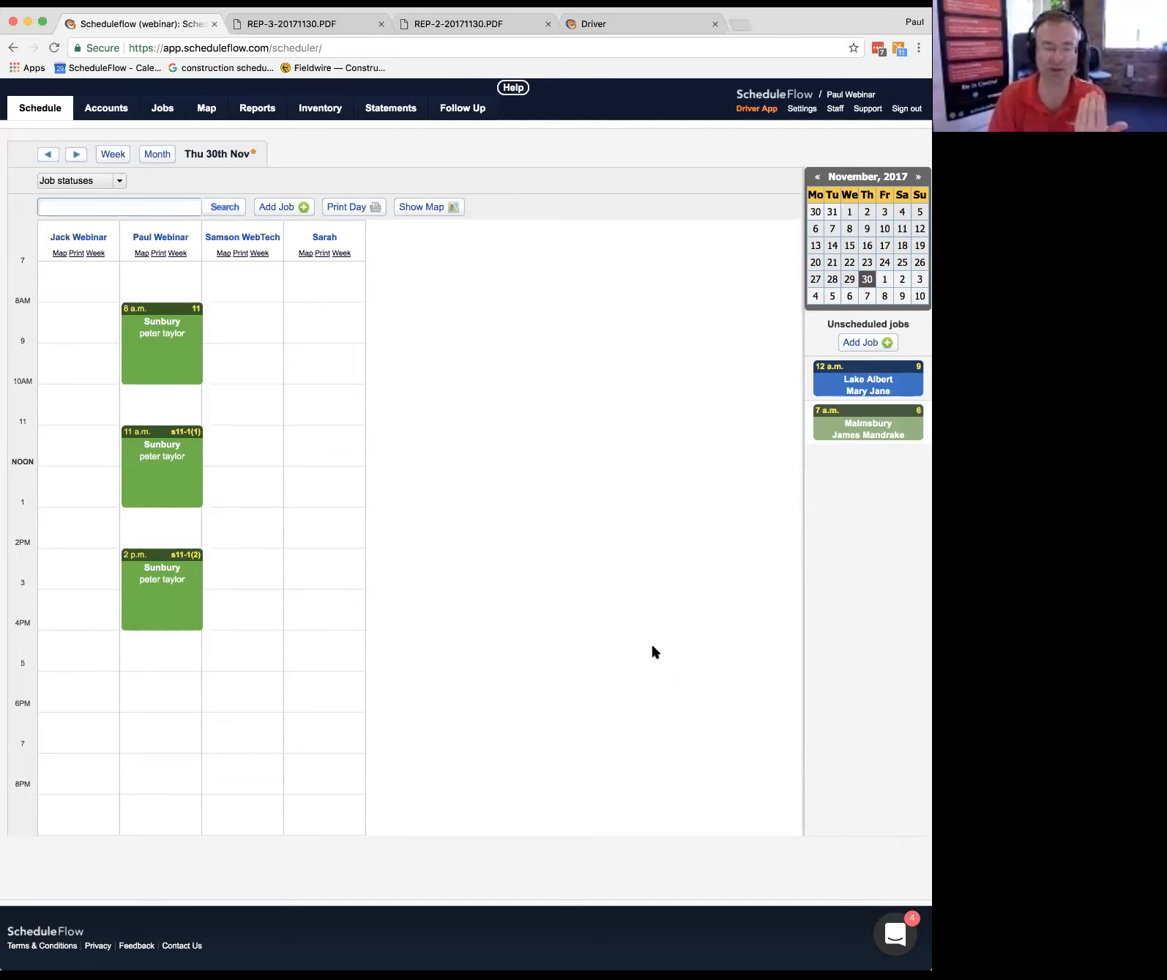
pyautogui.moveTo(185, 644)
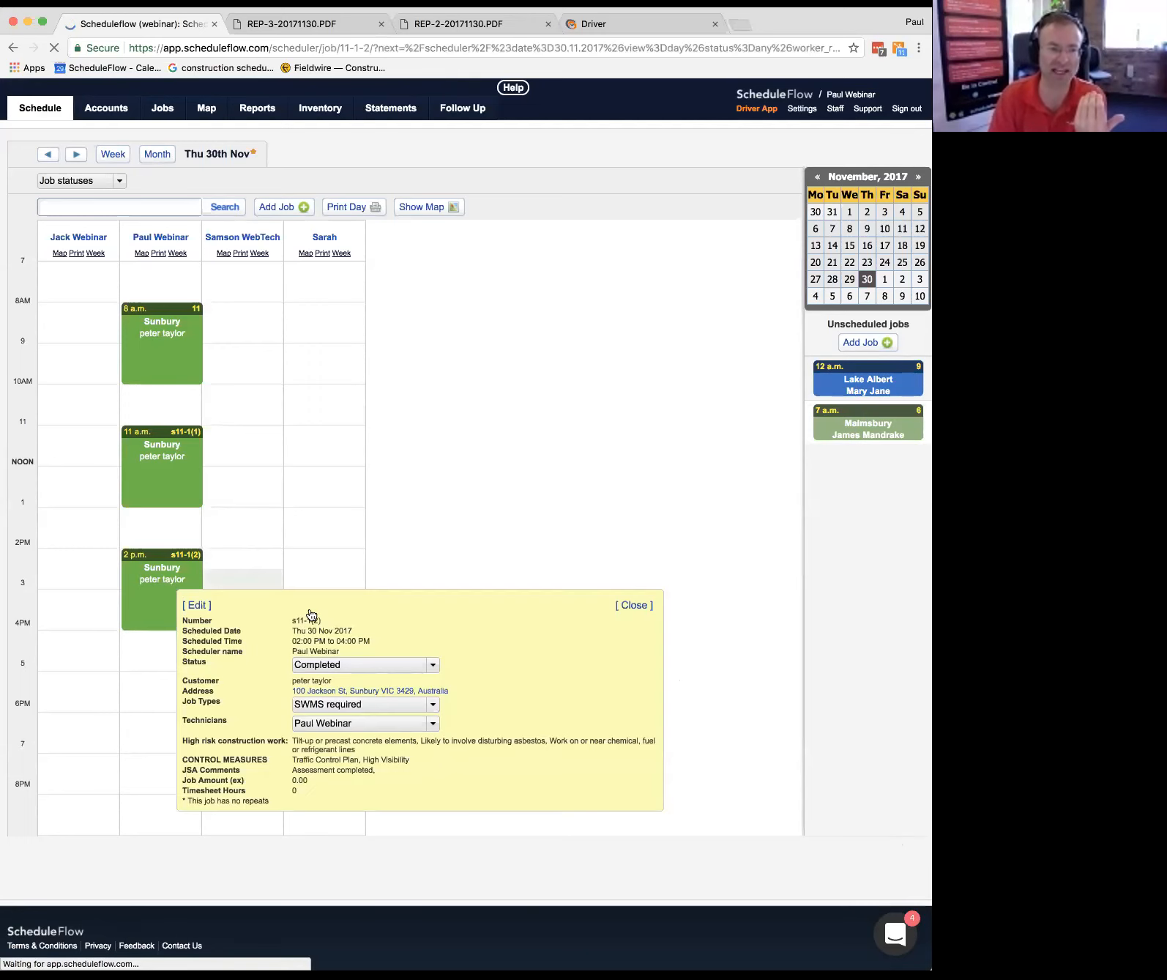
pyautogui.click(195, 605)
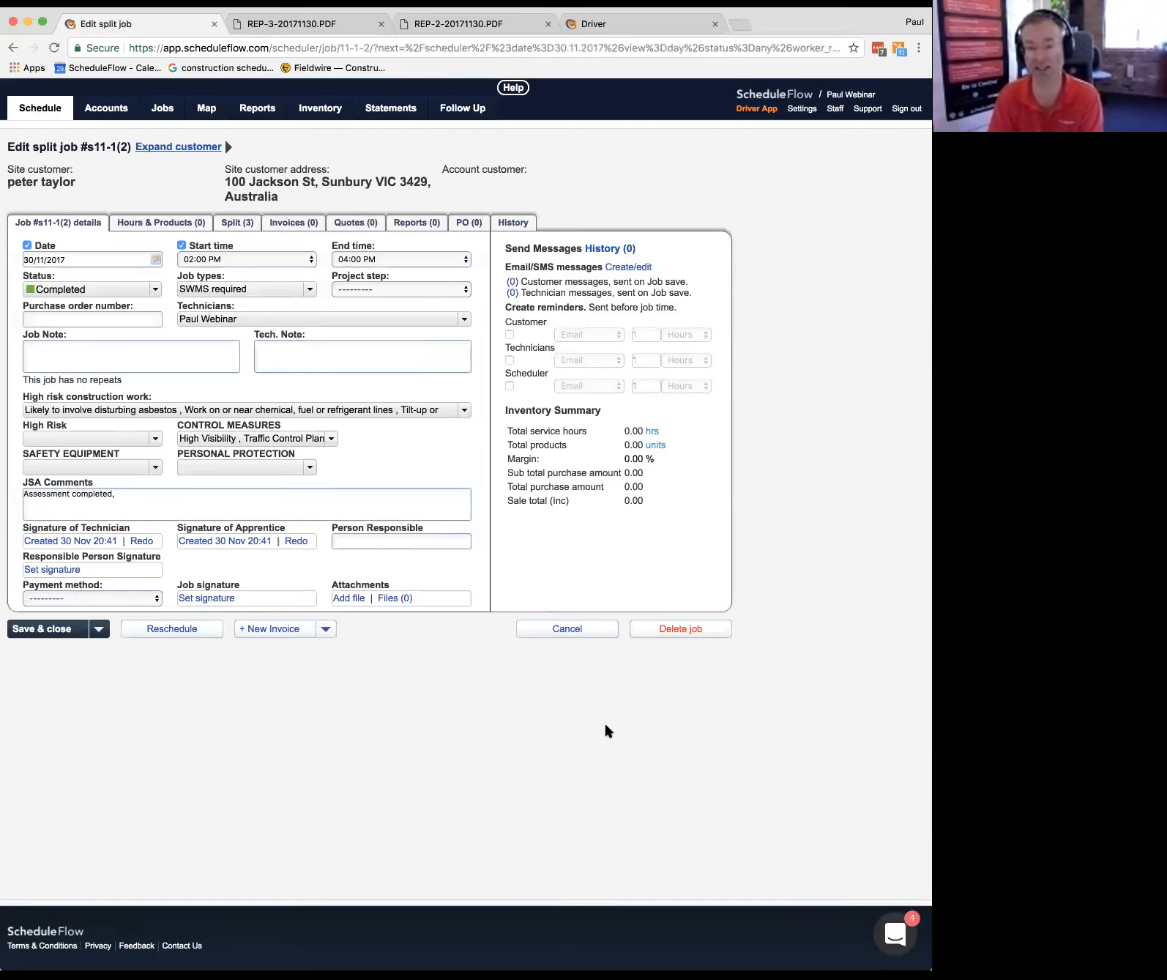
pyautogui.moveTo(248, 639)
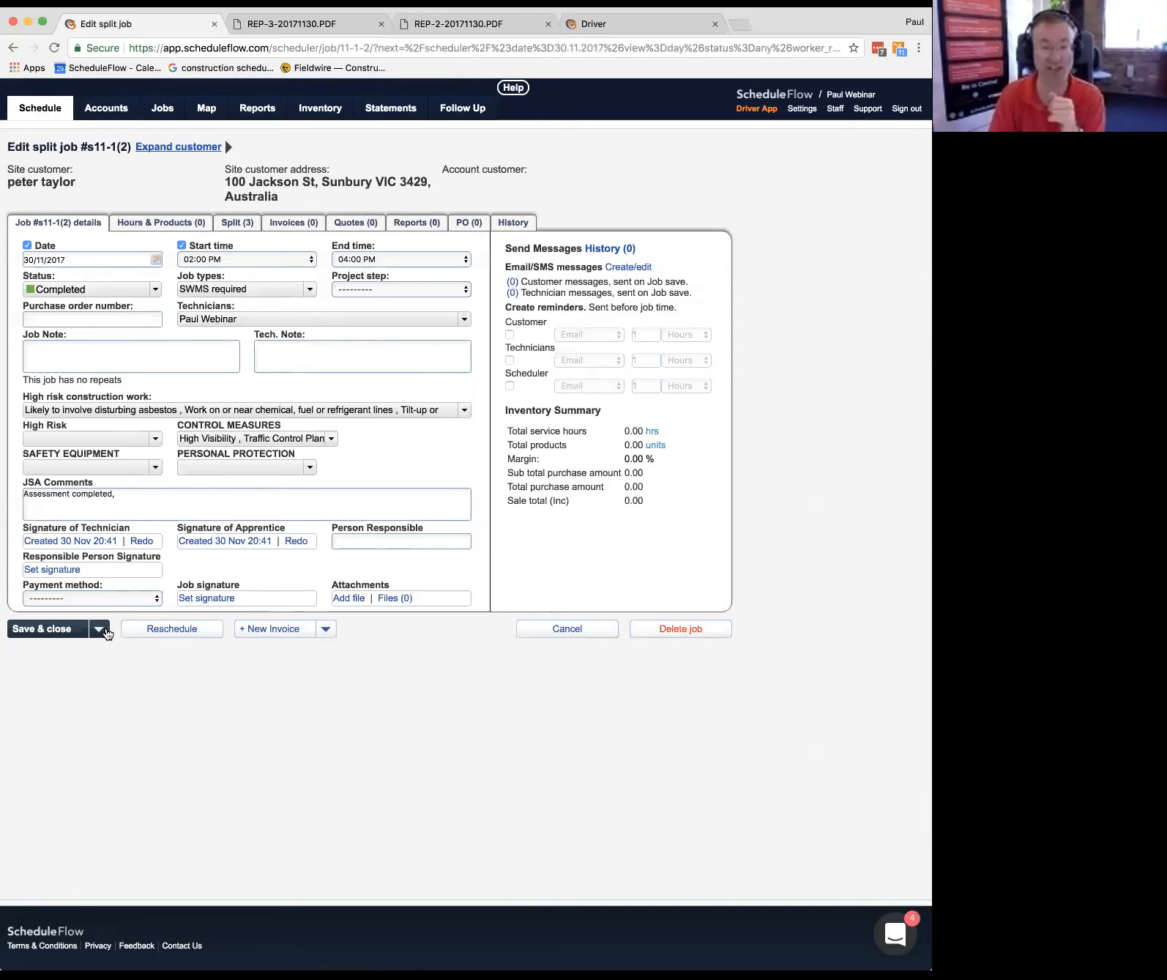
pyautogui.moveTo(47, 628)
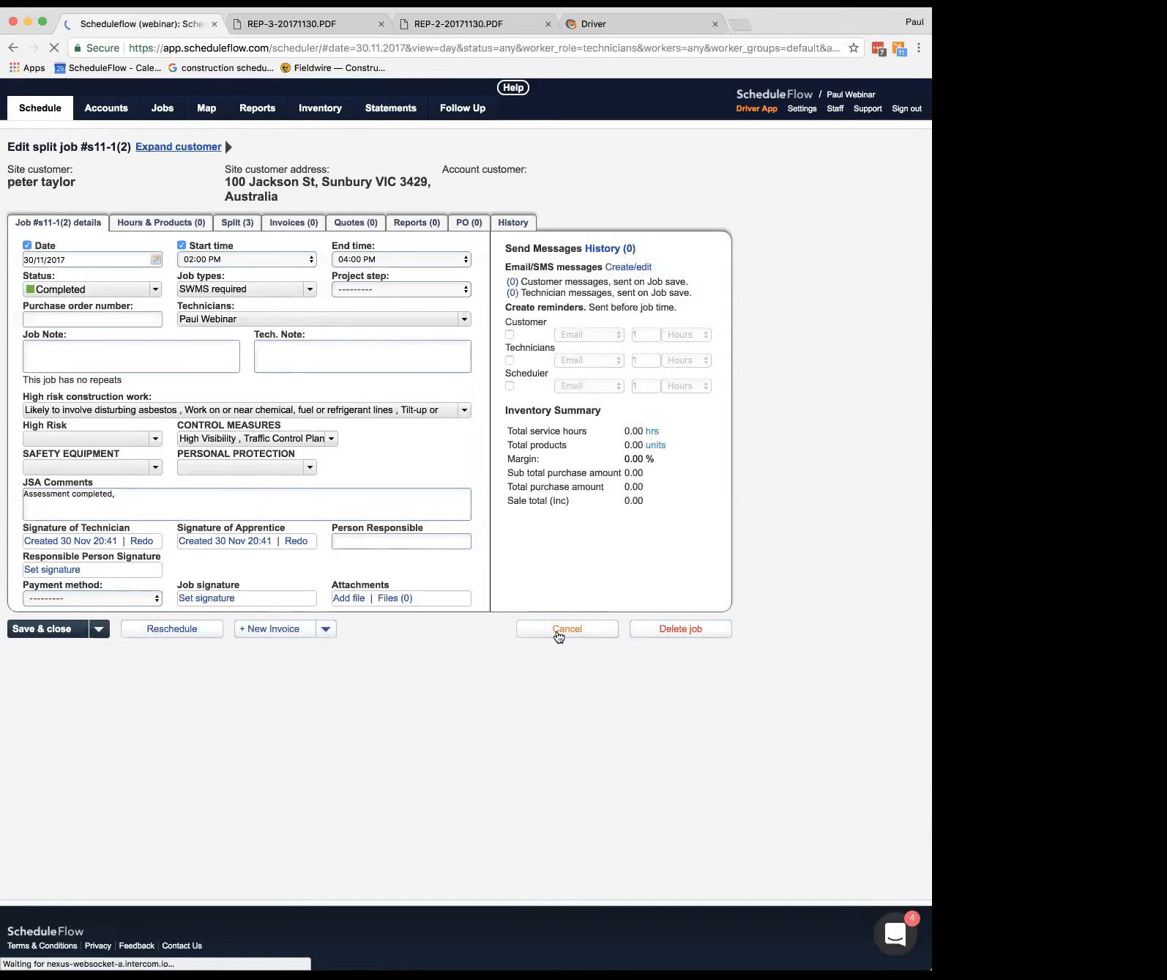
pyautogui.click(567, 629)
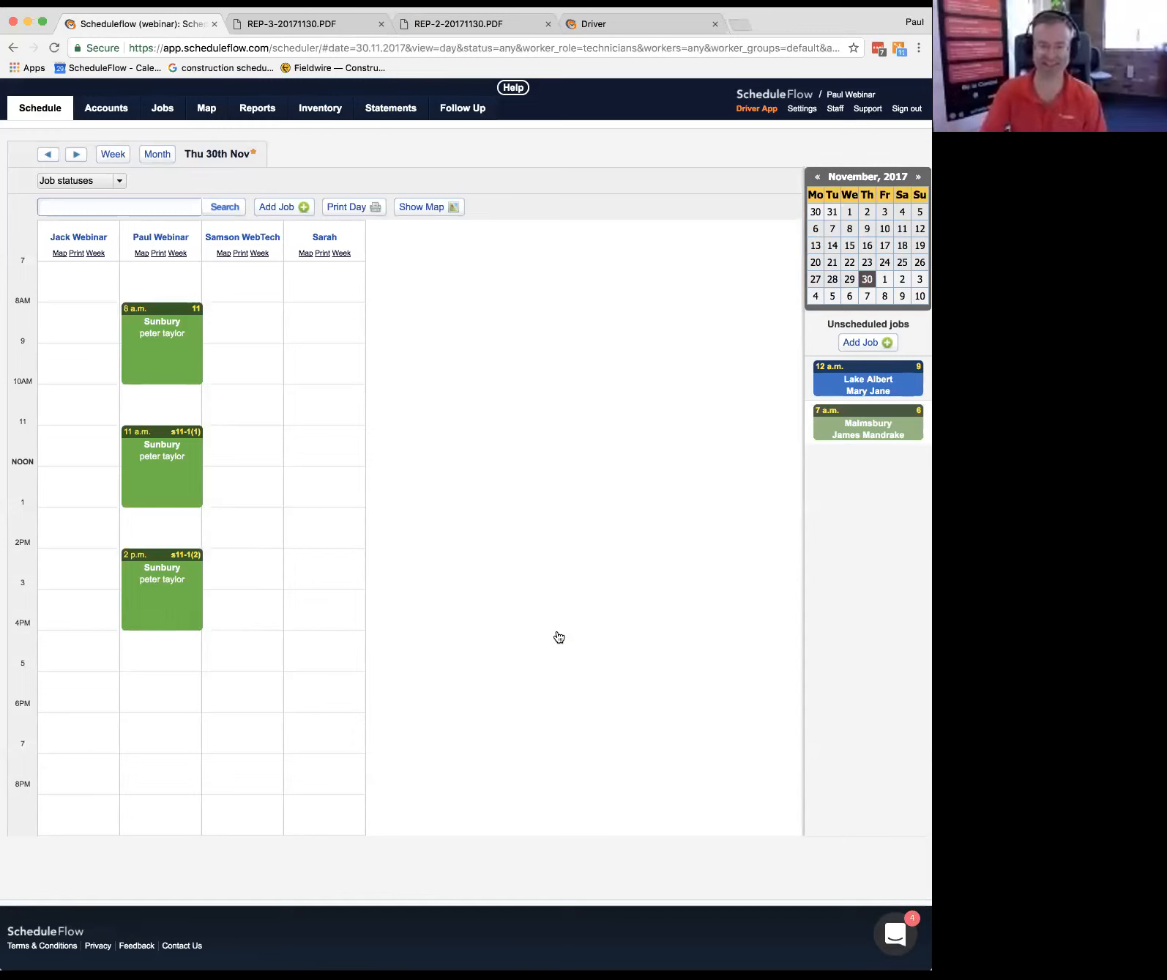
pyautogui.moveTo(564, 678)
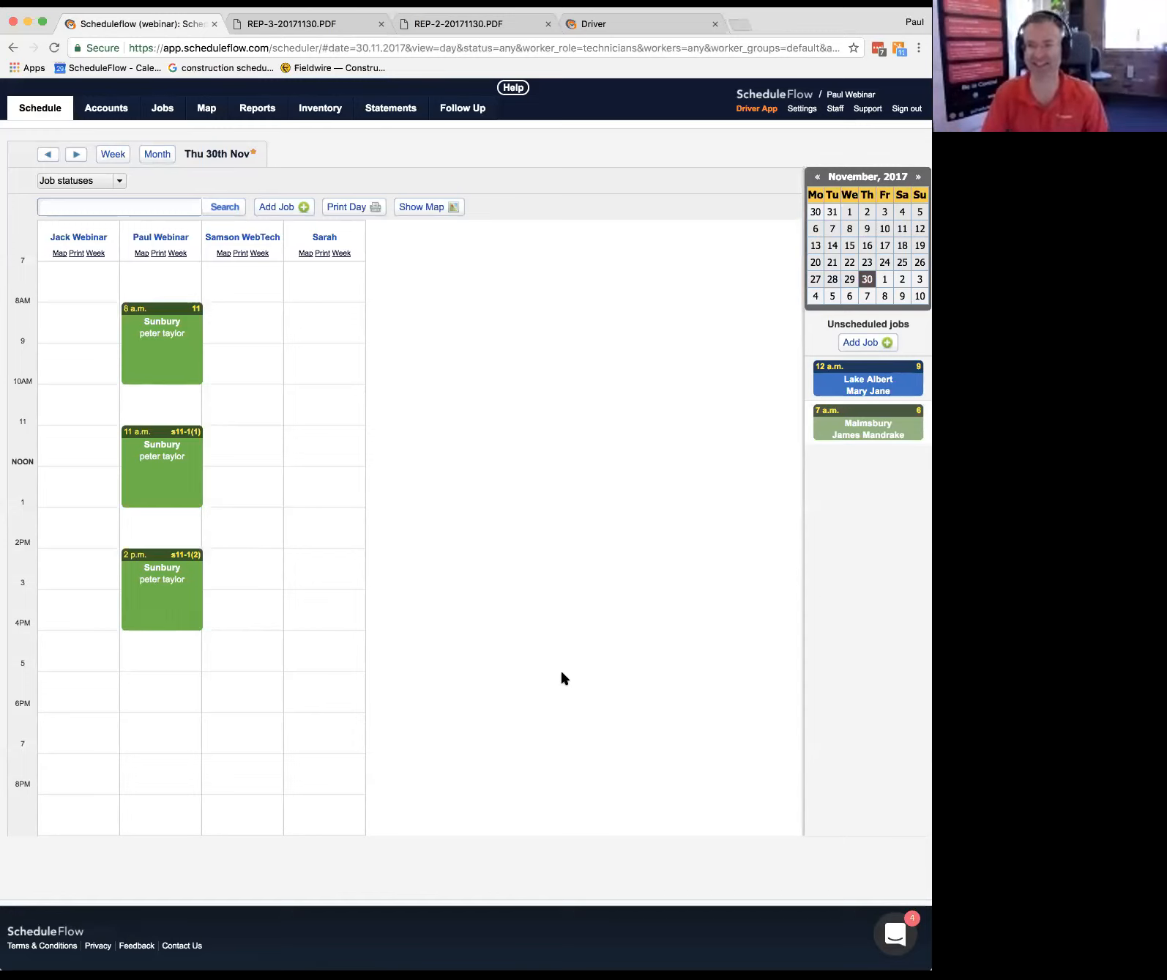